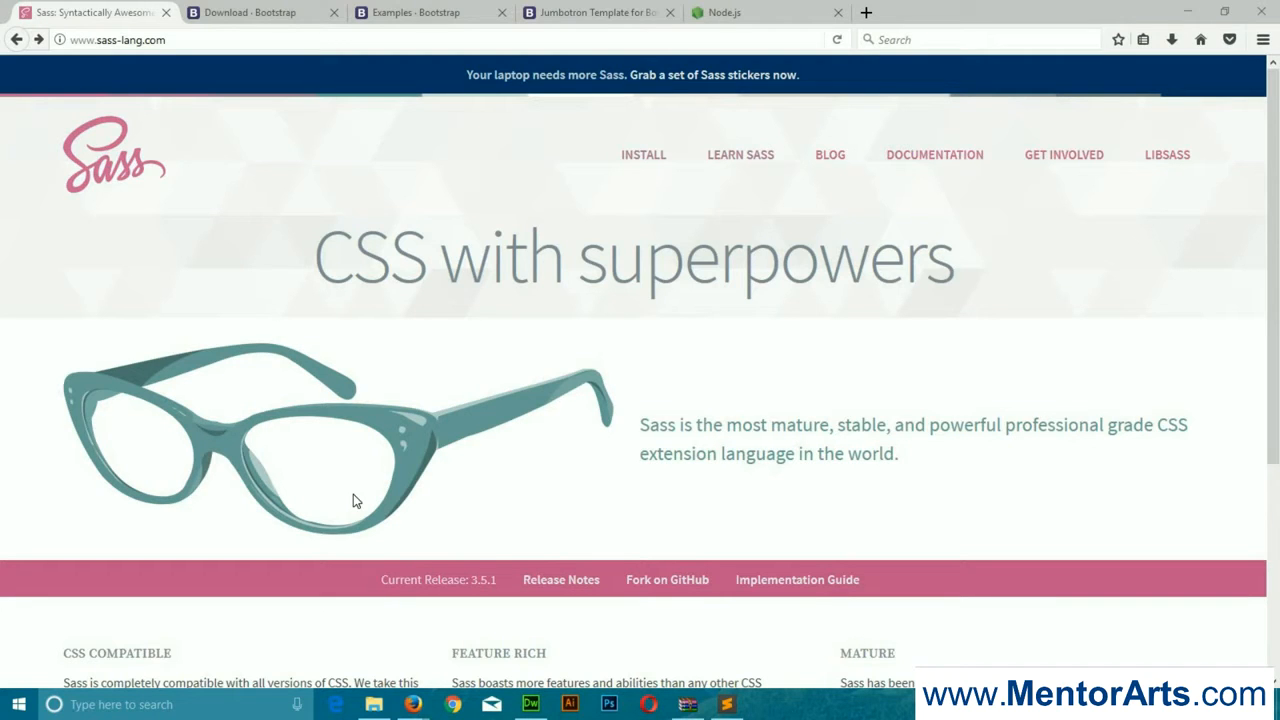
pyautogui.moveTo(478, 515)
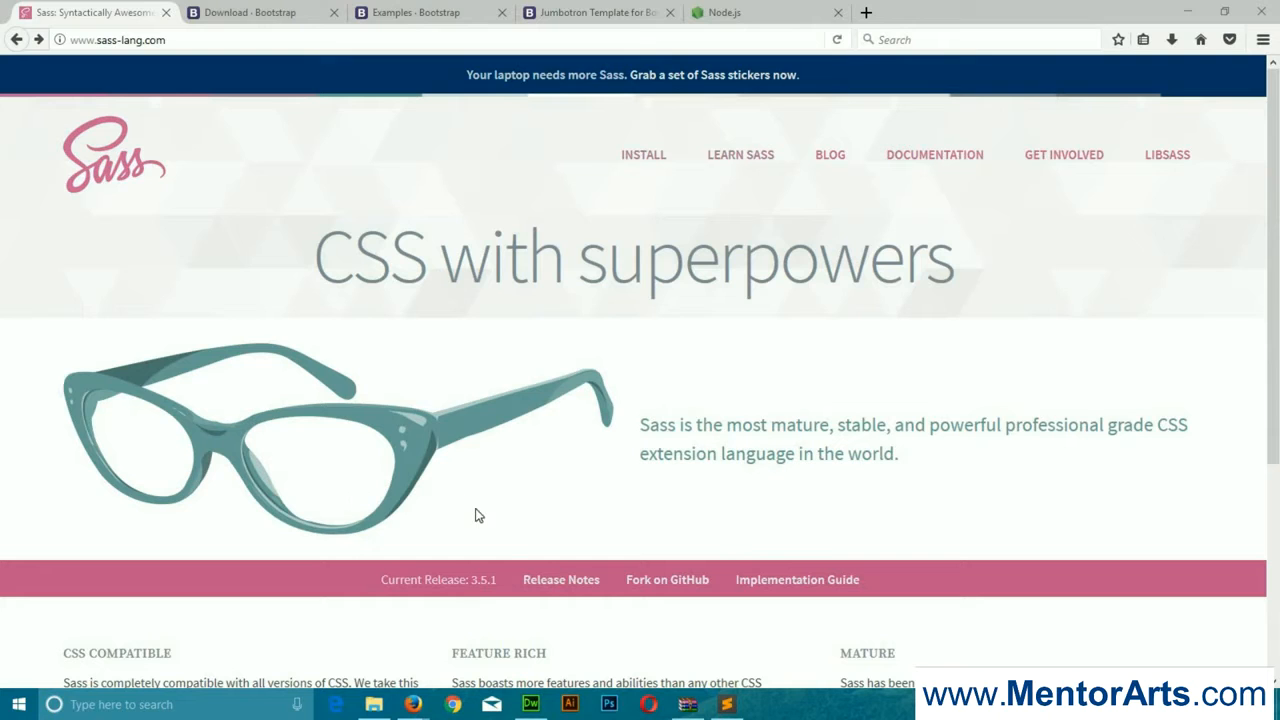
pyautogui.moveTo(520, 517)
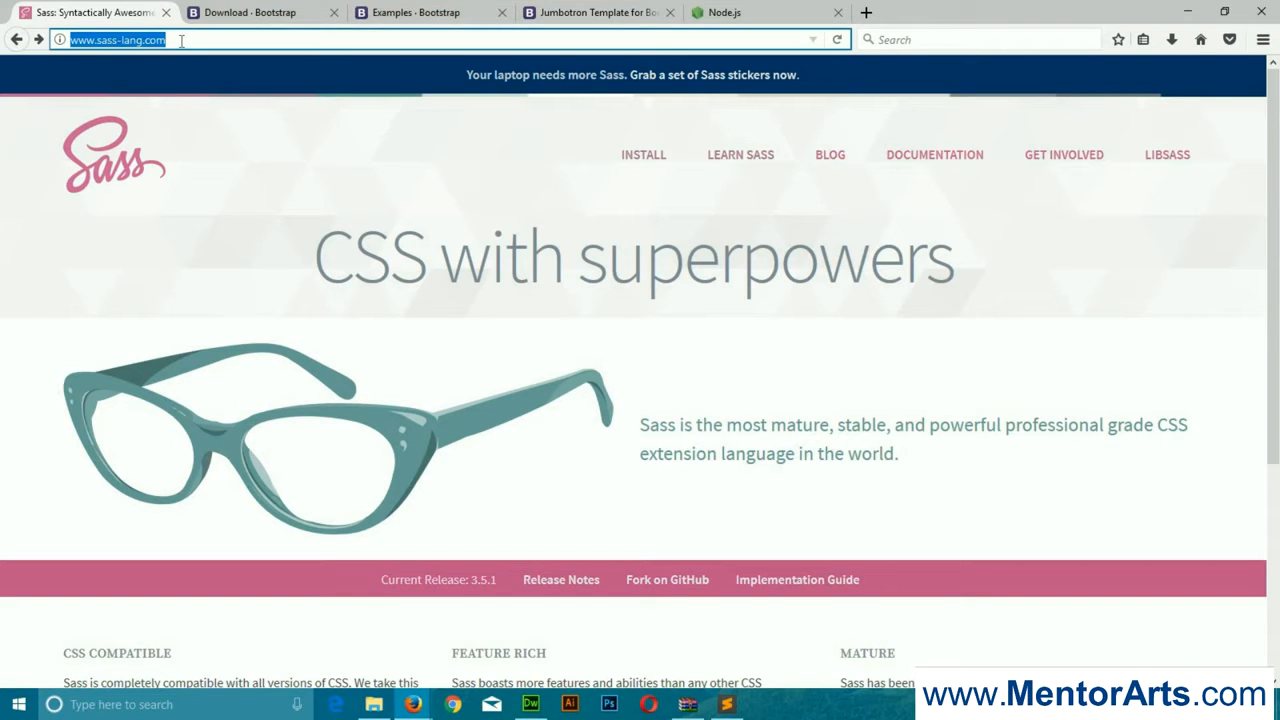
# Open Sass's Install page and follow the Windows section's link to RubyInstaller.
pyautogui.scroll(-3)
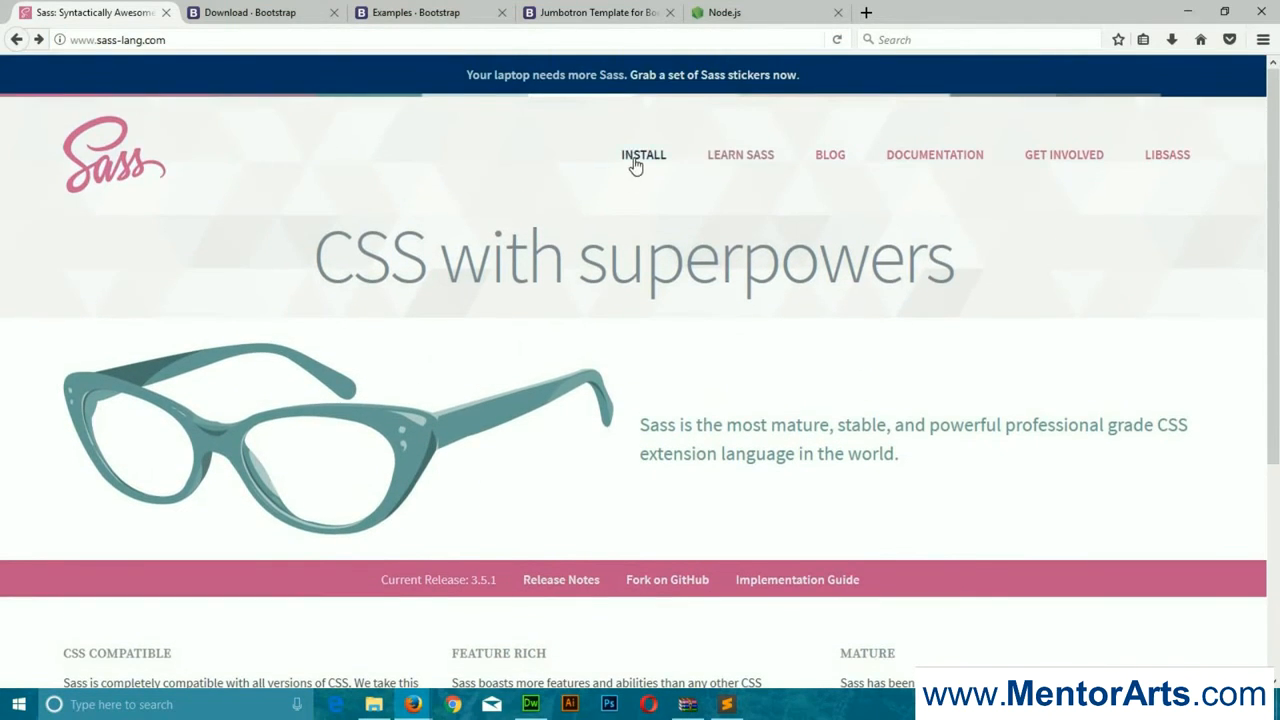
pyautogui.moveTo(643, 154)
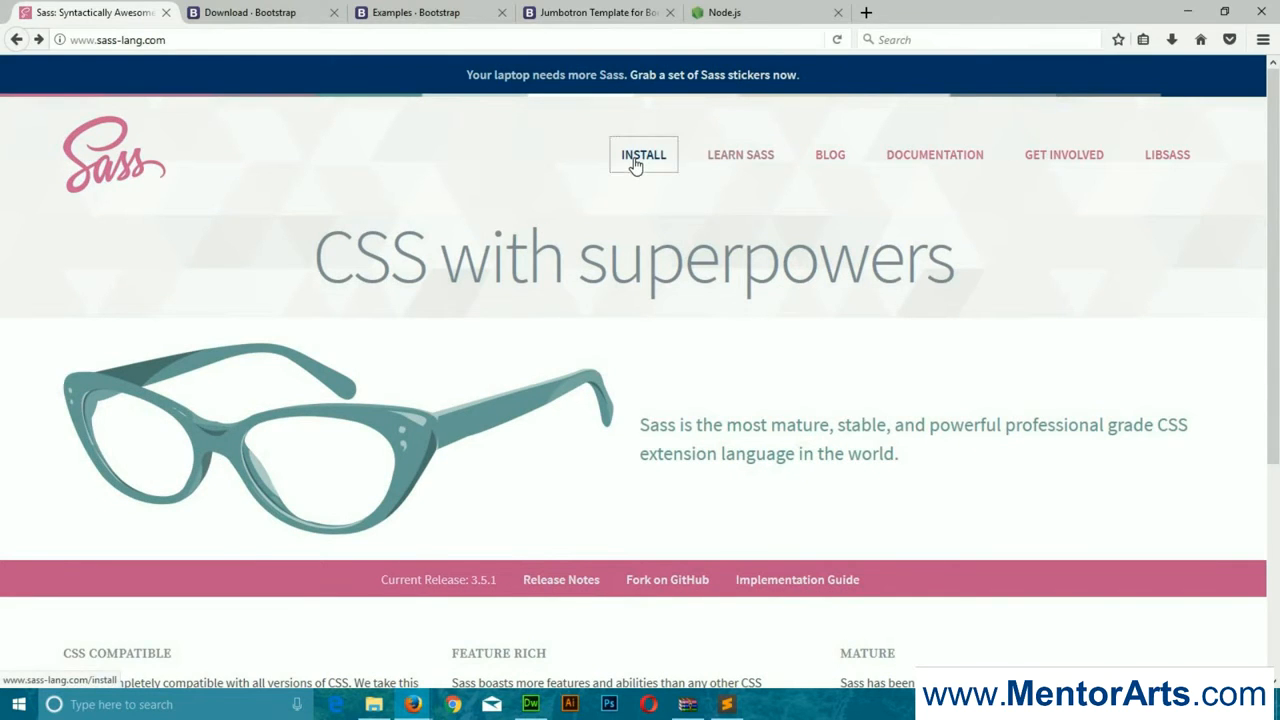
pyautogui.click(643, 155)
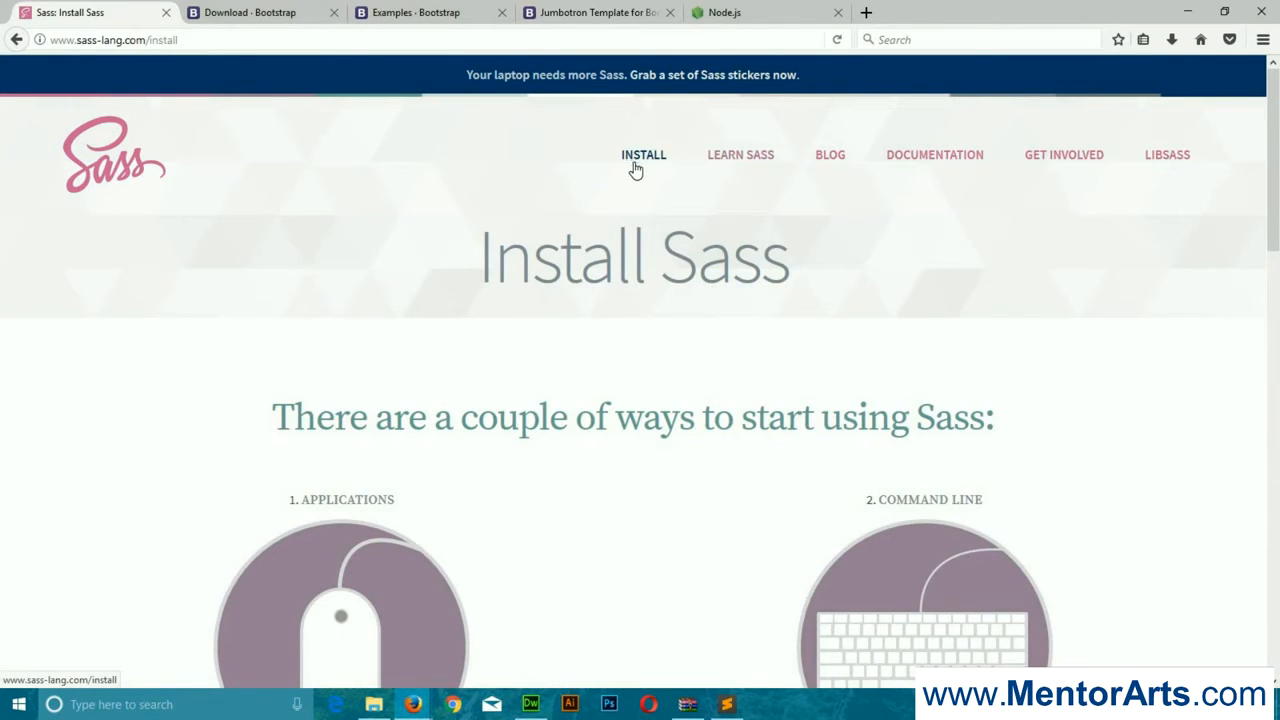
pyautogui.scroll(-3)
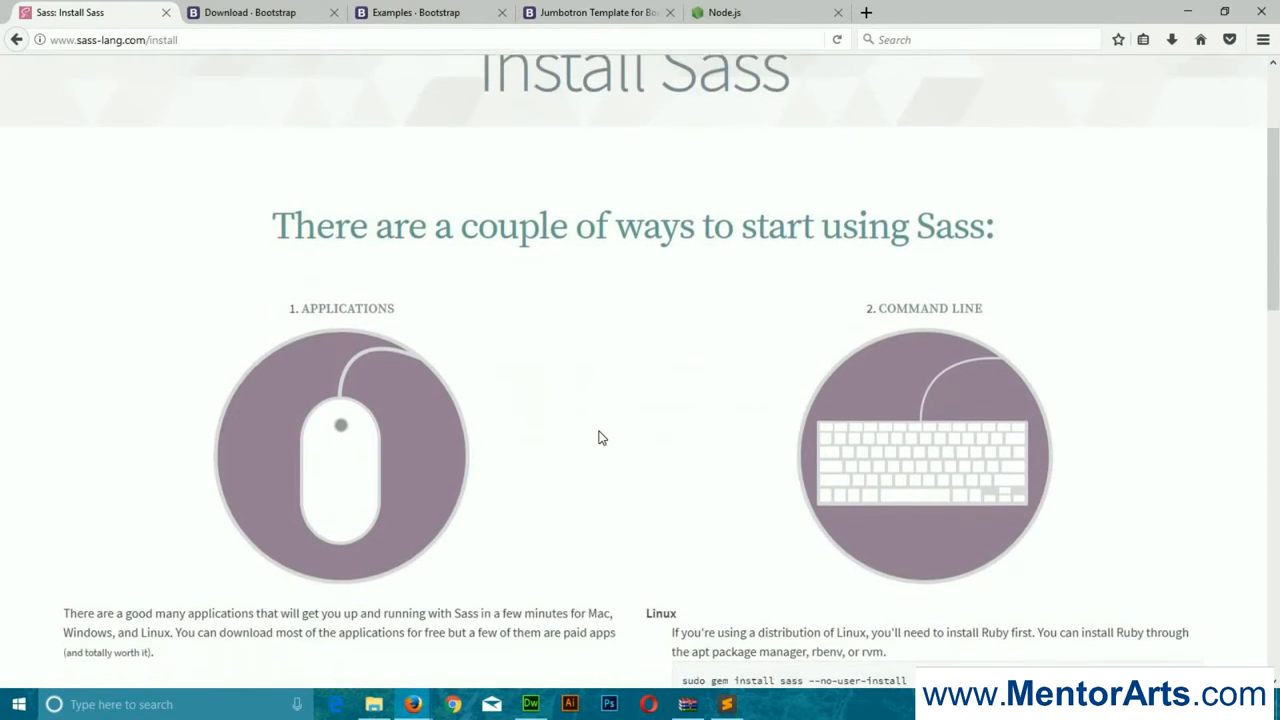
pyautogui.scroll(-3)
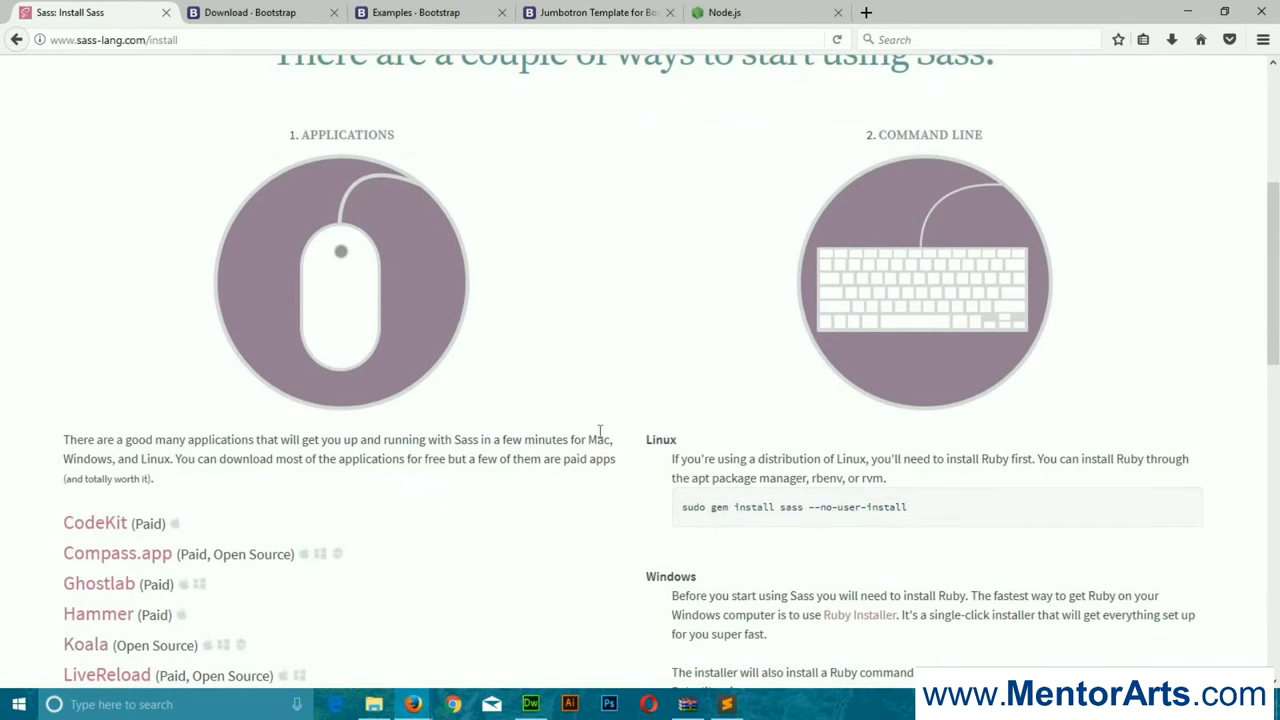
pyautogui.scroll(-3)
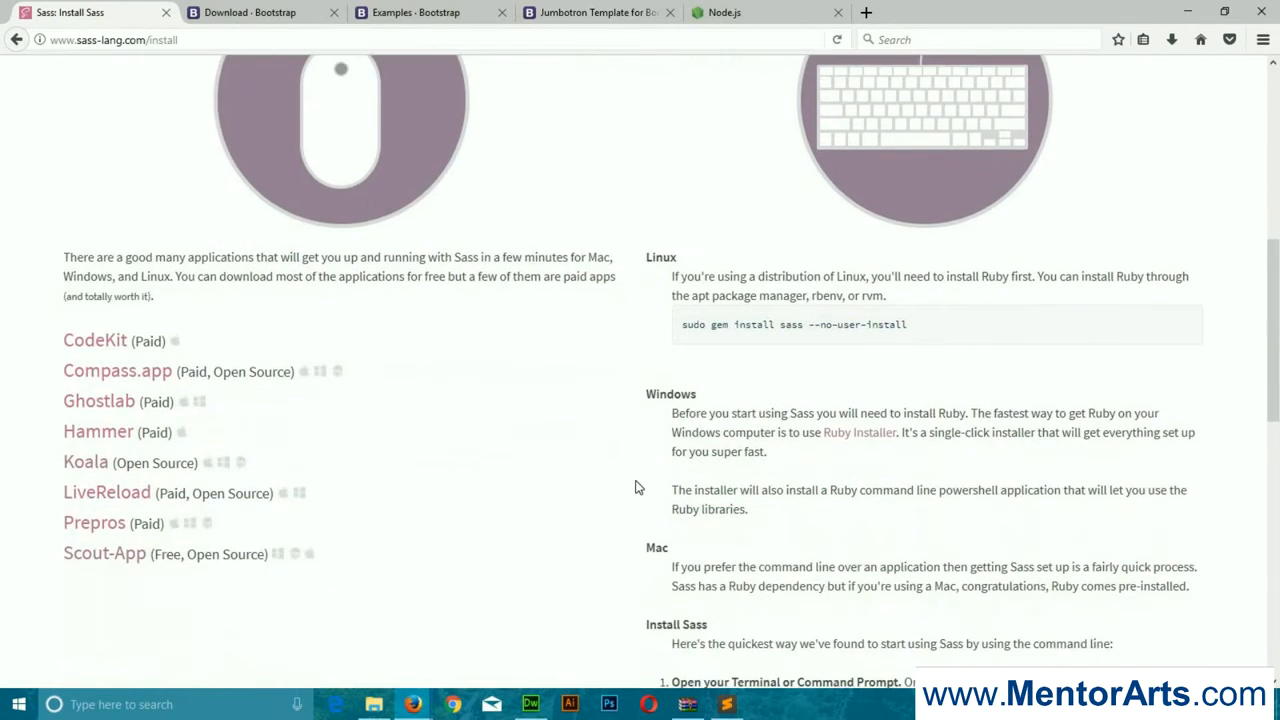
pyautogui.moveTo(601, 438)
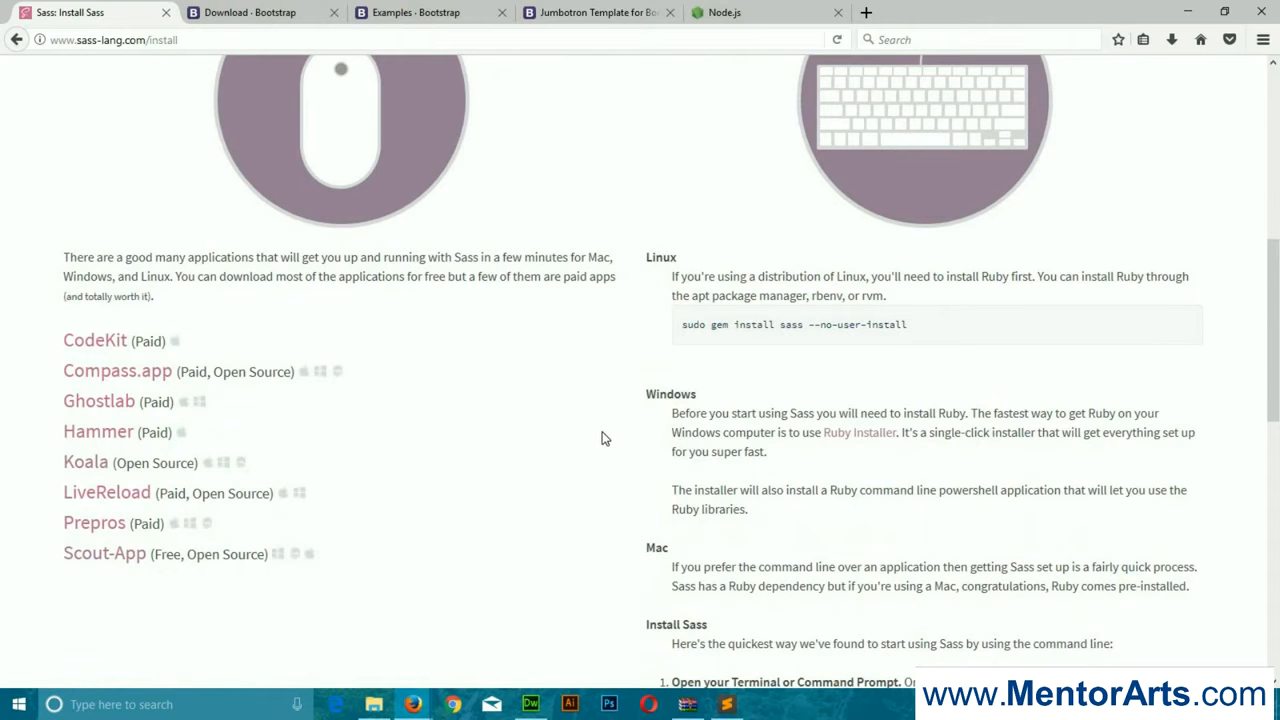
pyautogui.scroll(-3)
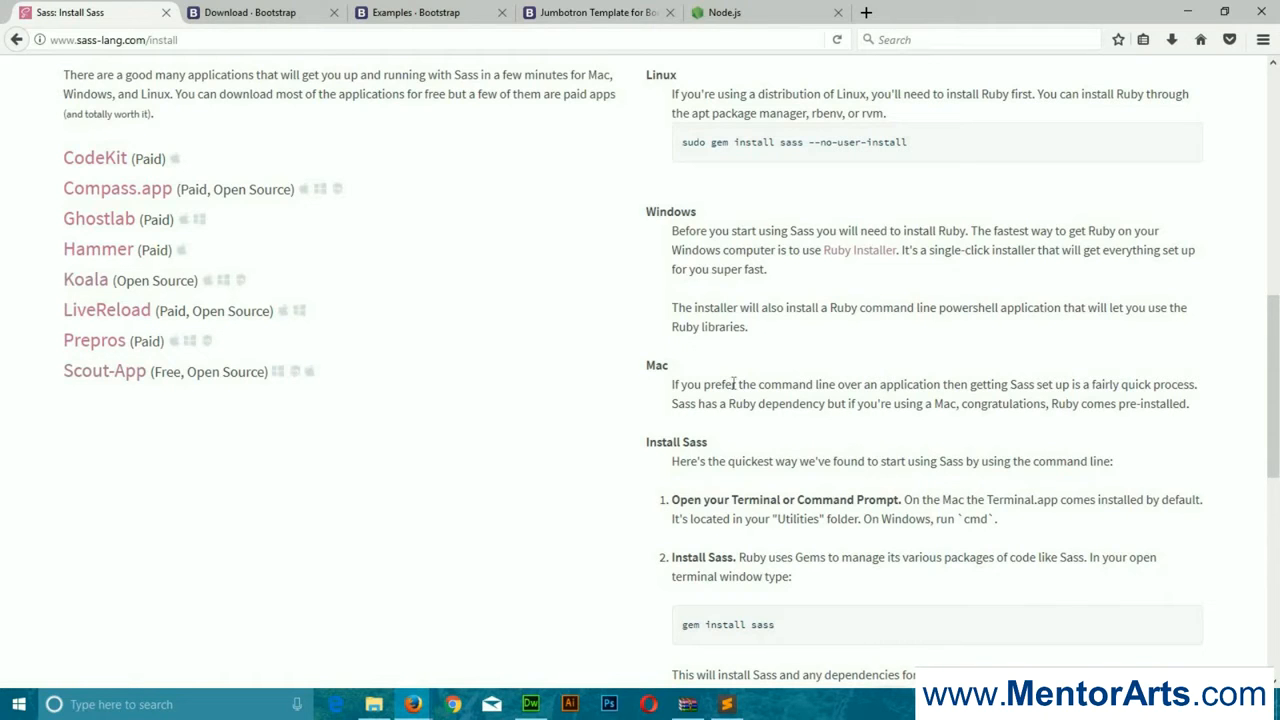
pyautogui.moveTo(851, 261)
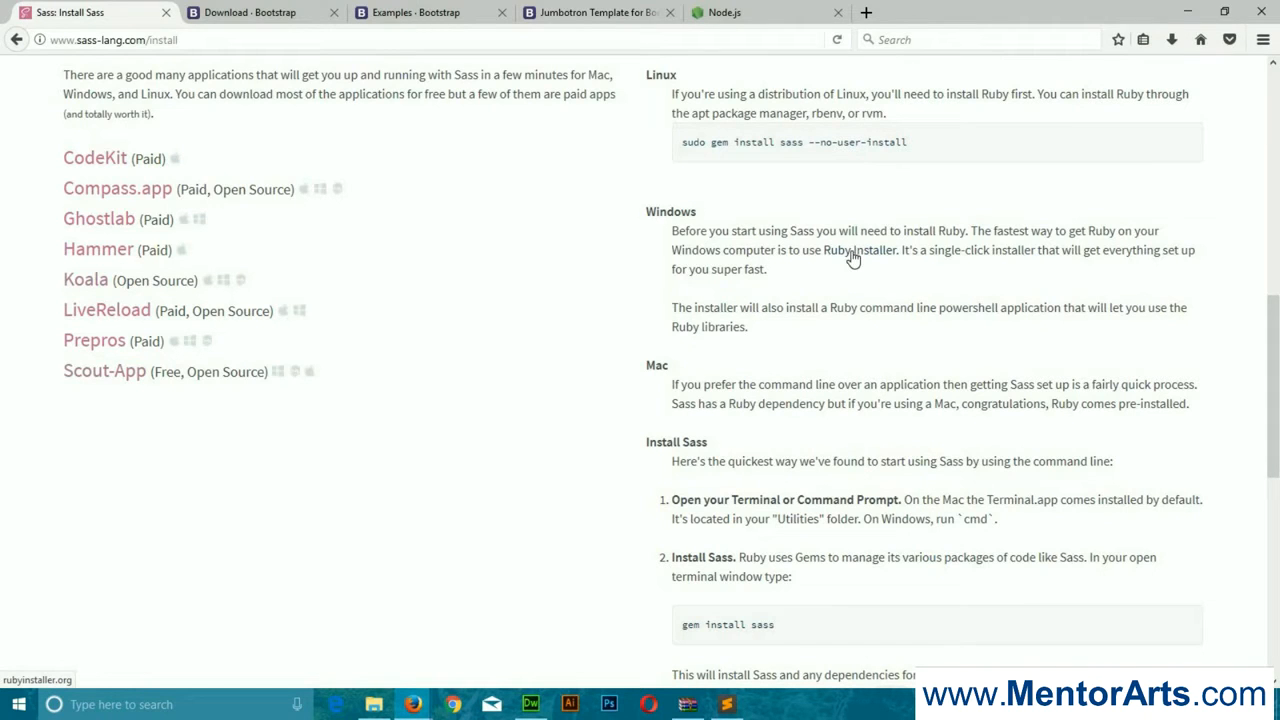
pyautogui.click(860, 250)
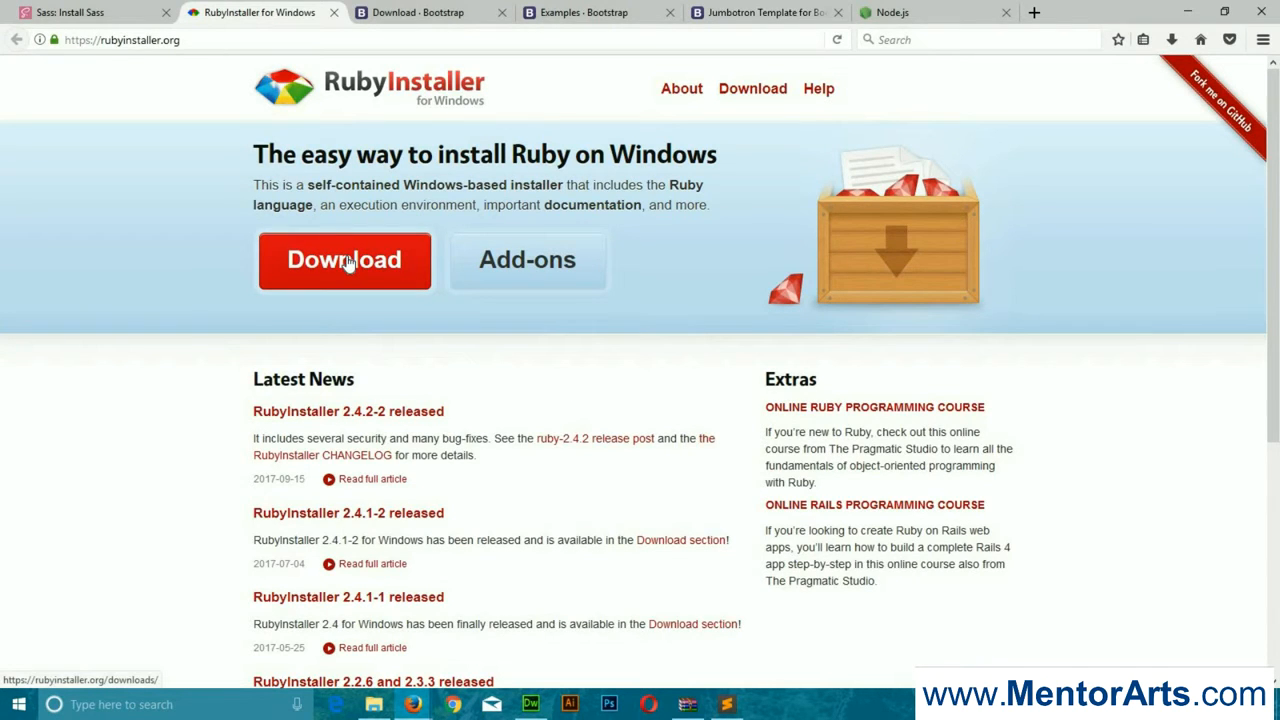
# View RubyInstaller's list of Ruby download versions, then close that tab.
pyautogui.click(344, 260)
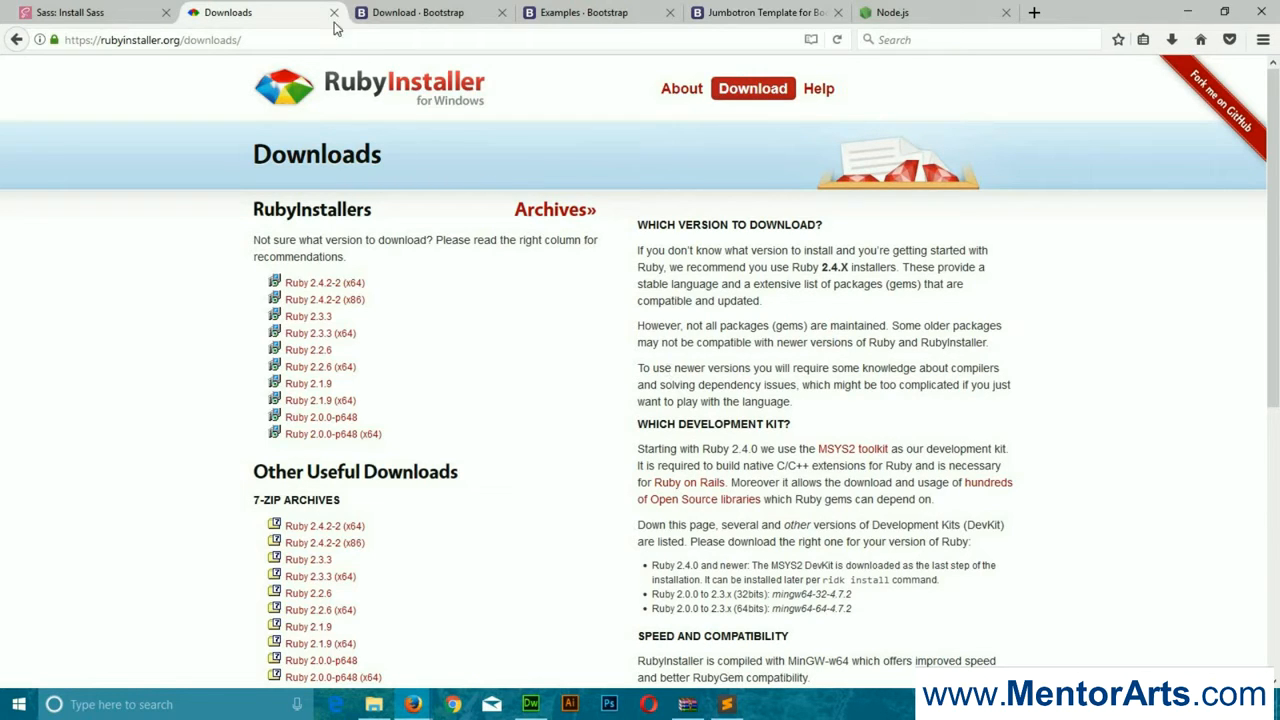
pyautogui.moveTo(334, 12)
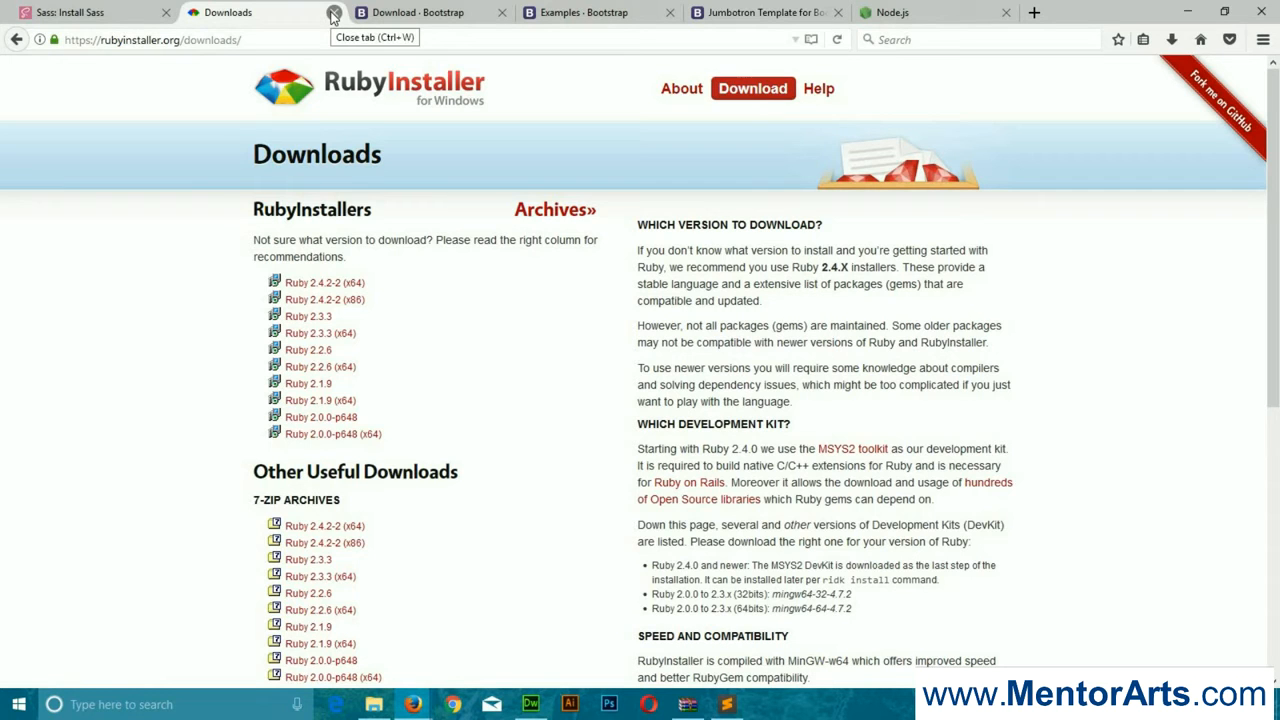
pyautogui.click(334, 12)
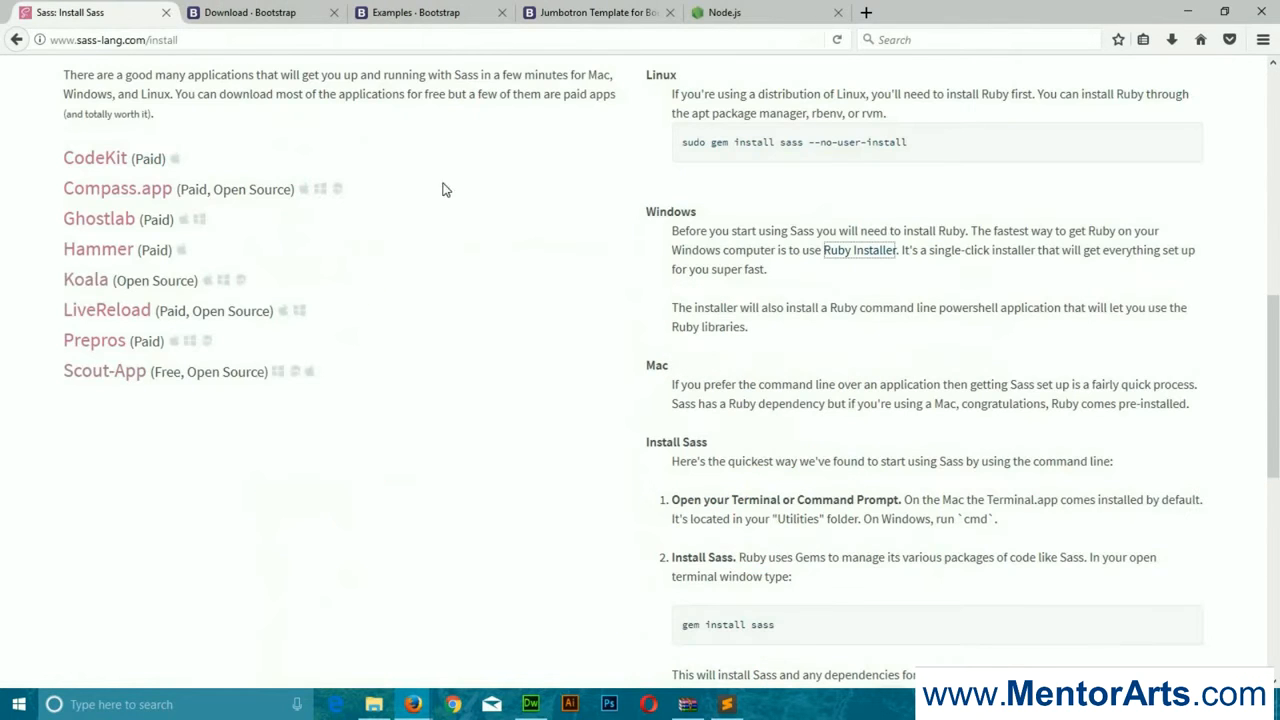
pyautogui.moveTo(451, 207)
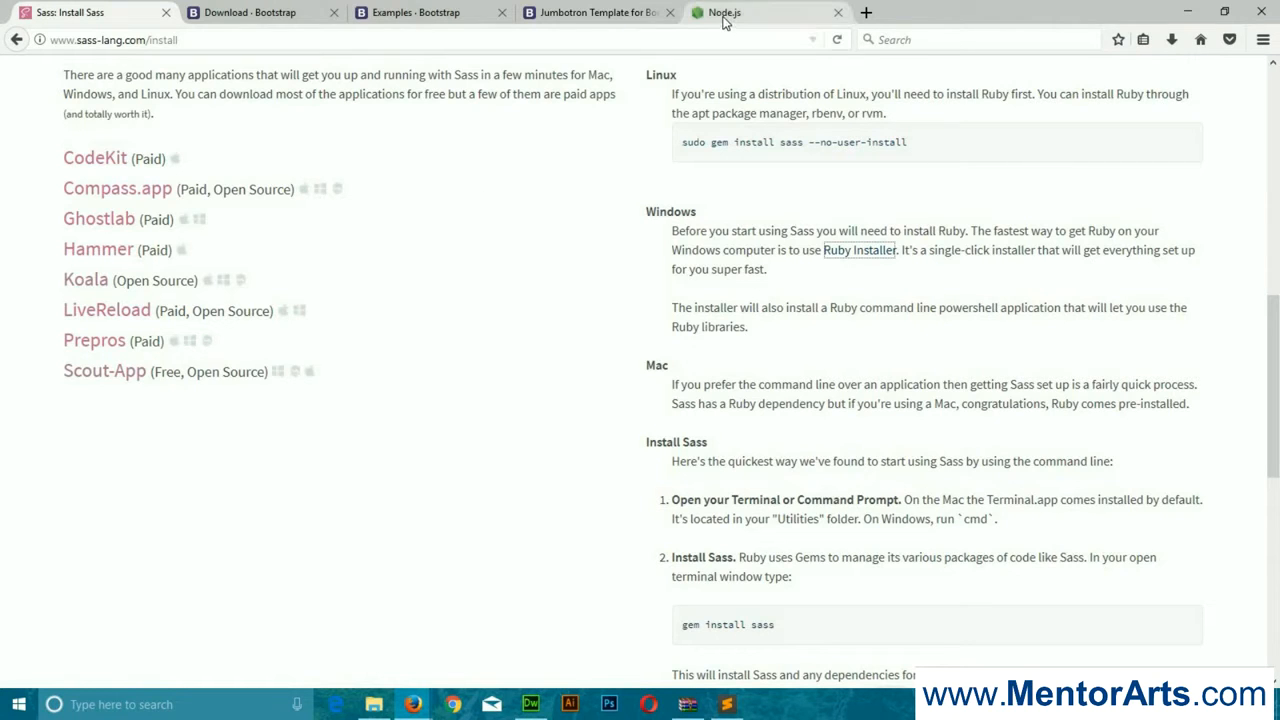
# Switch to the Node.js tab offering 8.9.1 LTS and 9.1.0 Current Windows downloads.
pyautogui.click(725, 12)
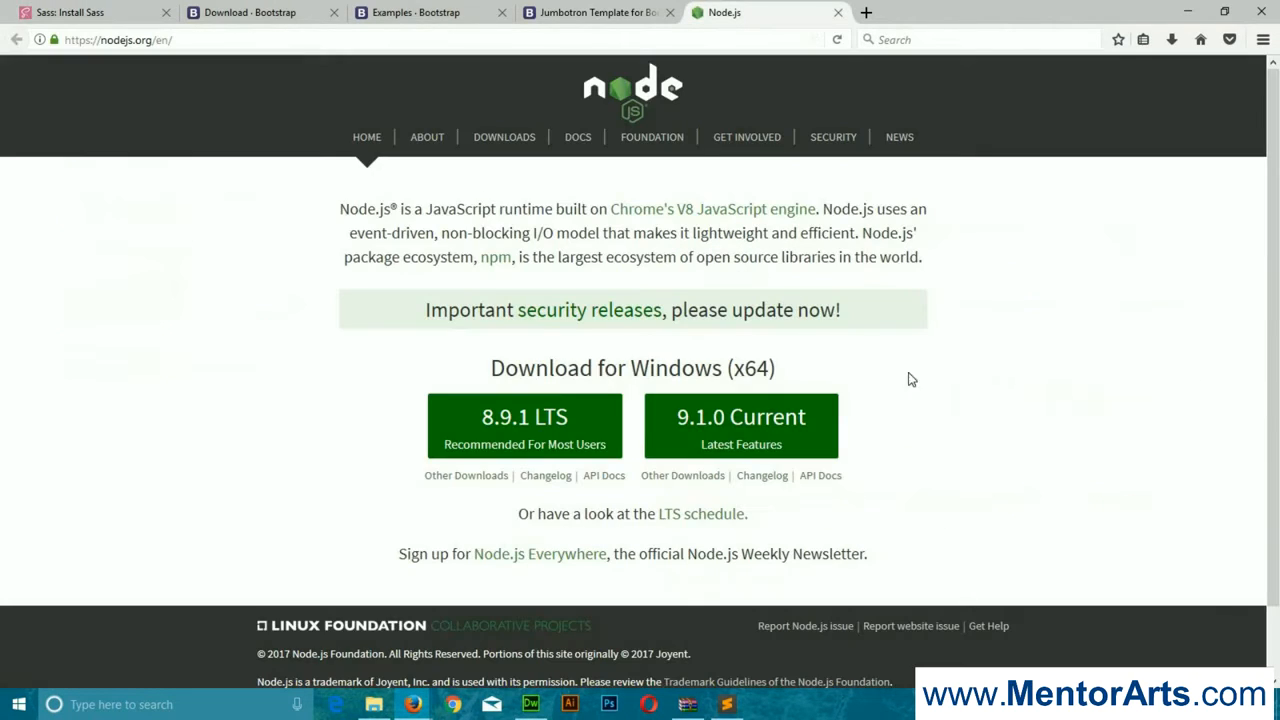
pyautogui.moveTo(137, 78)
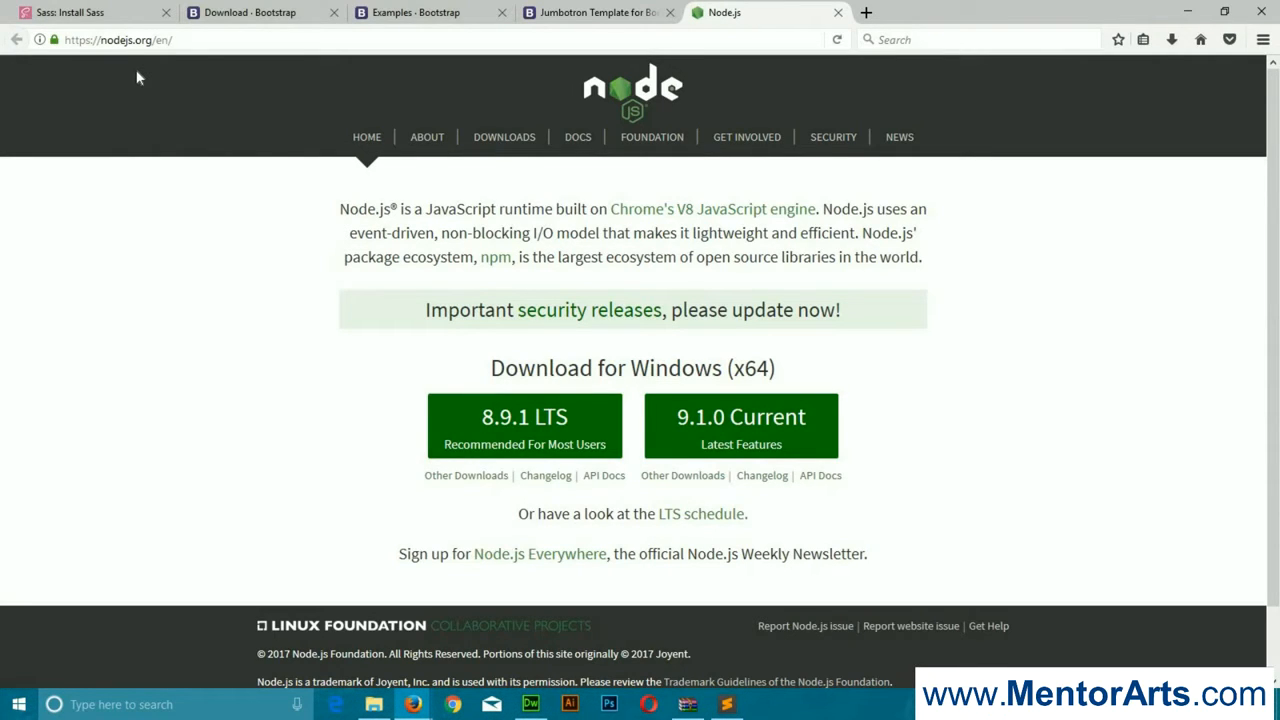
pyautogui.moveTo(214, 119)
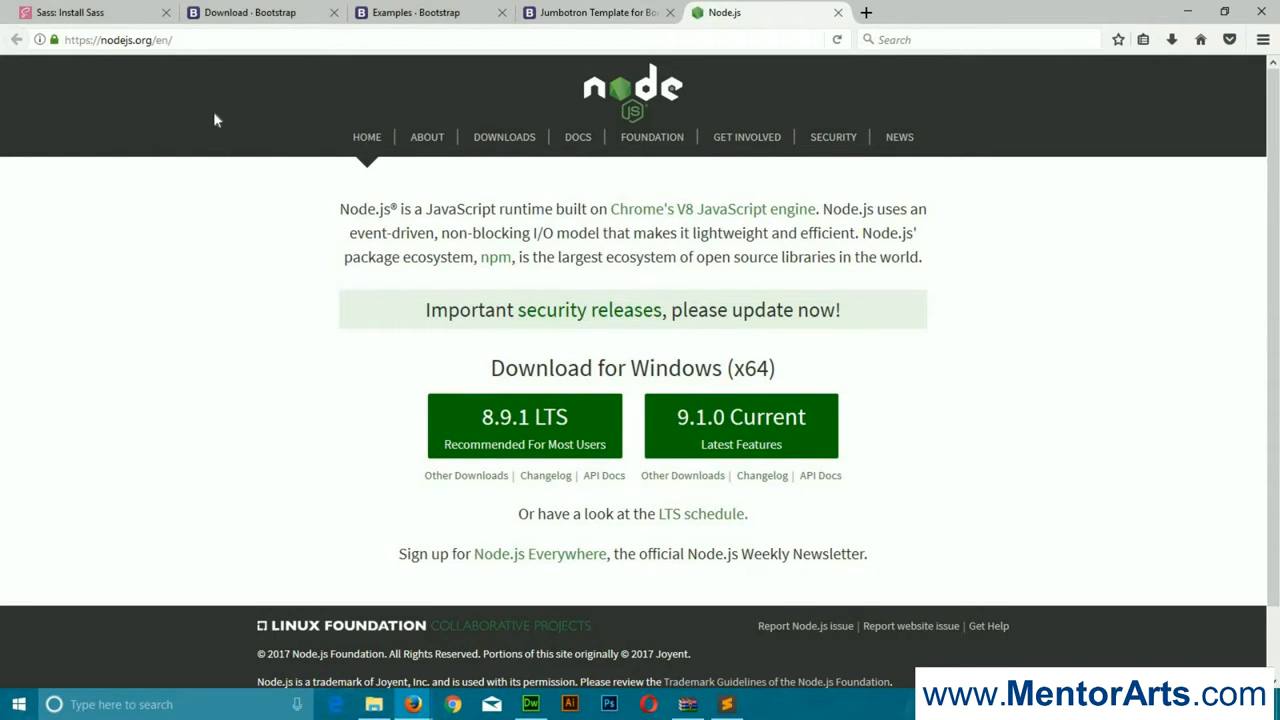
pyautogui.moveTo(524, 417)
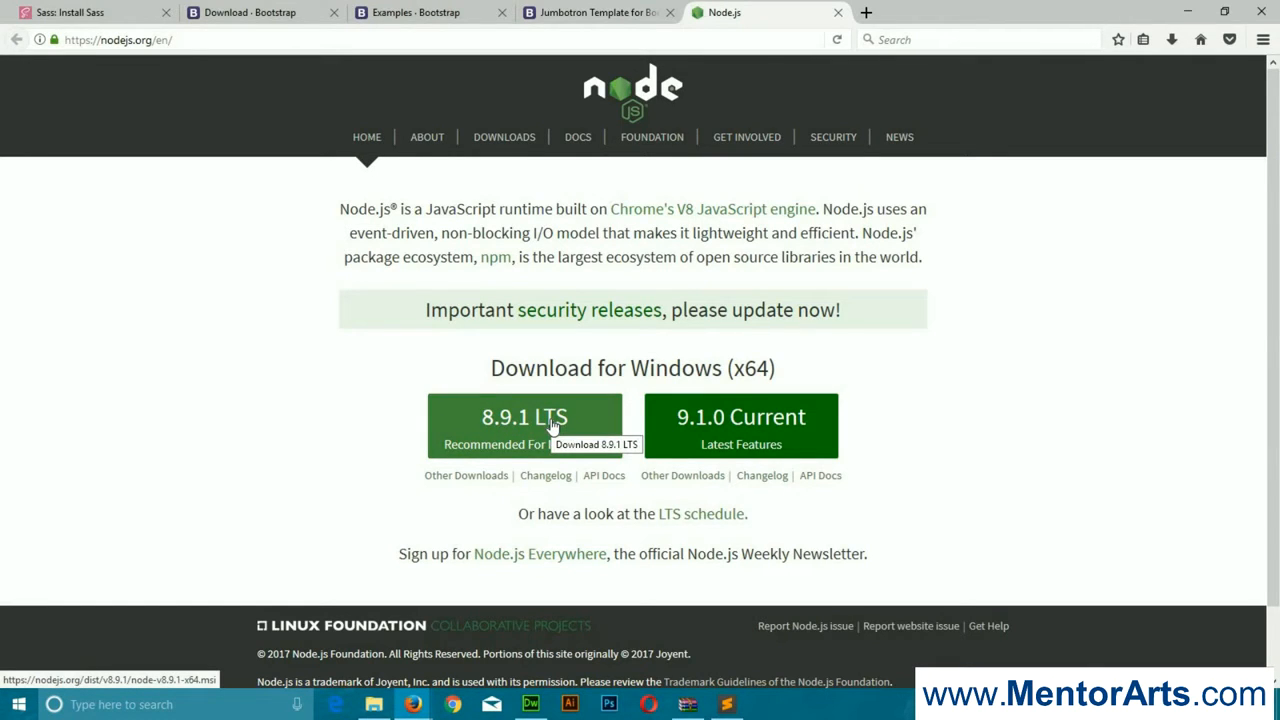
pyautogui.moveTo(1034, 408)
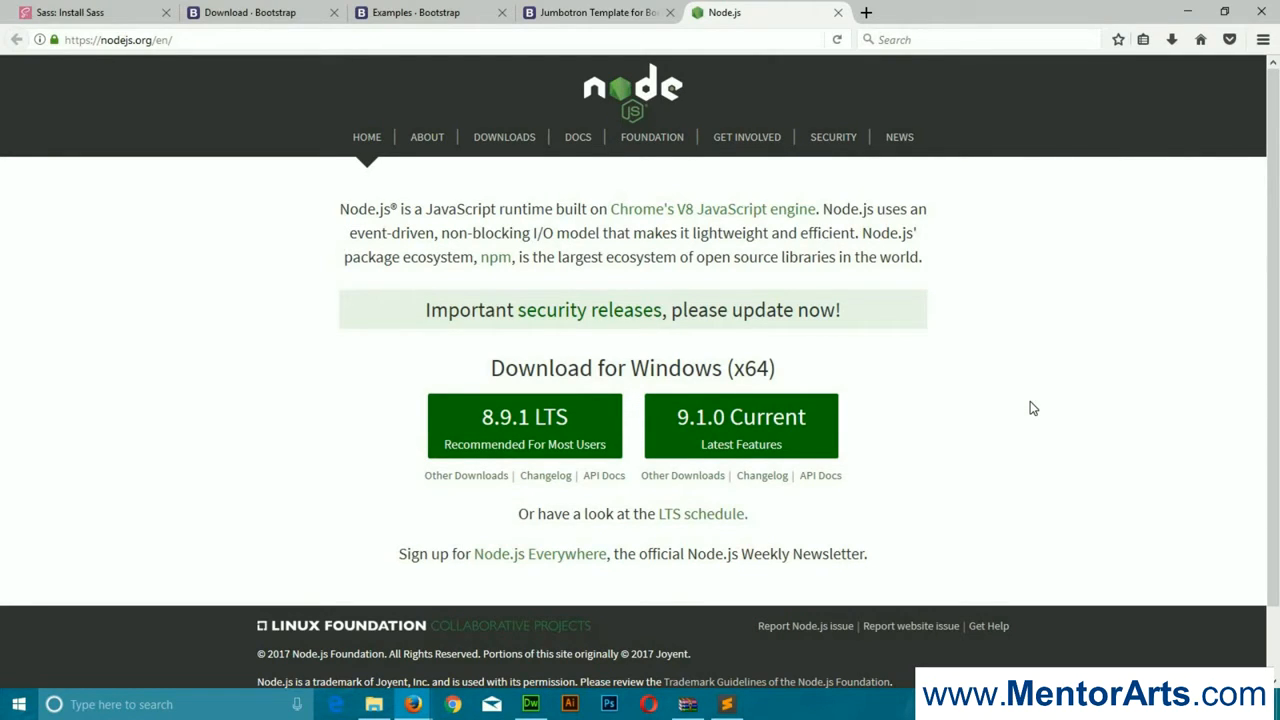
pyautogui.moveTo(88, 358)
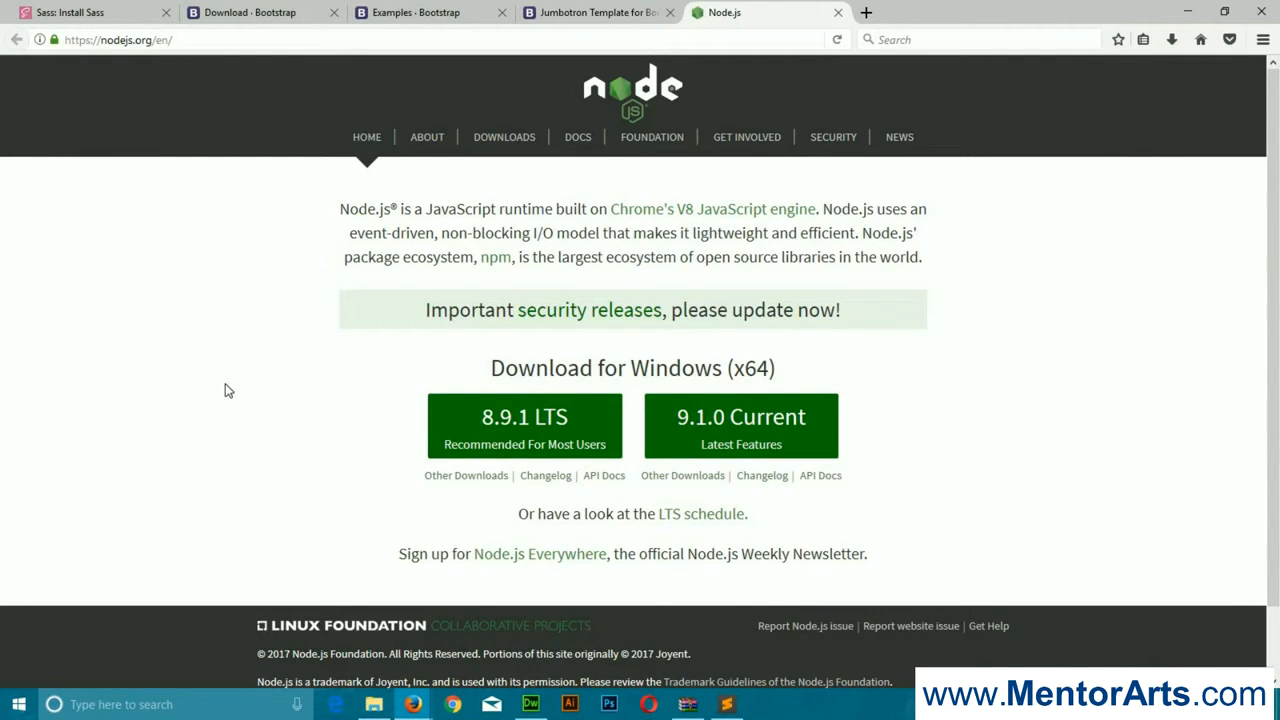
pyautogui.moveTo(1016, 426)
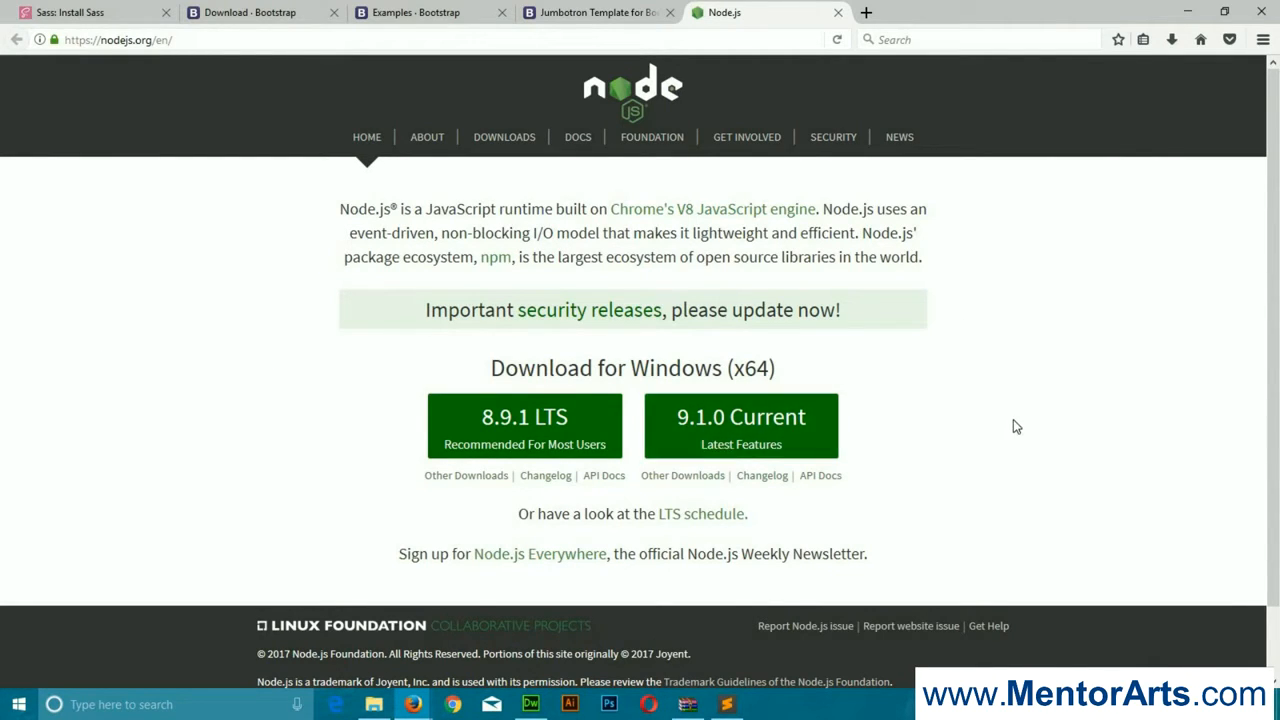
pyautogui.moveTo(1000, 418)
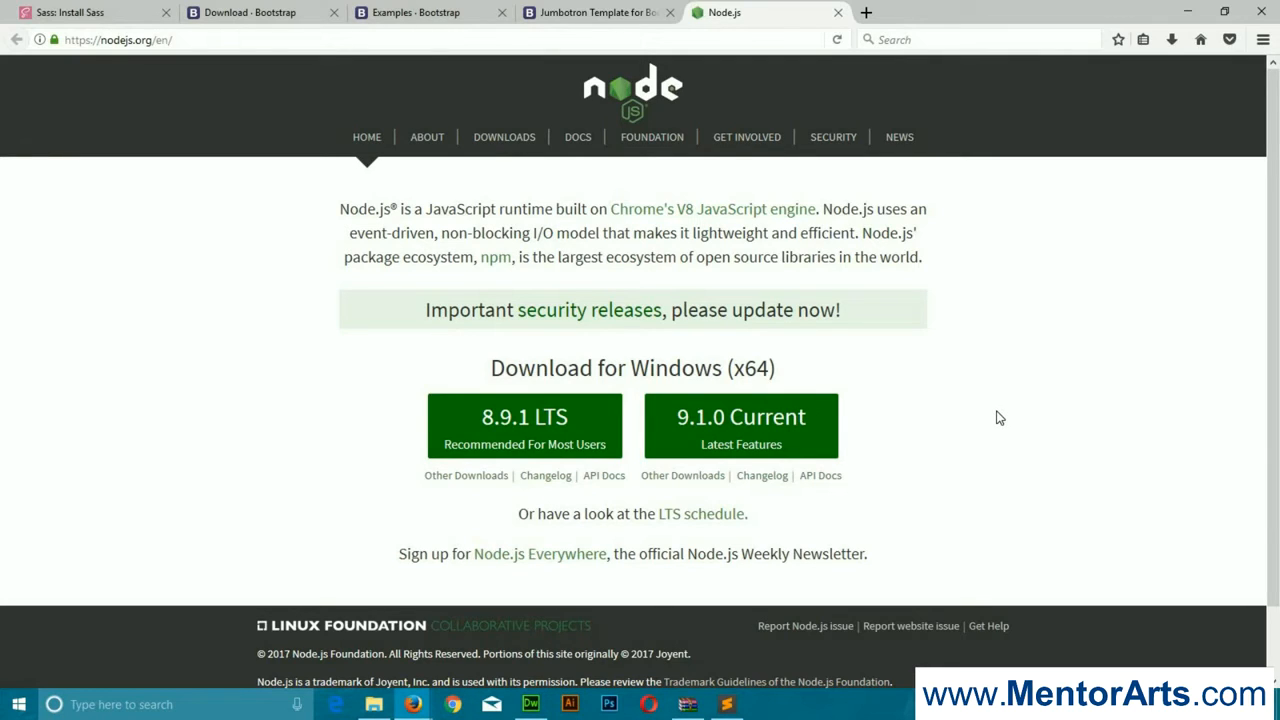
pyautogui.moveTo(933, 438)
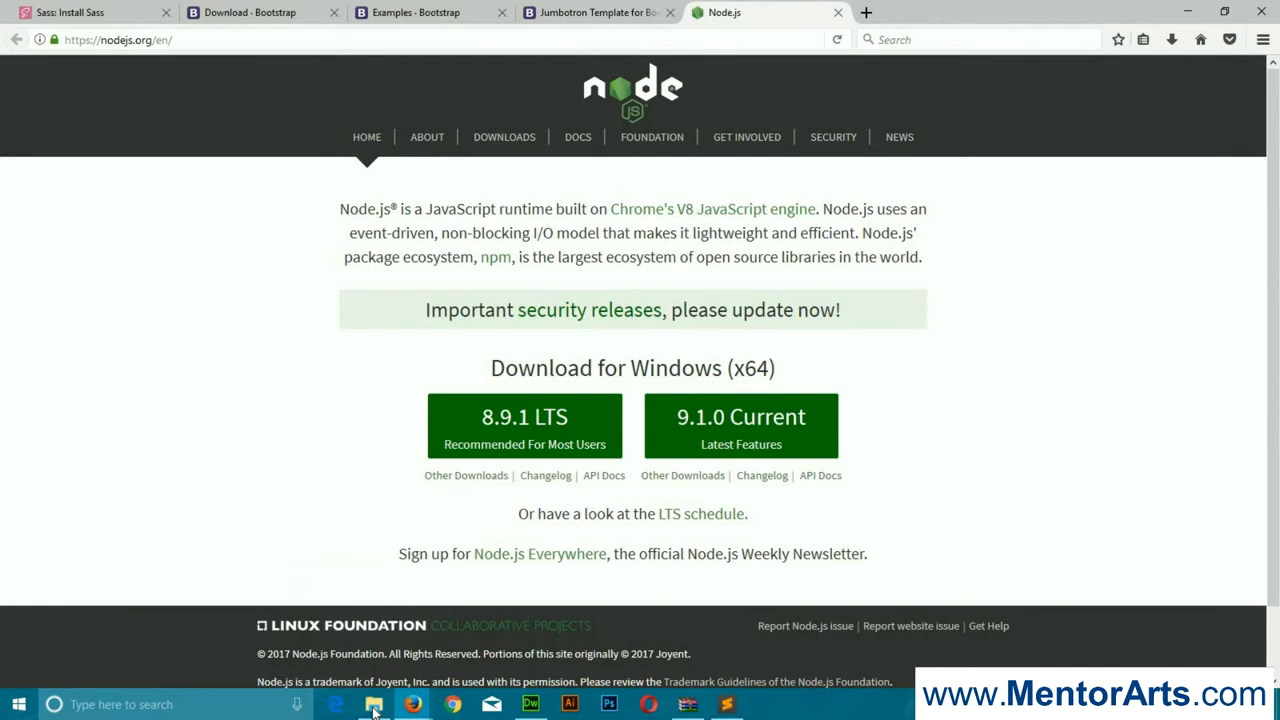
# Open G:\Projects\MentorArts in File Explorer, showing its css, js and scss folders.
pyautogui.click(373, 704)
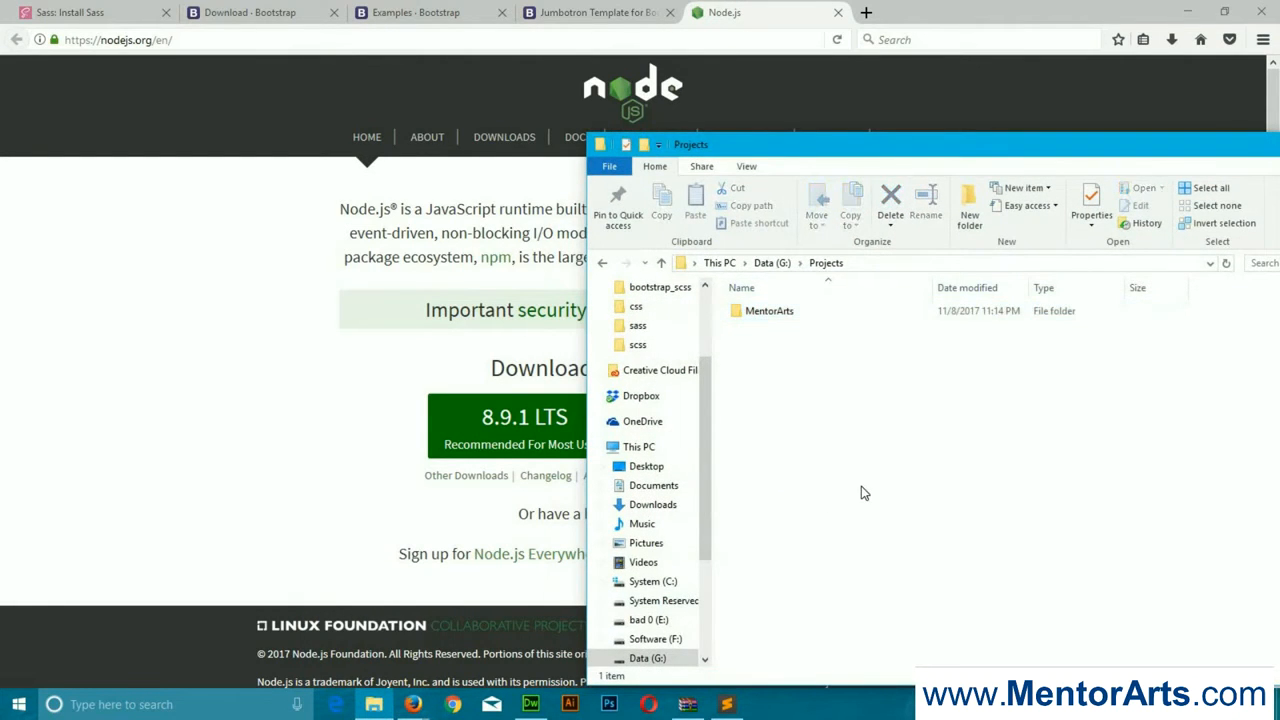
pyautogui.moveTo(814, 421)
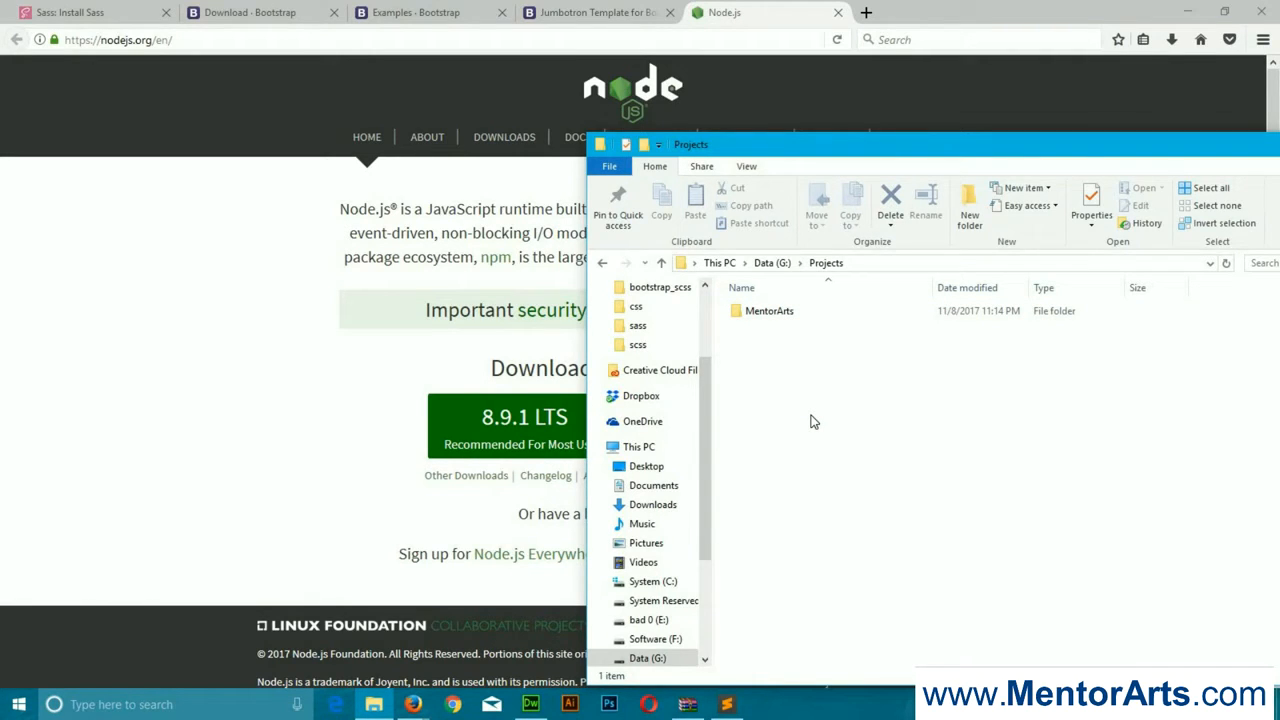
pyautogui.click(769, 310)
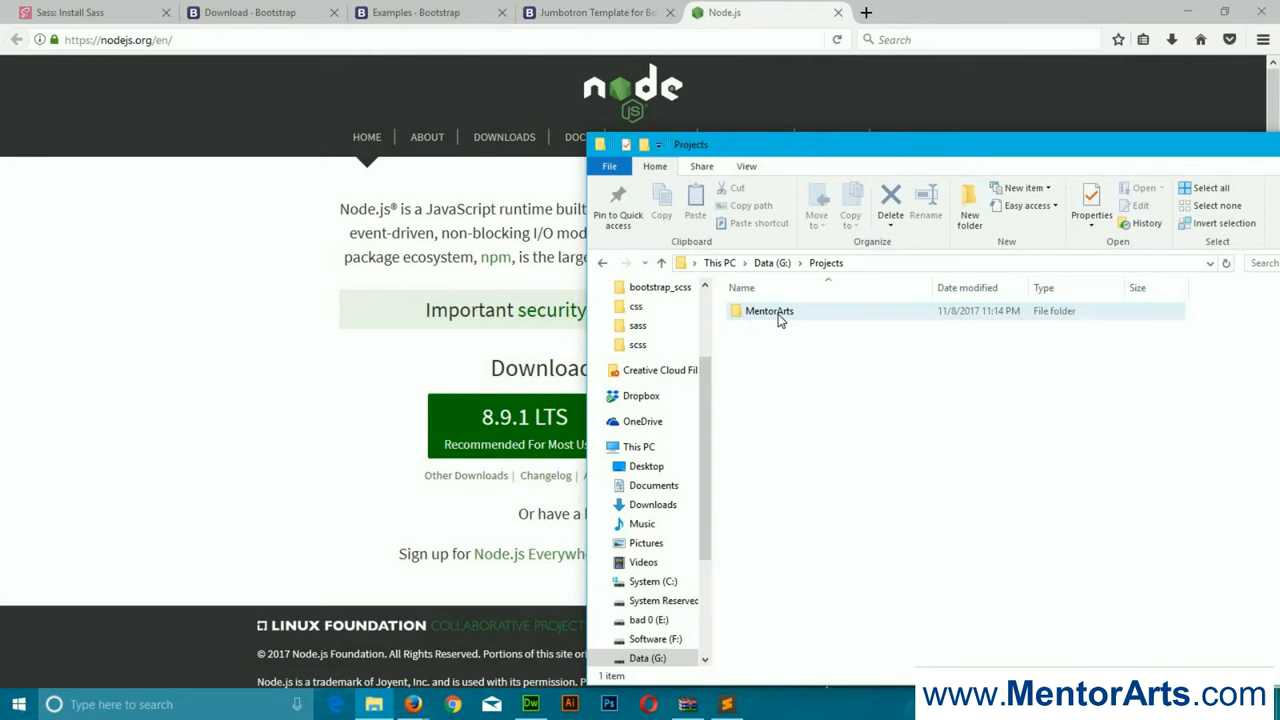
pyautogui.doubleClick(769, 311)
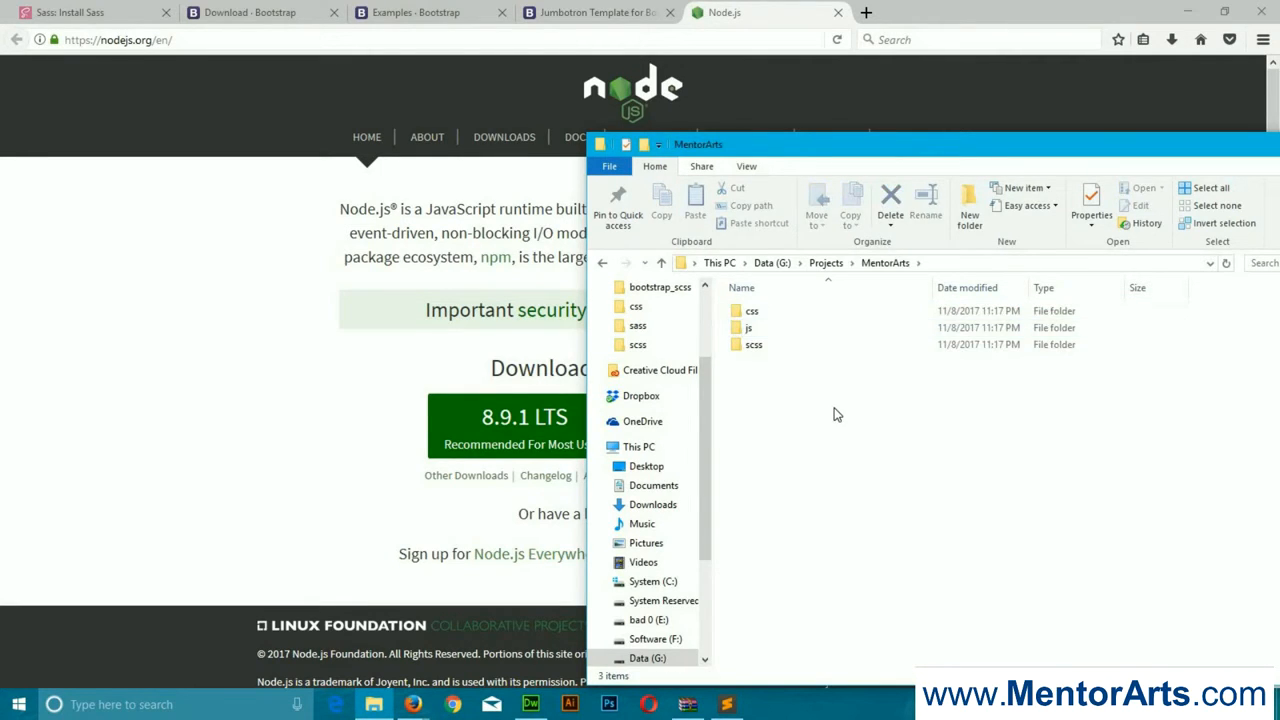
pyautogui.moveTo(792, 400)
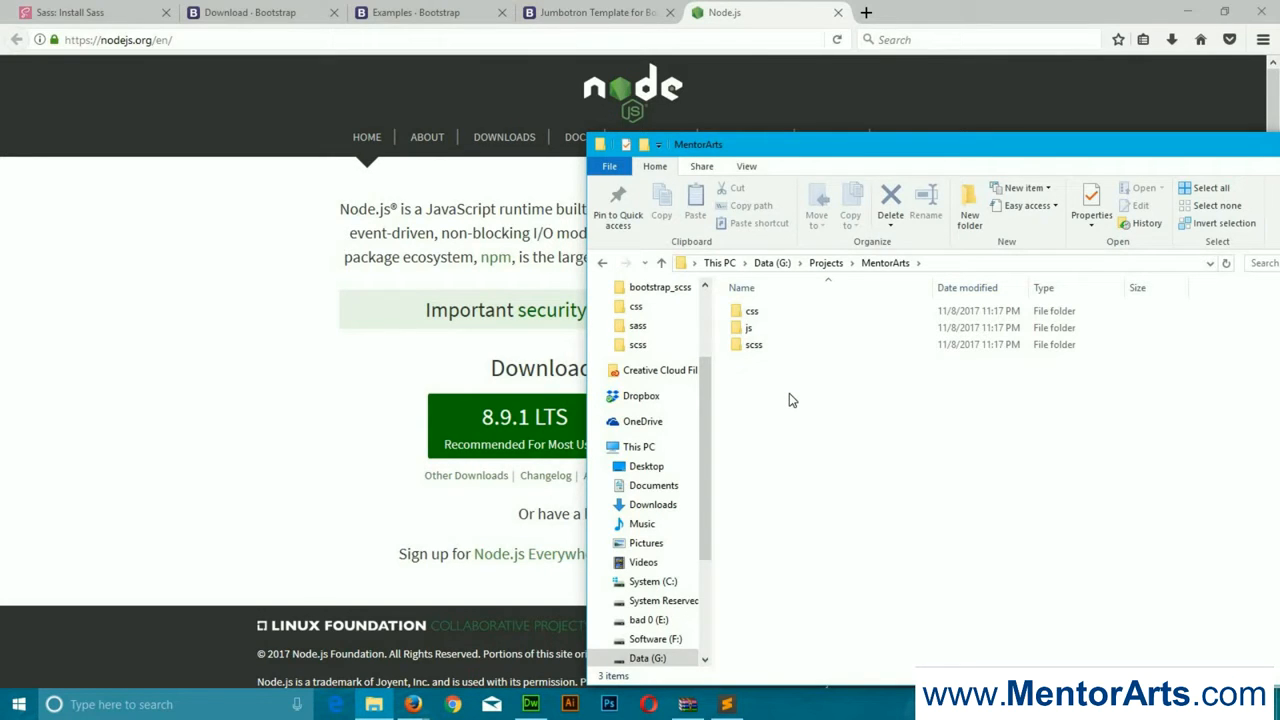
pyautogui.moveTo(790, 405)
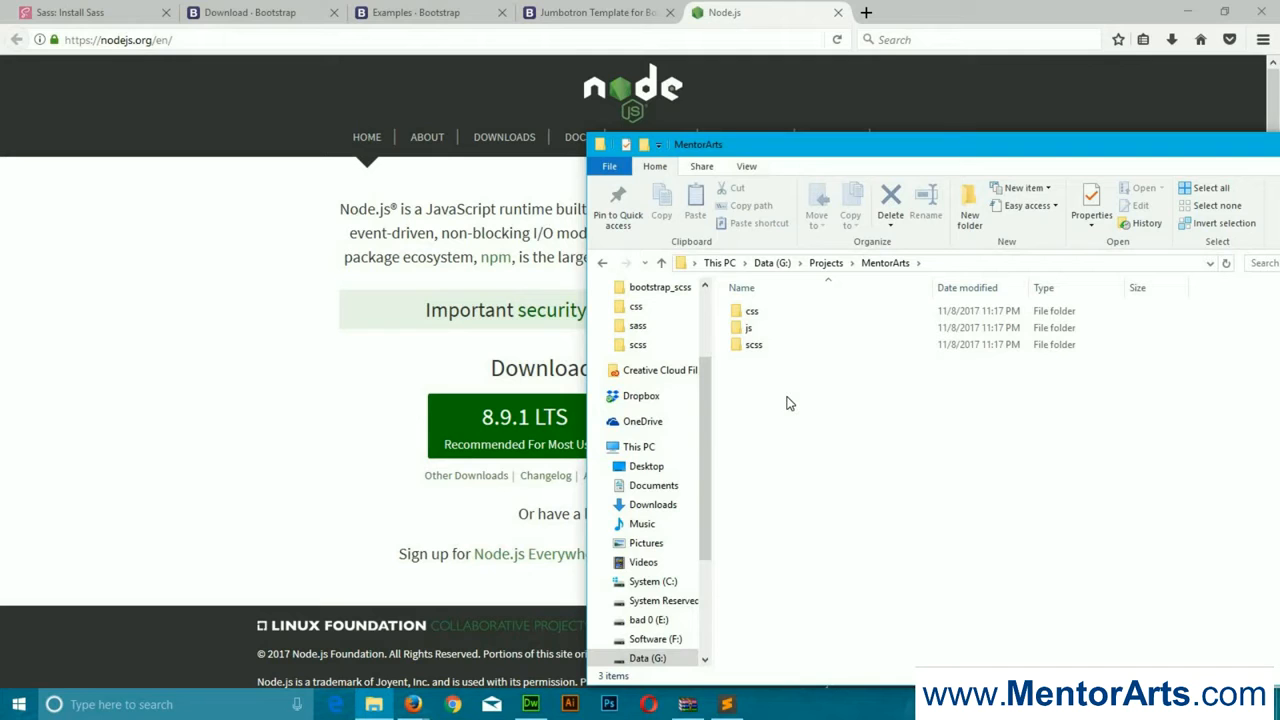
pyautogui.moveTo(783, 355)
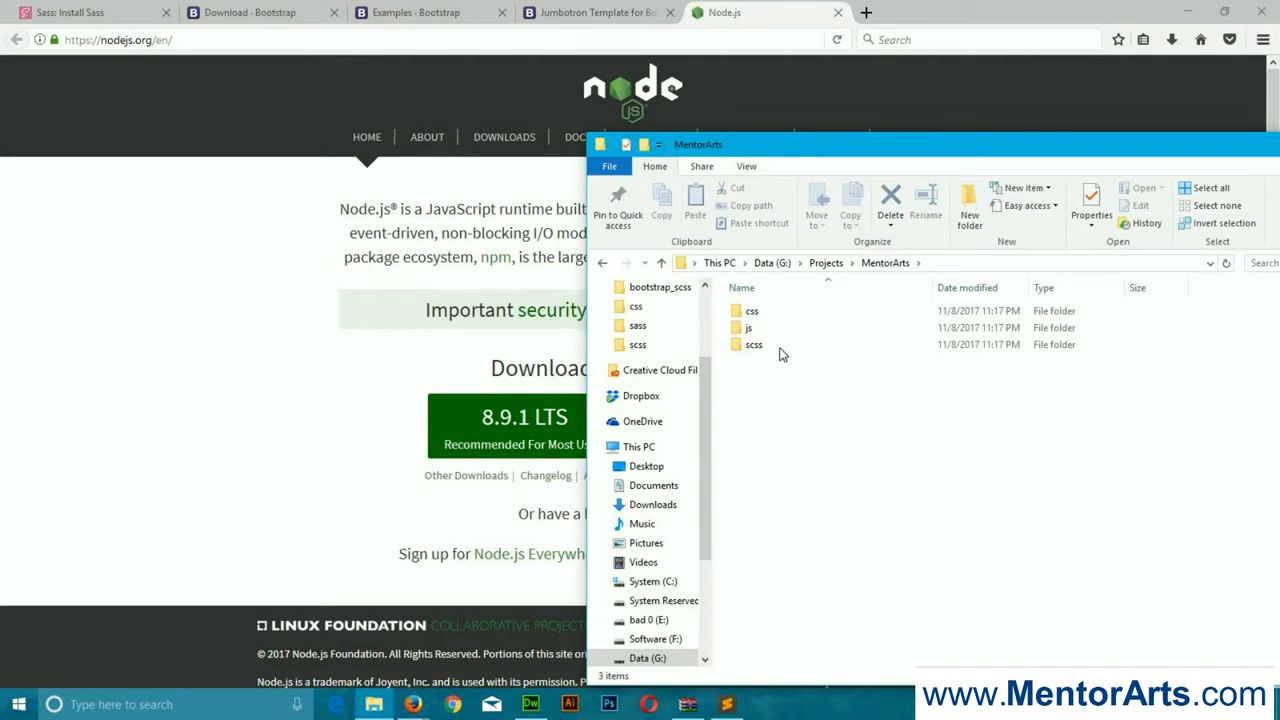
pyautogui.moveTo(781, 403)
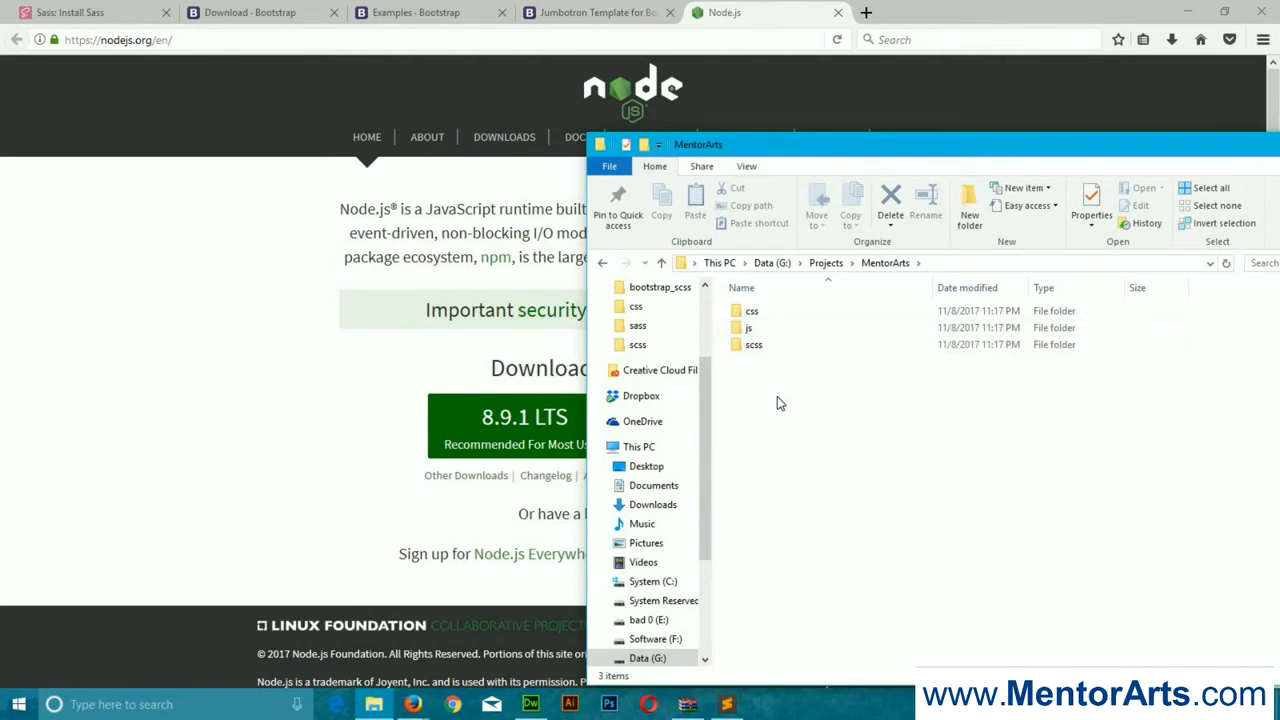
pyautogui.moveTo(942, 488)
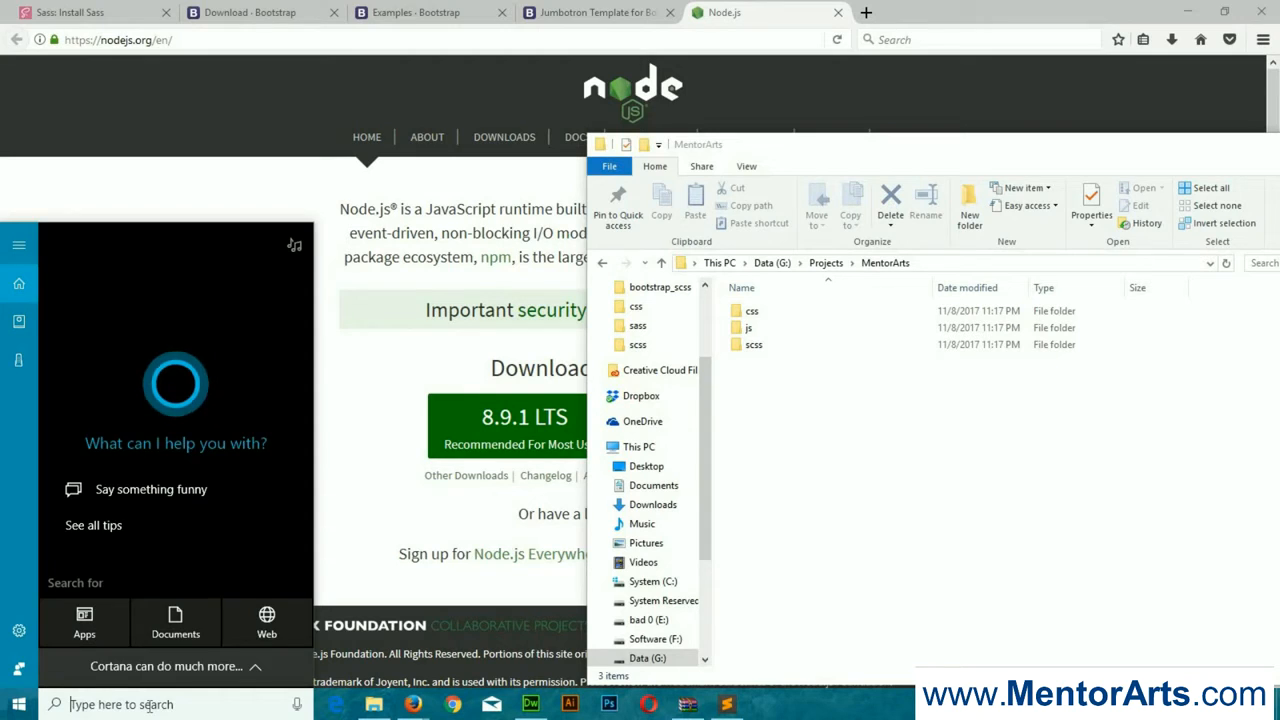
# Search for and launch the Node.js command prompt.
pyautogui.write('node.js command prompt')
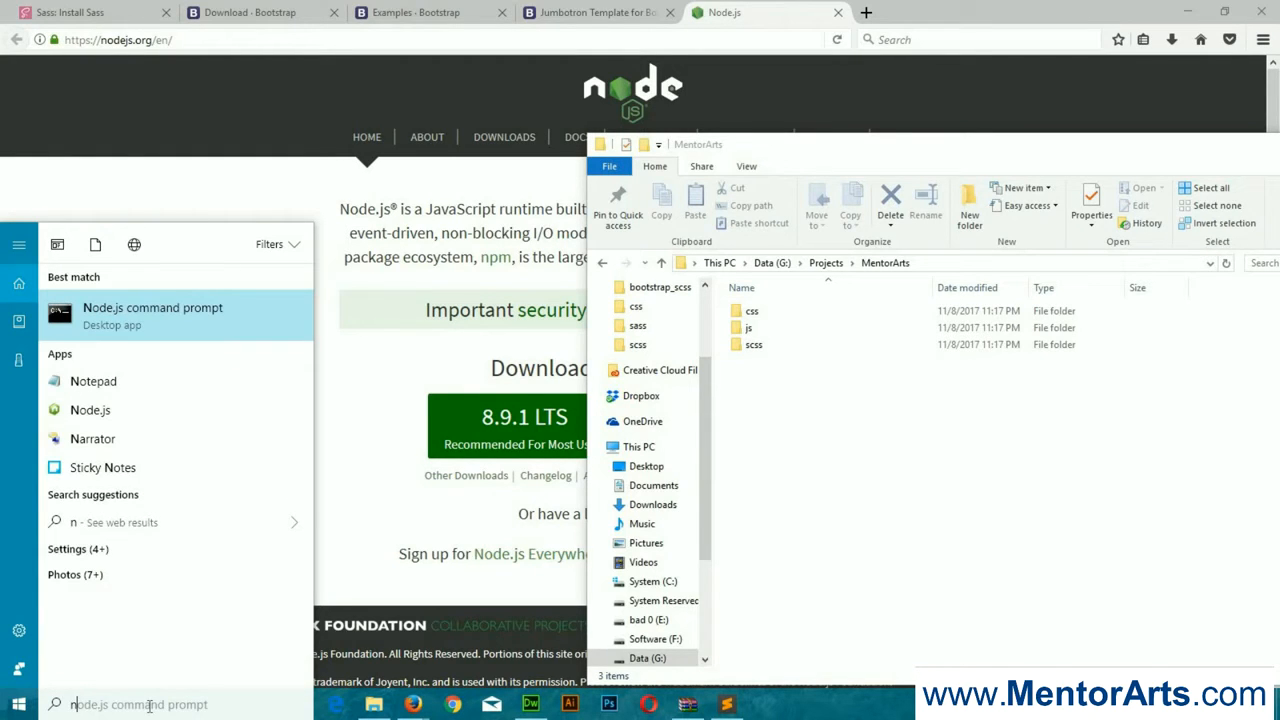
pyautogui.write('npm')
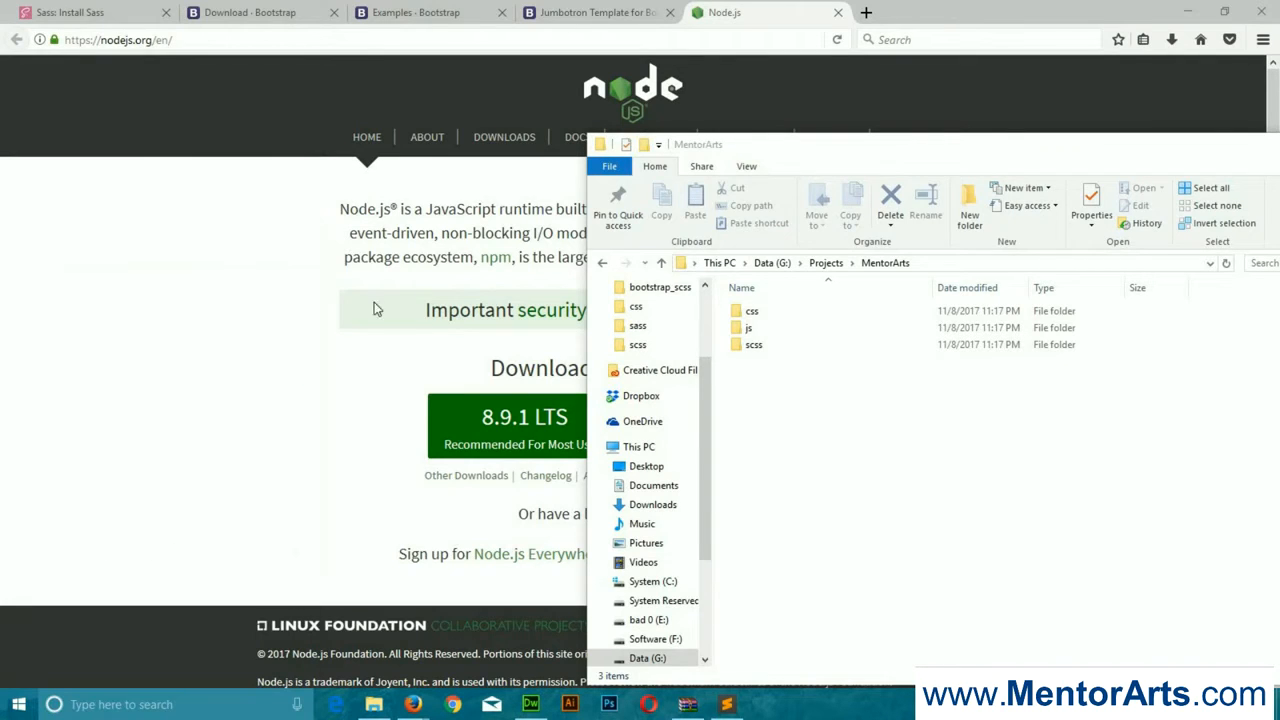
pyautogui.click(765, 704)
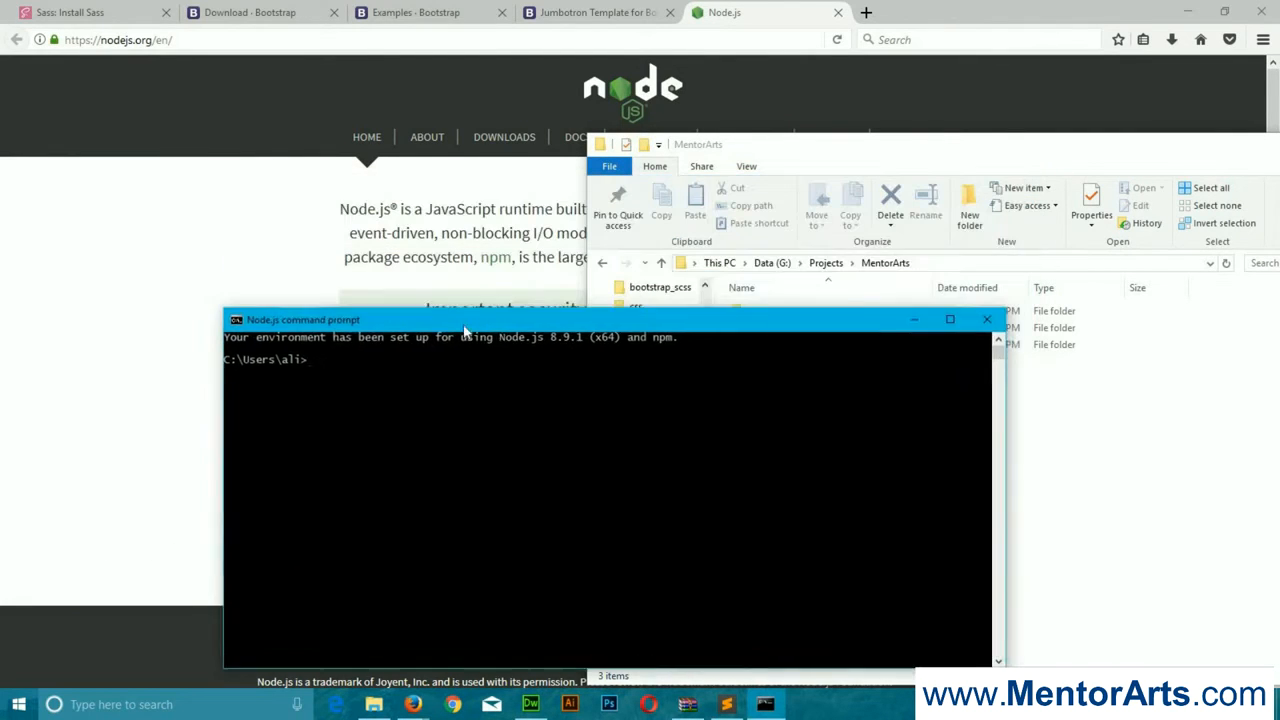
# Switch the prompt to drive G: and cd into Projects/MentorArts.
pyautogui.write('G')
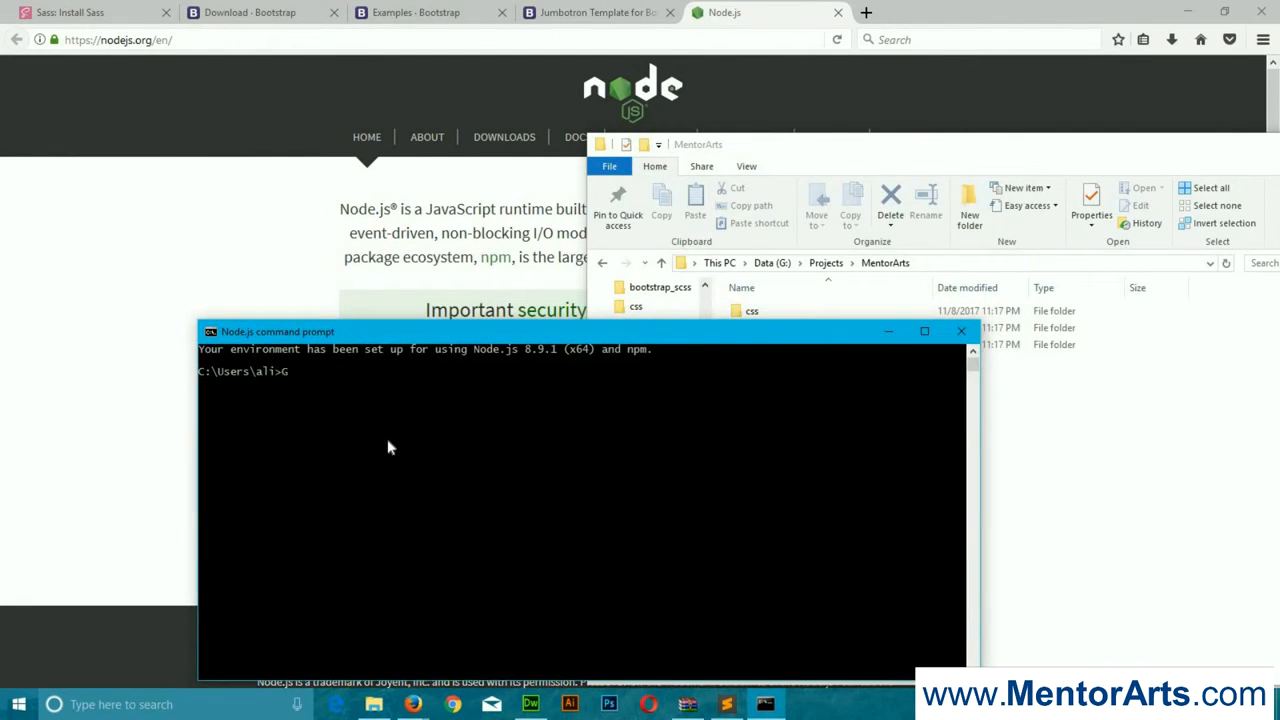
pyautogui.write(':')
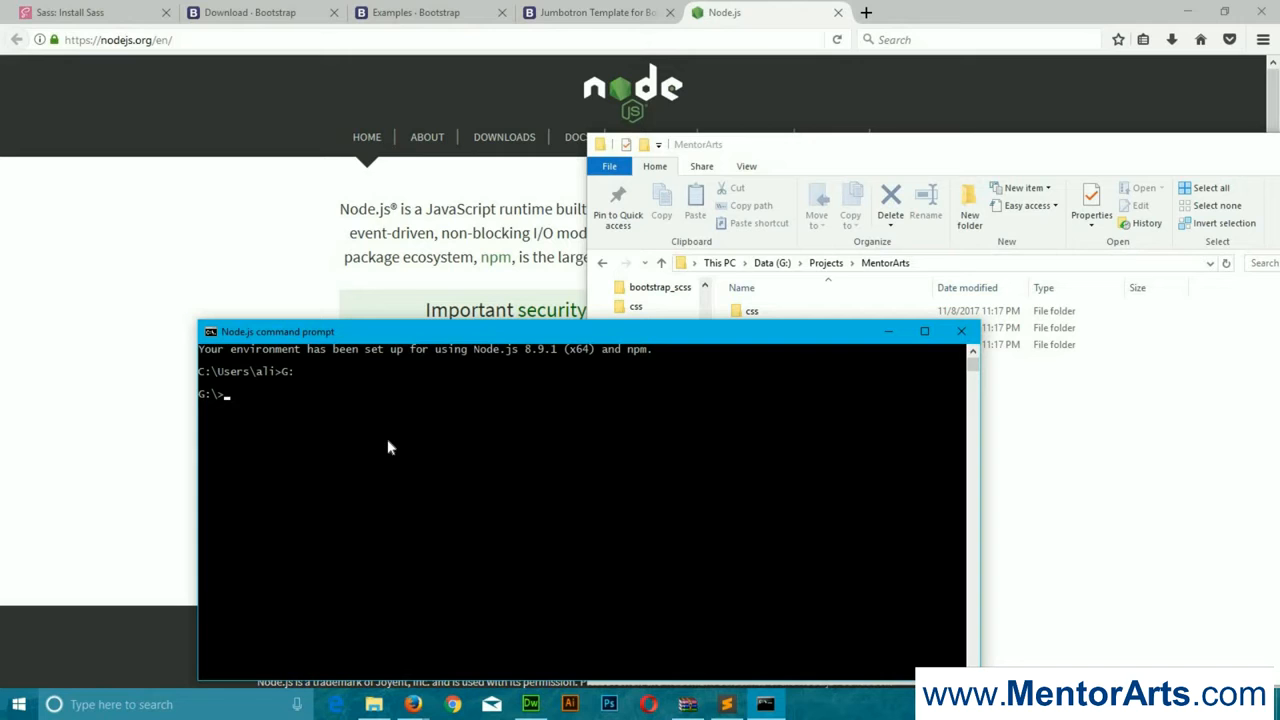
pyautogui.write('cd')
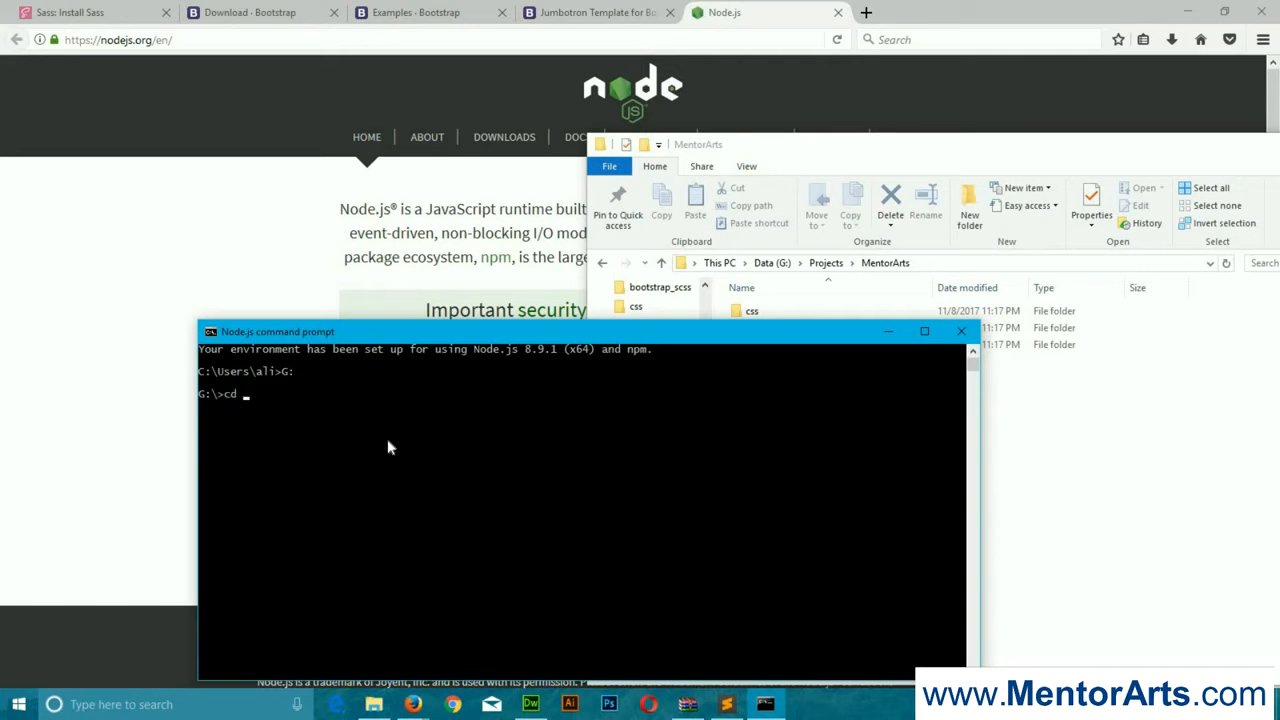
pyautogui.write('Proj')
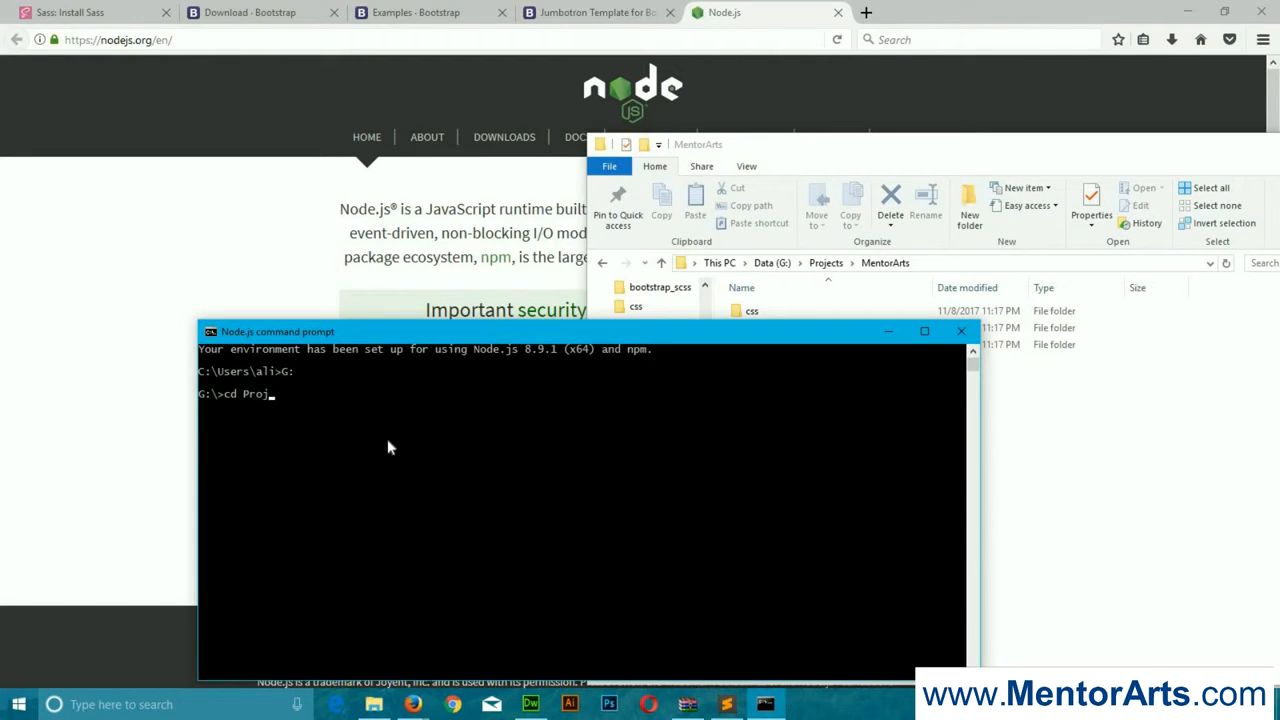
pyautogui.write('ects')
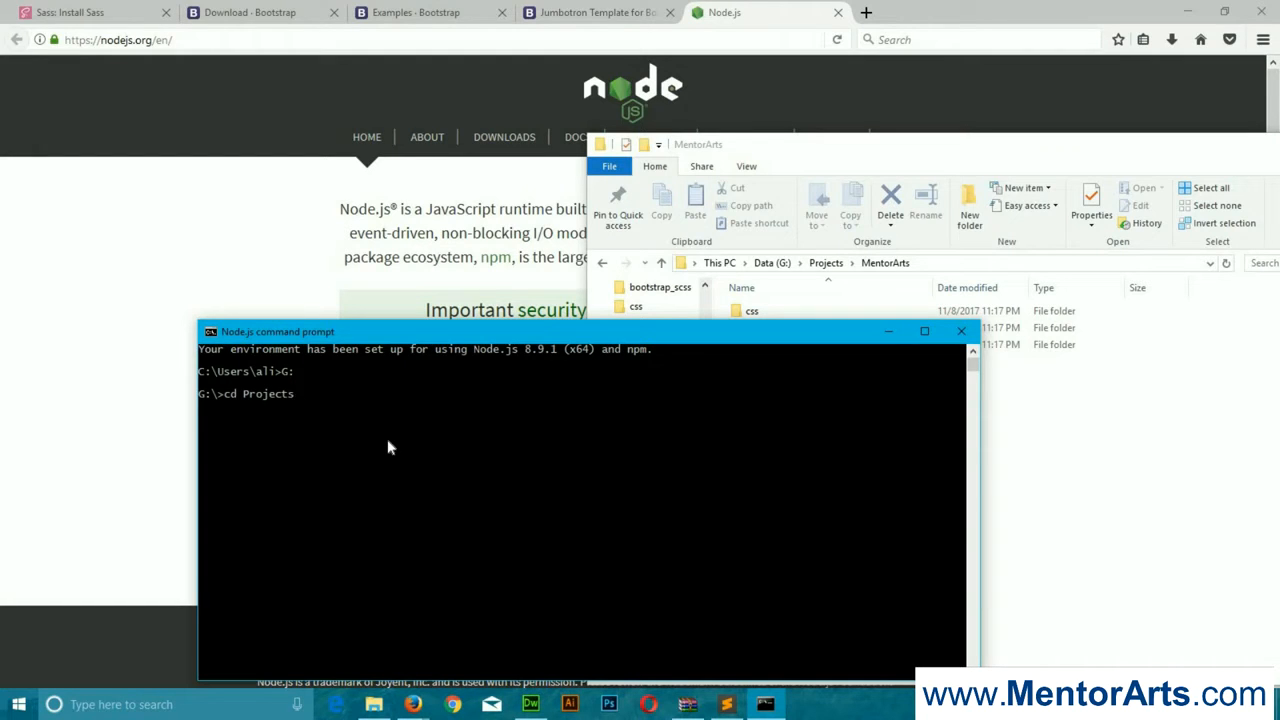
pyautogui.write('/MentorA')
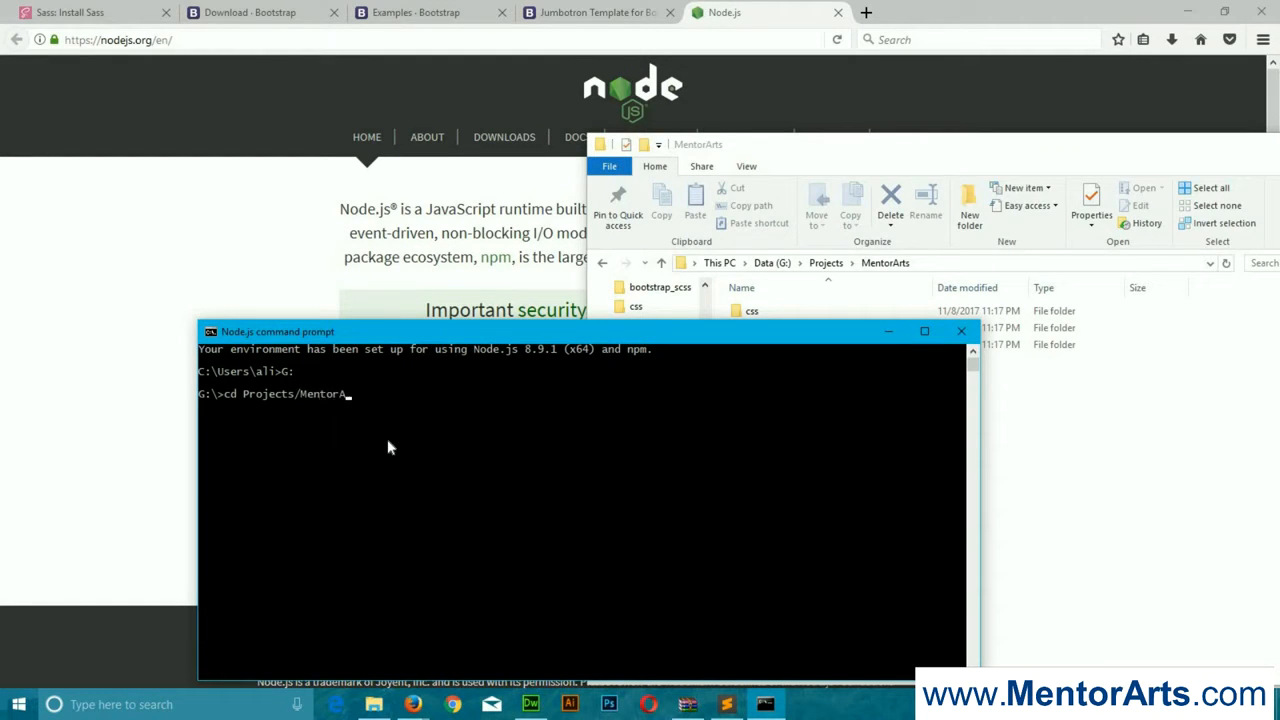
pyautogui.write('ts')
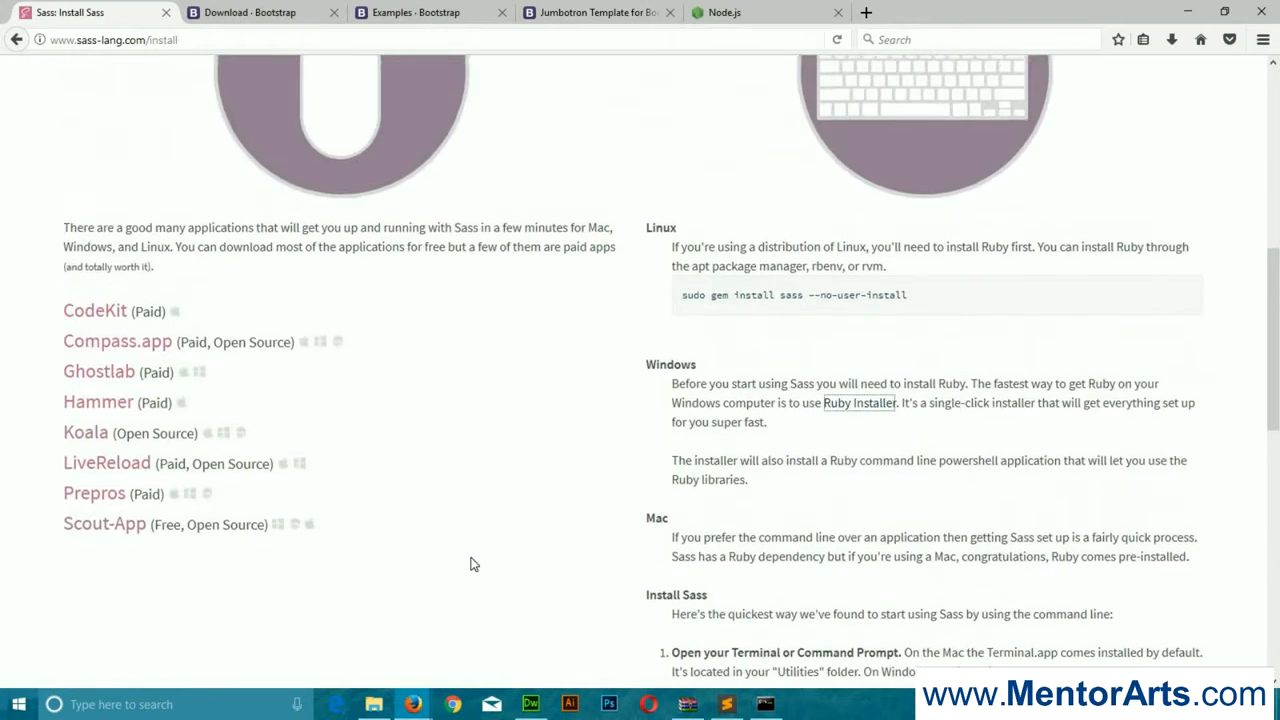
# Select 'gem install sass' in the Linux example of sass-lang.com's install page.
pyautogui.scroll(3)
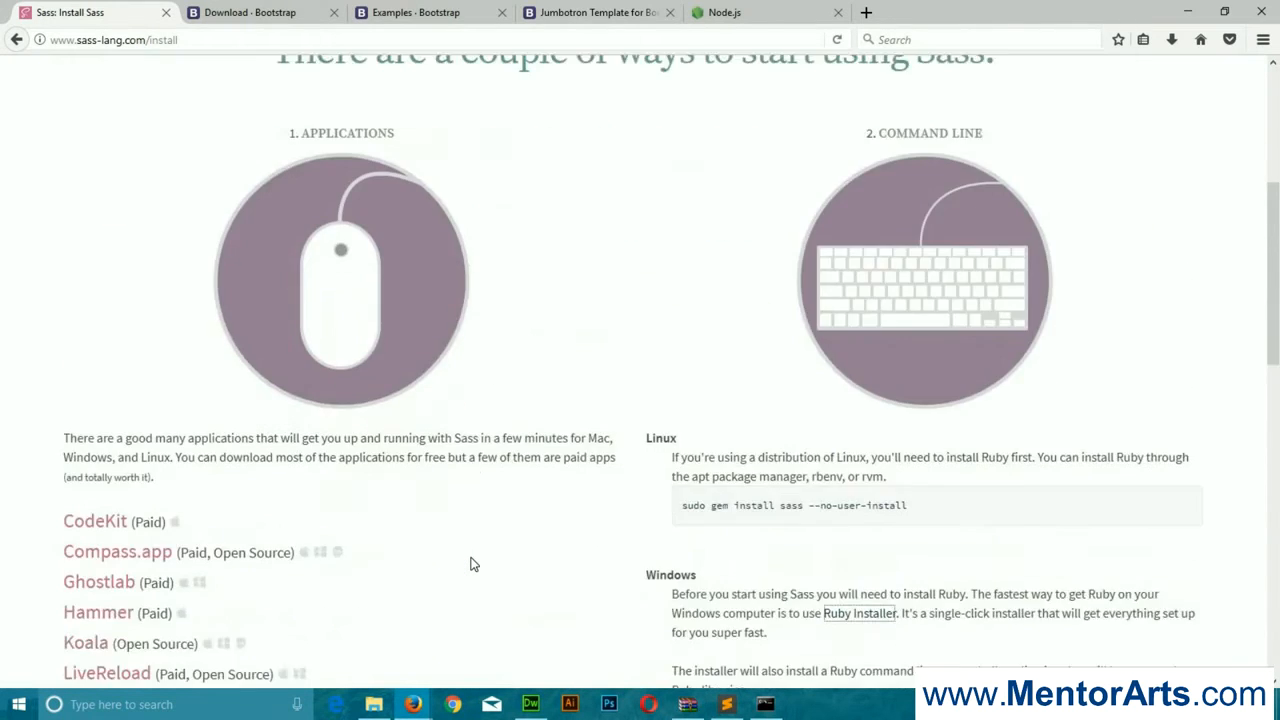
pyautogui.scroll(-3)
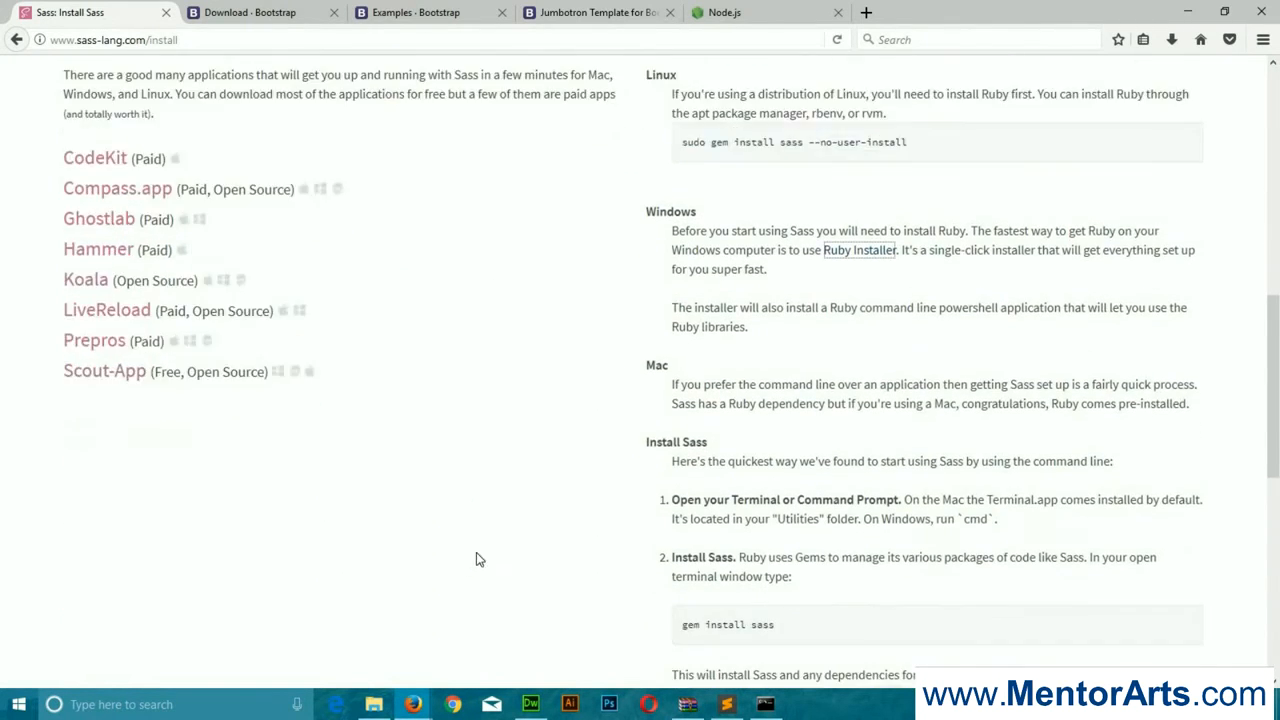
pyautogui.scroll(-3)
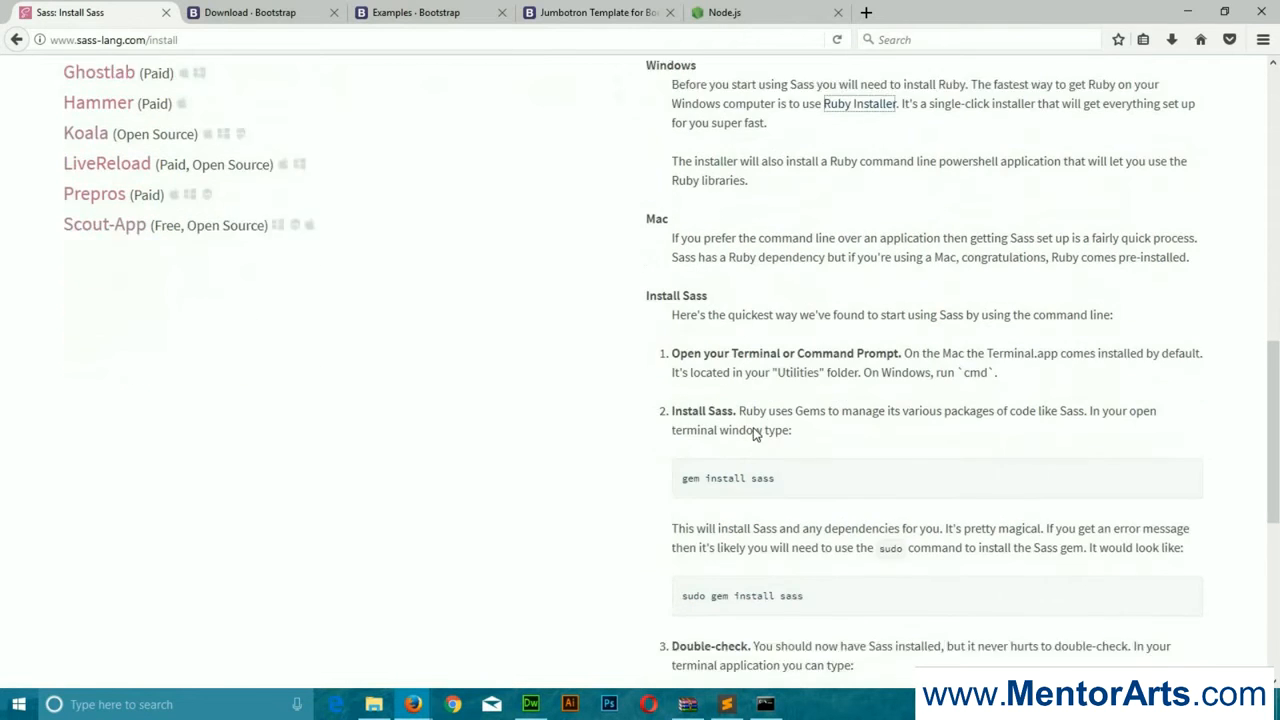
pyautogui.scroll(3)
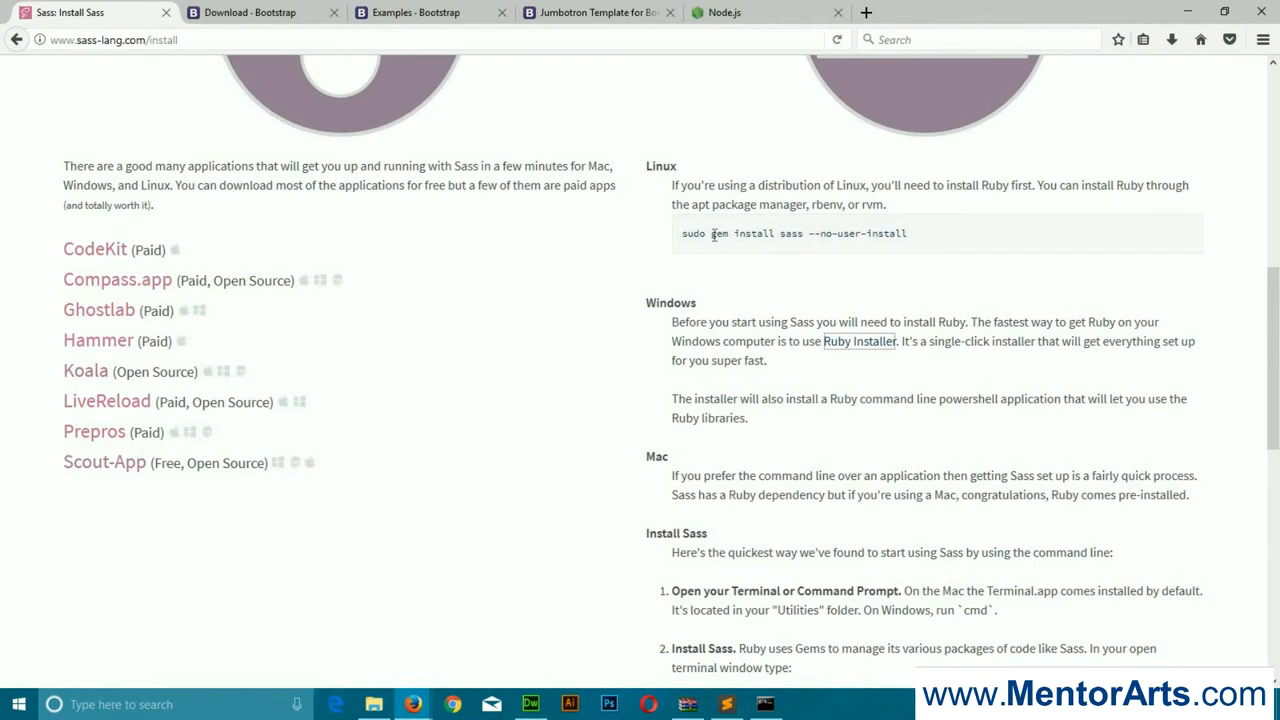
pyautogui.moveTo(897, 266)
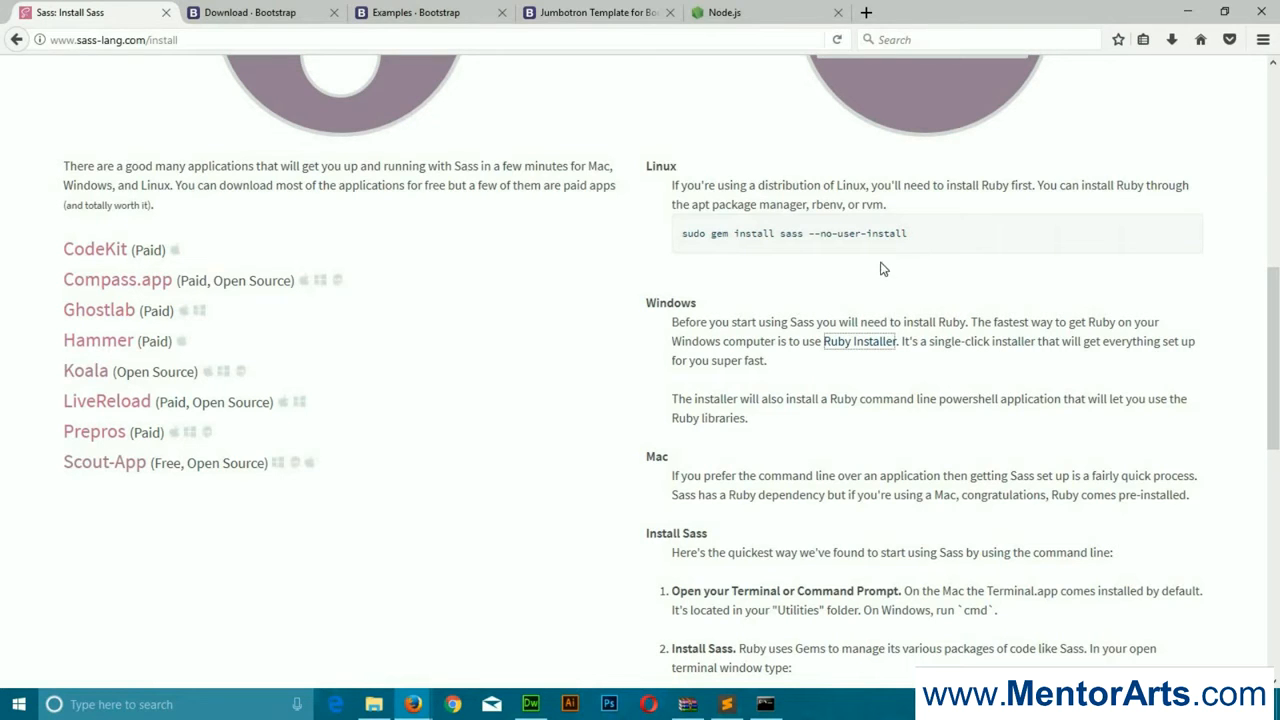
pyautogui.moveTo(751, 379)
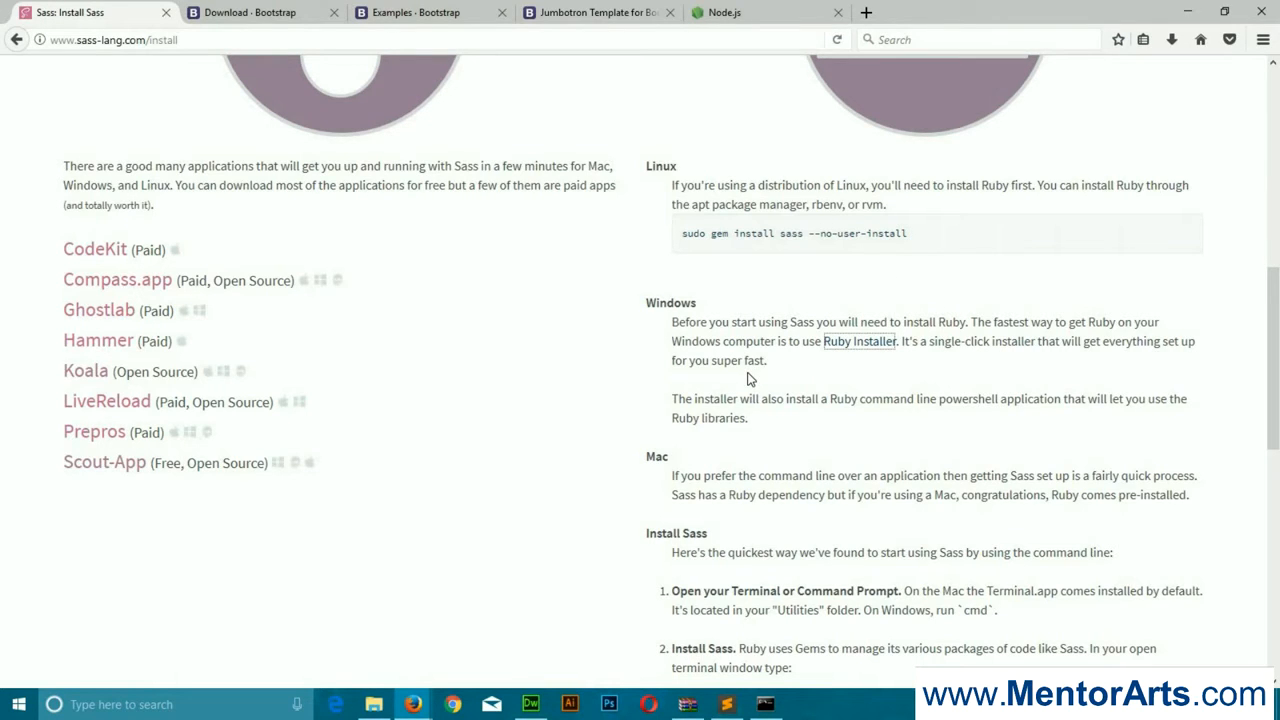
pyautogui.moveTo(780, 447)
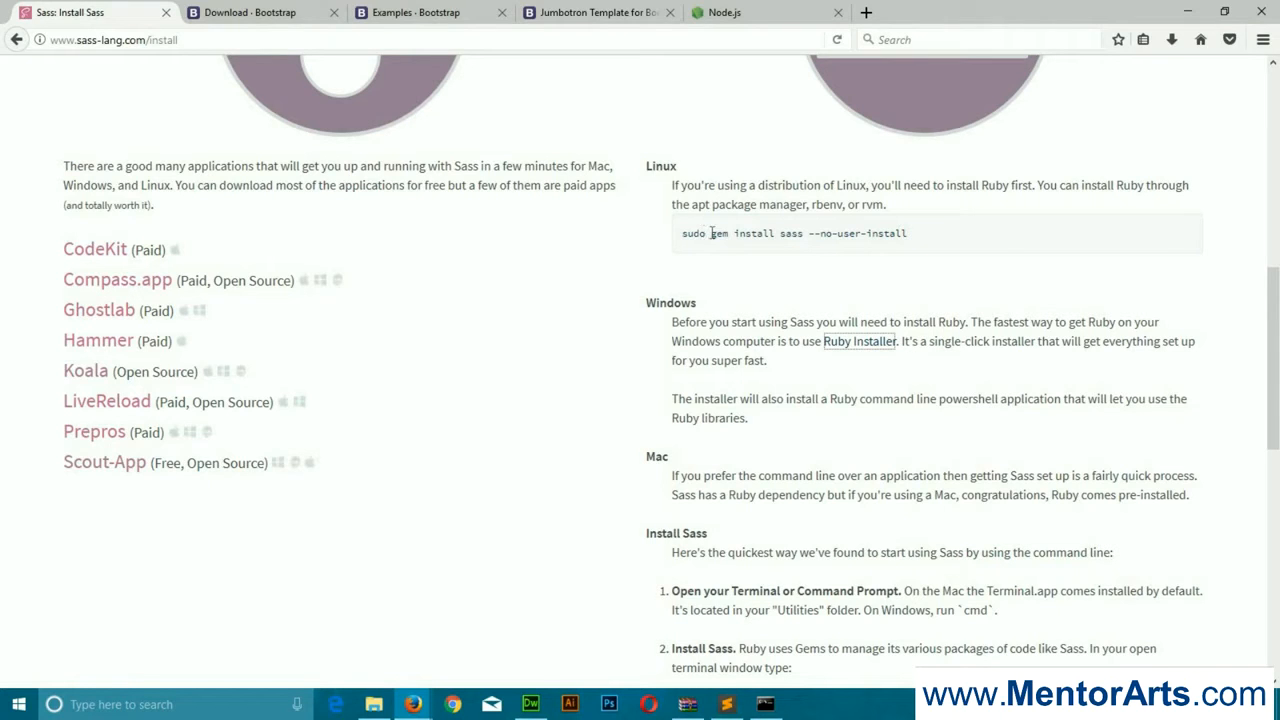
pyautogui.moveTo(710, 233); pyautogui.dragTo(808, 233)
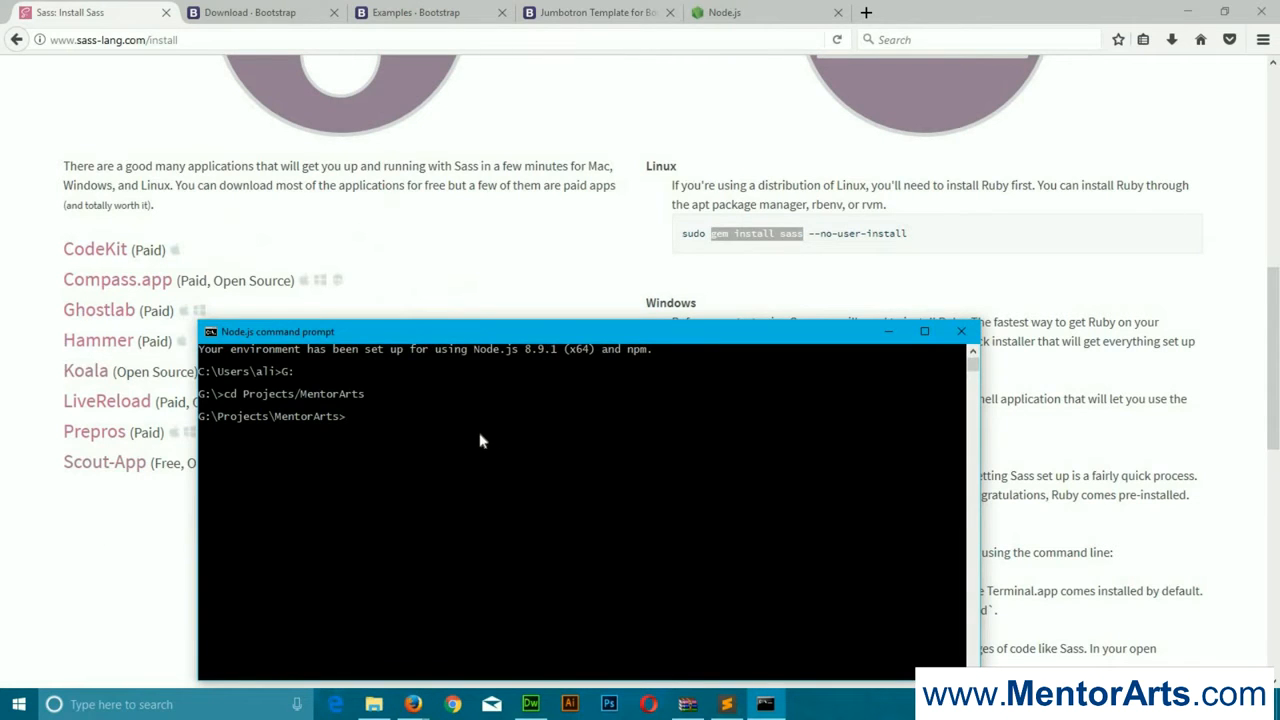
# Run 'gem install sass' in MentorArts, installing sass-3.5.3.
pyautogui.write('gem install sass')
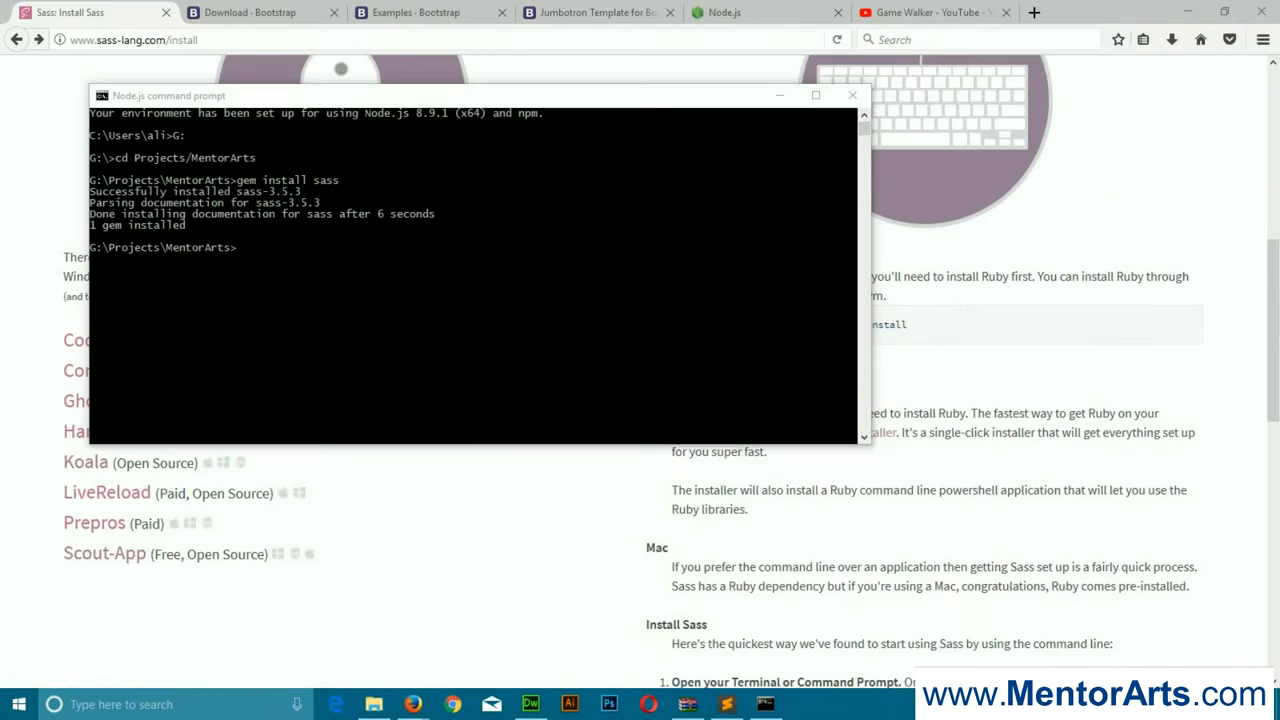
pyautogui.moveTo(450, 501)
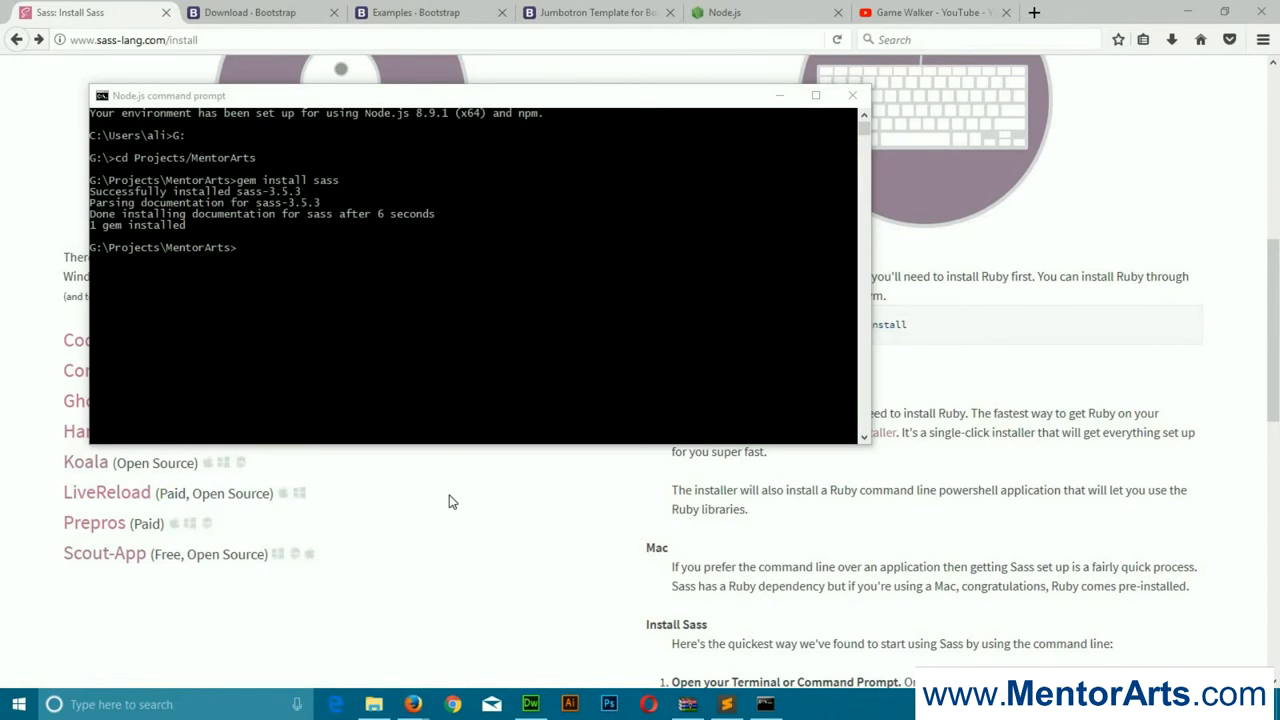
pyautogui.moveTo(448, 420)
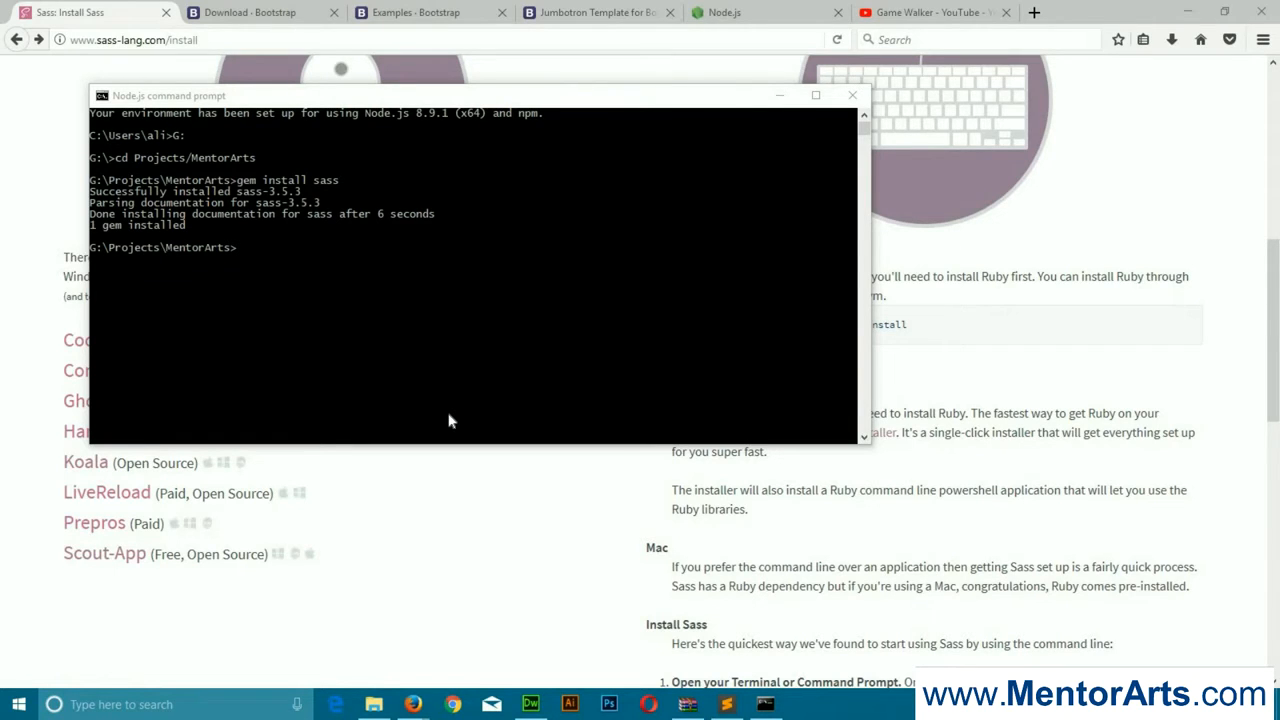
pyautogui.moveTo(500, 515)
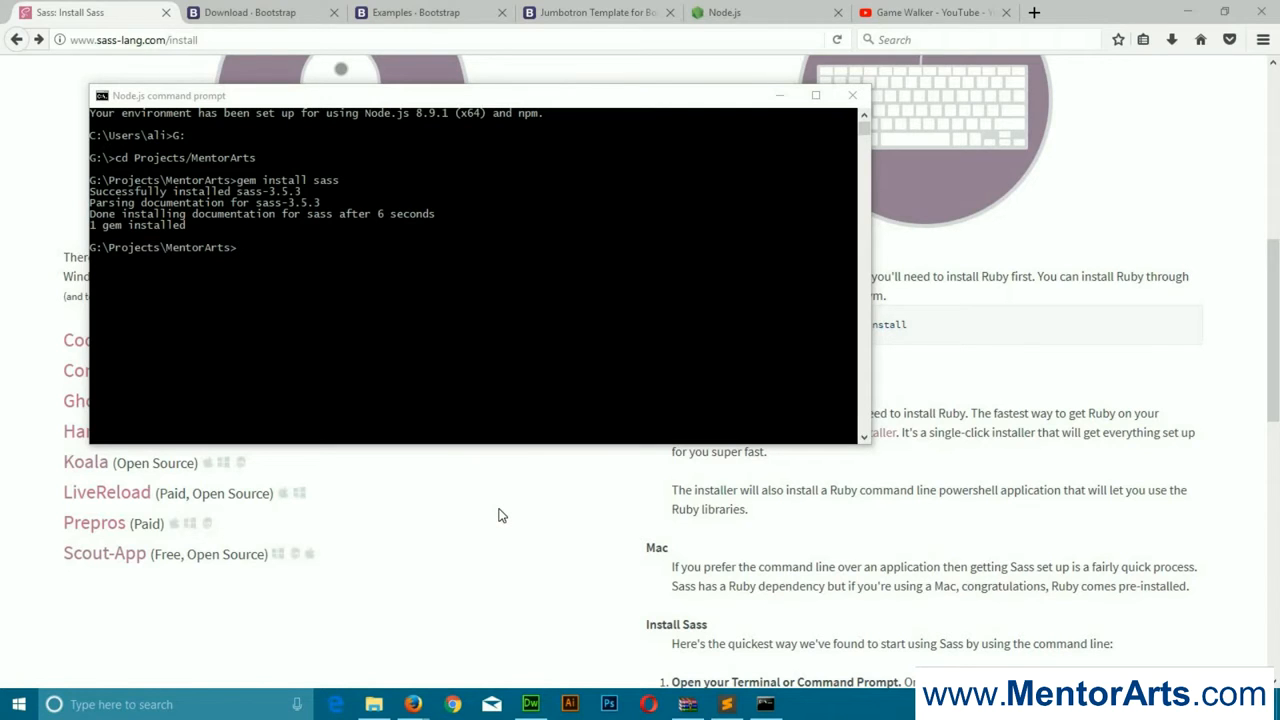
# Bring the sass-lang.com install page back in front of the command prompt.
pyautogui.click(852, 95)
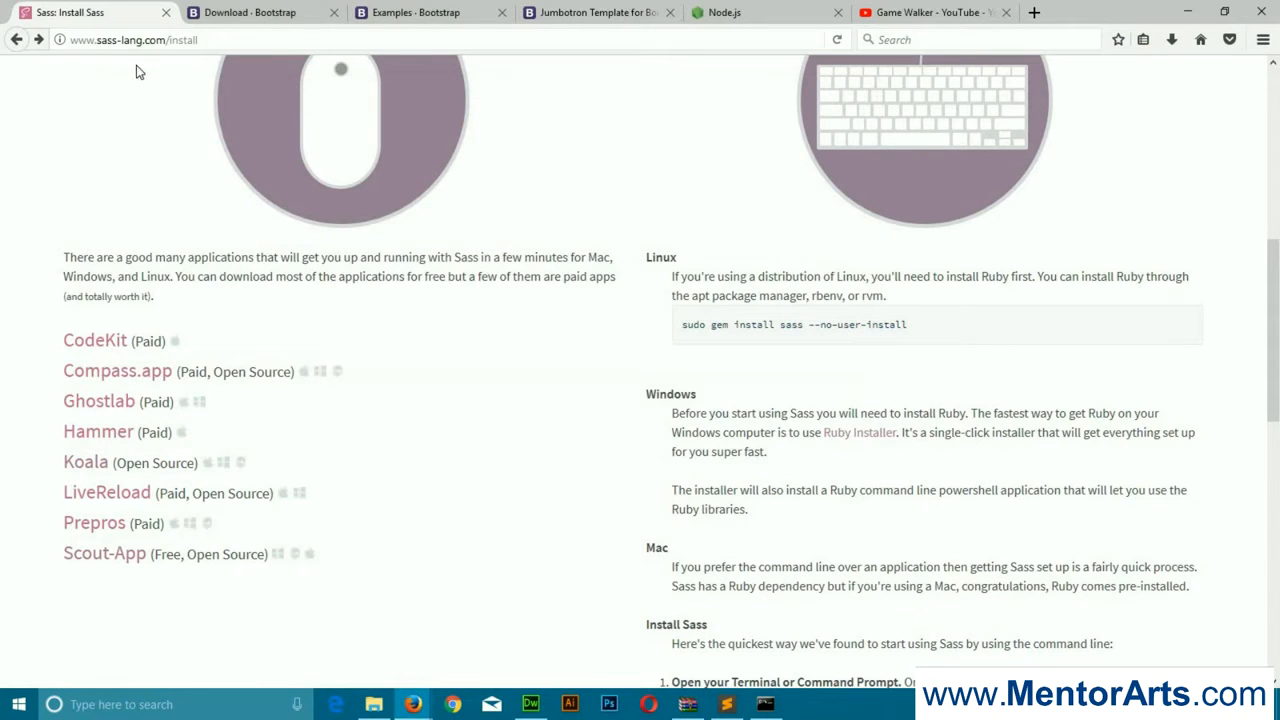
pyautogui.moveTo(489, 461)
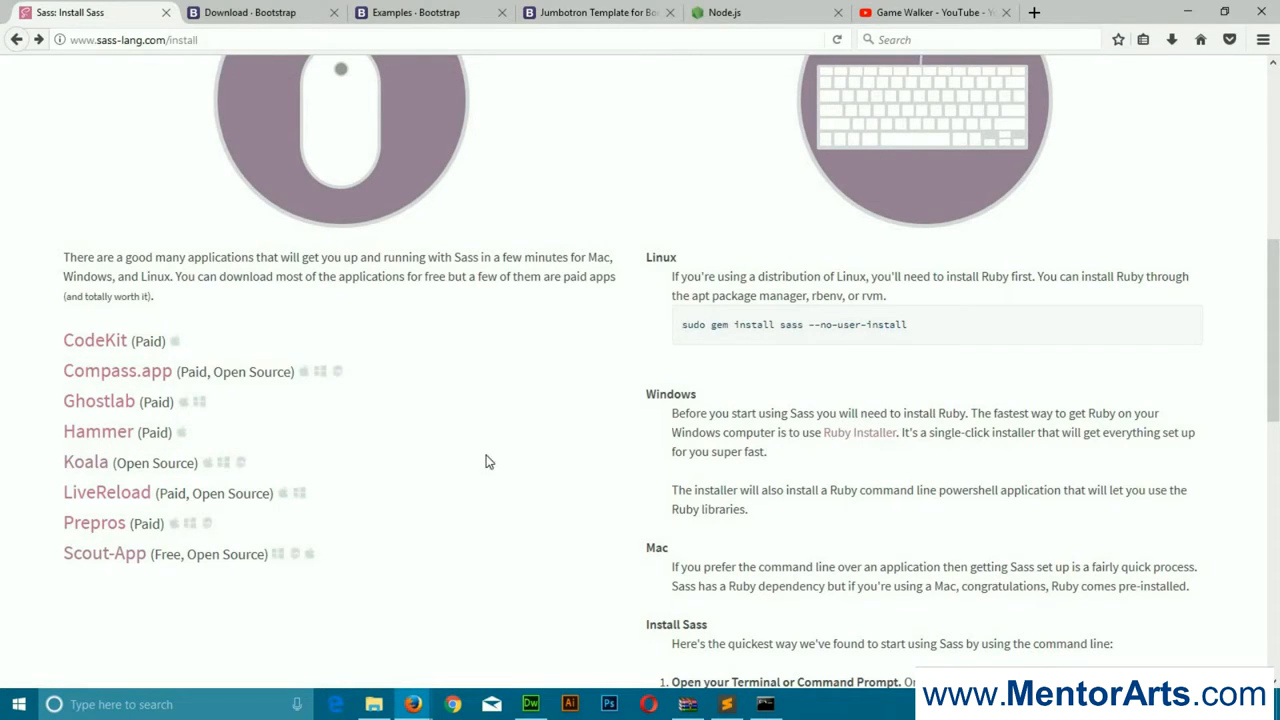
pyautogui.moveTo(88, 330)
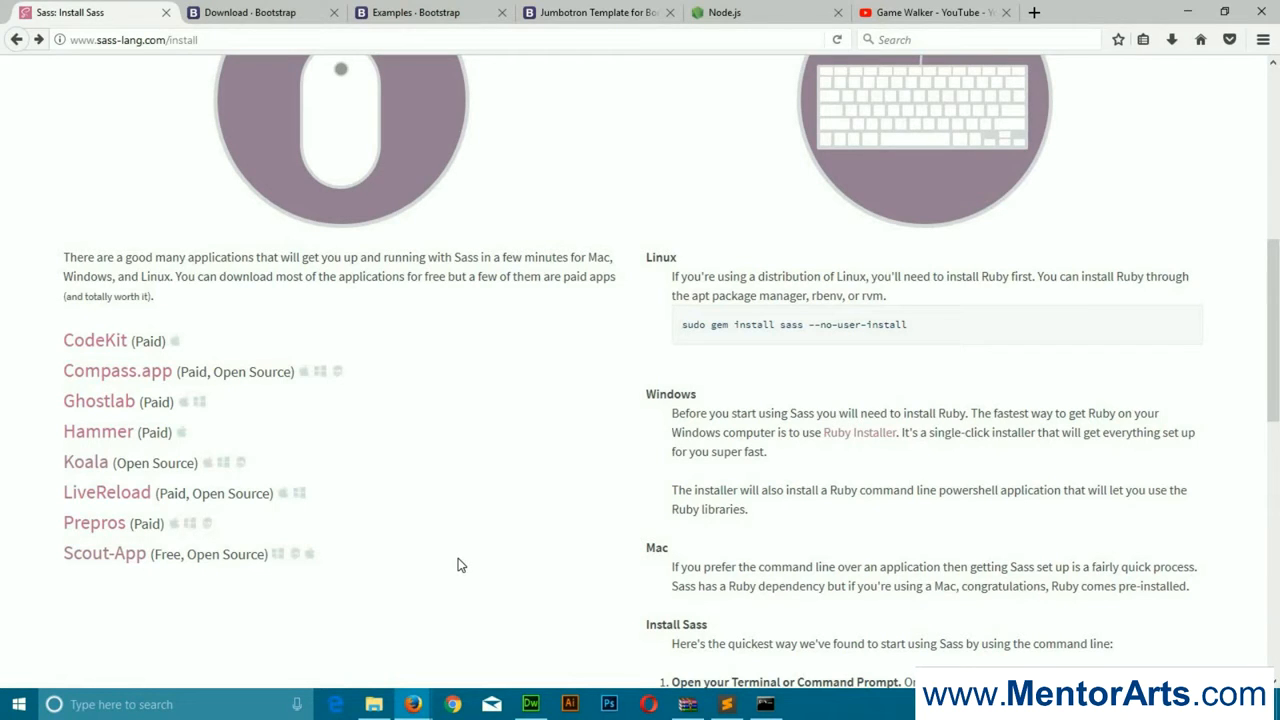
pyautogui.moveTo(459, 565)
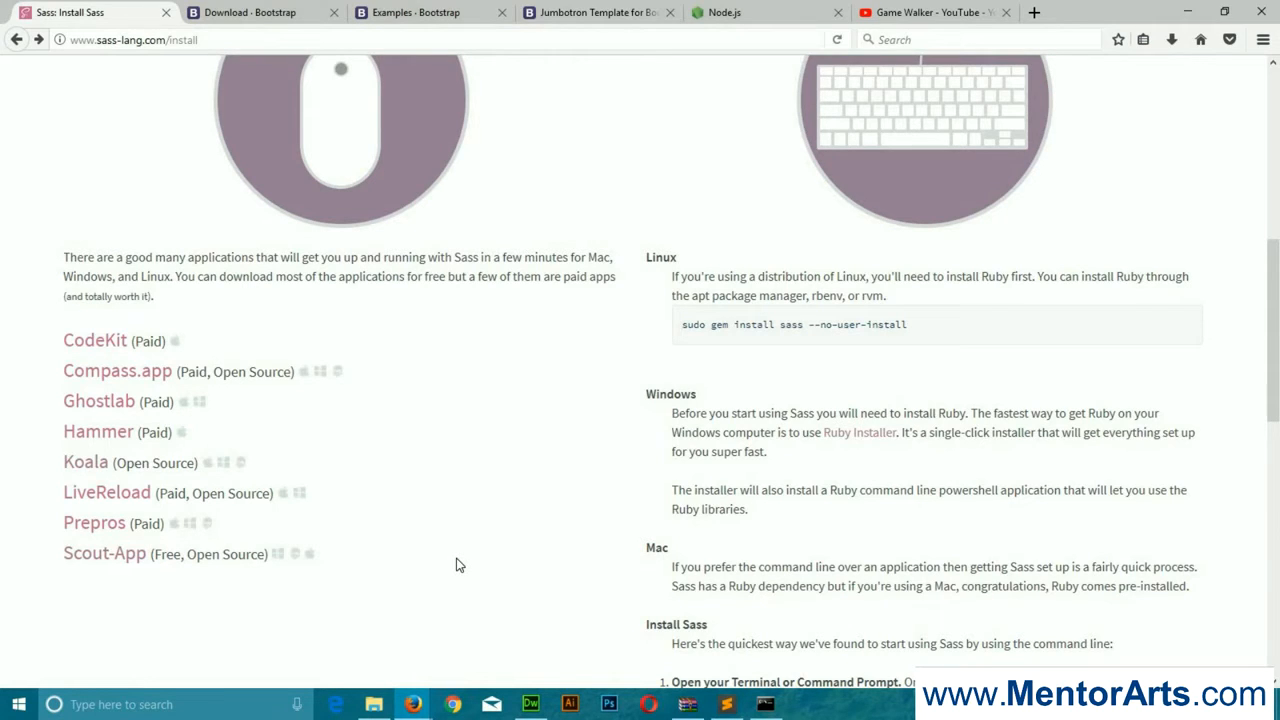
pyautogui.moveTo(715, 591)
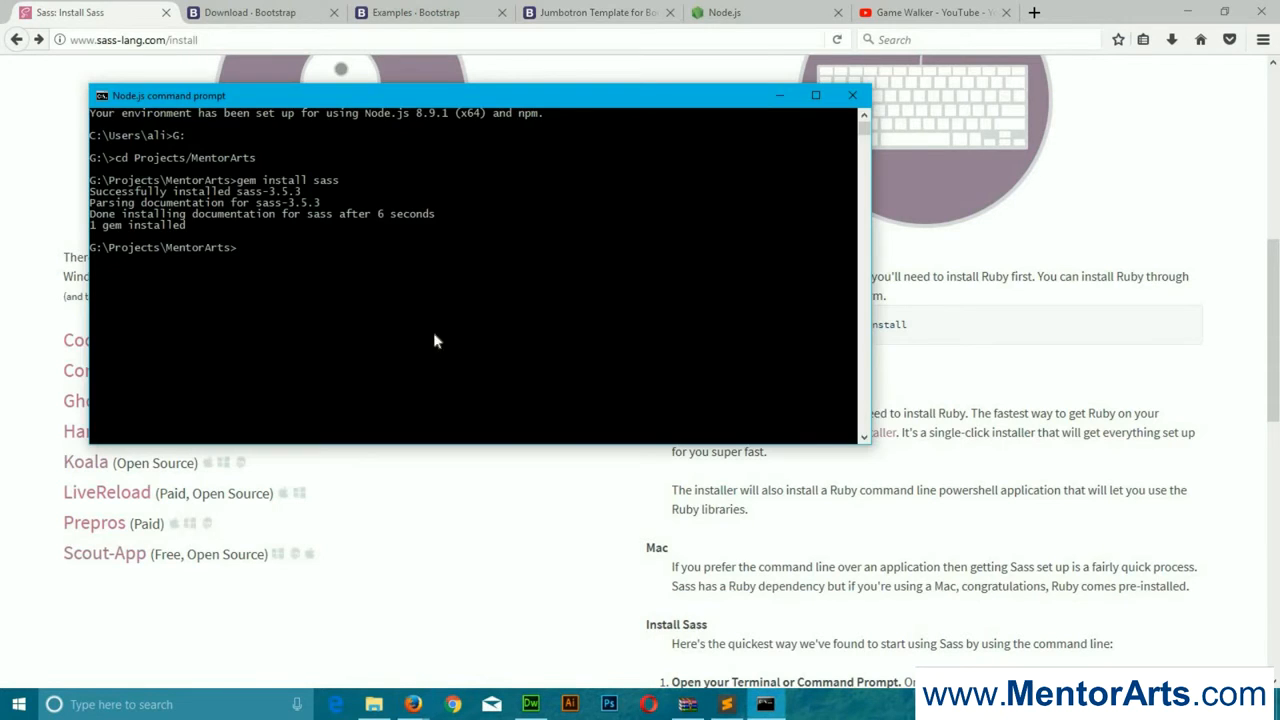
pyautogui.moveTo(378, 314)
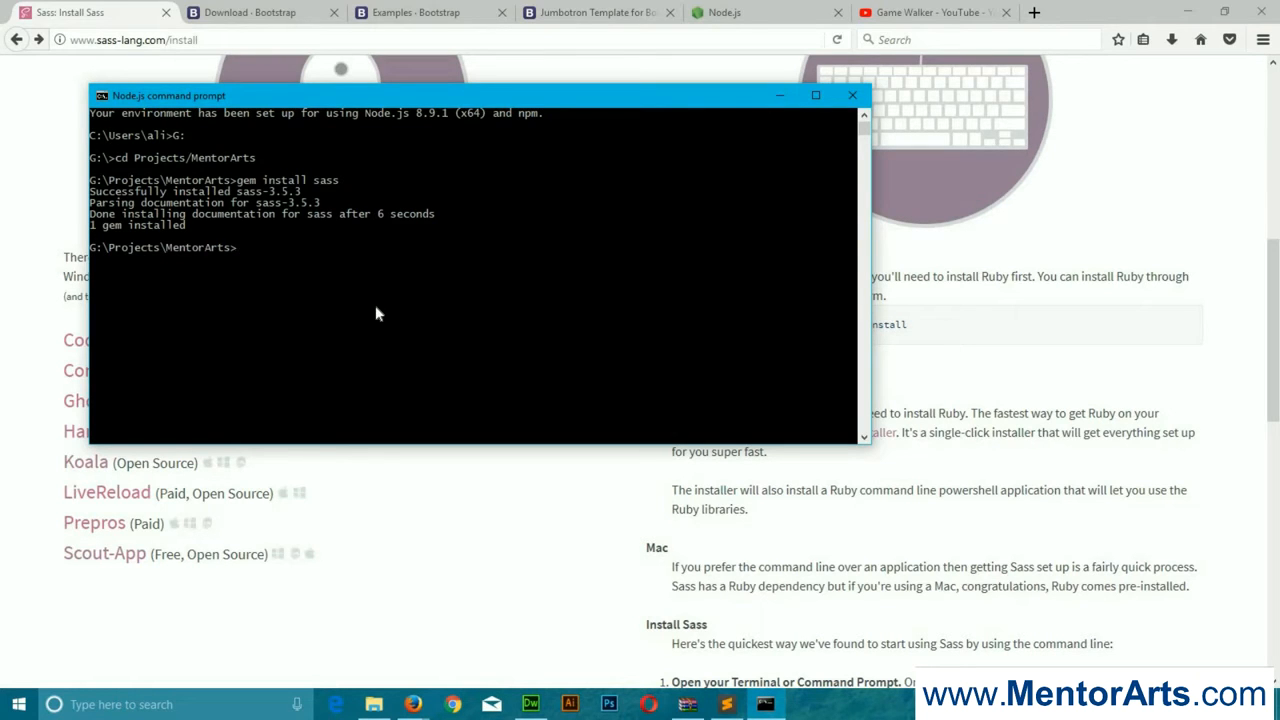
# Go from the Bootstrap tab to its Download page and scroll to the npm install command.
pyautogui.click(250, 12)
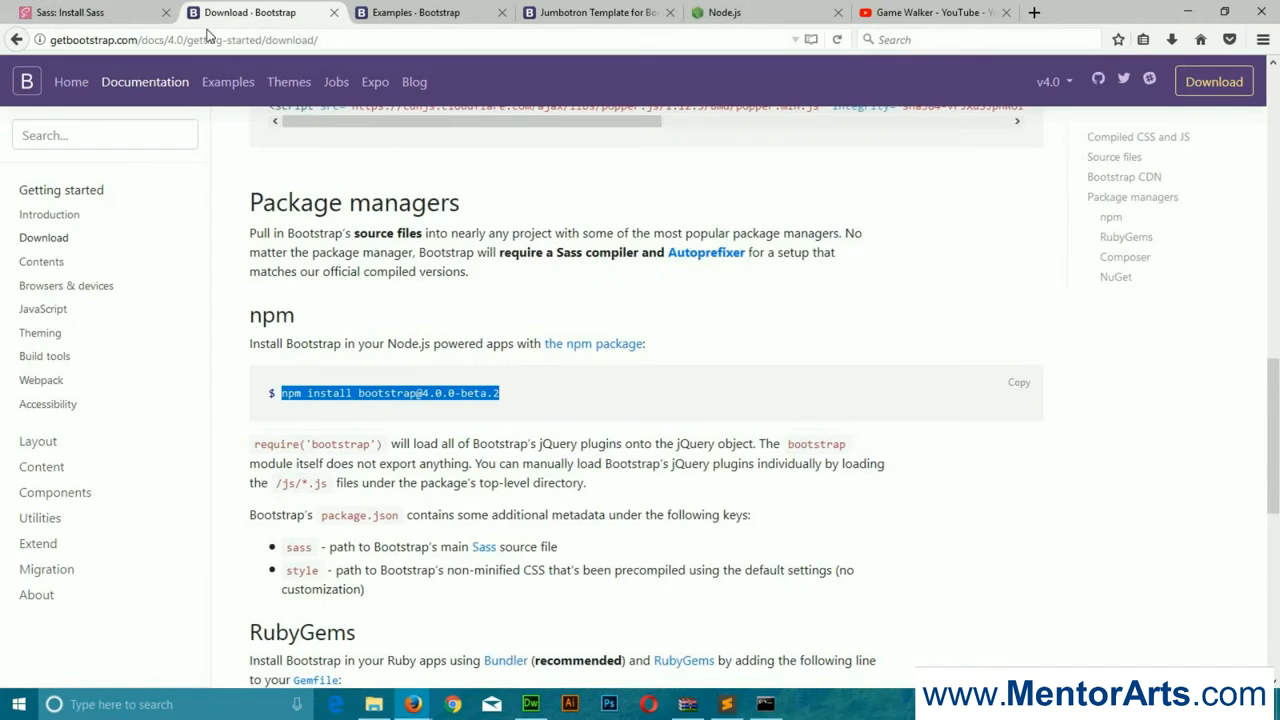
pyautogui.click(71, 81)
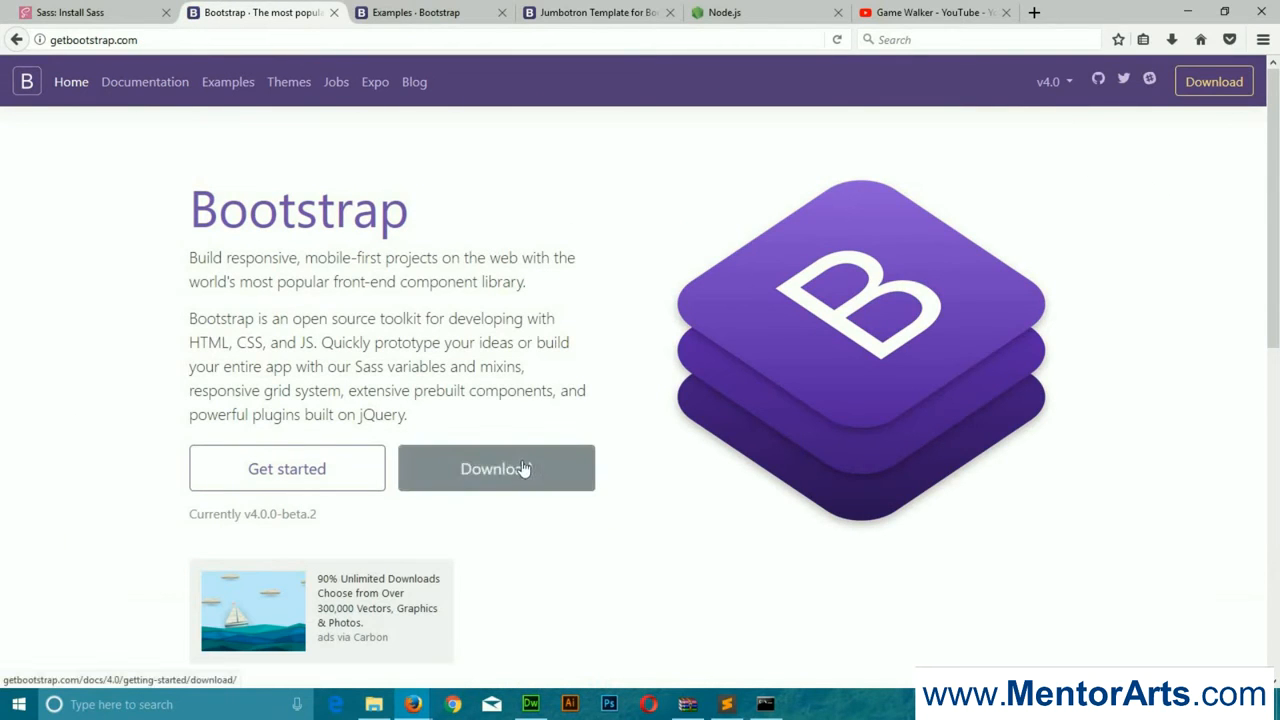
pyautogui.click(496, 468)
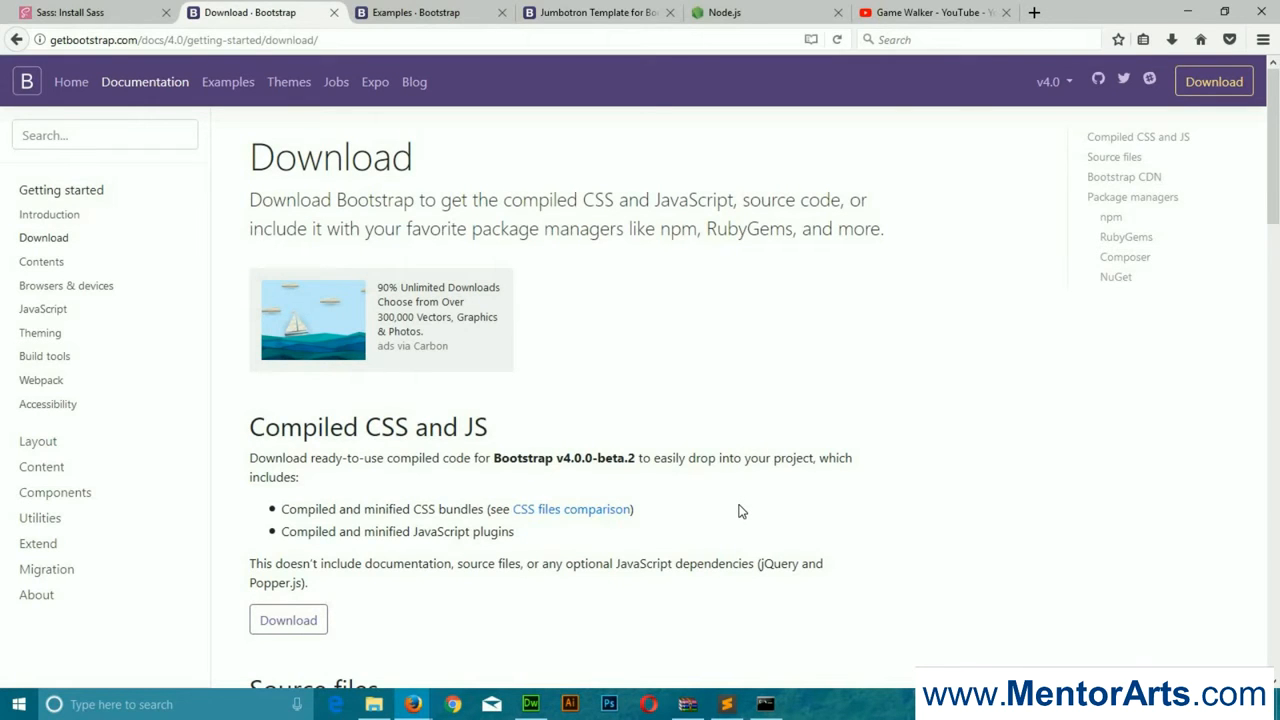
pyautogui.scroll(-3)
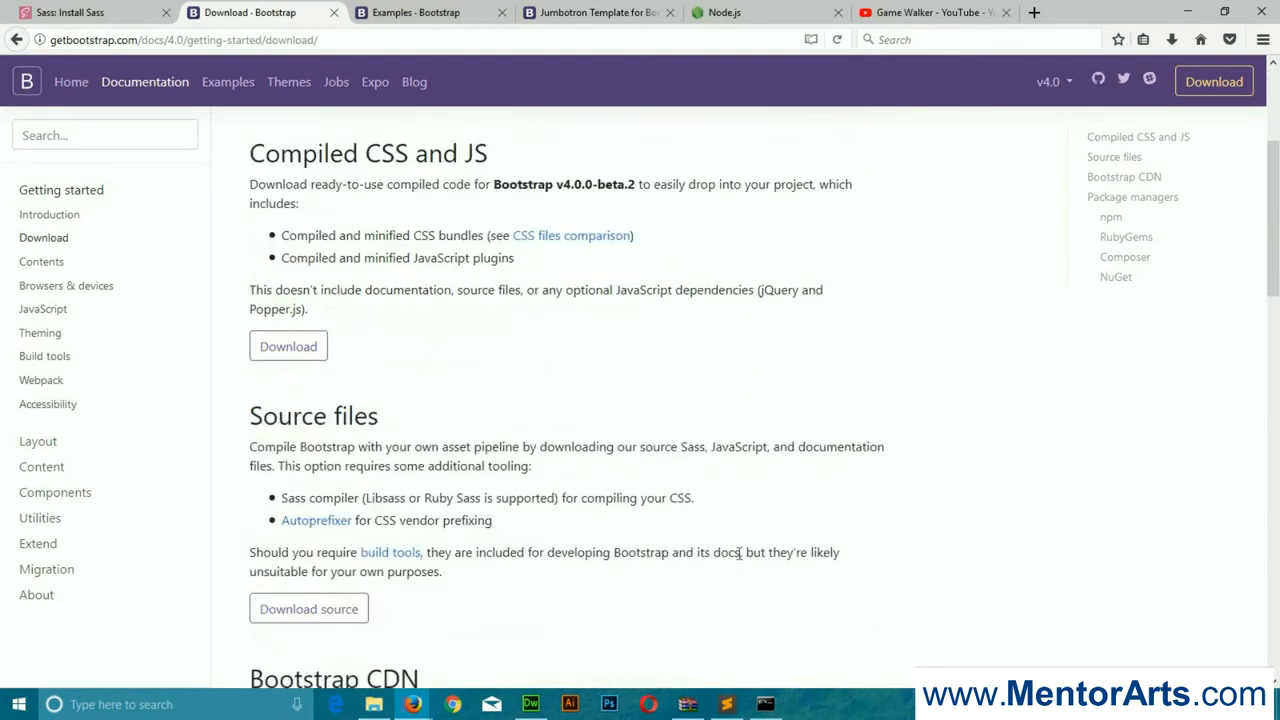
pyautogui.scroll(-3)
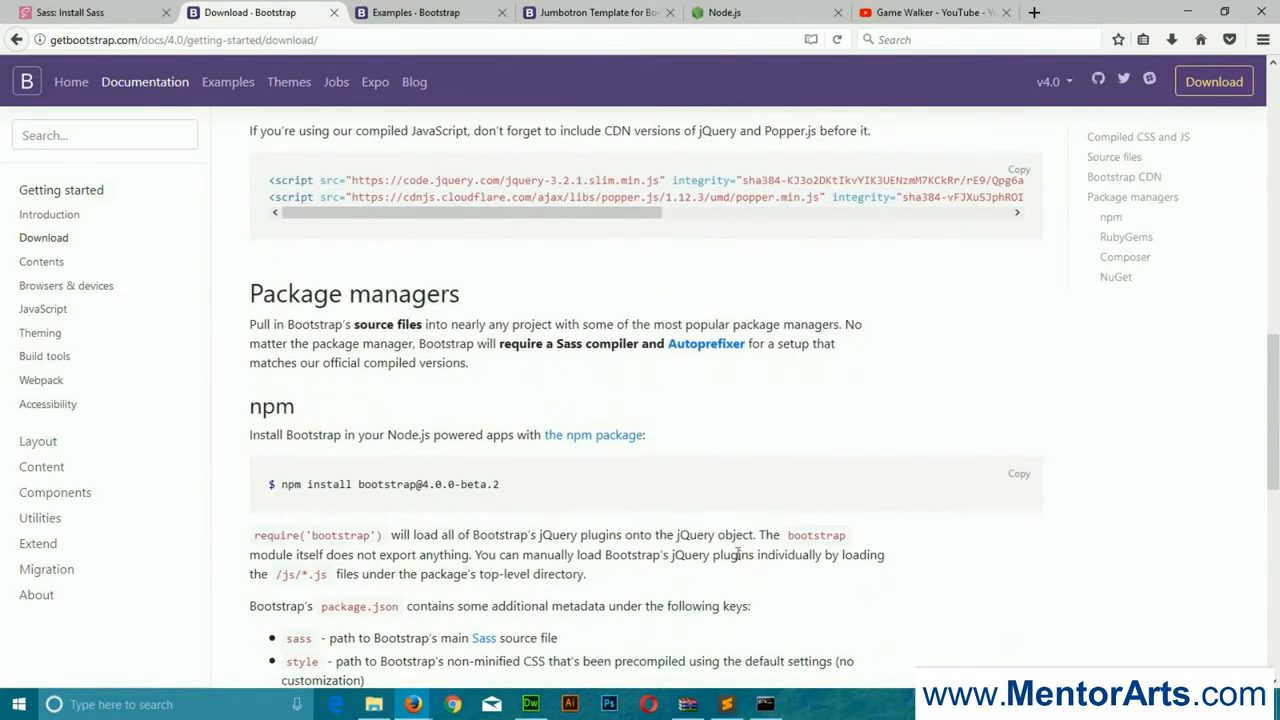
pyautogui.moveTo(311, 410)
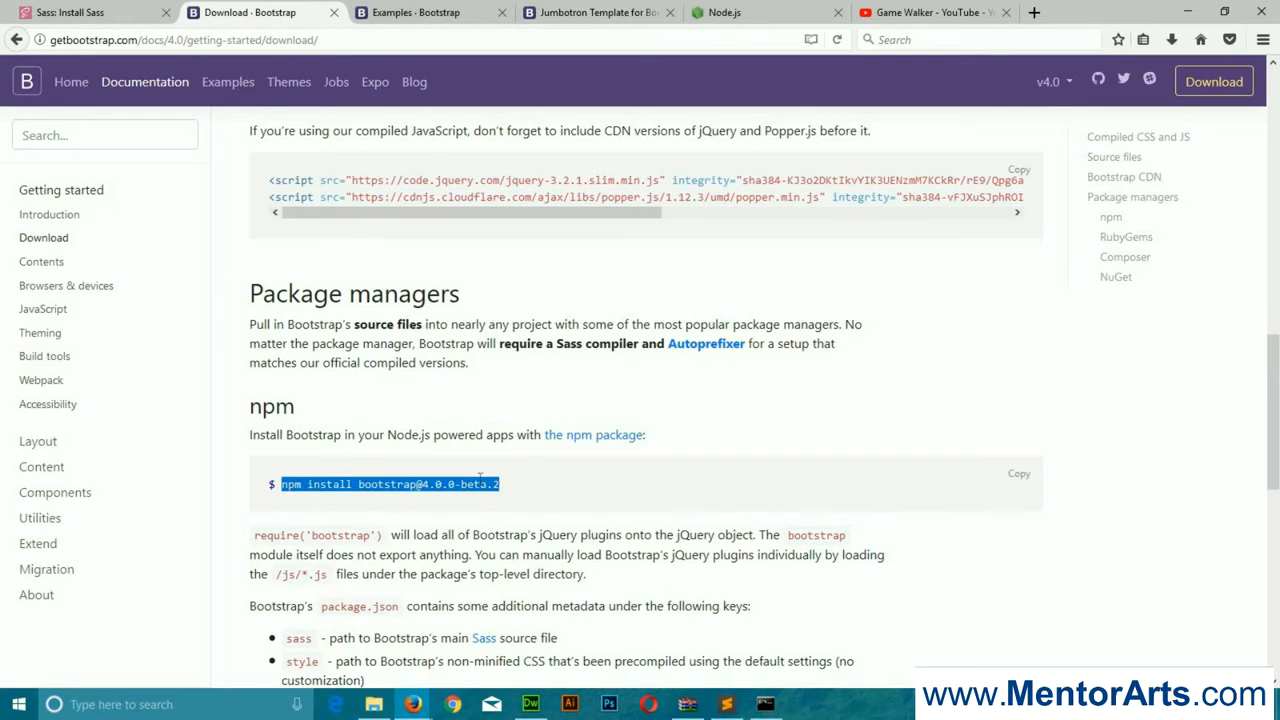
pyautogui.moveTo(605, 490)
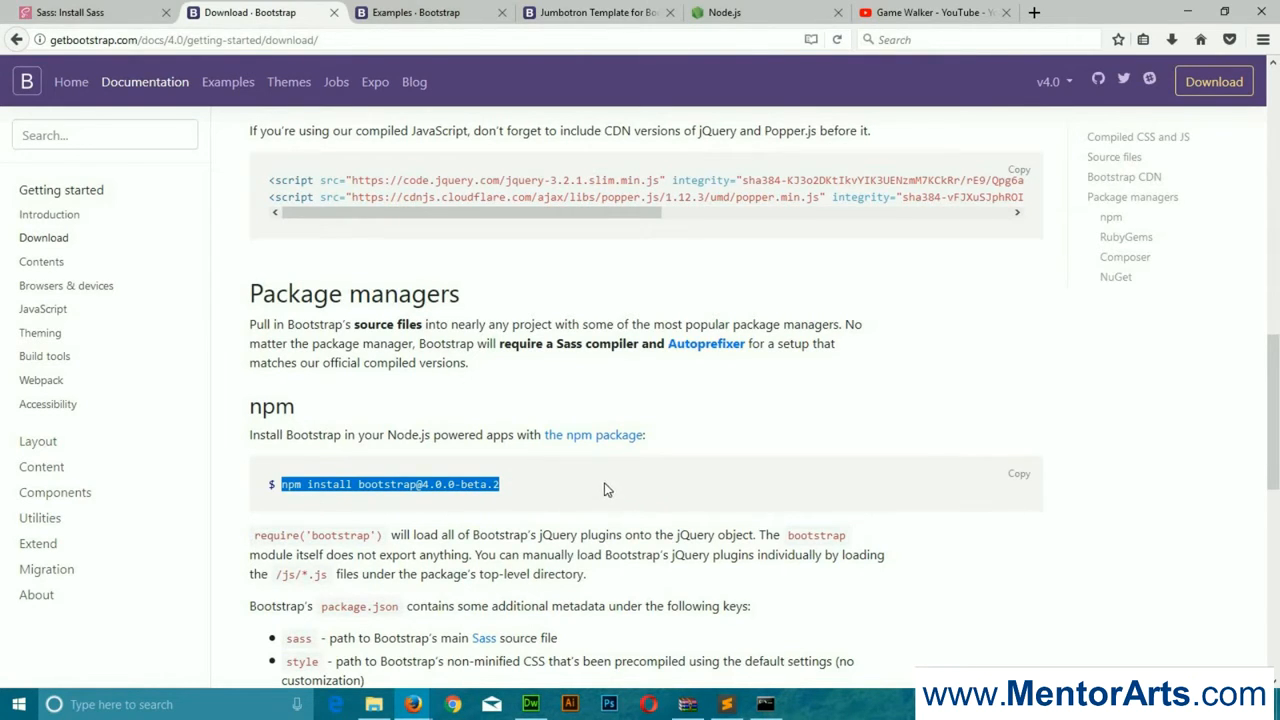
pyautogui.moveTo(775, 710)
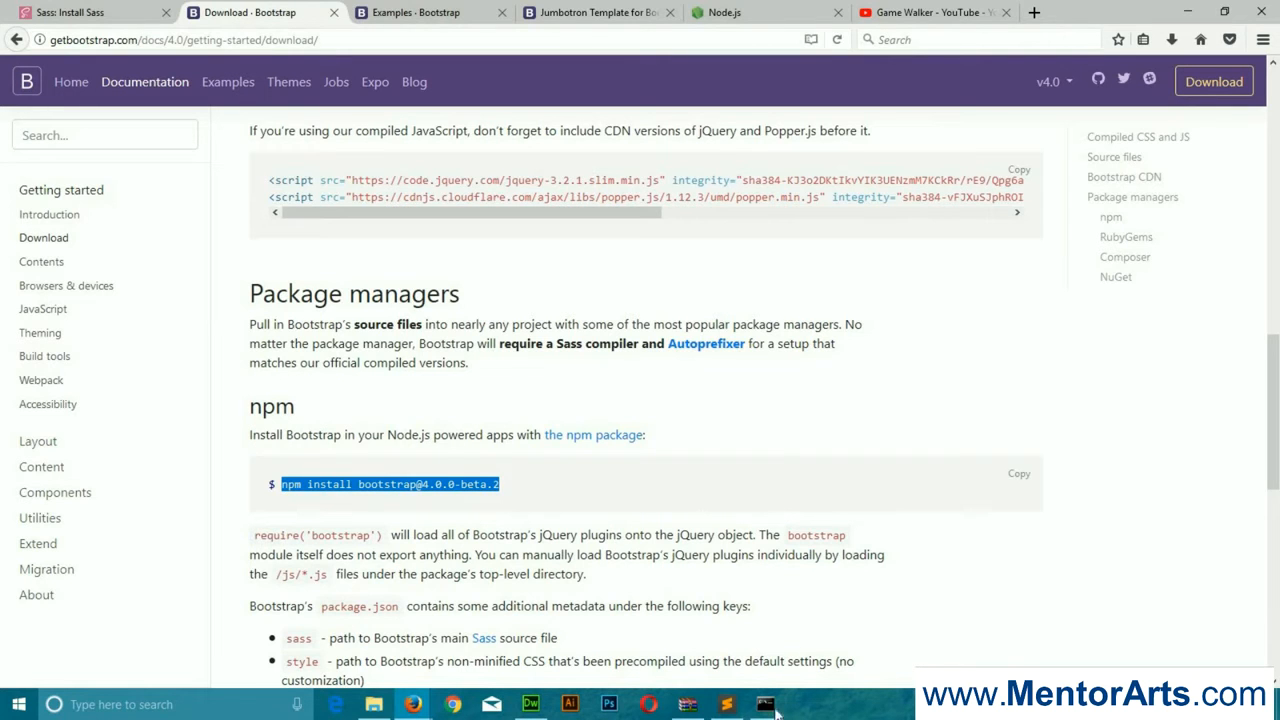
pyautogui.click(765, 704)
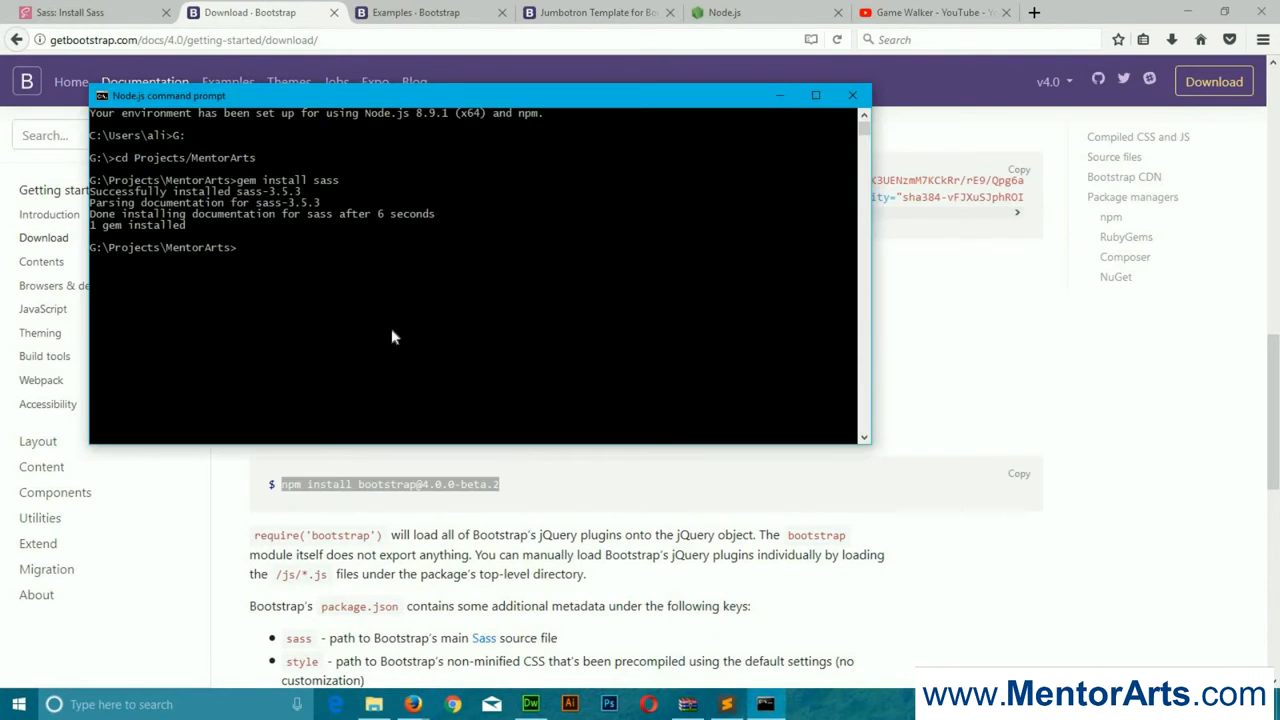
pyautogui.write('npm install bootstrap@4.0.0-beta.2')
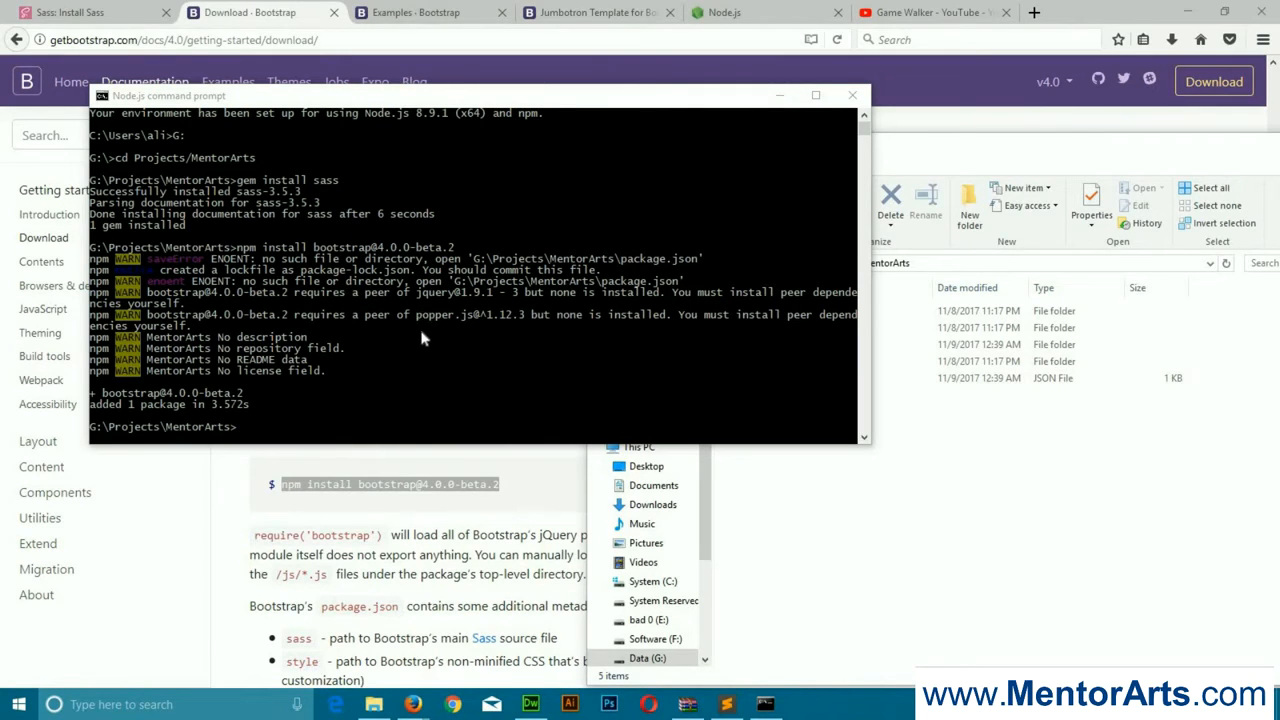
pyautogui.moveTo(430, 347)
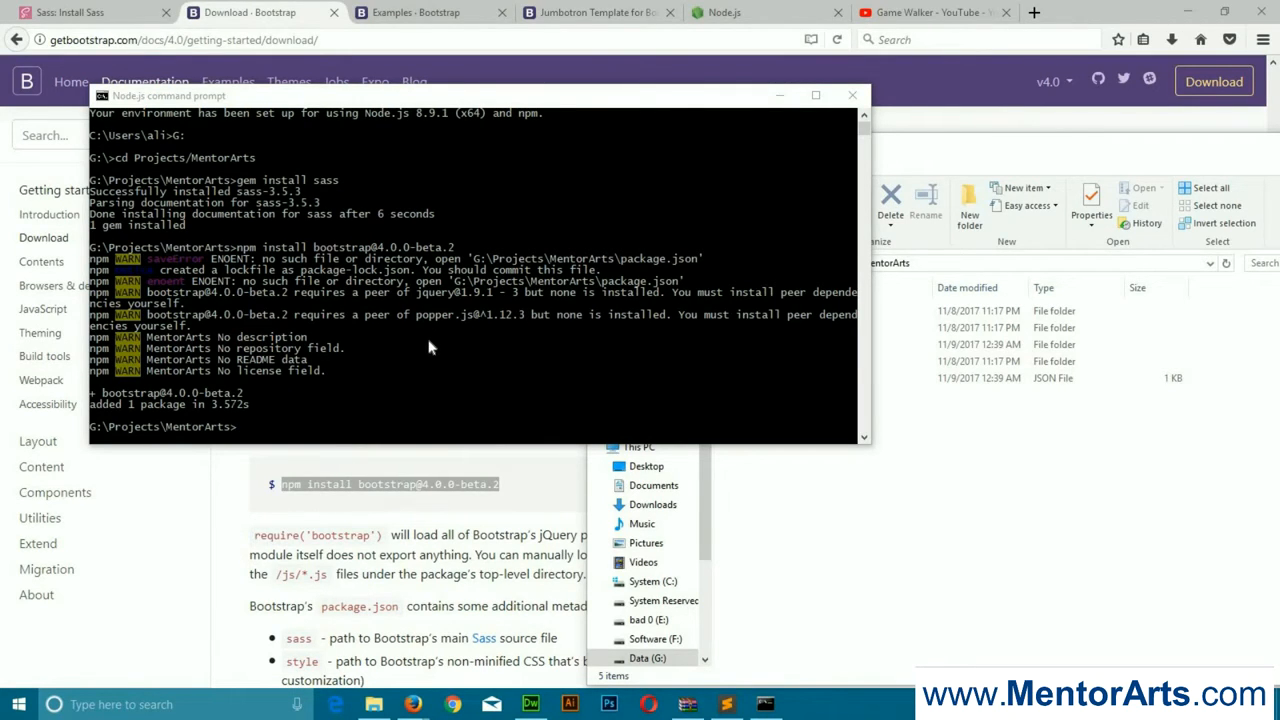
pyautogui.moveTo(817, 515)
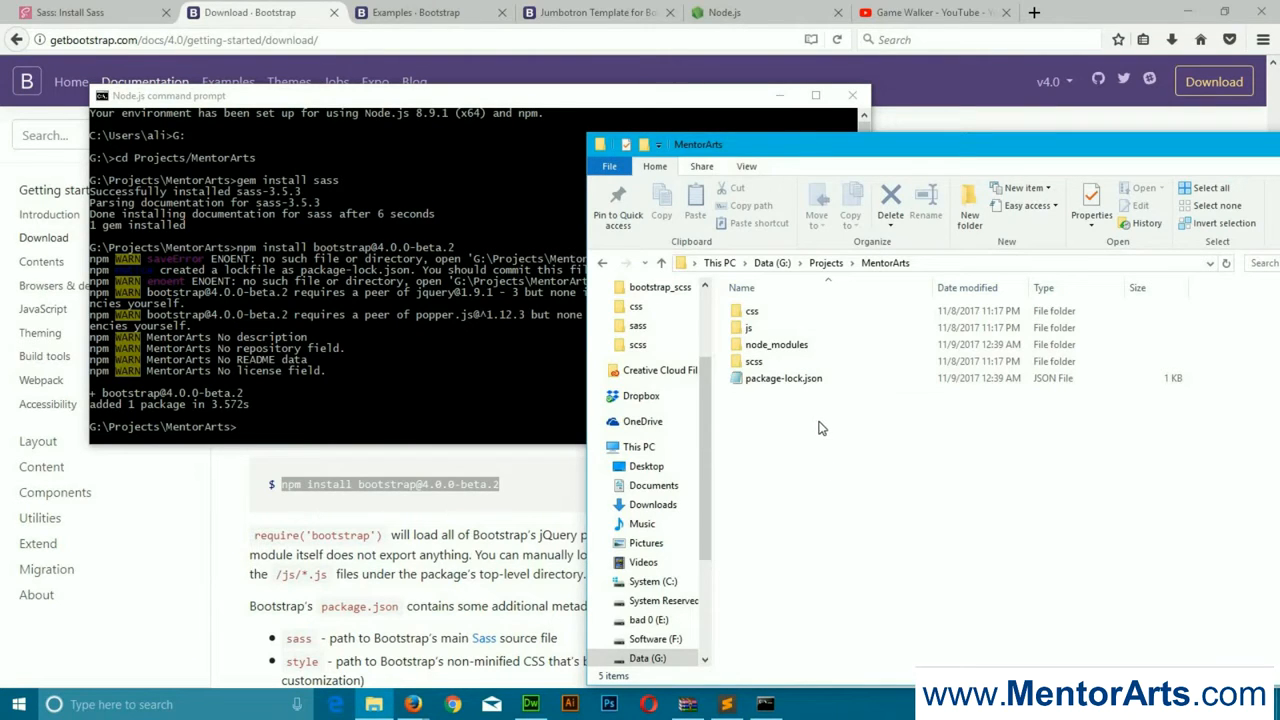
# Browse into node_modules > bootstrap > scss and scroll its partials down to bootstrap.scss.
pyautogui.click(776, 344)
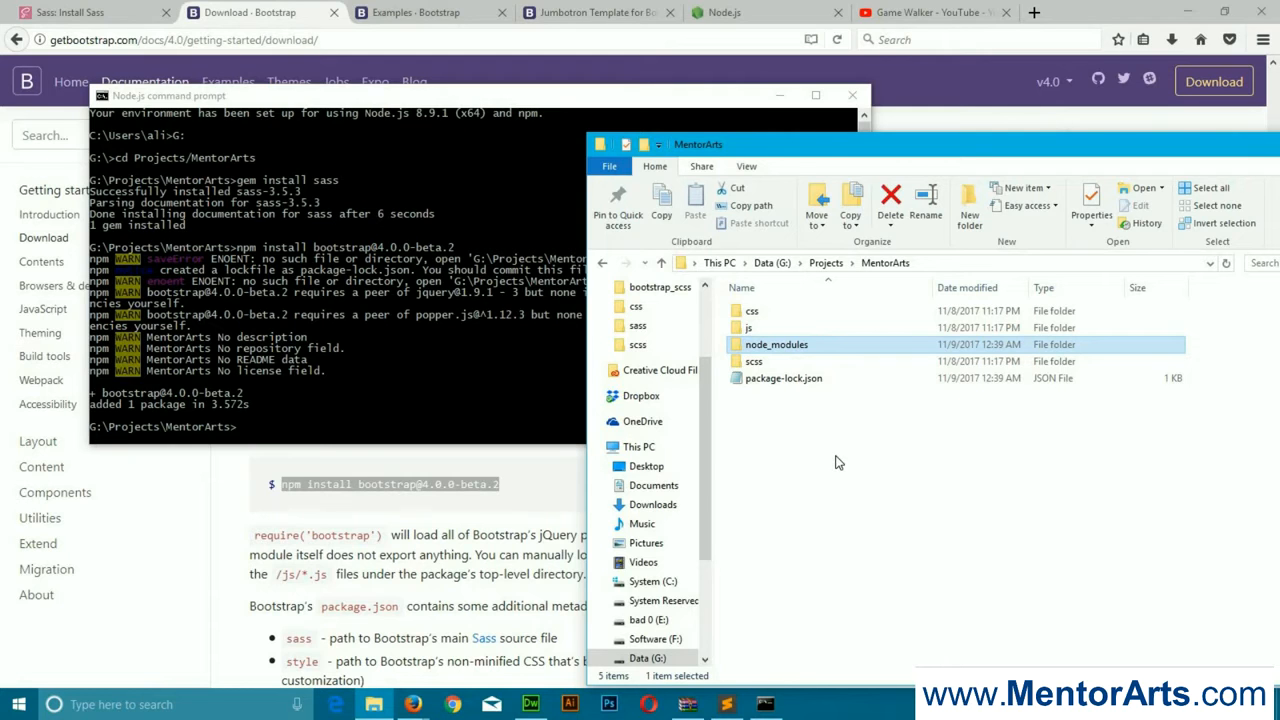
pyautogui.doubleClick(777, 344)
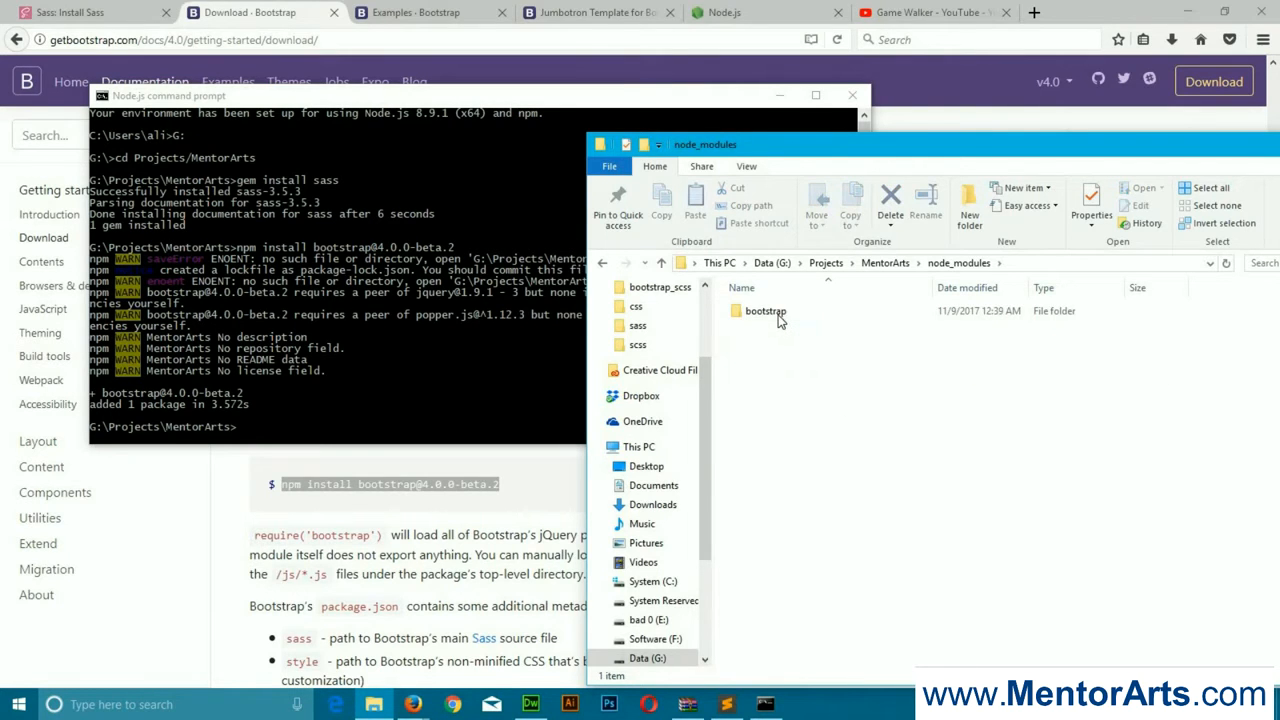
pyautogui.click(765, 311)
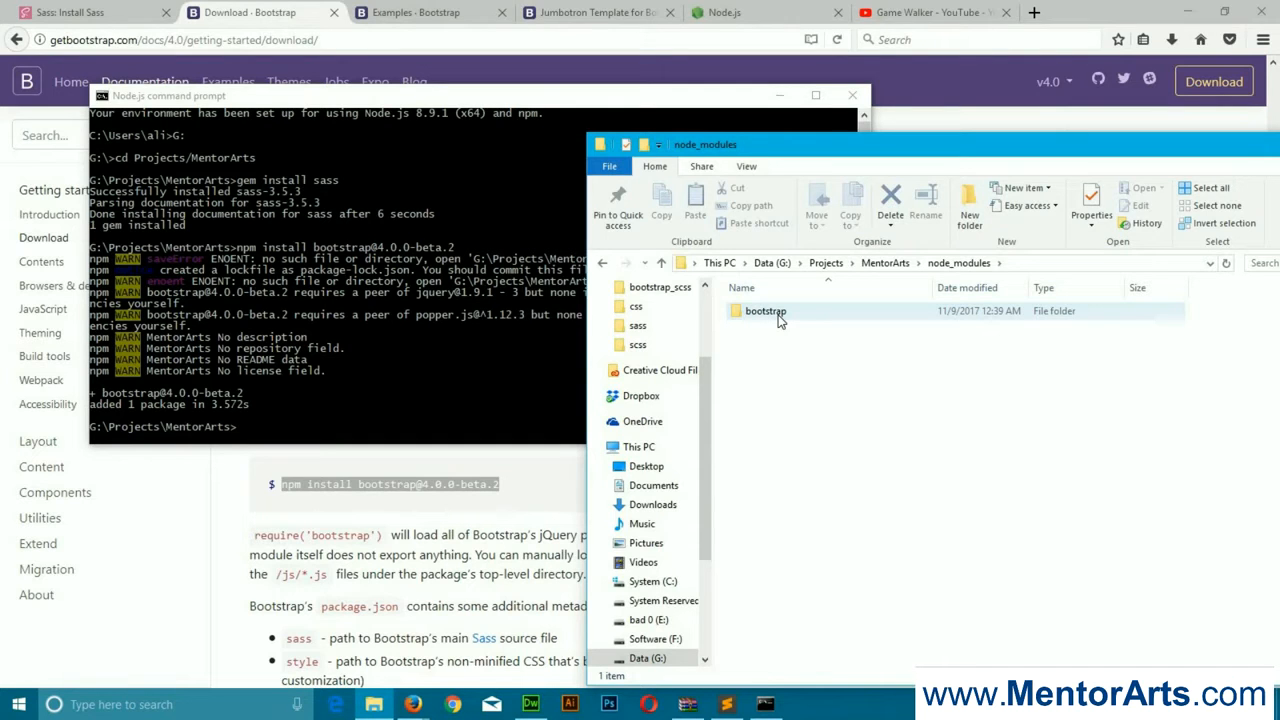
pyautogui.click(800, 360)
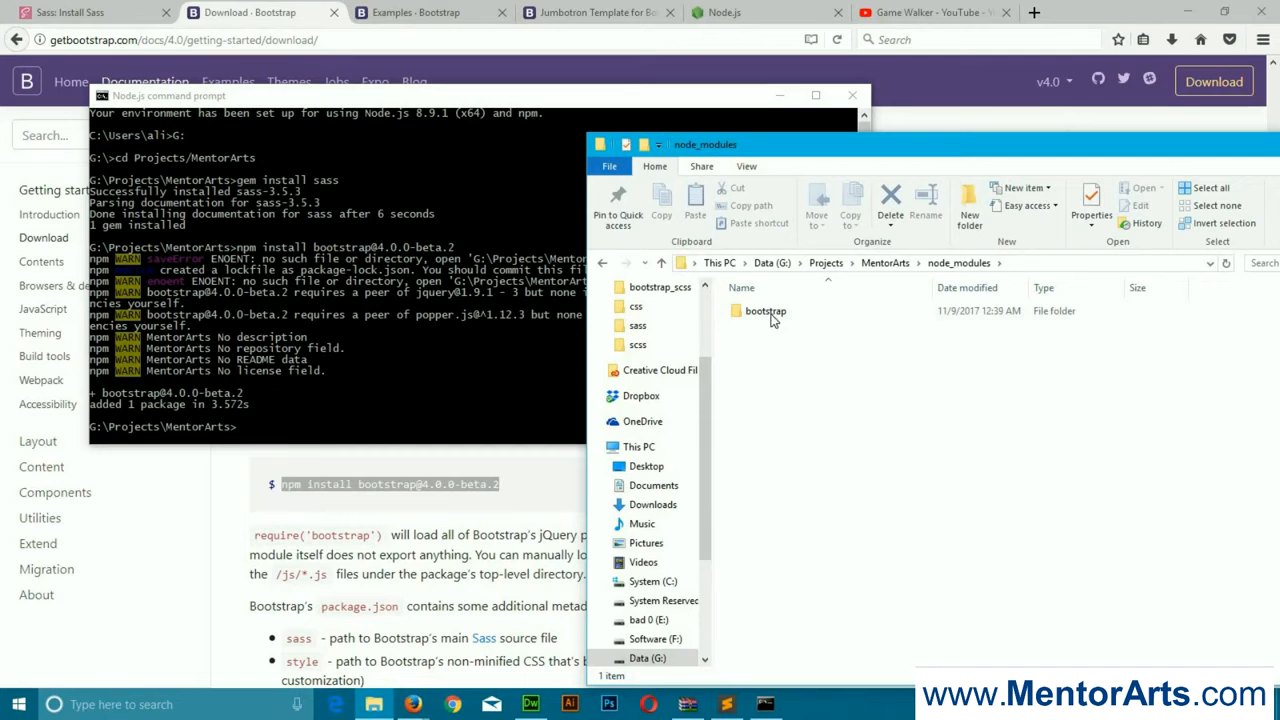
pyautogui.doubleClick(766, 310)
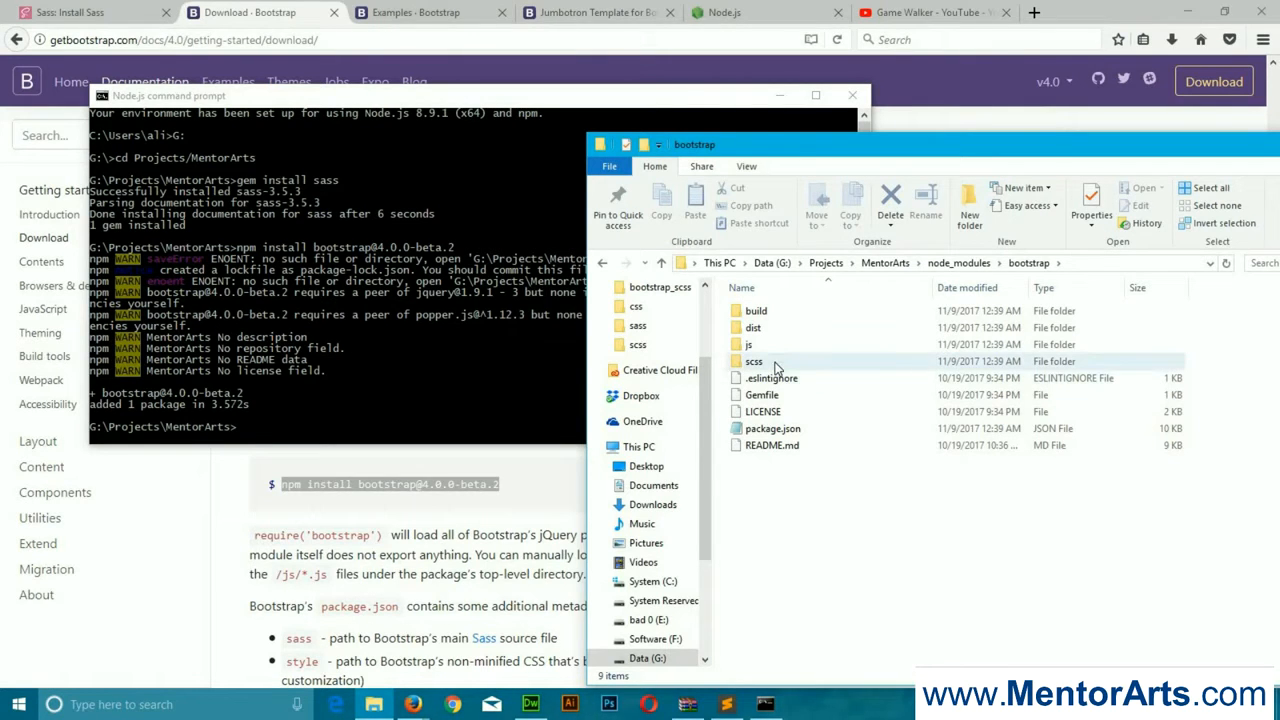
pyautogui.moveTo(754, 361)
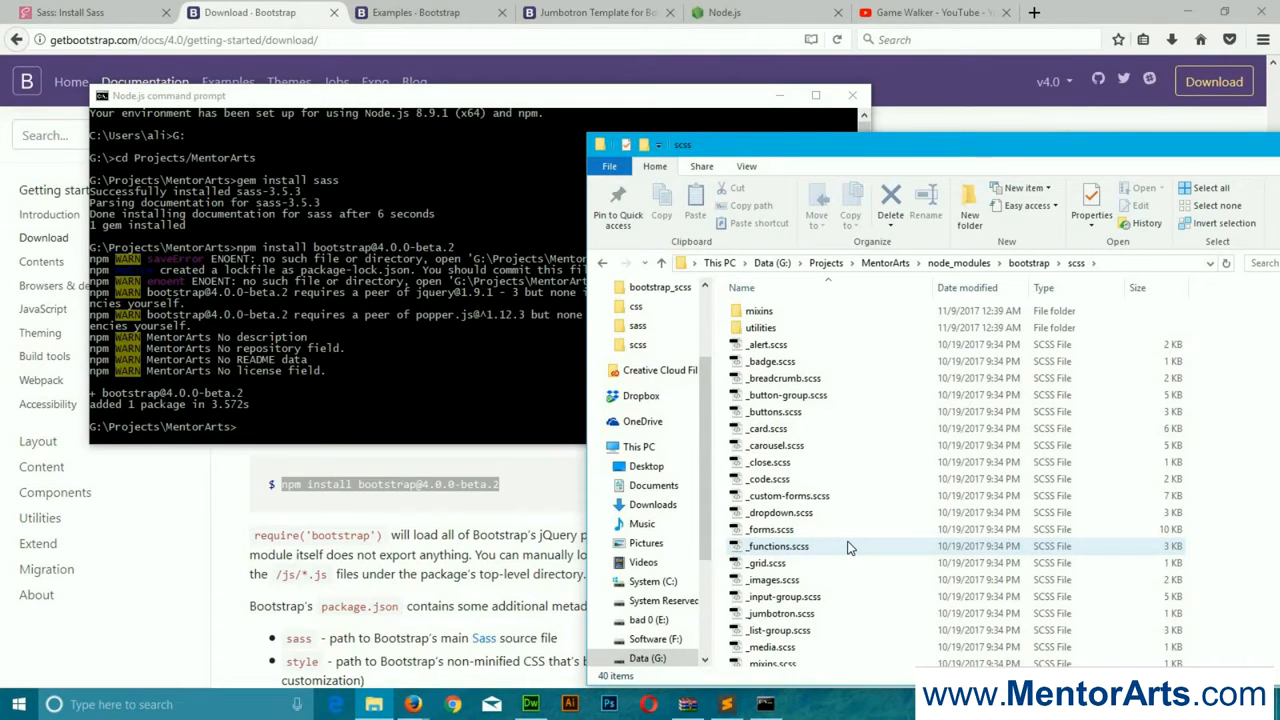
pyautogui.scroll(-3)
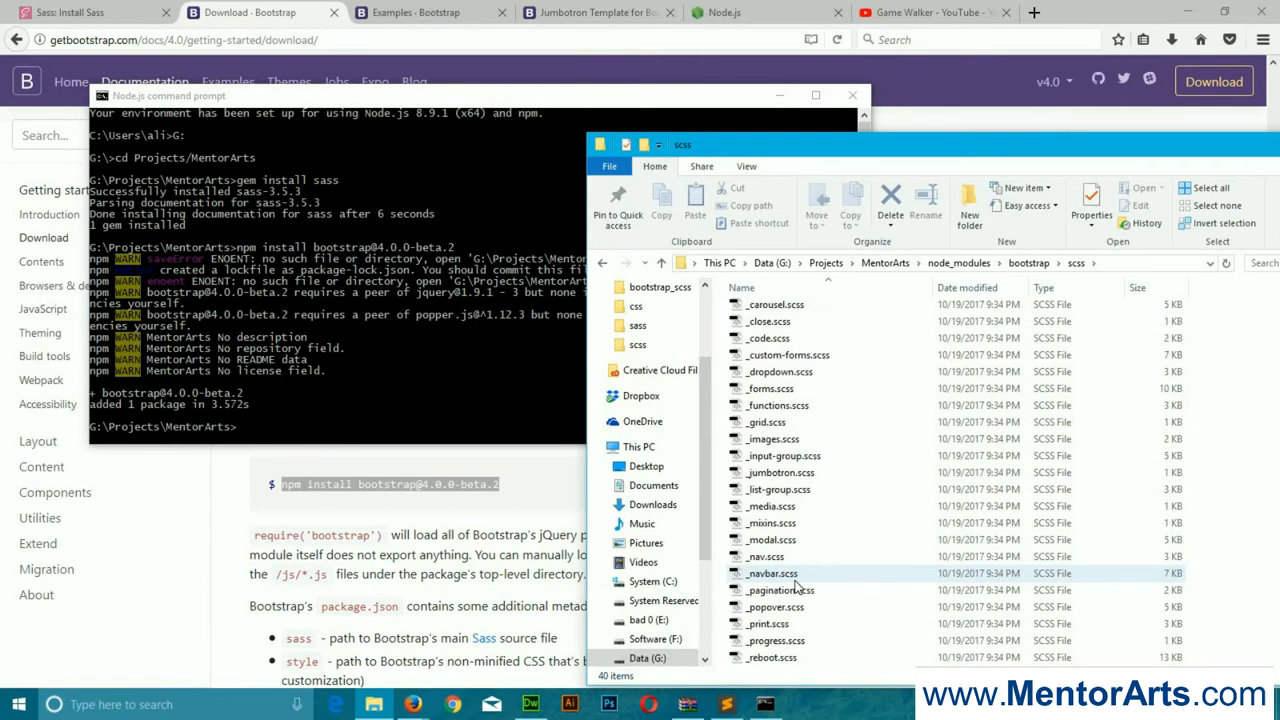
pyautogui.moveTo(852, 539)
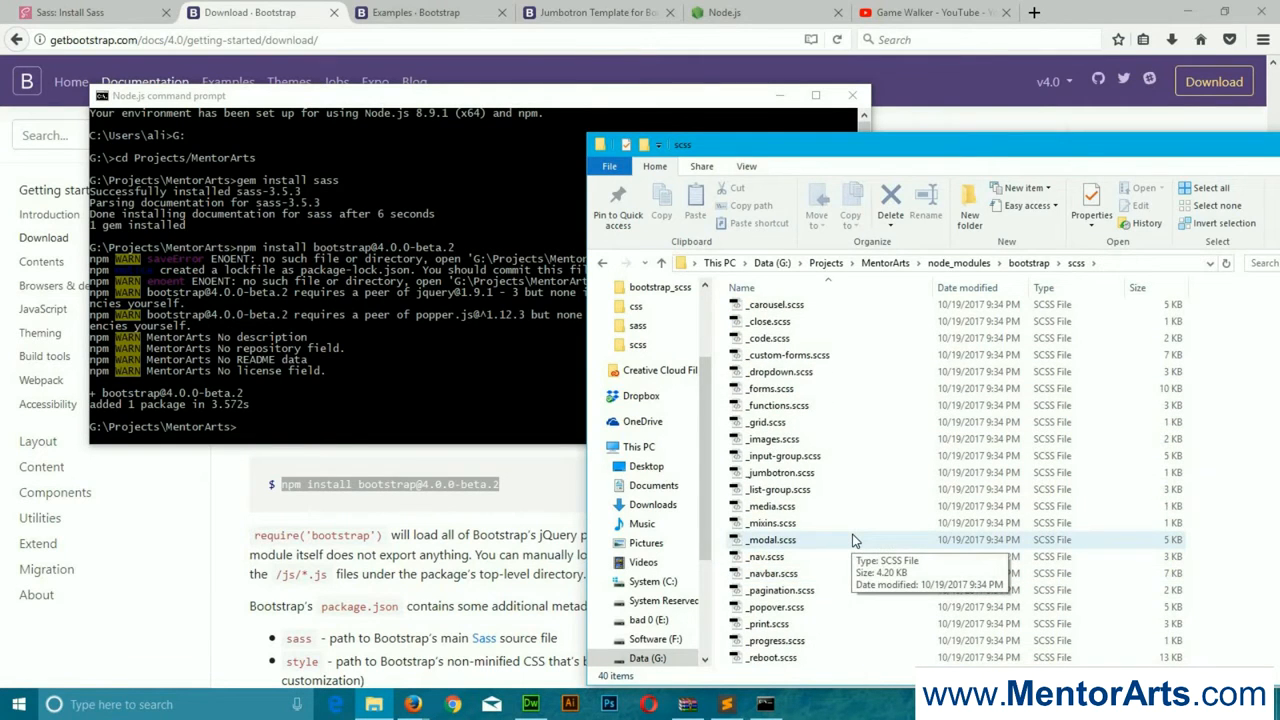
pyautogui.scroll(-3)
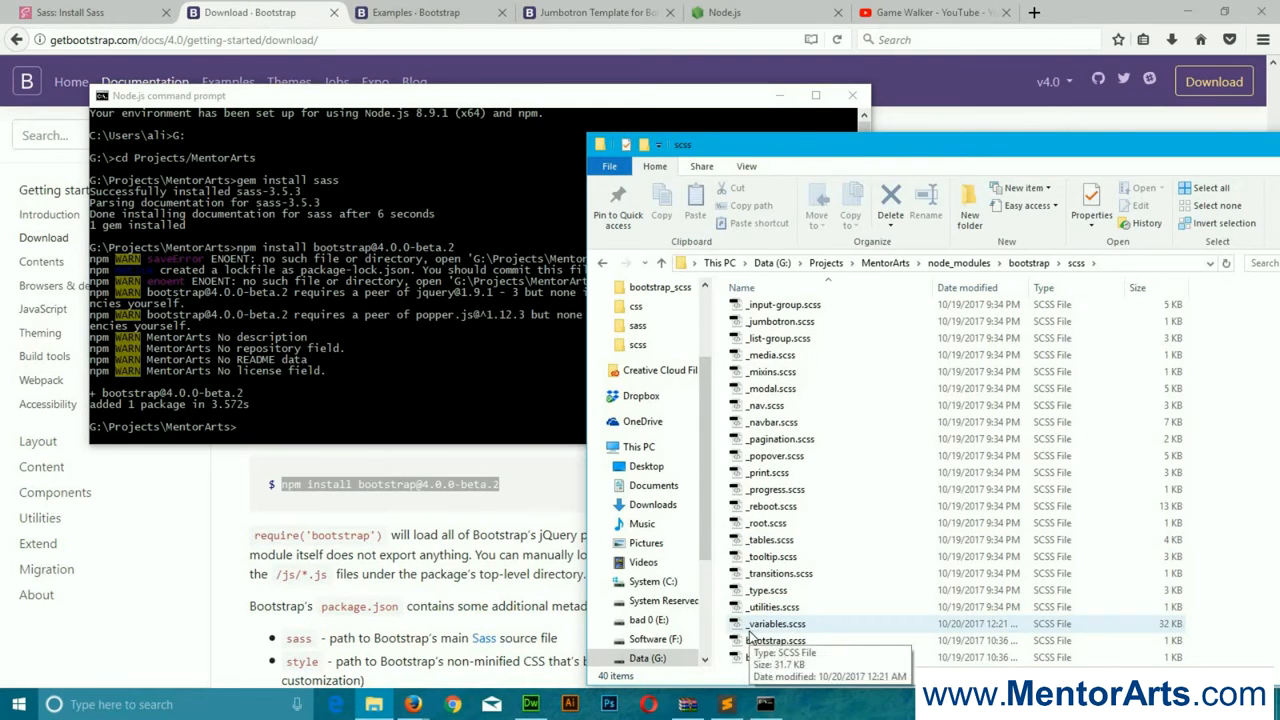
pyautogui.moveTo(765, 540)
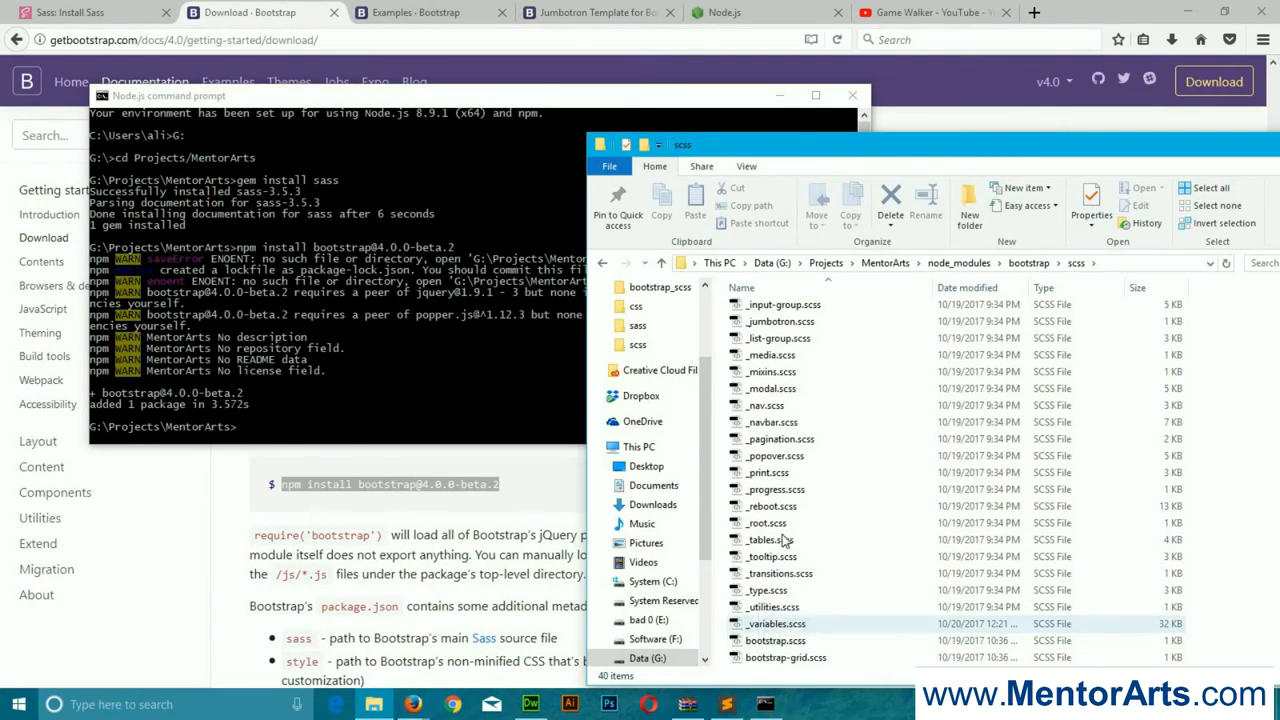
pyautogui.click(767, 522)
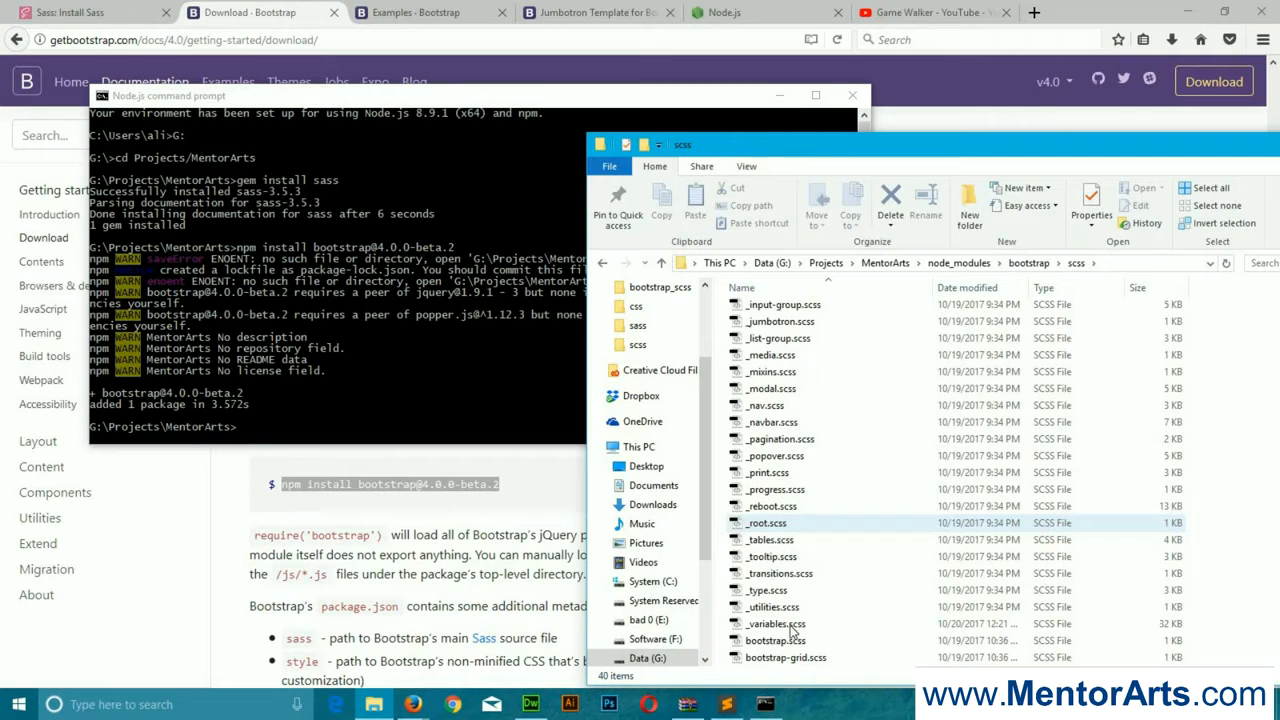
pyautogui.click(775, 640)
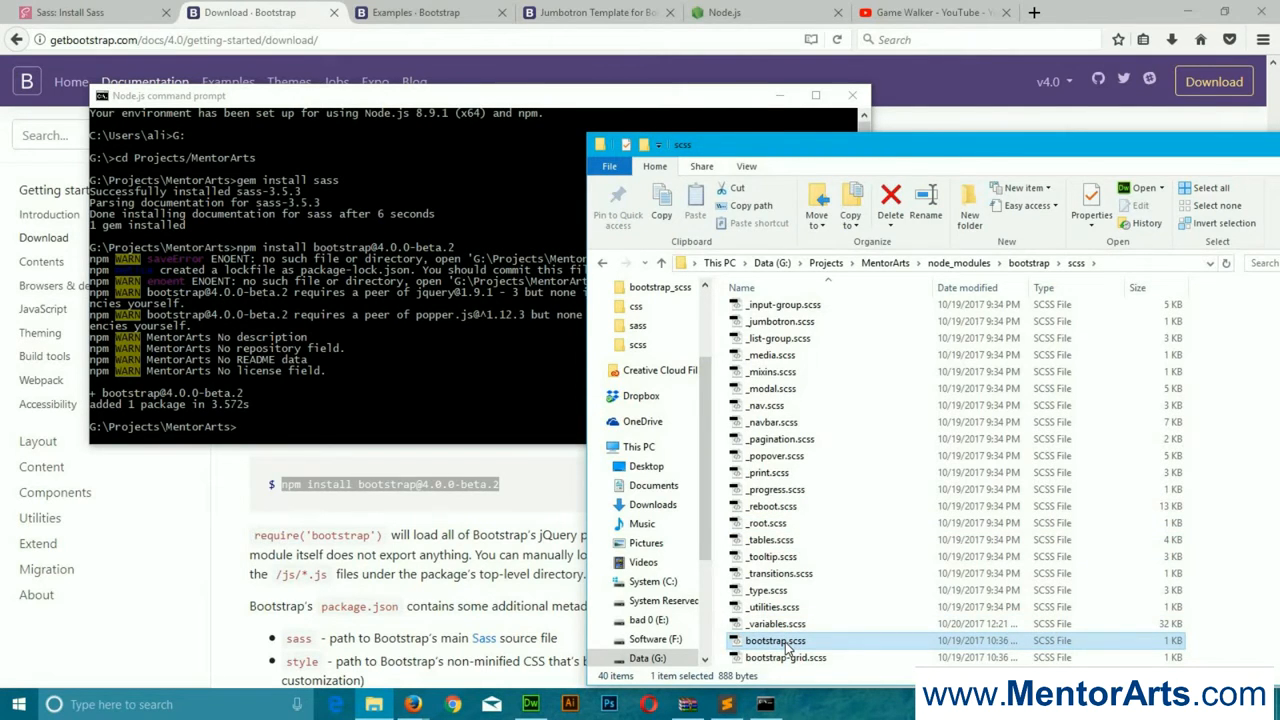
pyautogui.moveTo(750, 690)
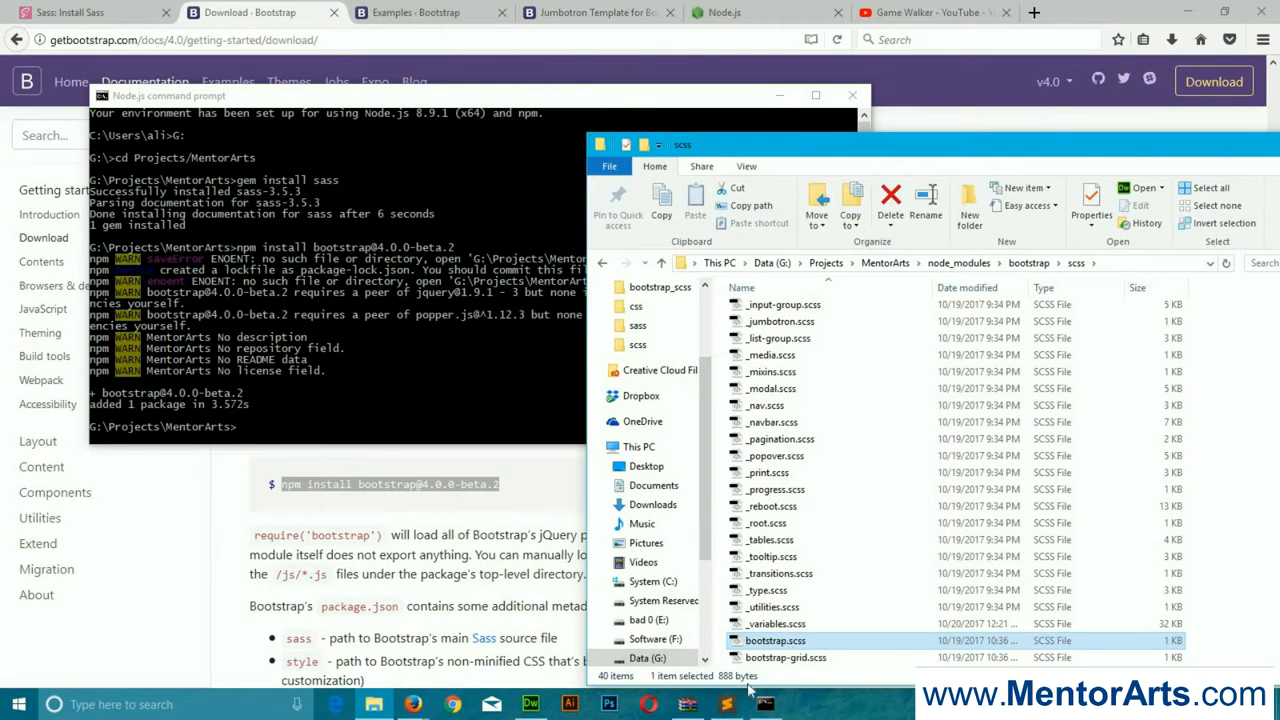
pyautogui.click(726, 704)
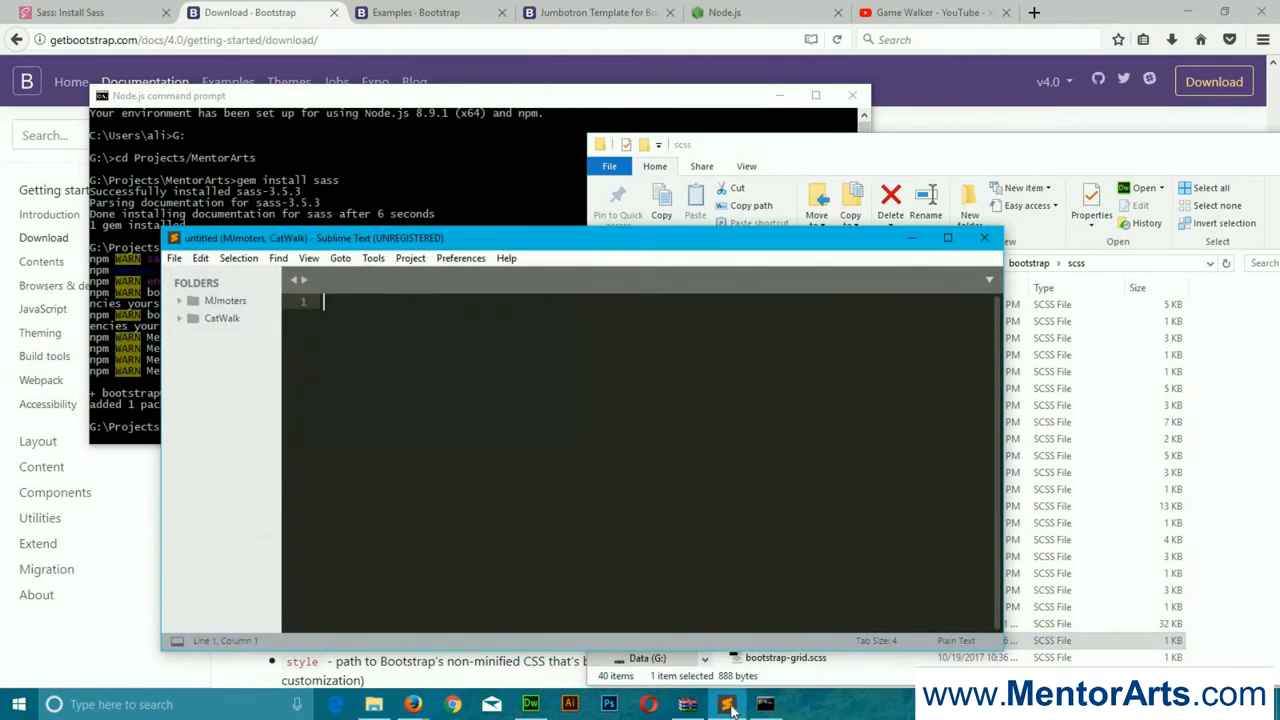
pyautogui.click(727, 704)
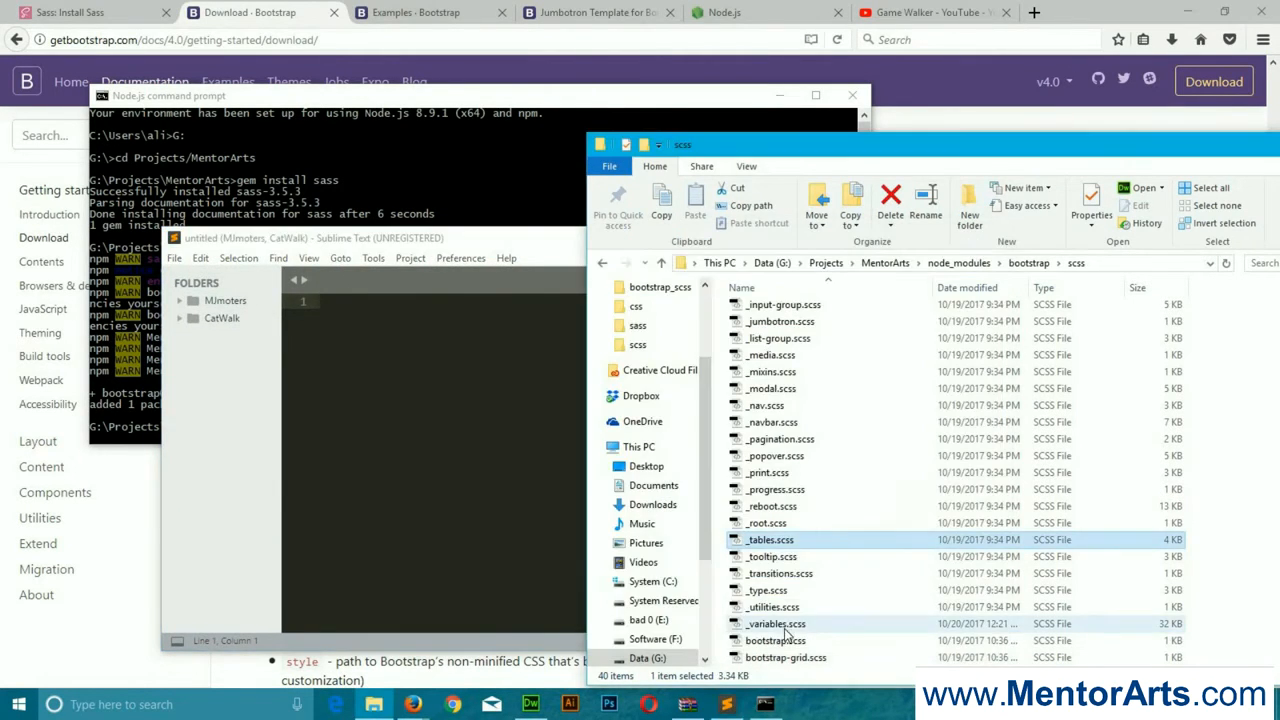
pyautogui.moveTo(776, 640)
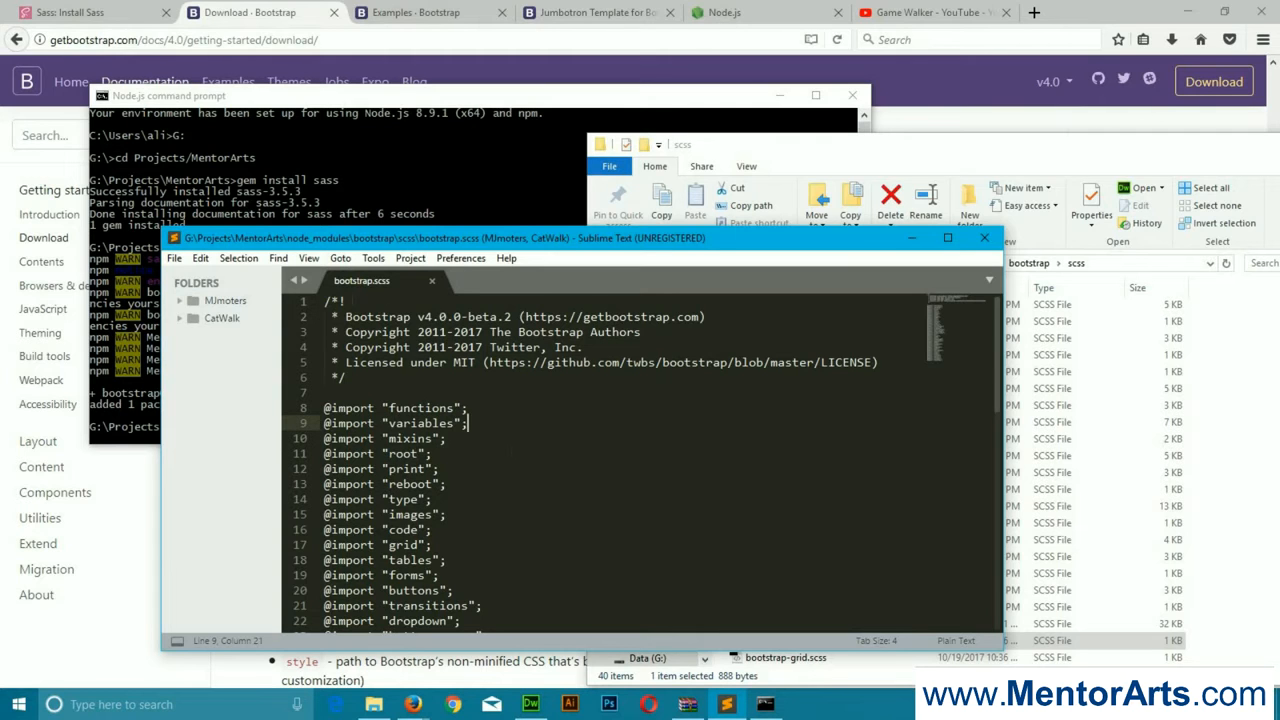
pyautogui.scroll(-3)
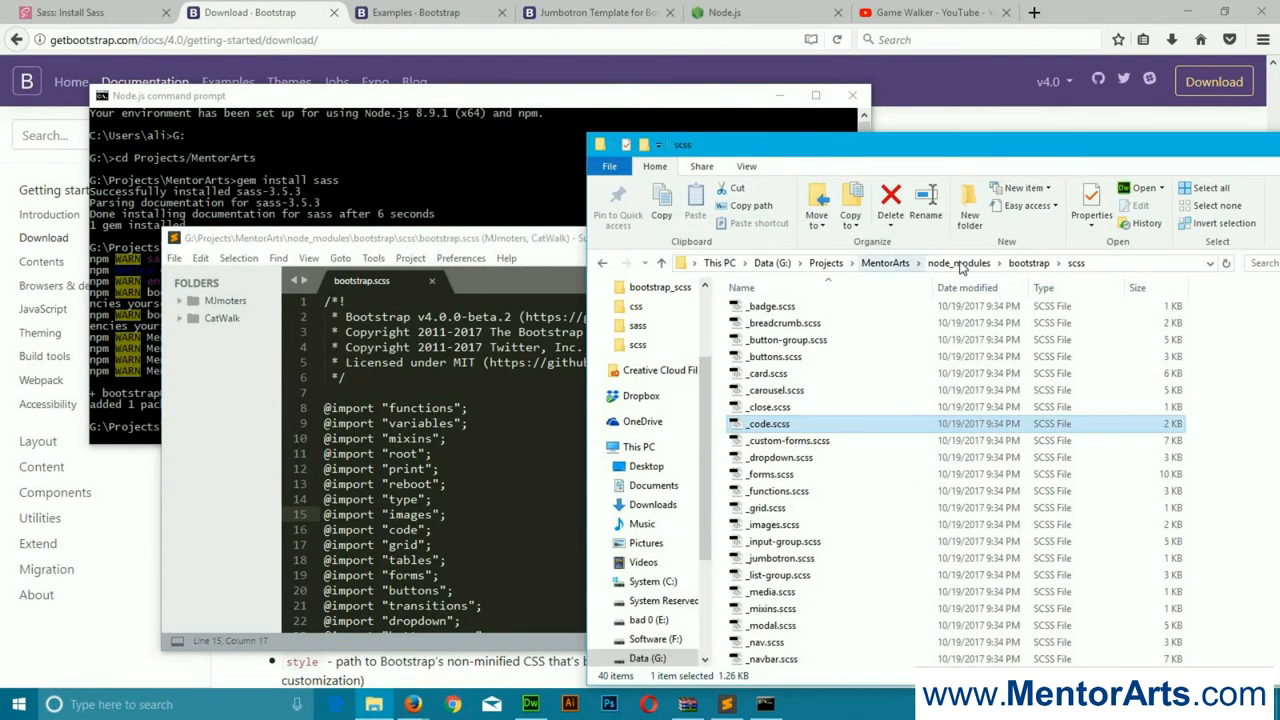
pyautogui.moveTo(884, 263)
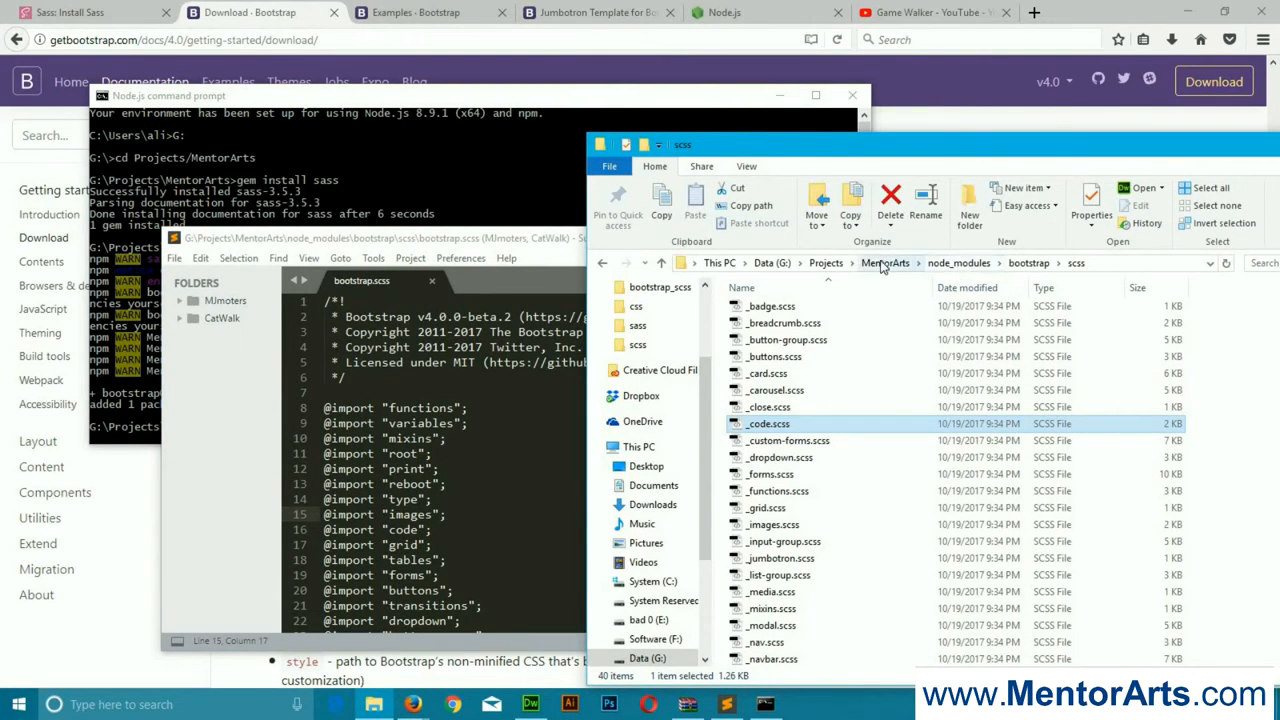
# Create styles.scss in MentorArts\scss, accept the extension change, and open it in Sublime Text.
pyautogui.click(884, 262)
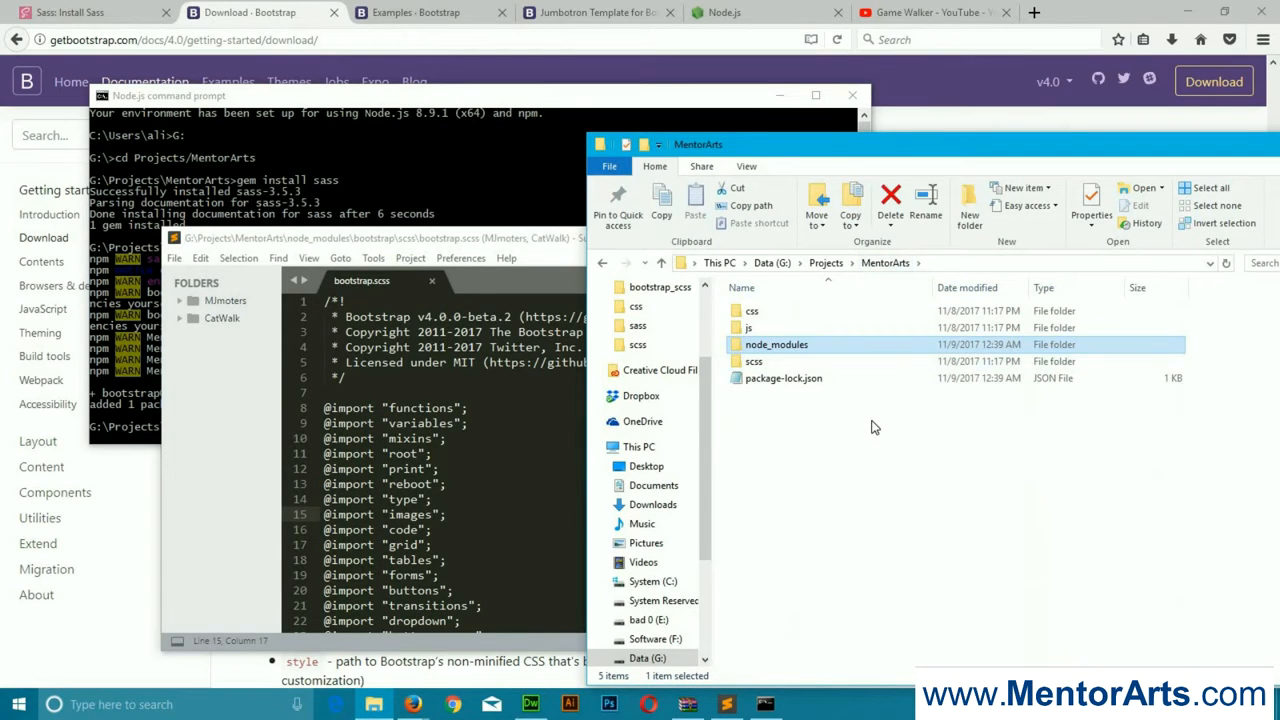
pyautogui.click(754, 361)
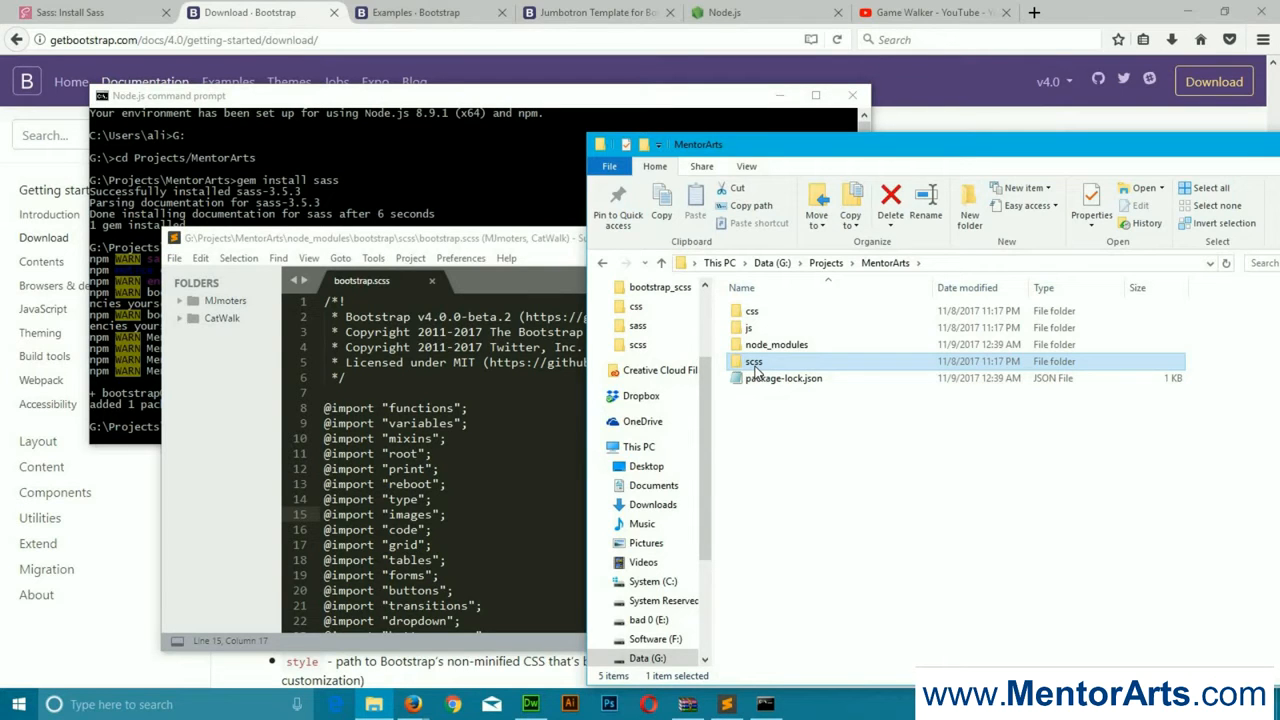
pyautogui.doubleClick(754, 361)
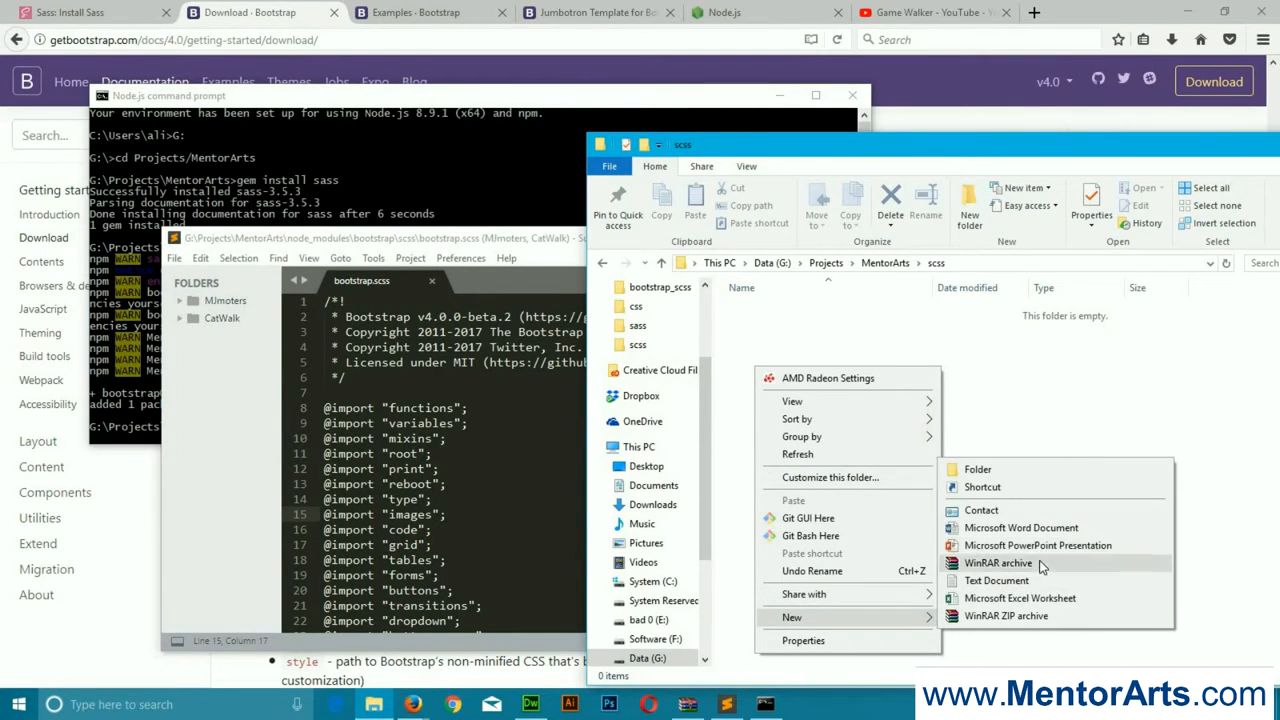
pyautogui.click(996, 580)
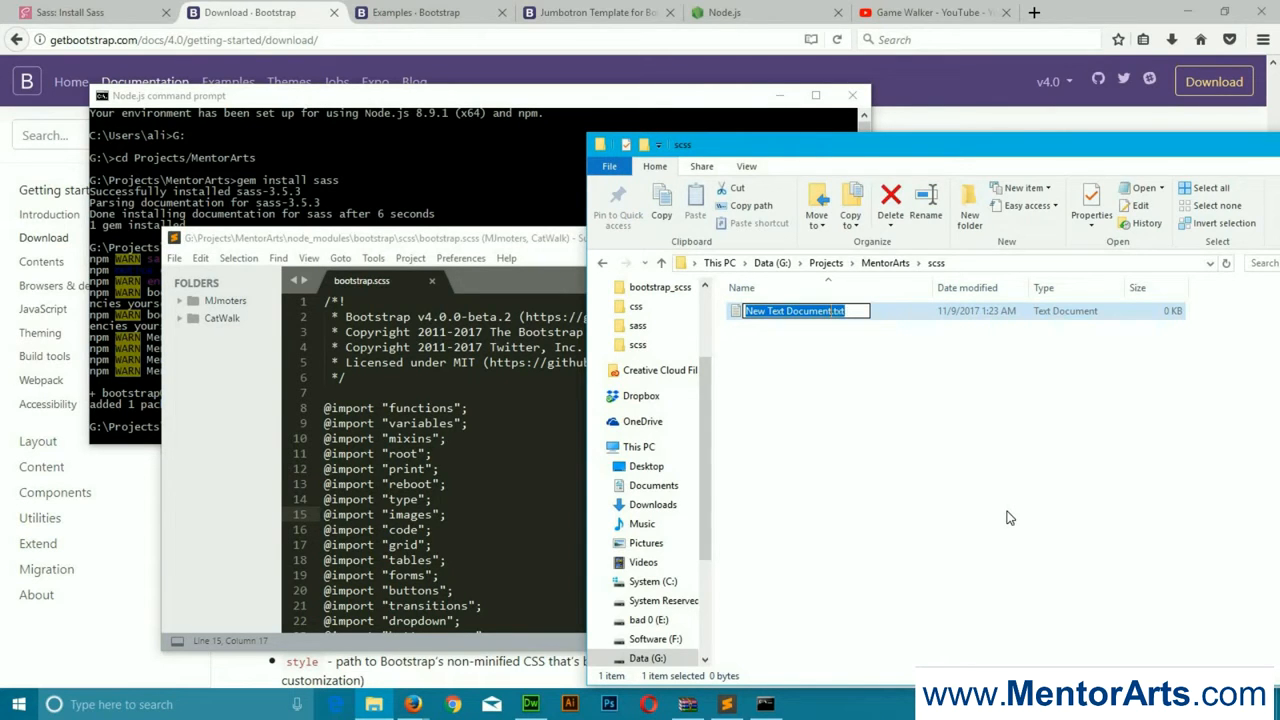
pyautogui.write('styles.')
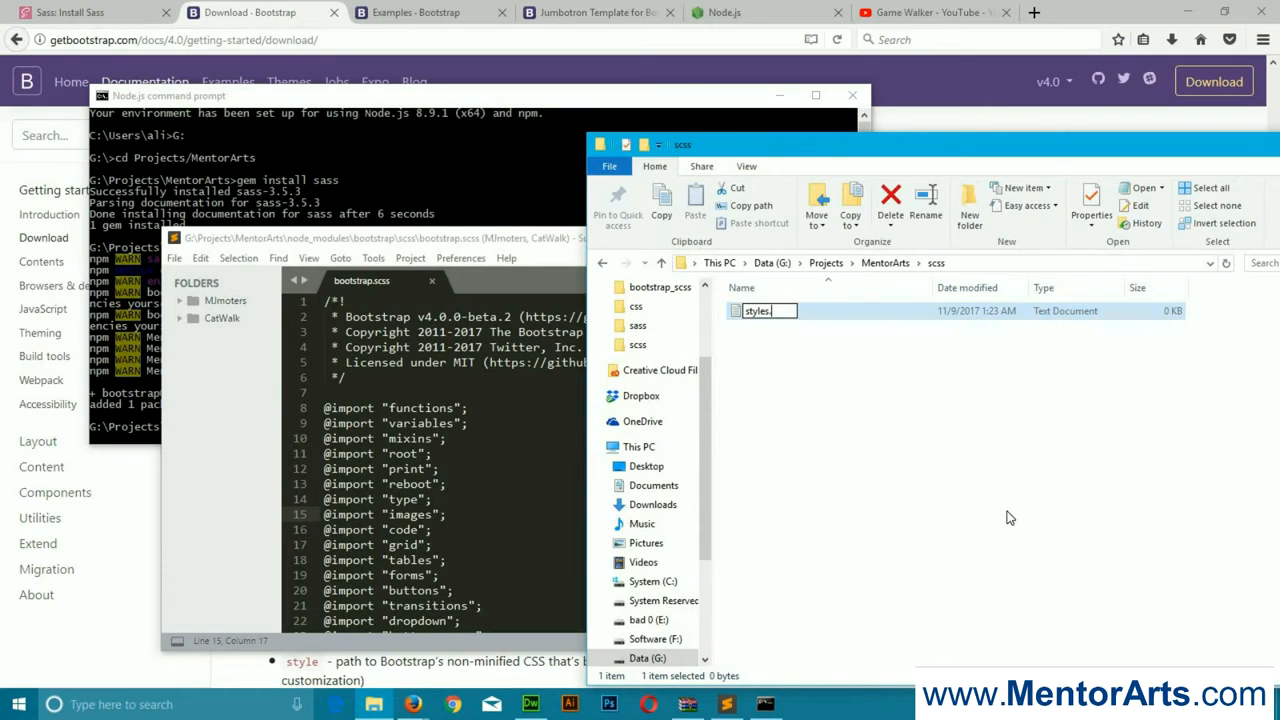
pyautogui.write('scss')
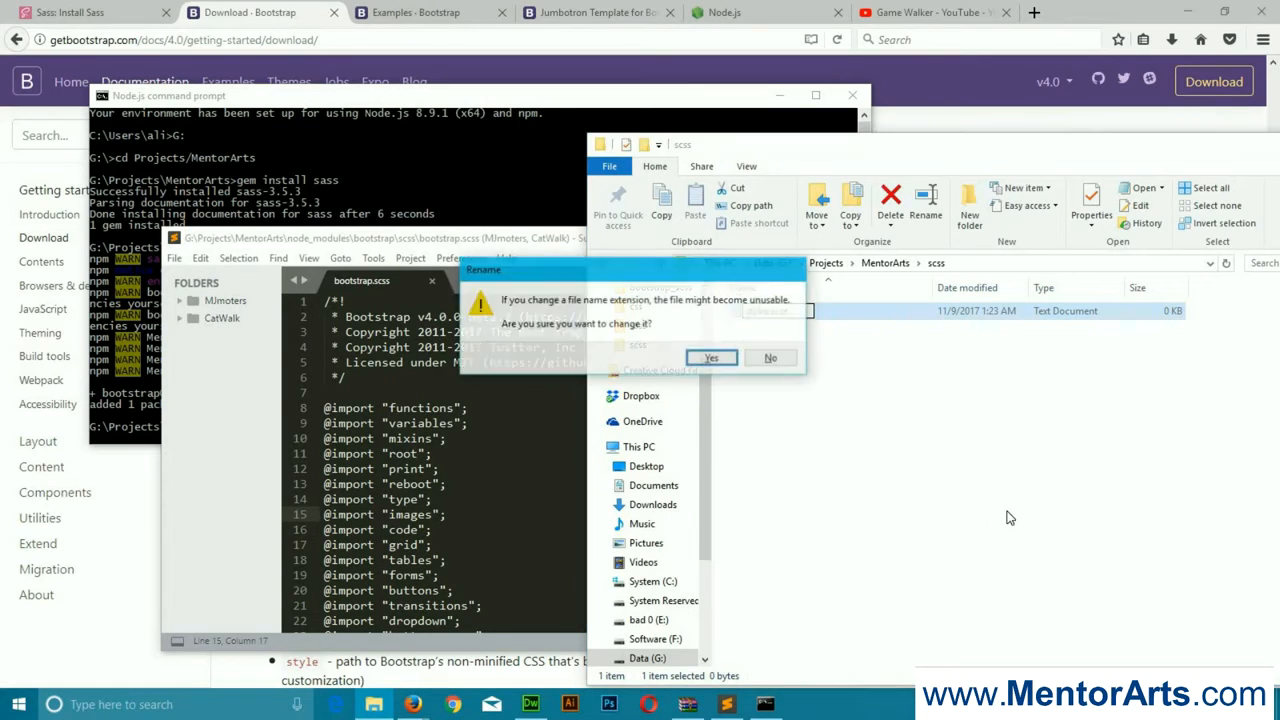
pyautogui.click(710, 357)
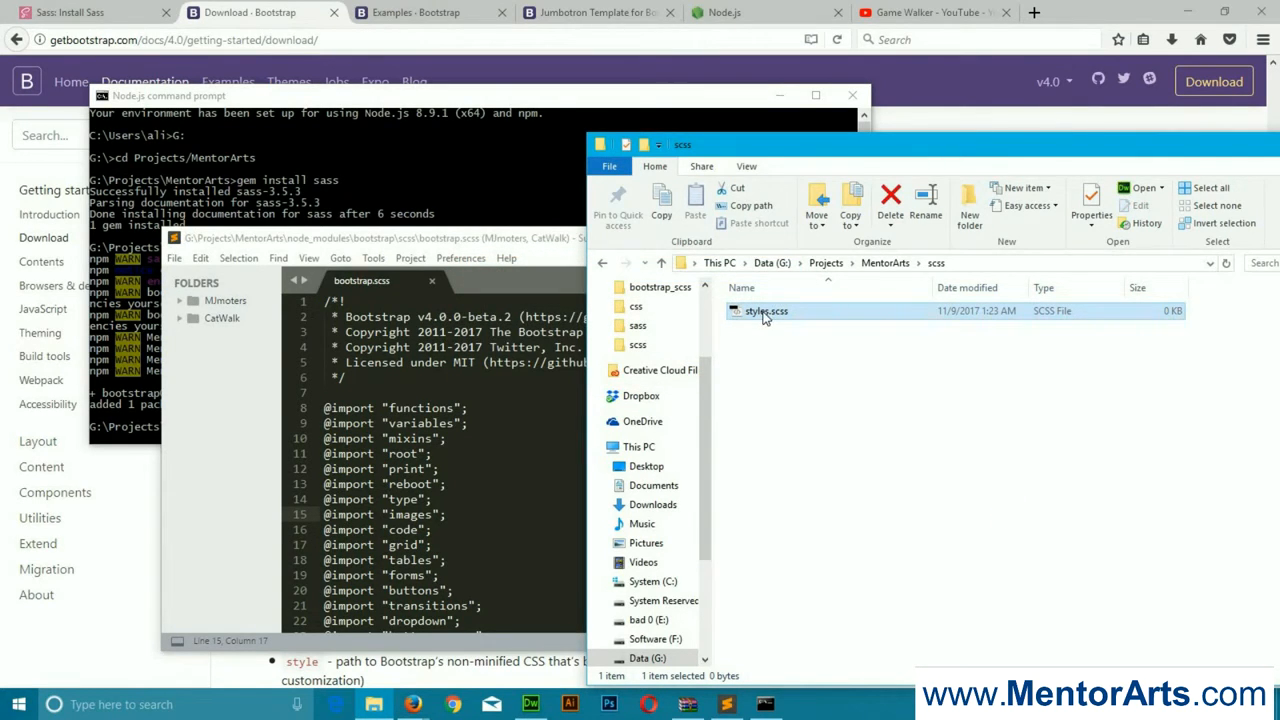
pyautogui.doubleClick(766, 310)
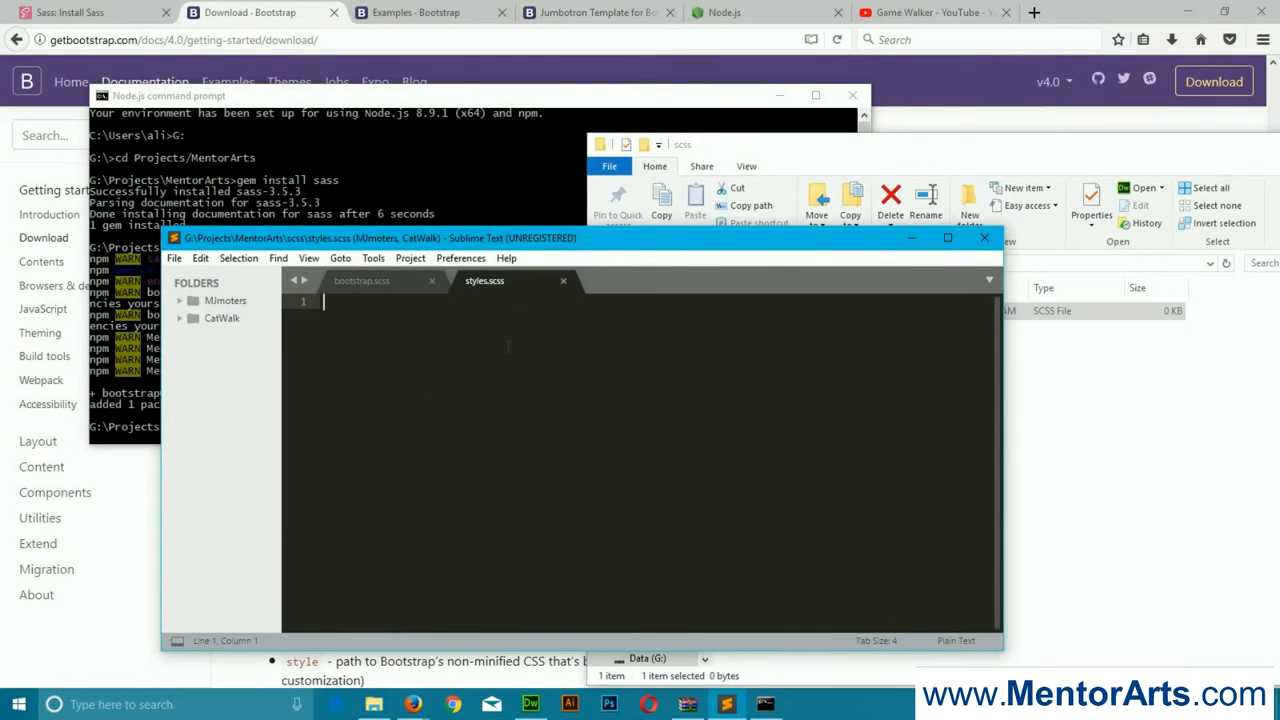
pyautogui.click(361, 281)
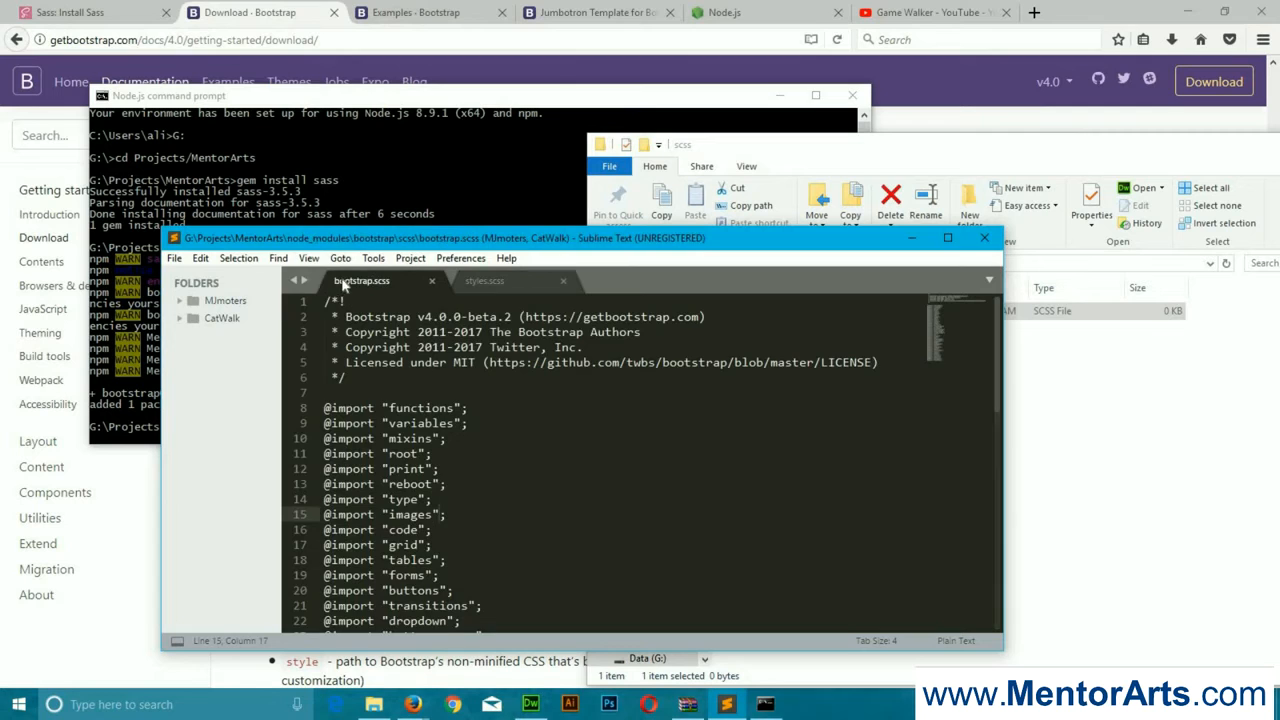
pyautogui.click(484, 281)
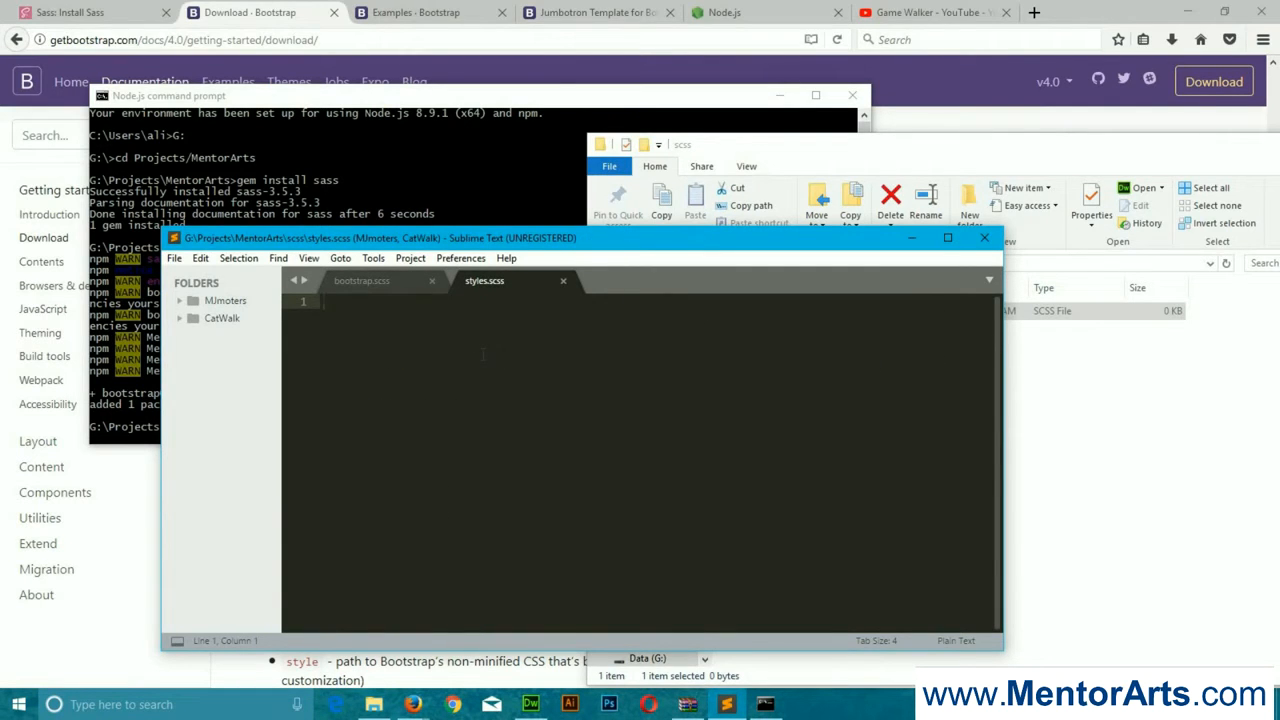
pyautogui.write('@')
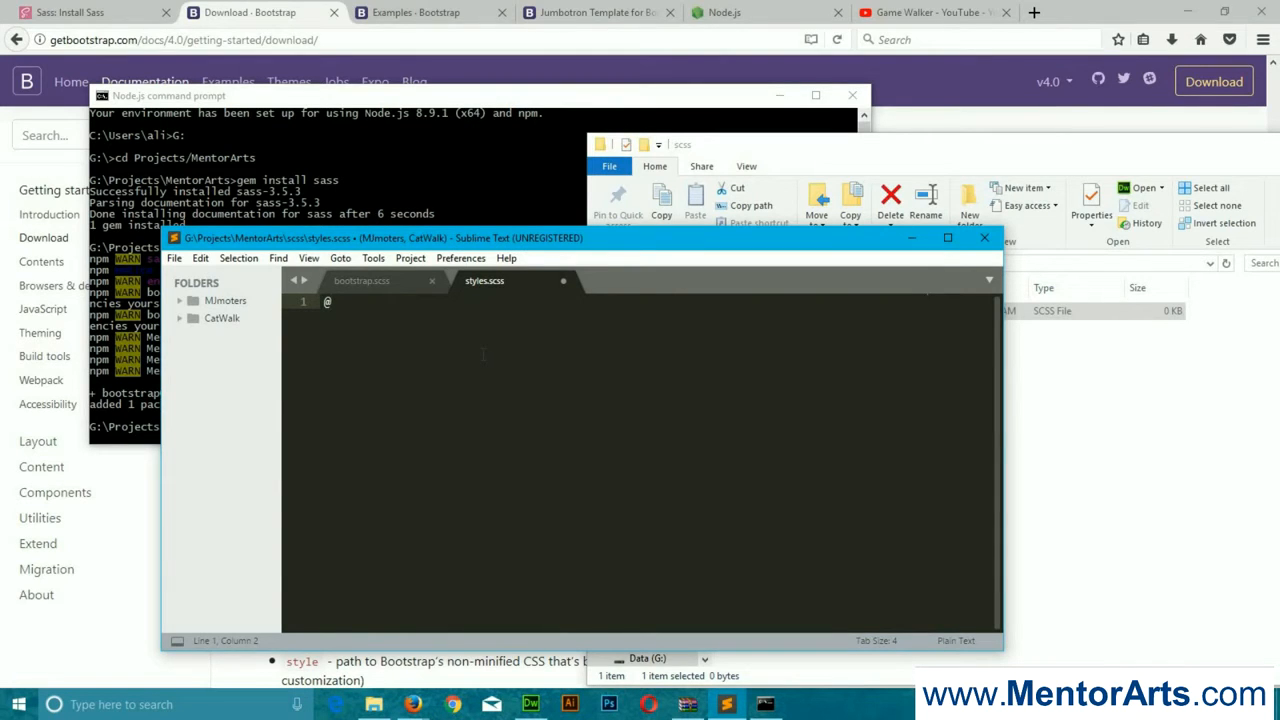
pyautogui.write('impor')
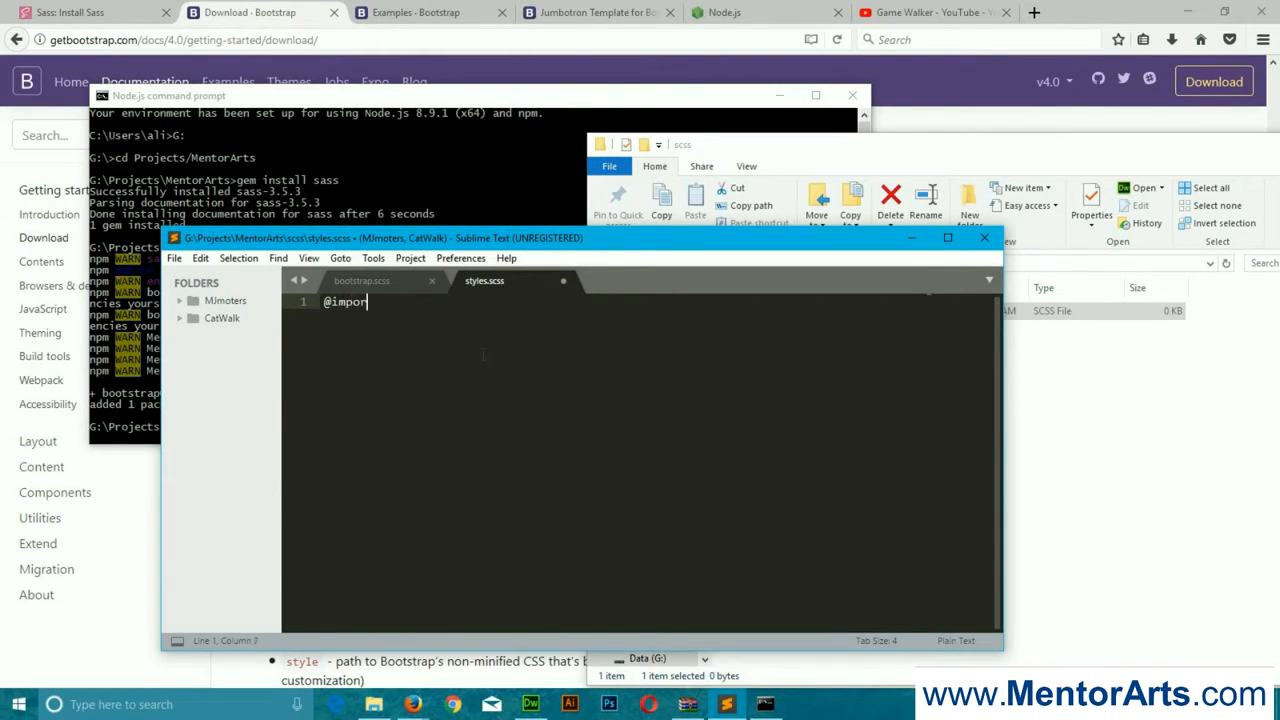
pyautogui.write('"../')
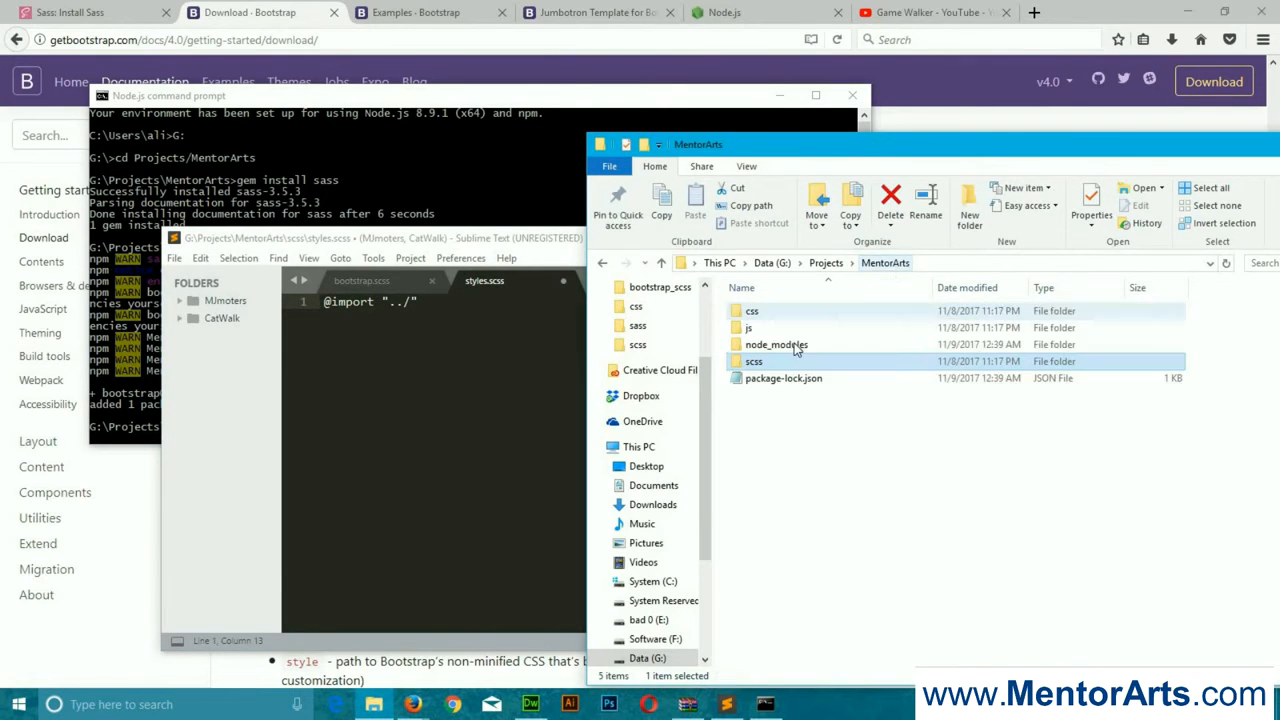
pyautogui.doubleClick(776, 344)
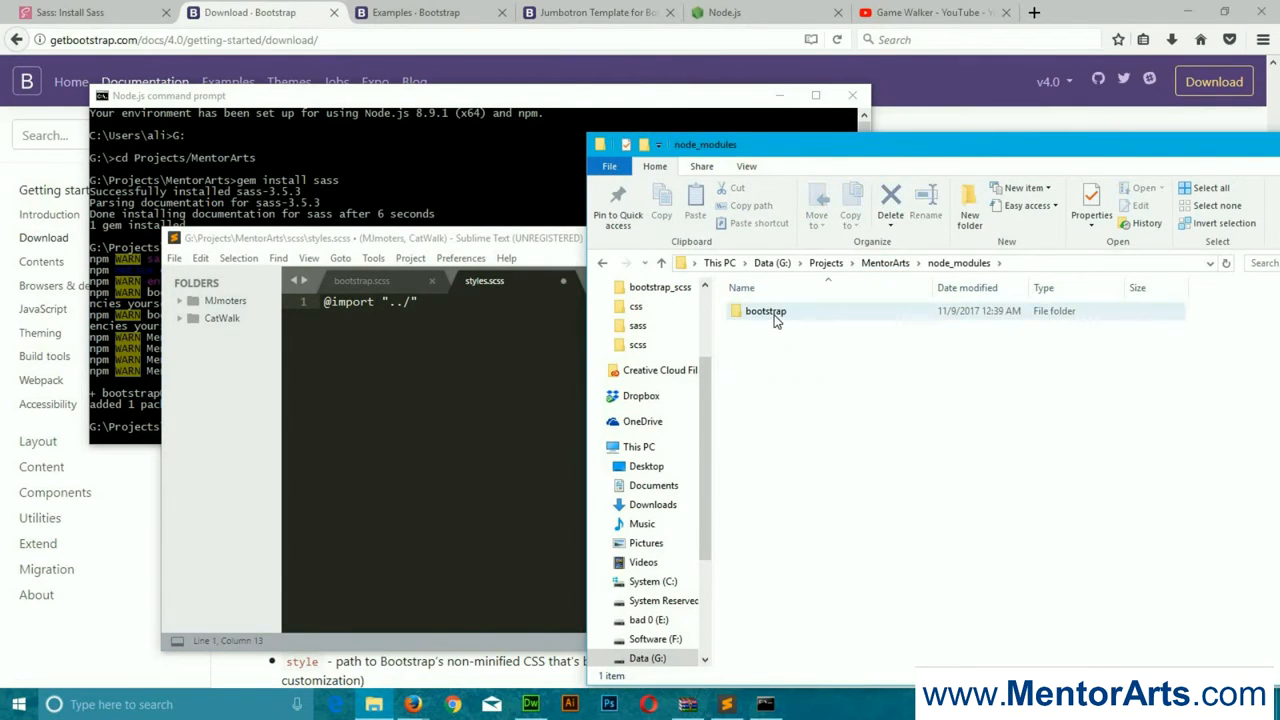
pyautogui.doubleClick(765, 310)
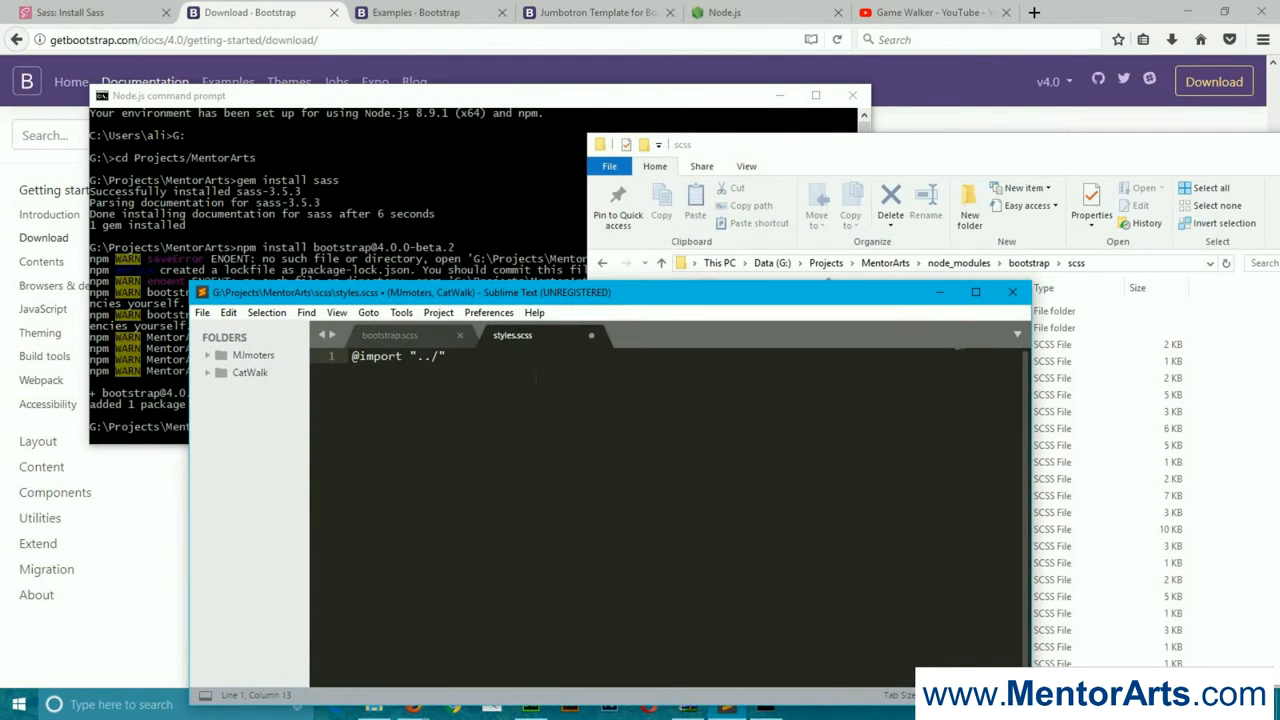
# Complete the import path ../node_modules/bootstrap/scss/bootstrap and save styles.scss.
pyautogui.write('node')
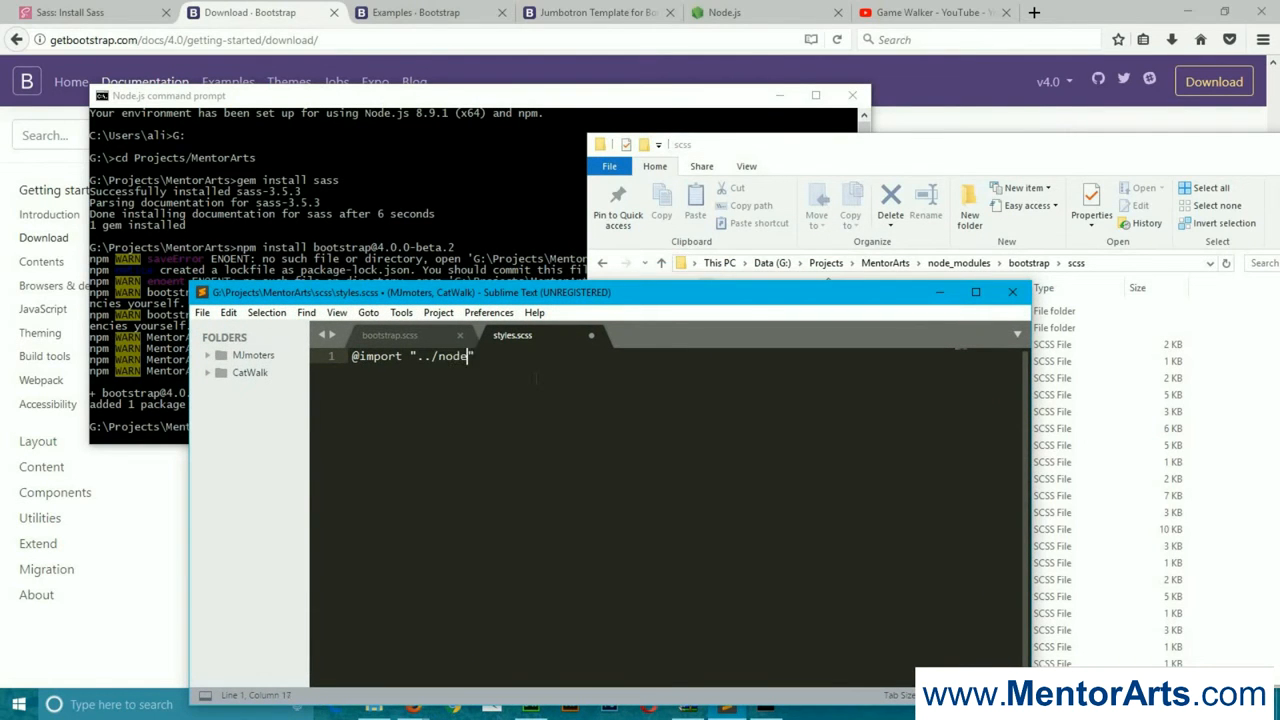
pyautogui.write('_modules')
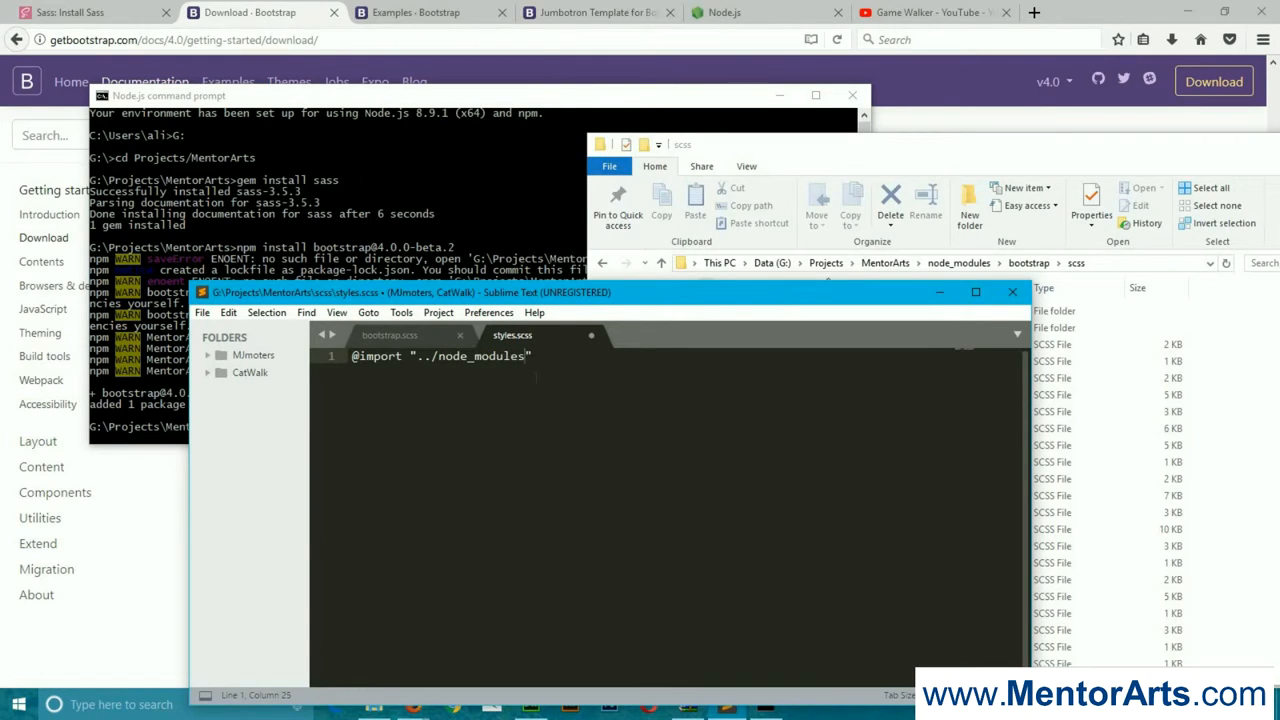
pyautogui.write('b')
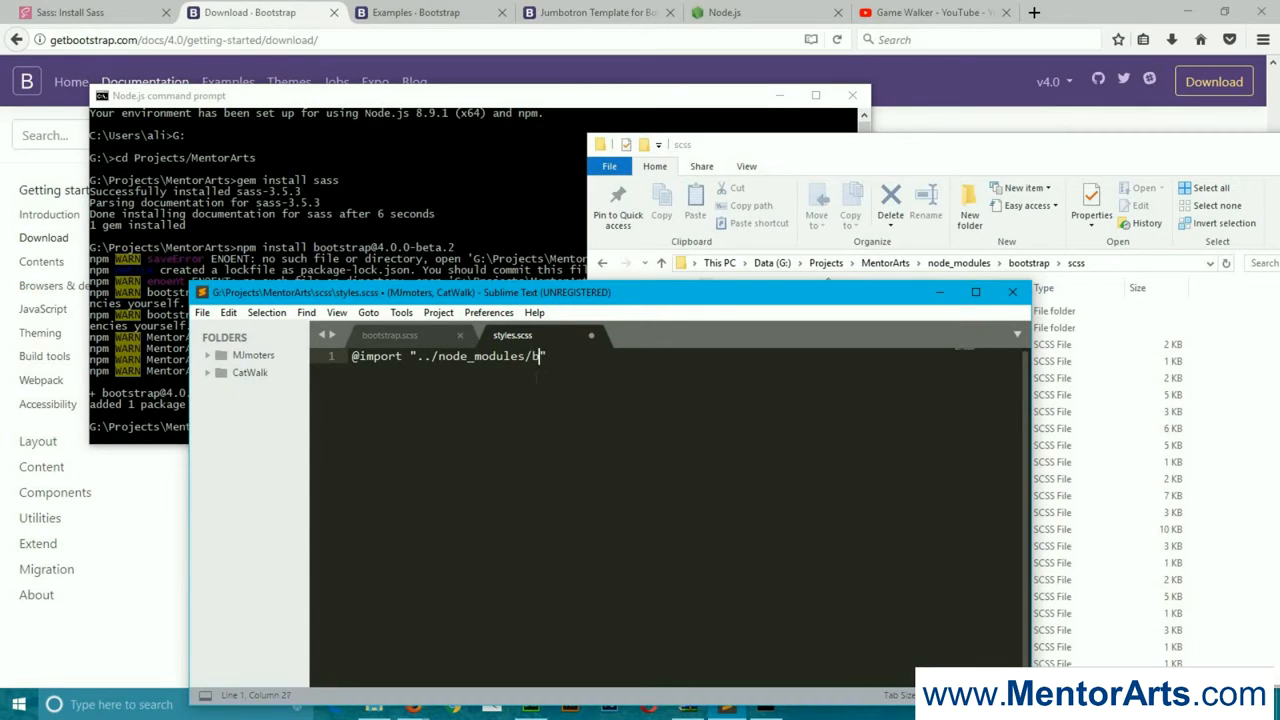
pyautogui.write('ootst')
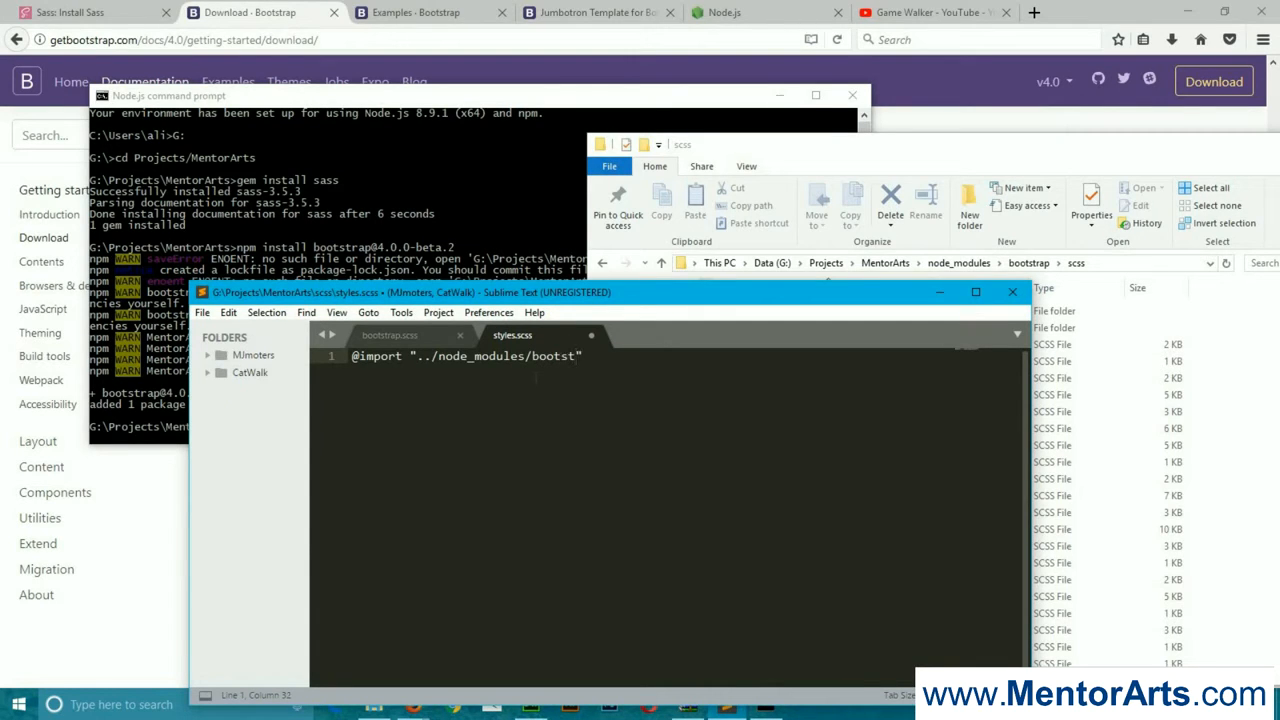
pyautogui.write('rap')
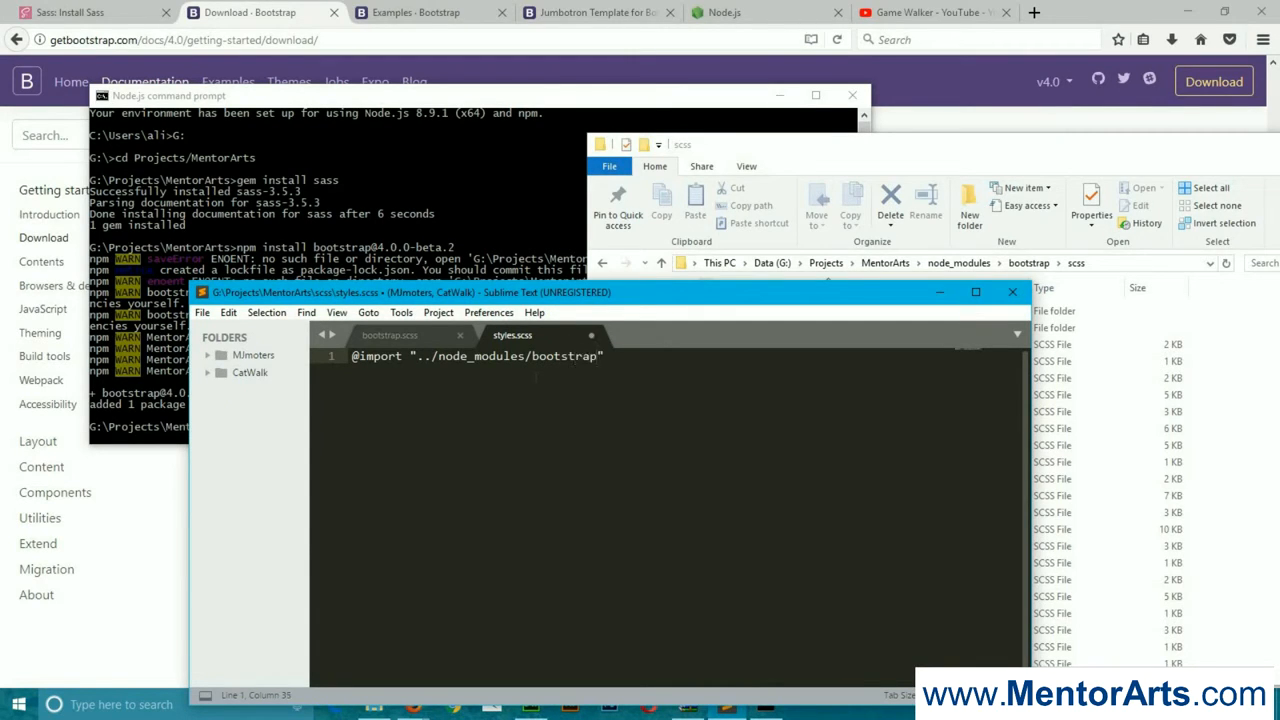
pyautogui.write('/')
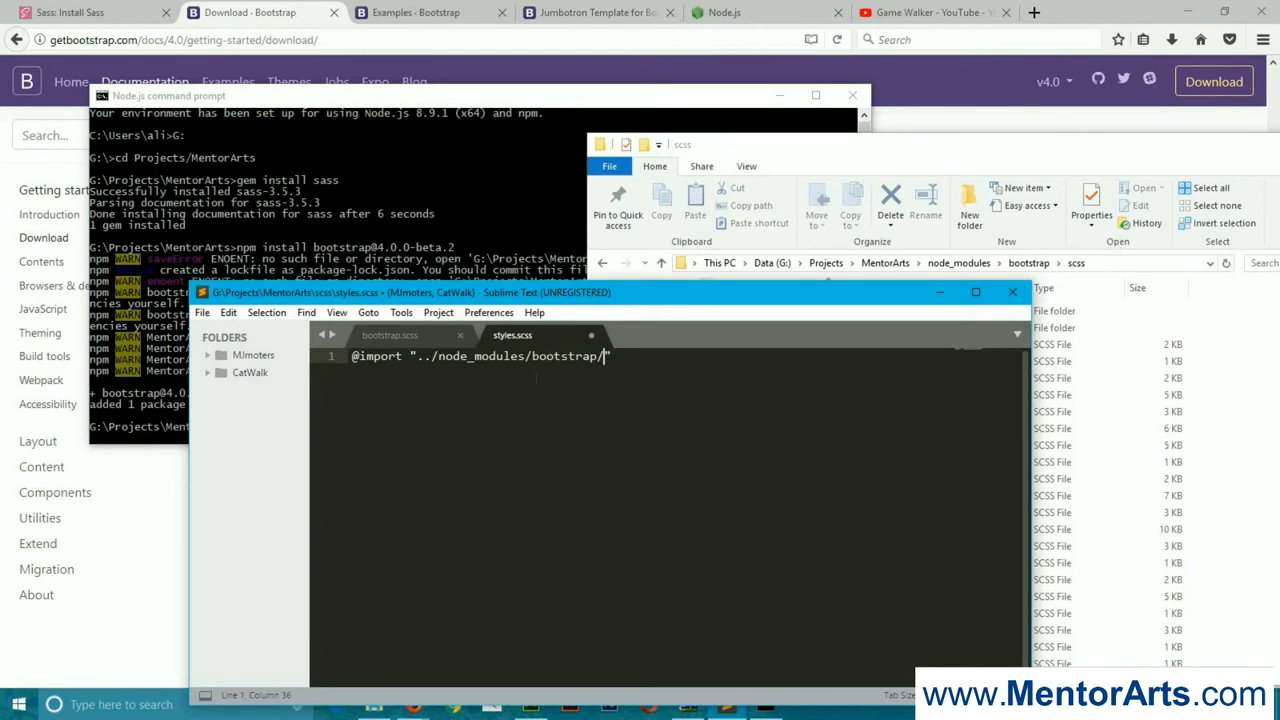
pyautogui.write('scs')
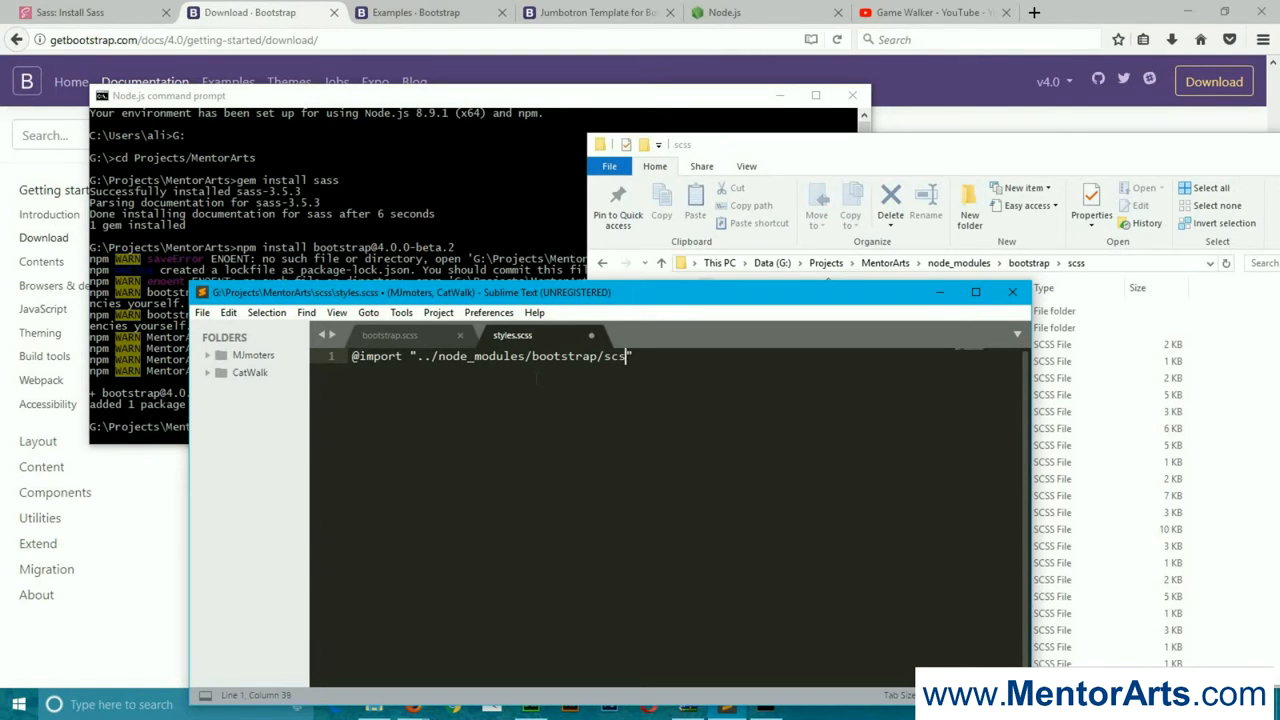
pyautogui.write('/bootstrap')
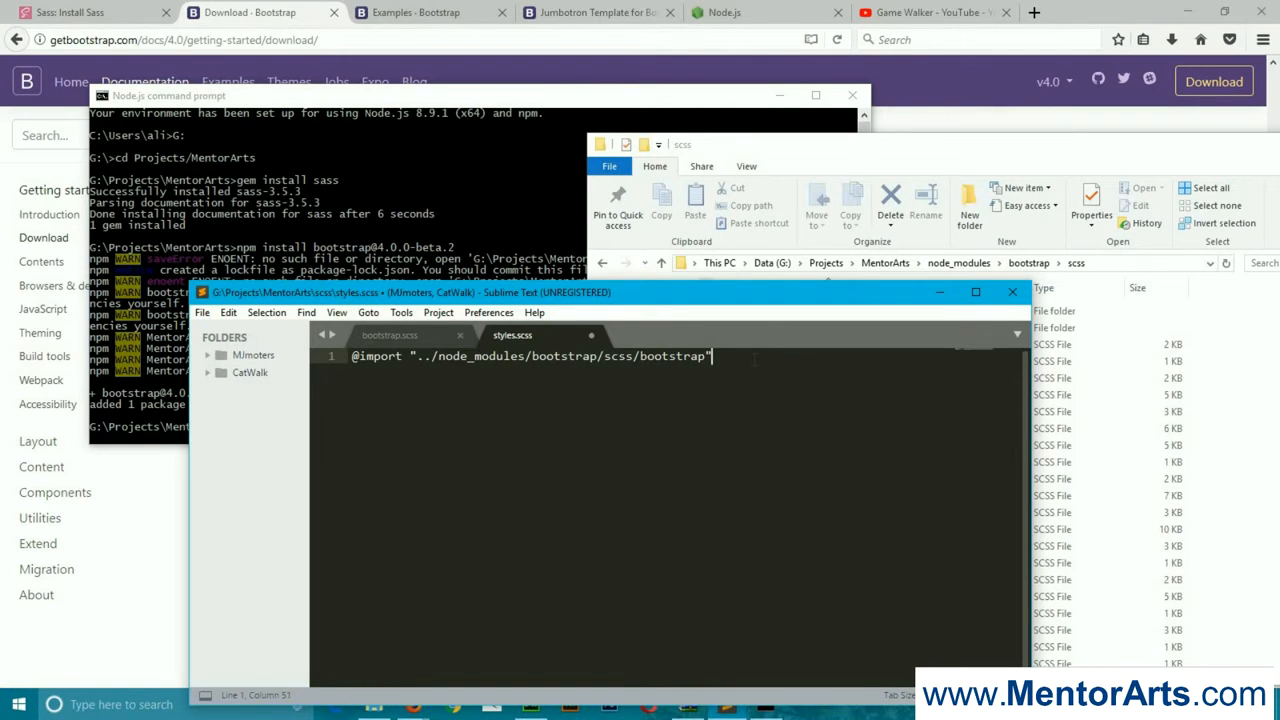
pyautogui.press('ctrl+s')
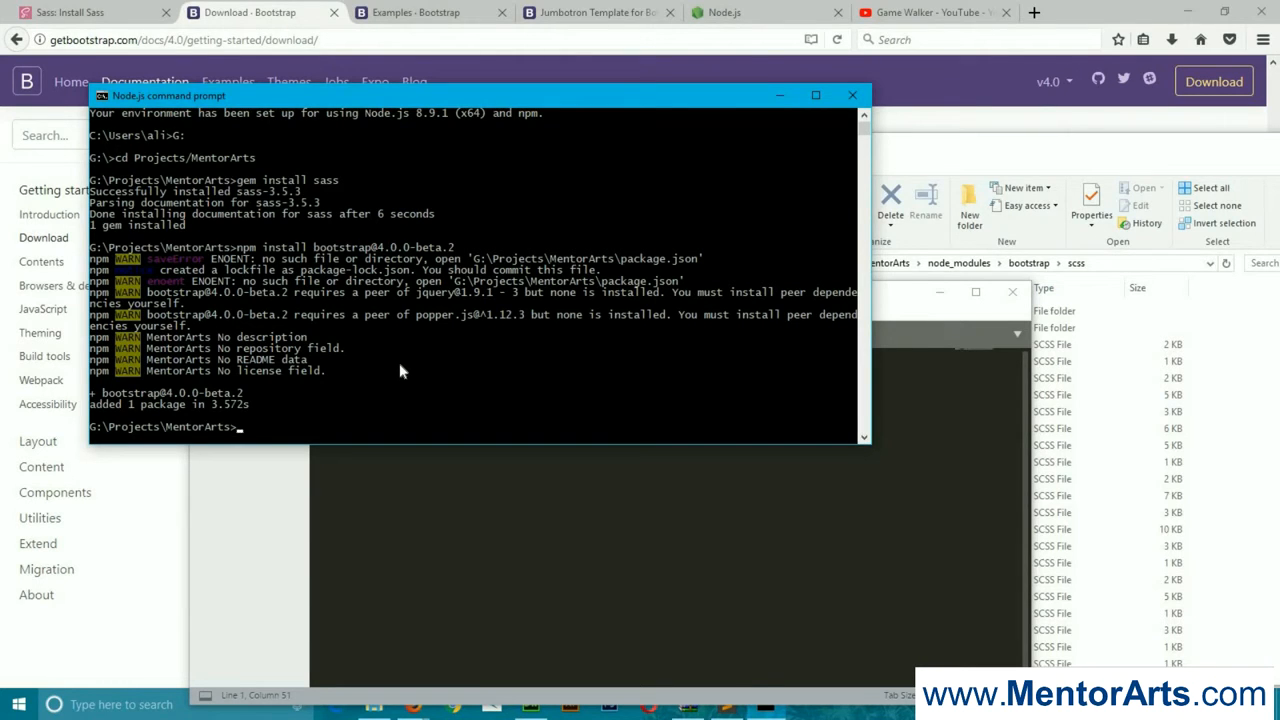
# Run sass scss/styles.scss:css/styles.css in the prompt, which fails with a misspelled extension.
pyautogui.write('s')
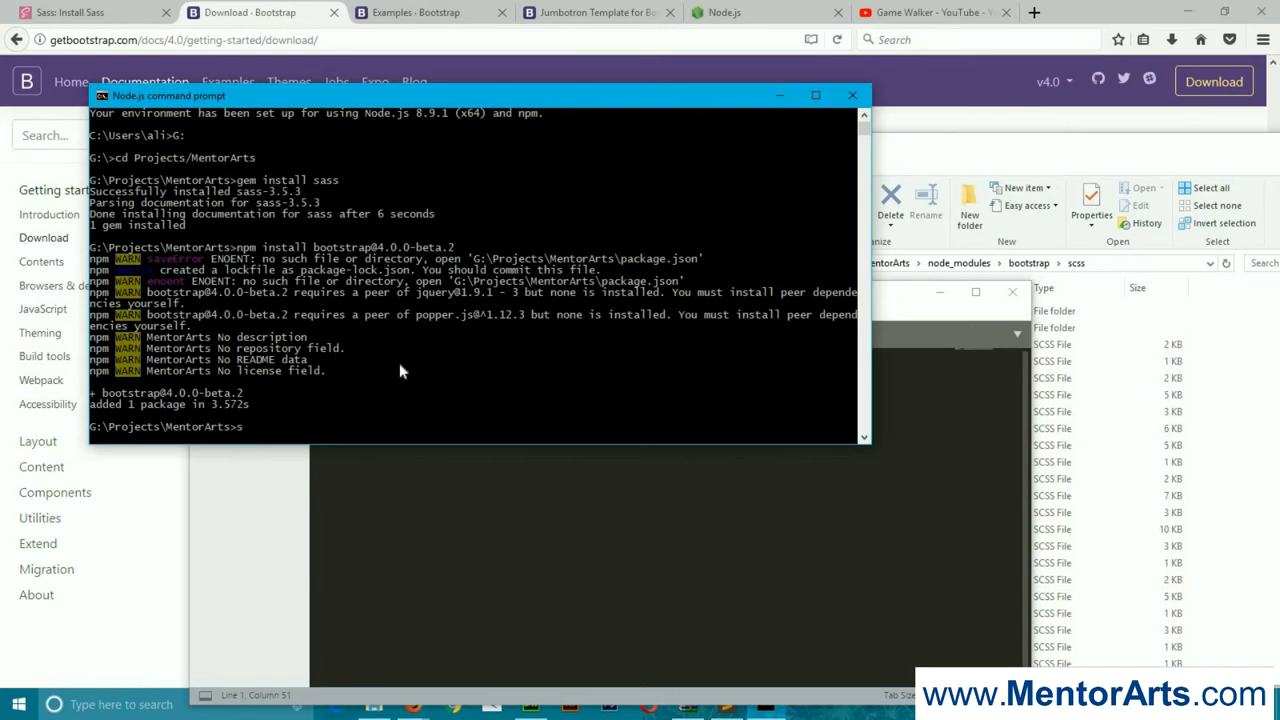
pyautogui.write('sass')
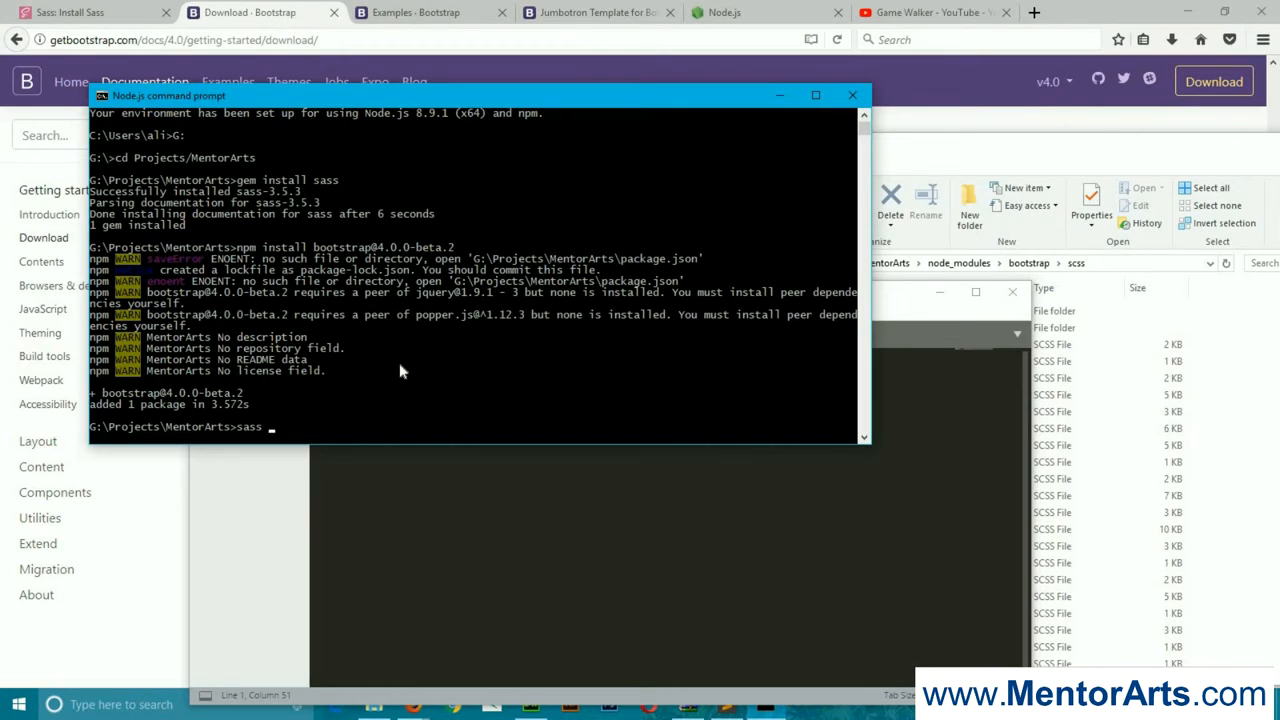
pyautogui.moveTo(1034, 148)
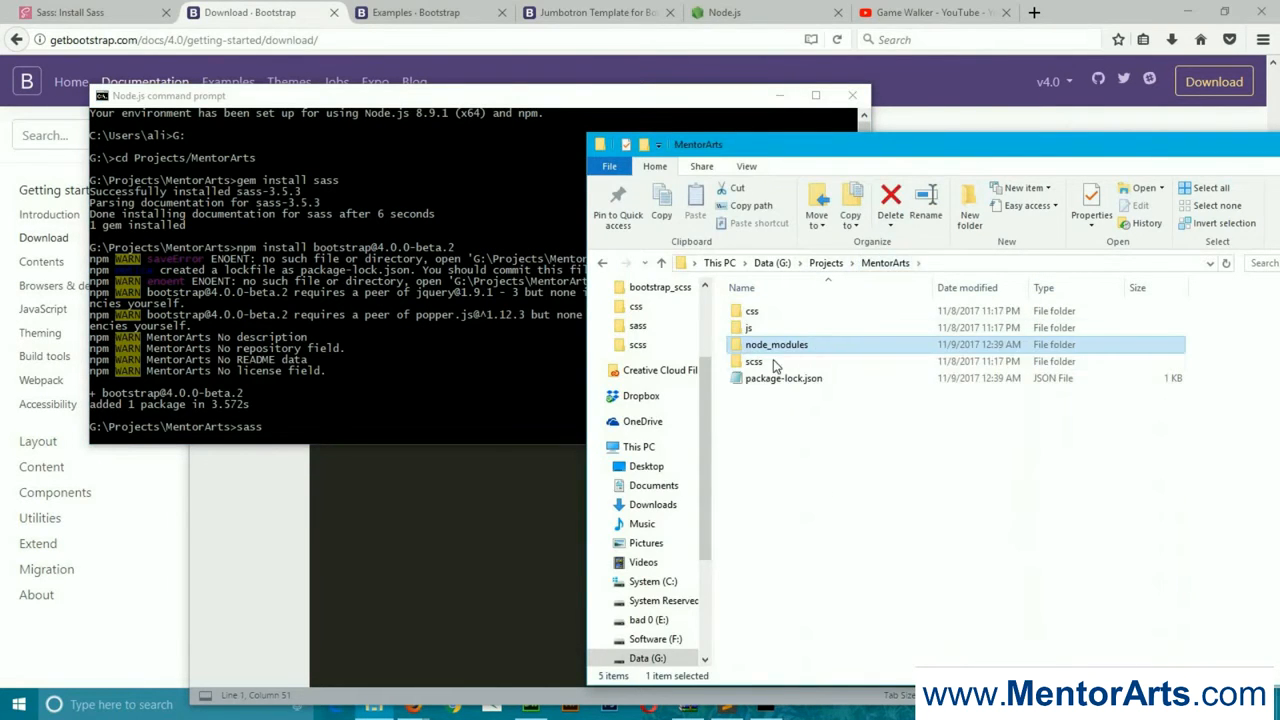
pyautogui.doubleClick(754, 361)
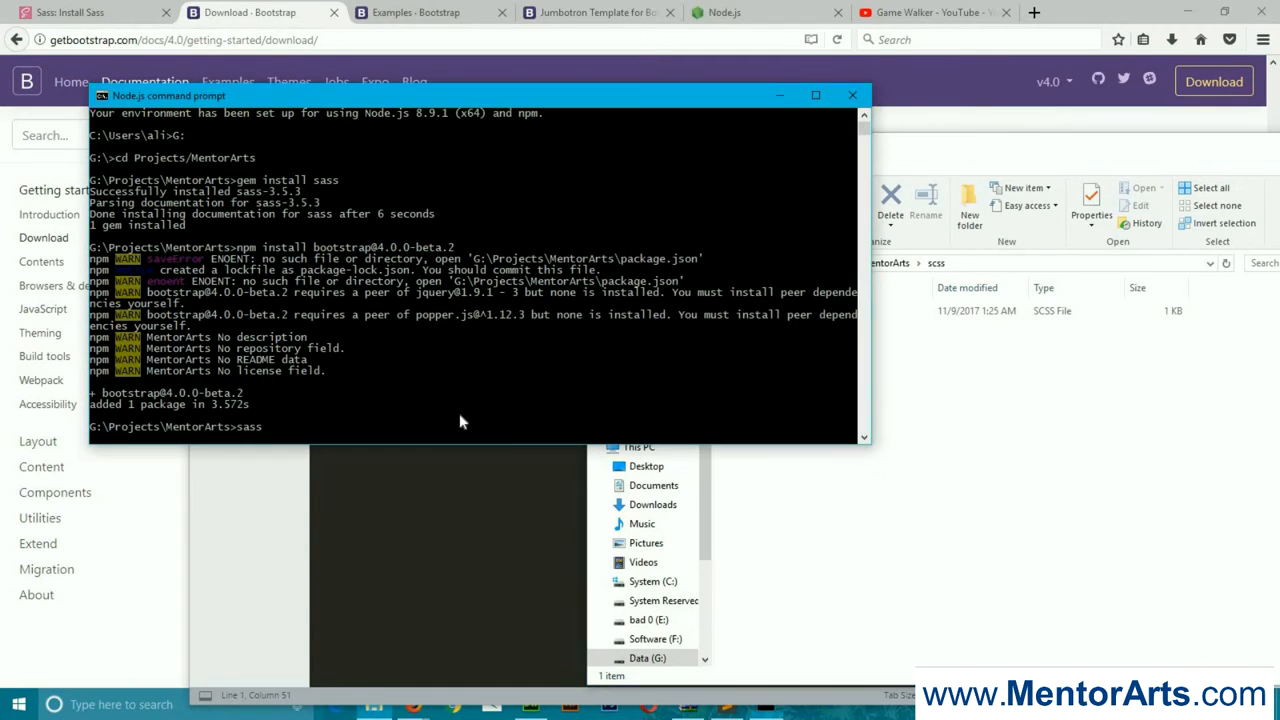
pyautogui.write('scss')
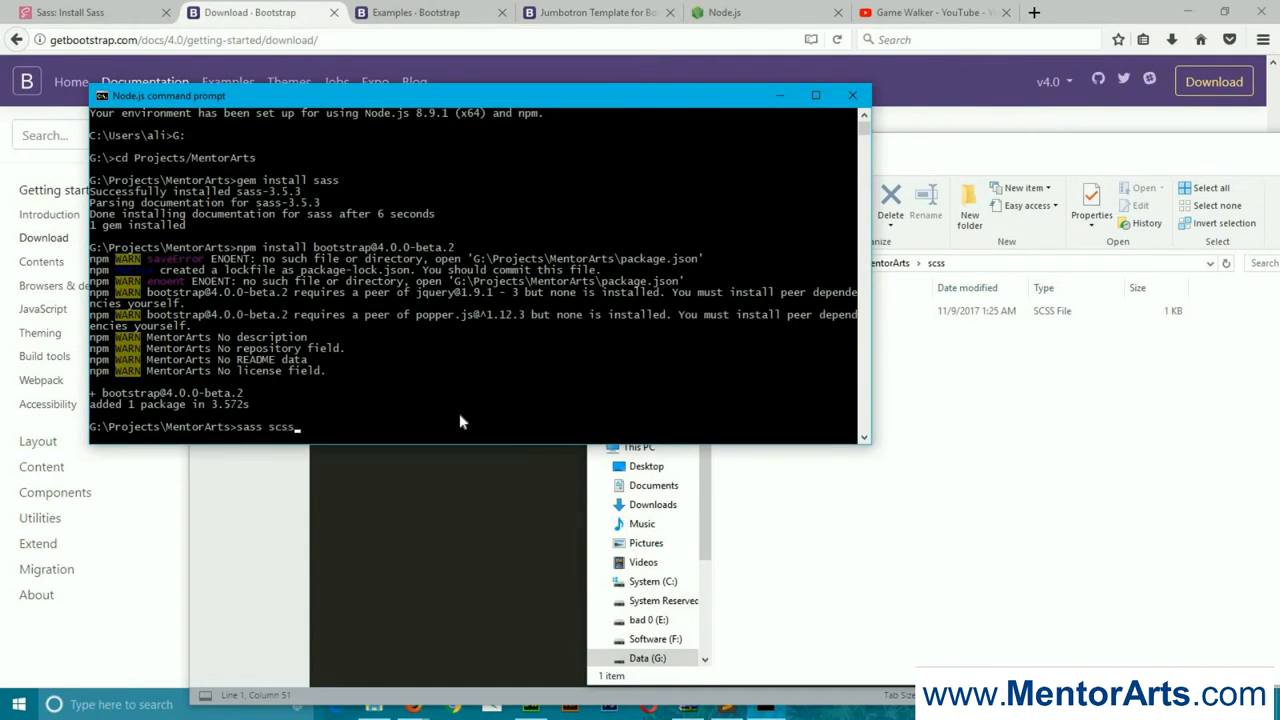
pyautogui.write('/s')
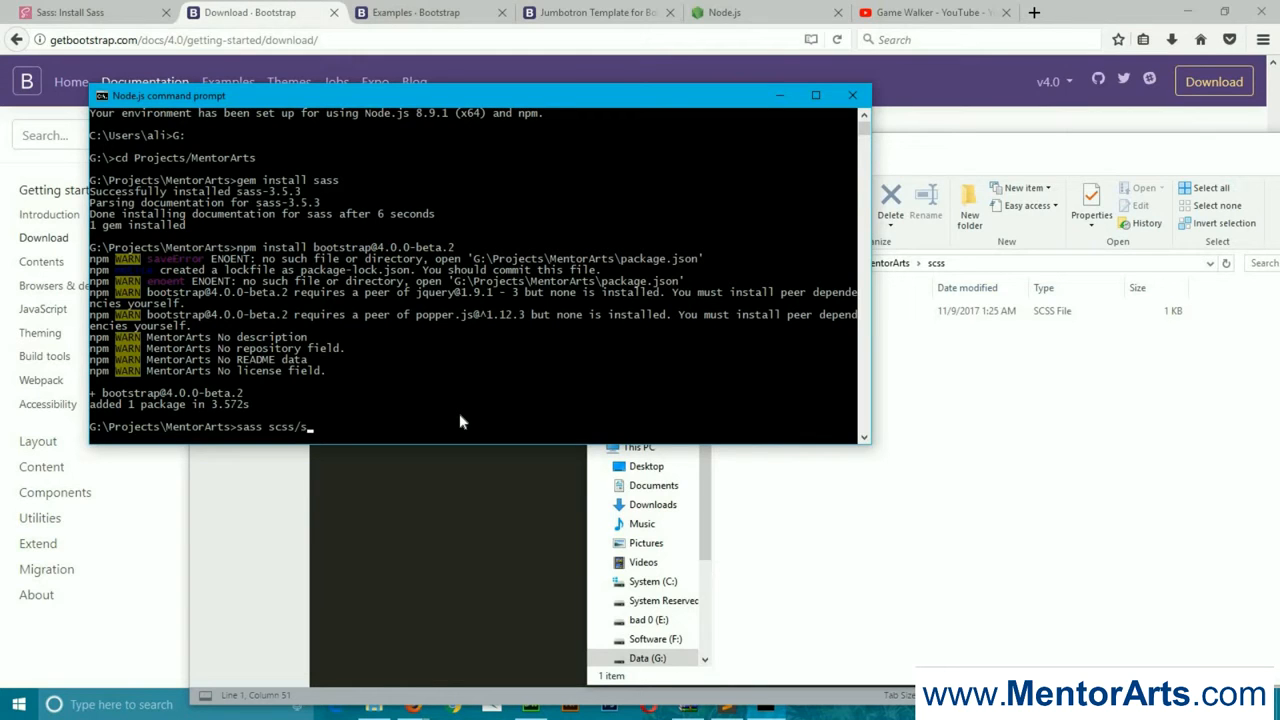
pyautogui.write('tyles.s')
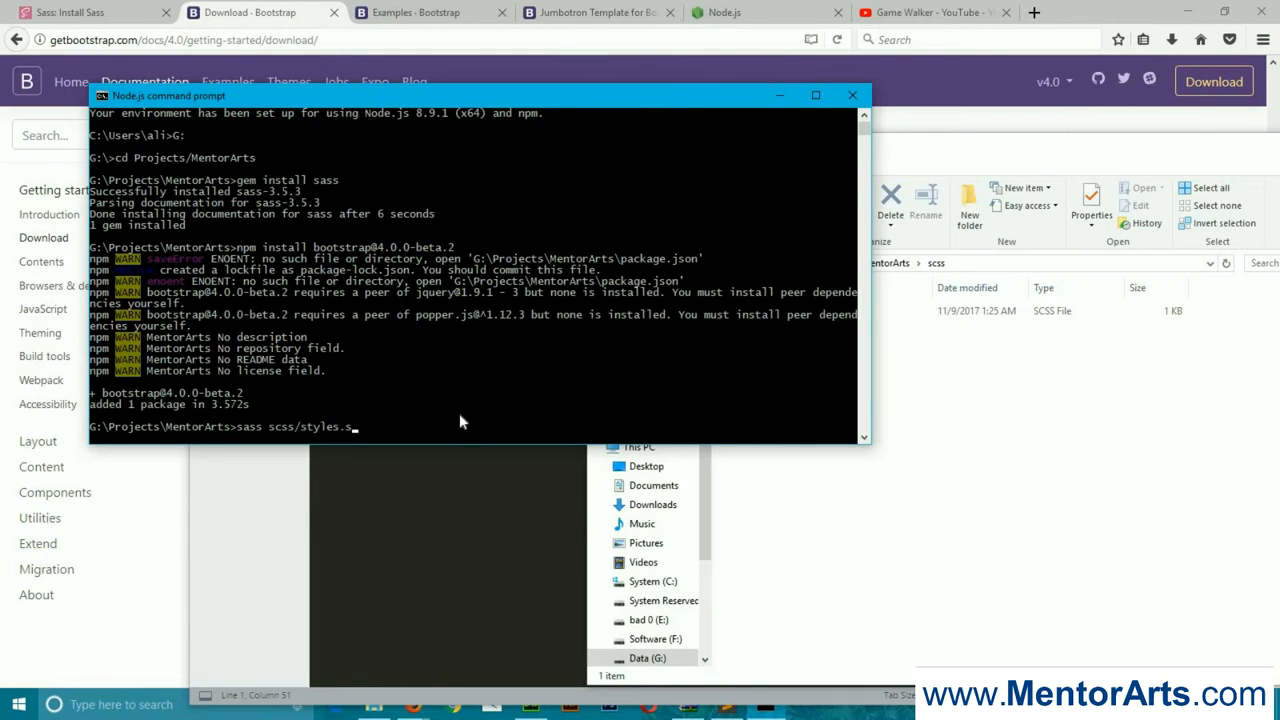
pyautogui.write('cc:')
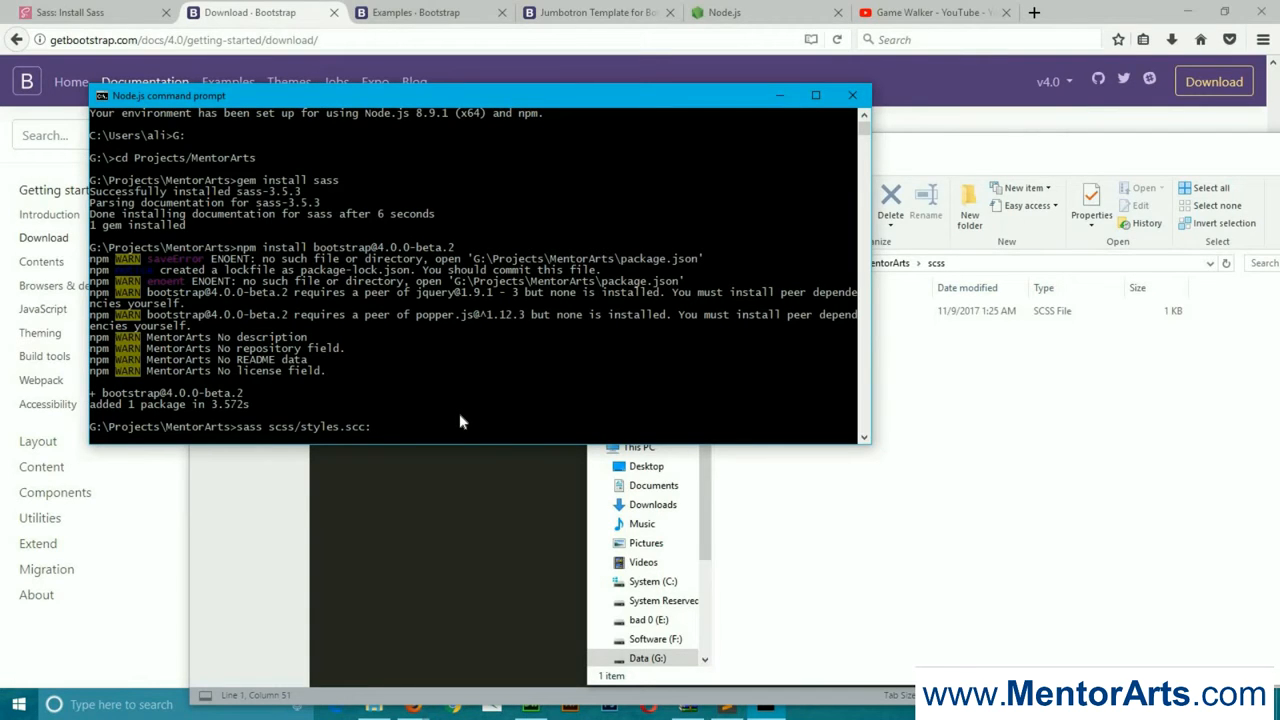
pyautogui.write('css/')
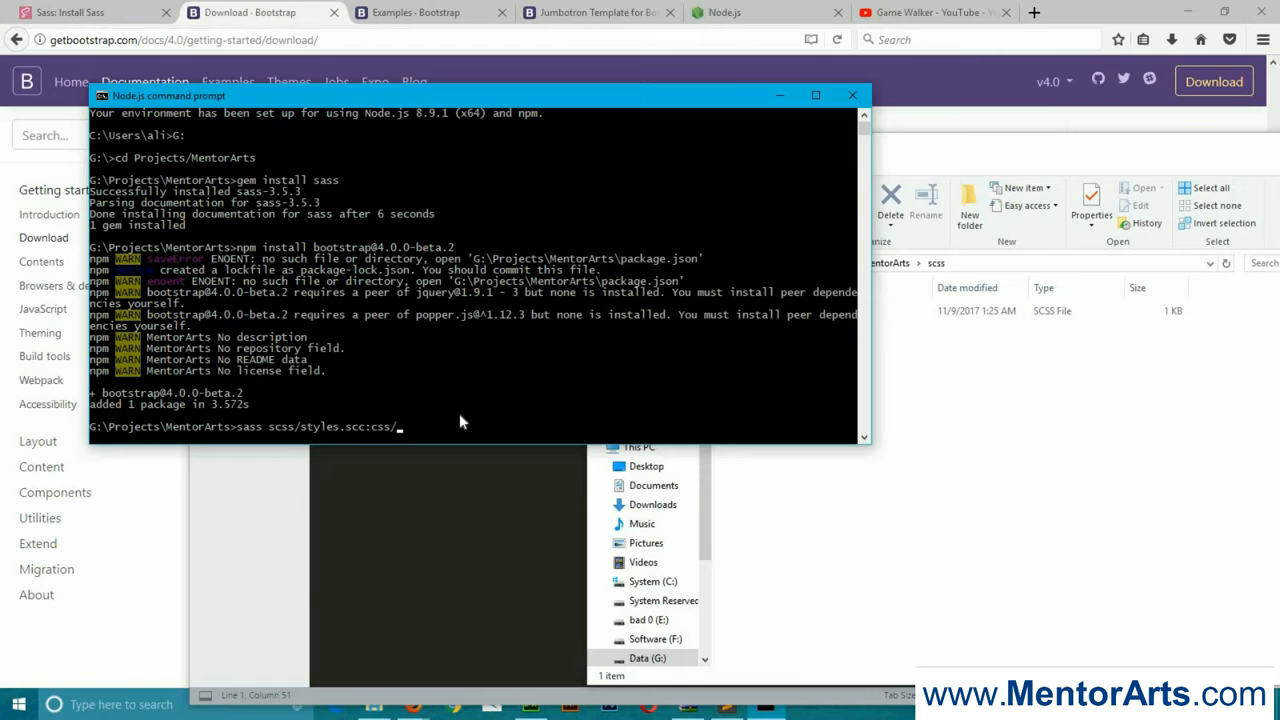
pyautogui.write('sty')
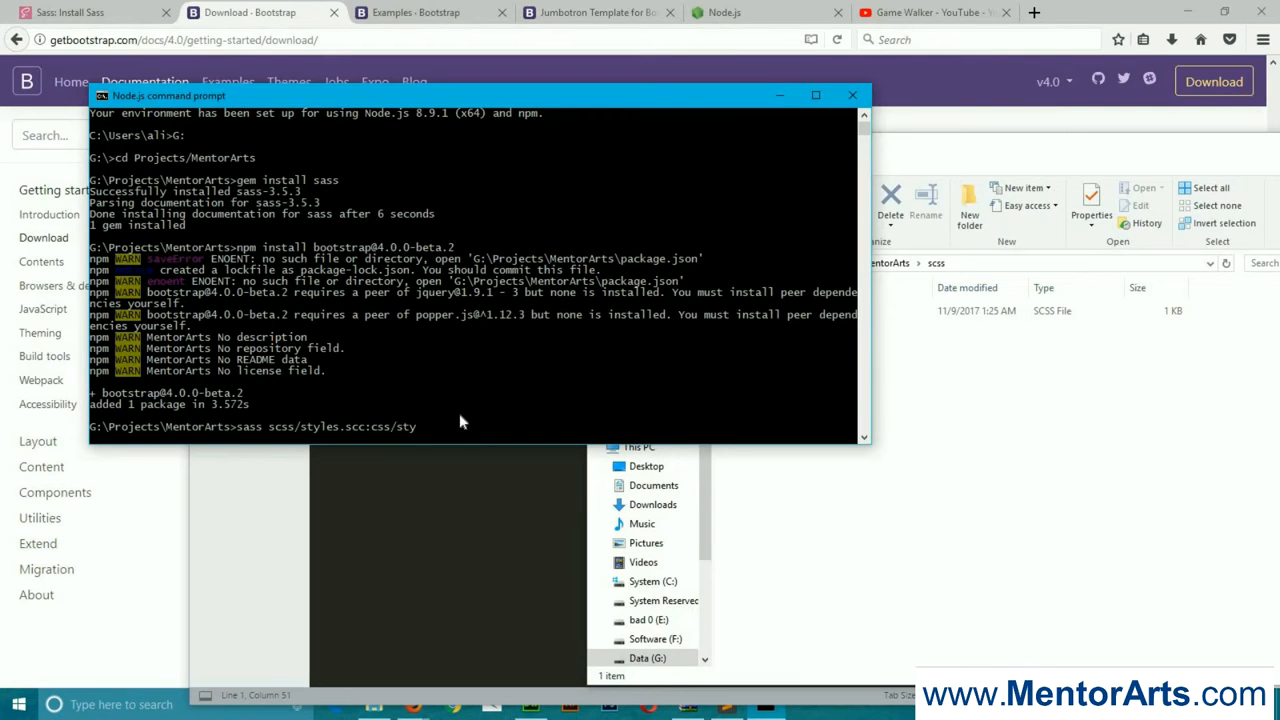
pyautogui.write('les.css')
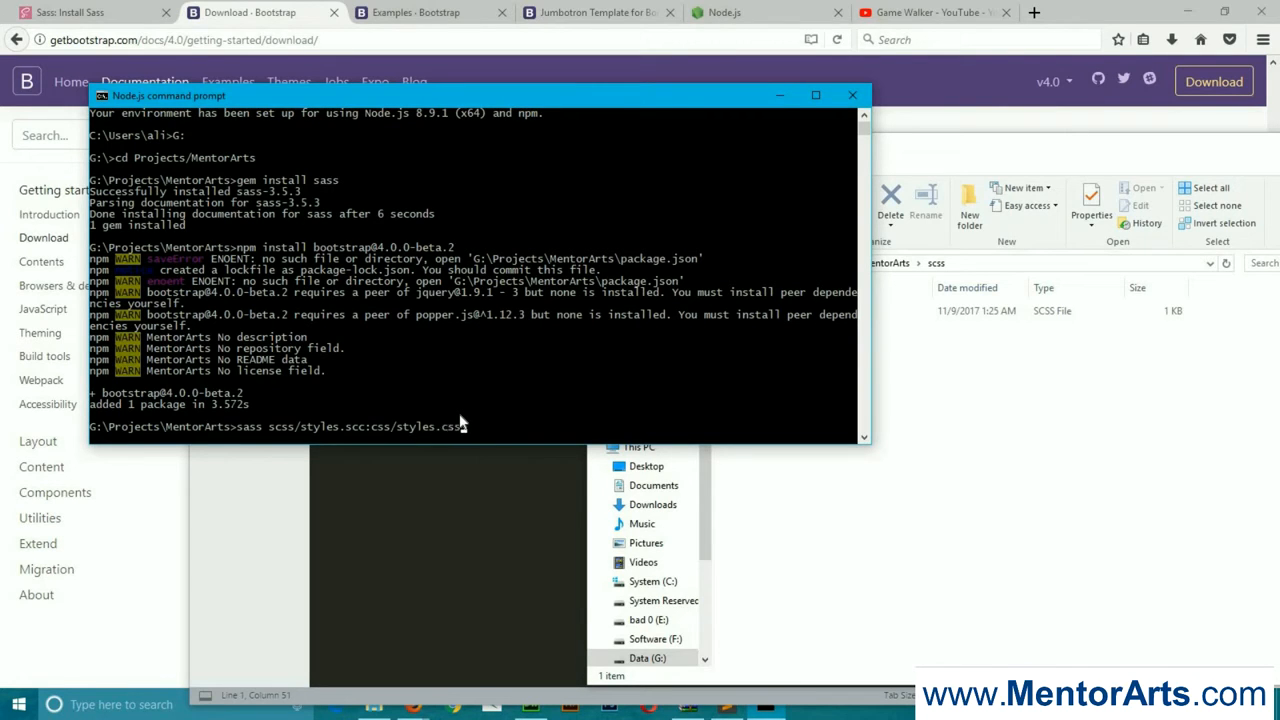
pyautogui.press('Enter')
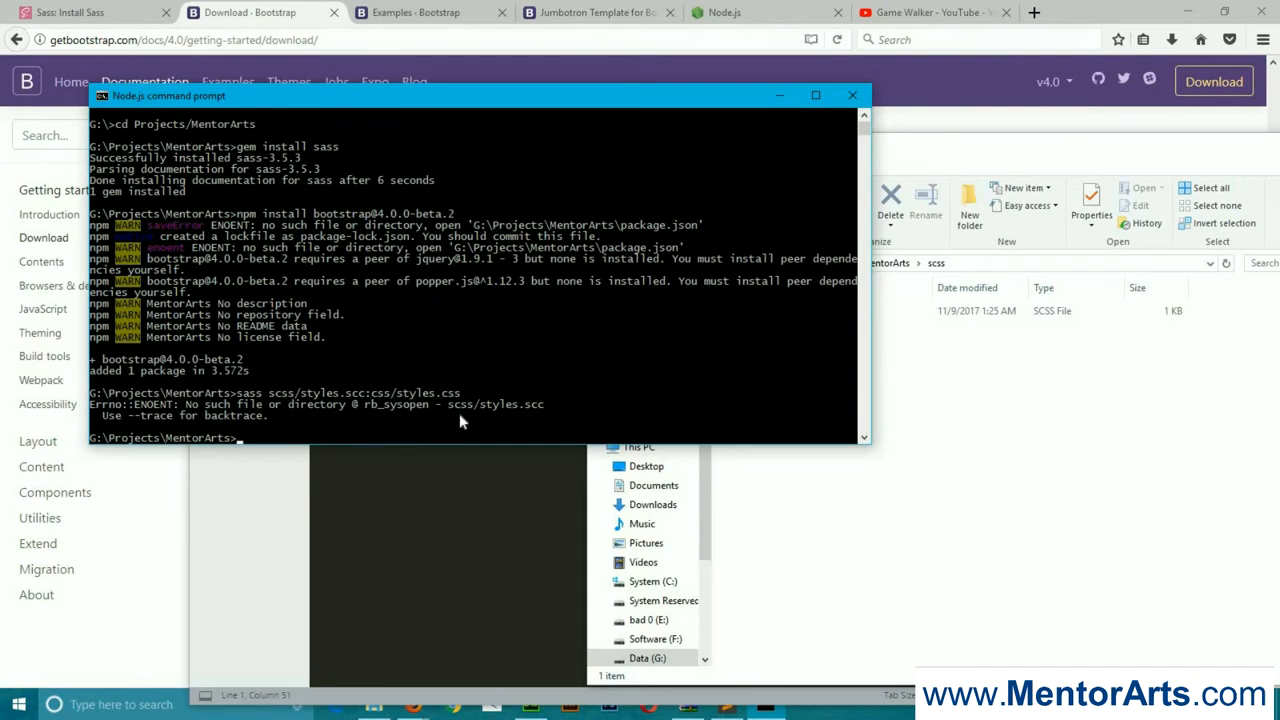
pyautogui.moveTo(240, 415)
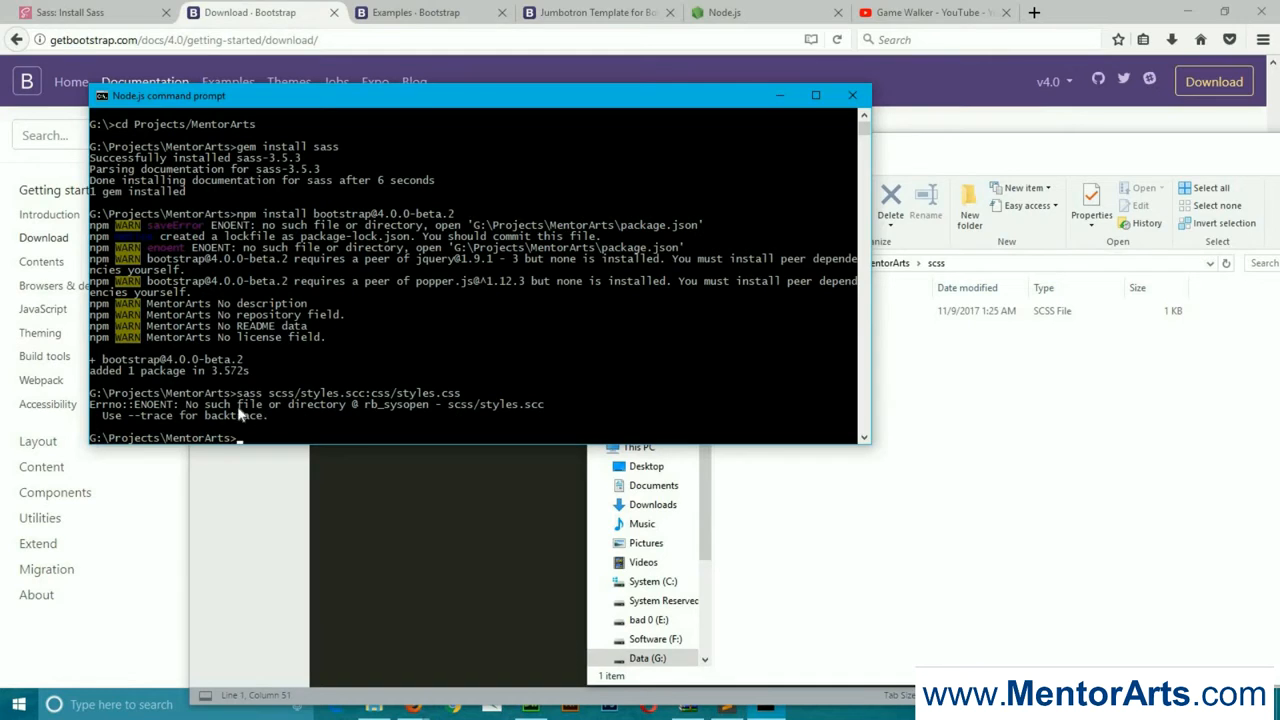
pyautogui.moveTo(463, 421)
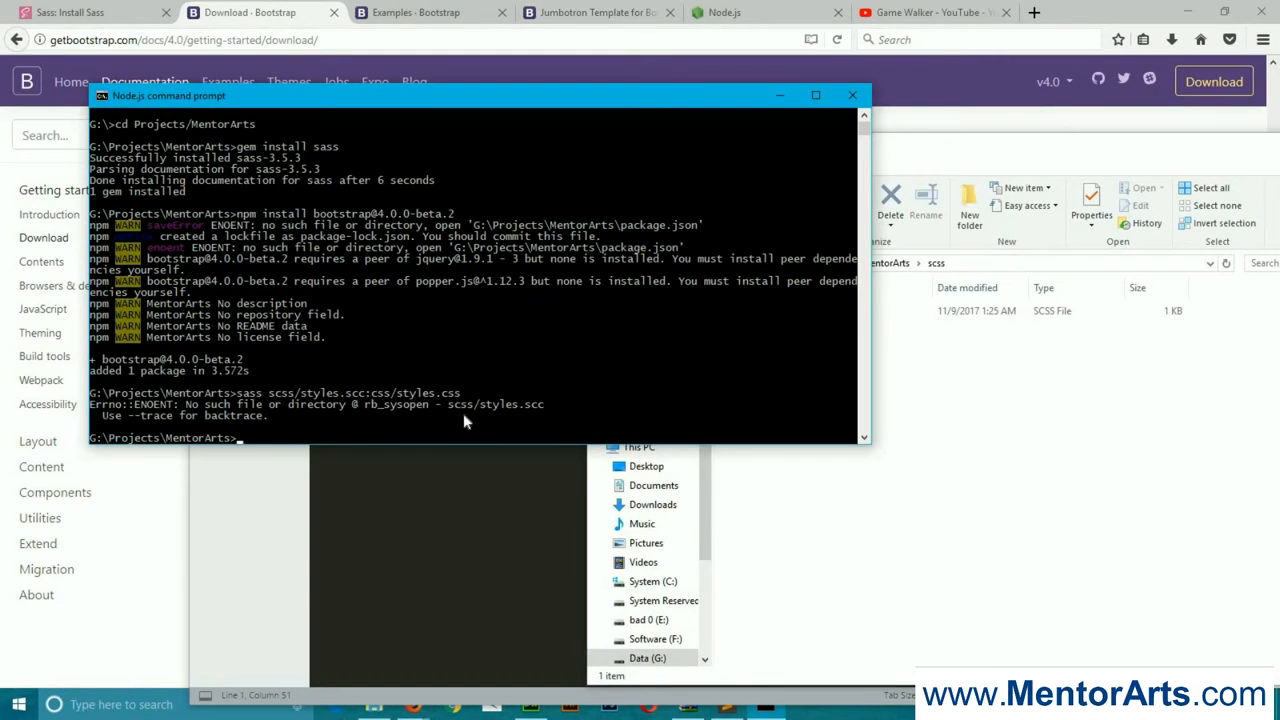
pyautogui.moveTo(277, 414)
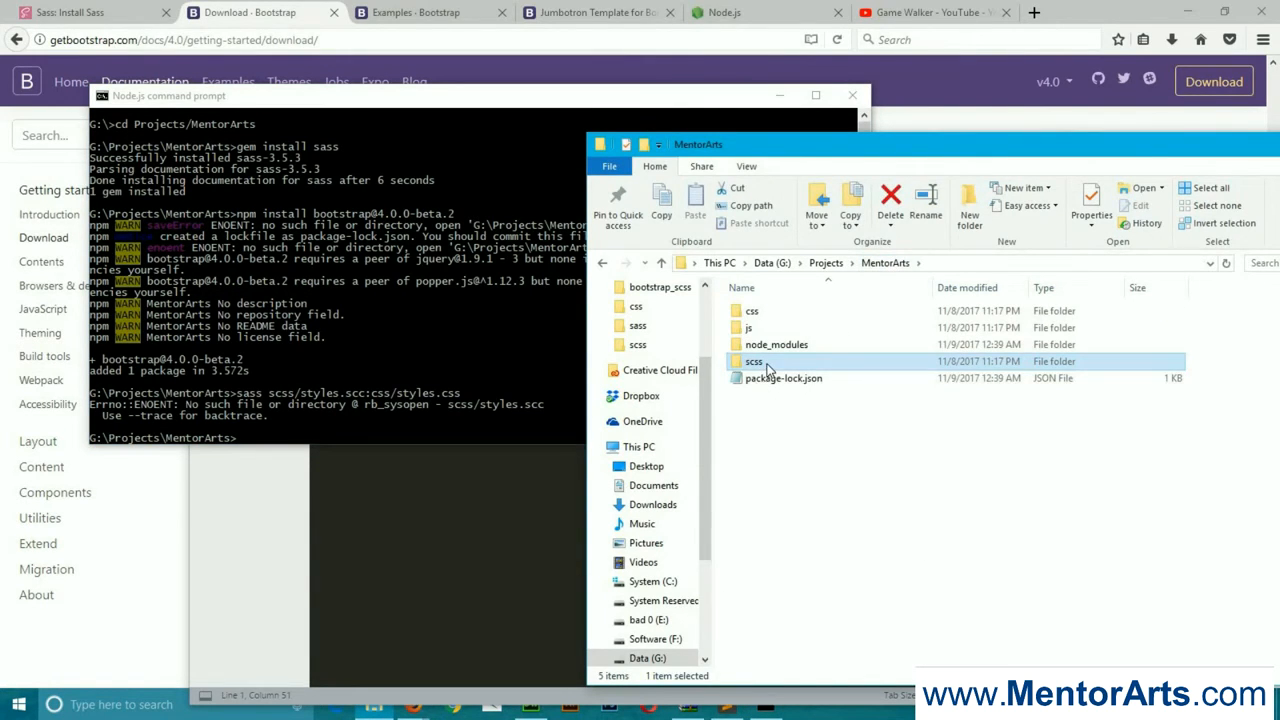
# Check the file name in the scss folder and fix the .scc typo in the sass command.
pyautogui.doubleClick(754, 361)
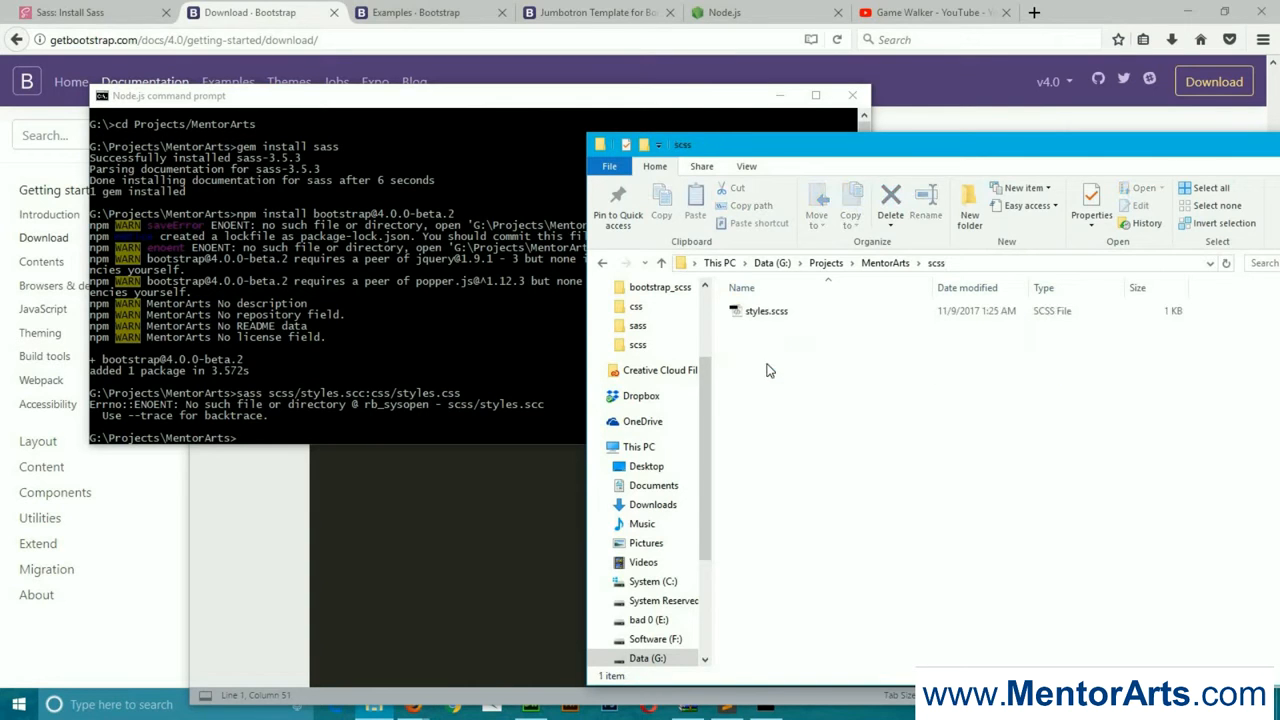
pyautogui.moveTo(765, 340)
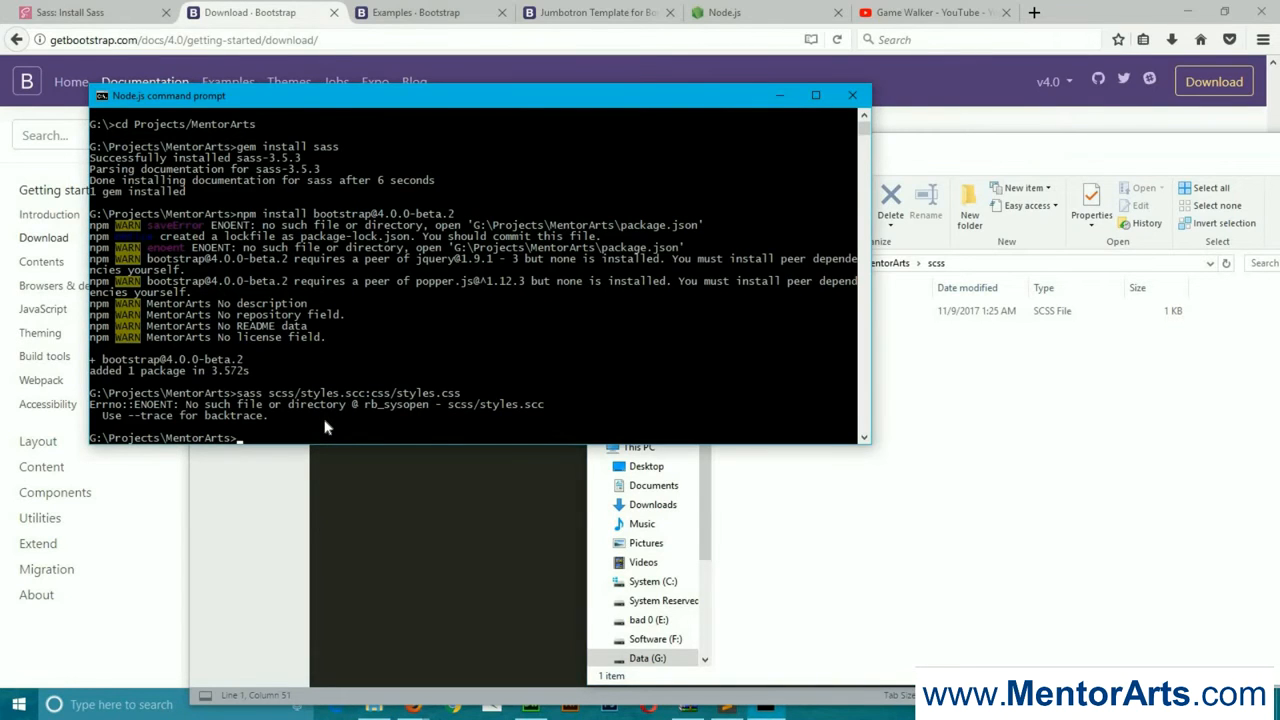
pyautogui.write('sass scss/styles.scc:css/styles.css')
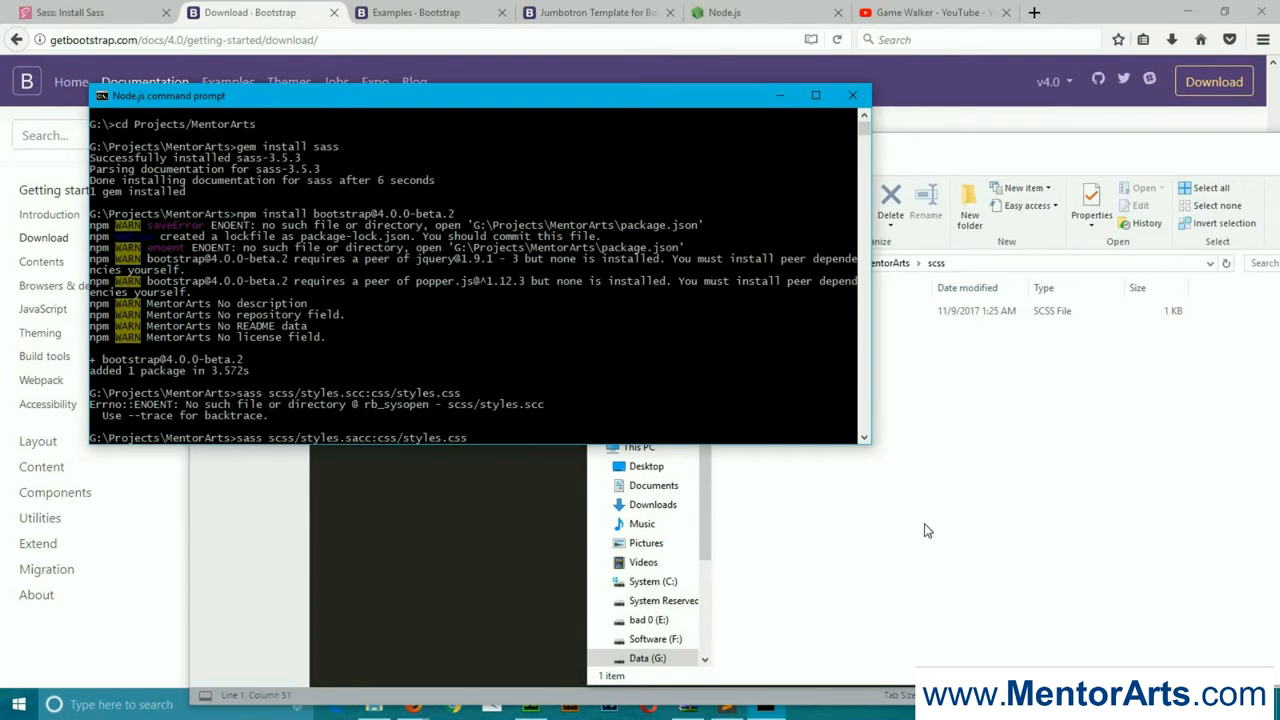
pyautogui.moveTo(450, 425)
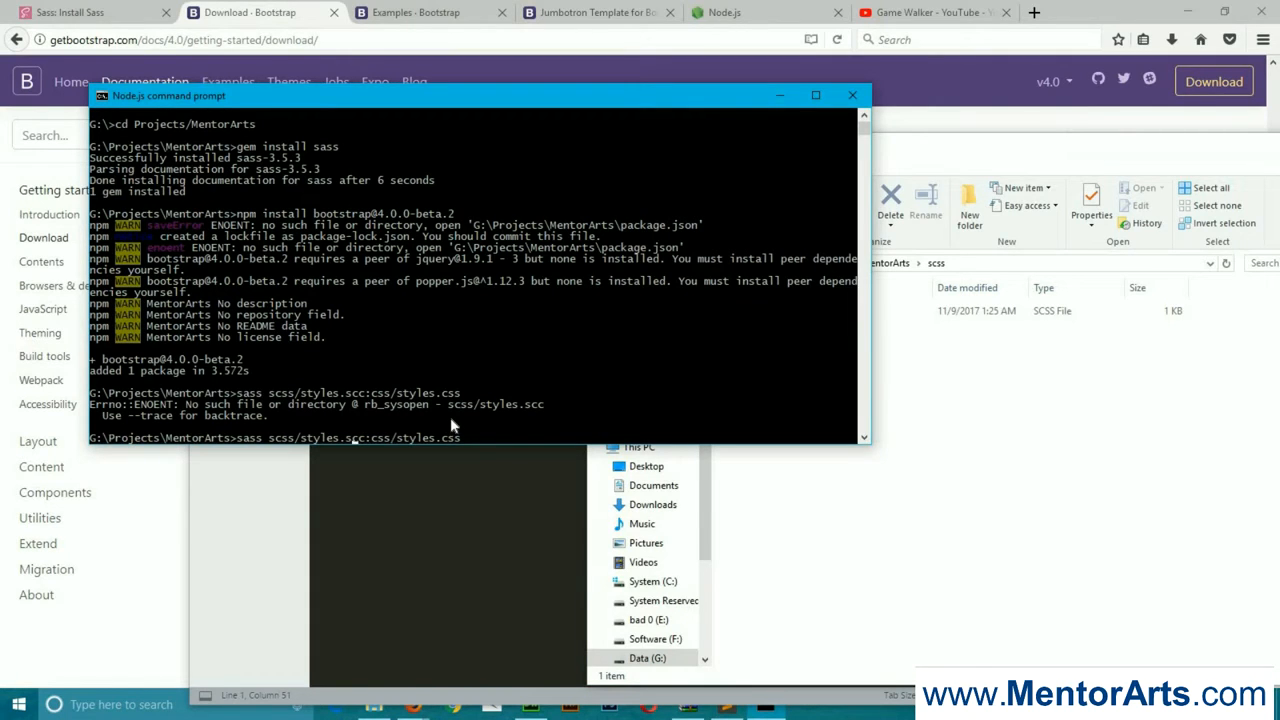
pyautogui.write('c')
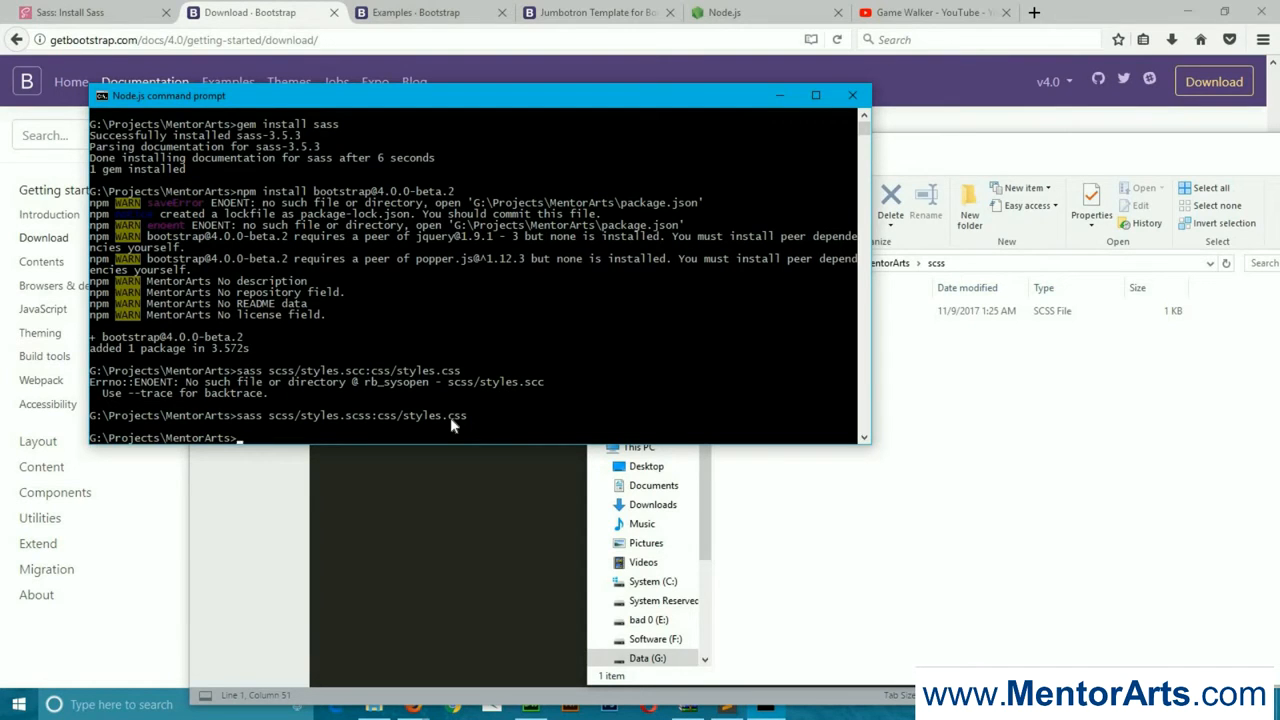
pyautogui.moveTo(1006, 483)
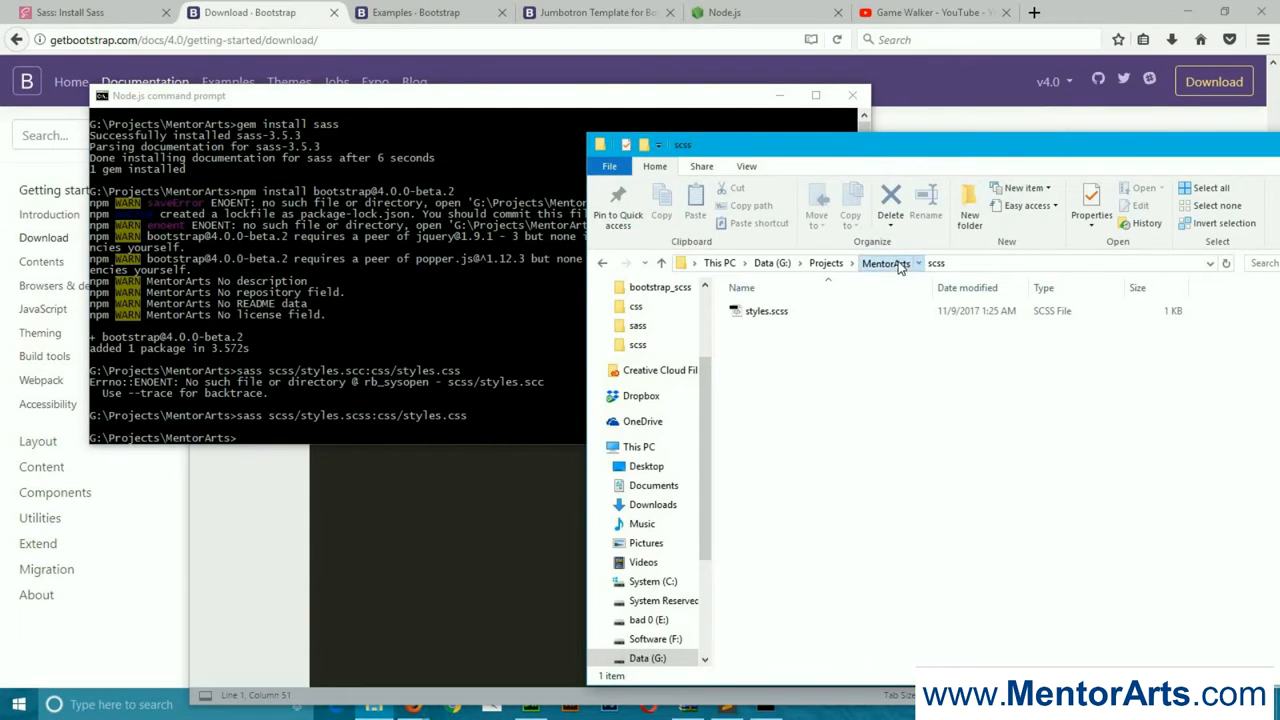
# Open MentorArts\css\styles.css in Sublime Text and scroll through the generated Bootstrap CSS.
pyautogui.click(884, 263)
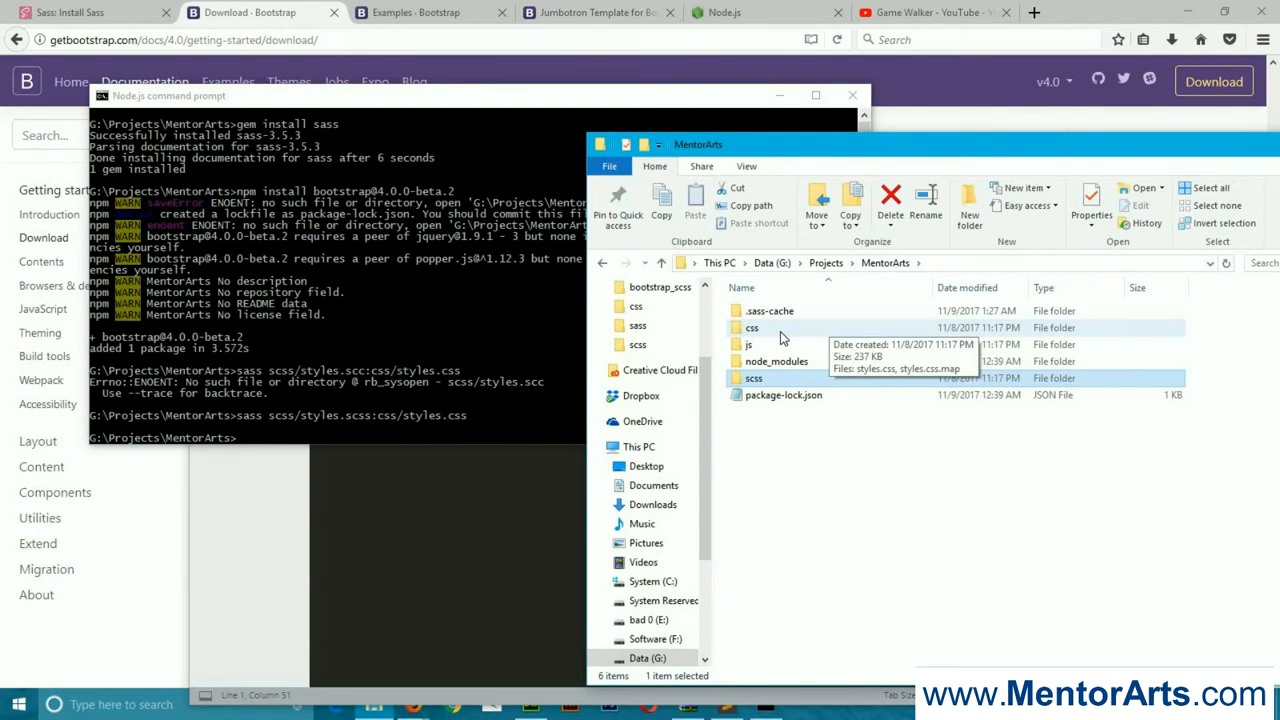
pyautogui.doubleClick(751, 327)
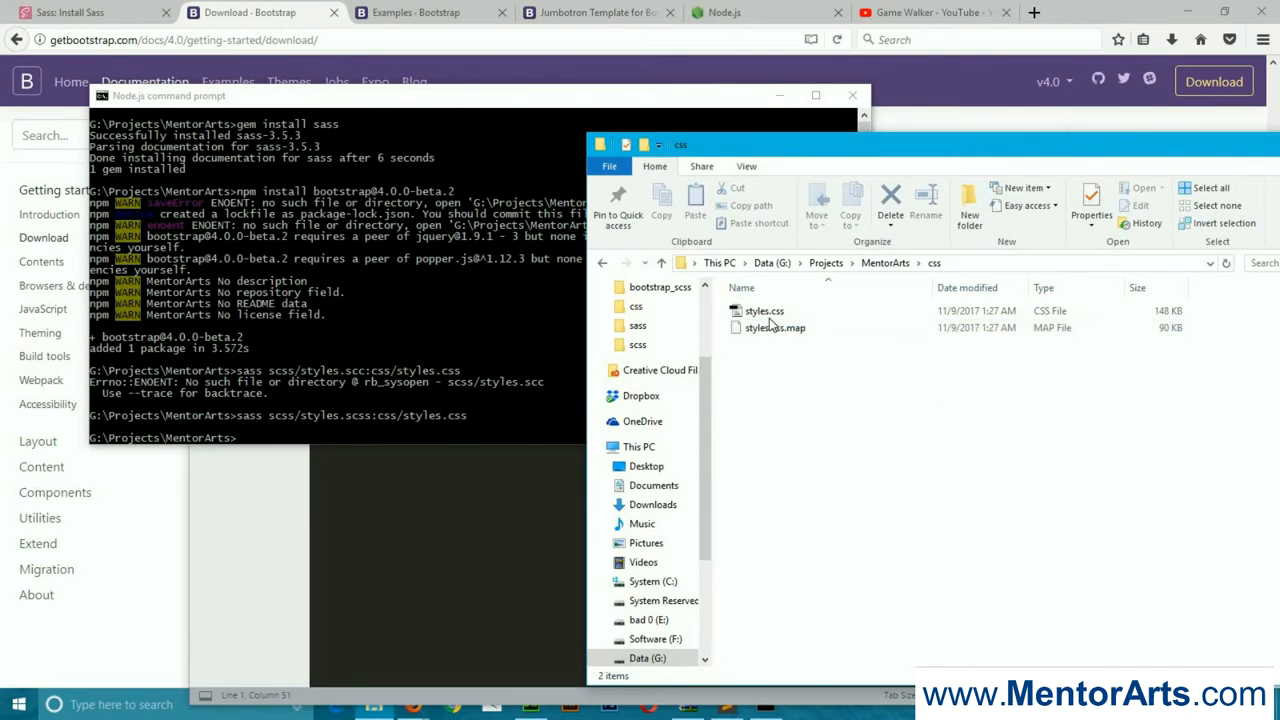
pyautogui.click(764, 311)
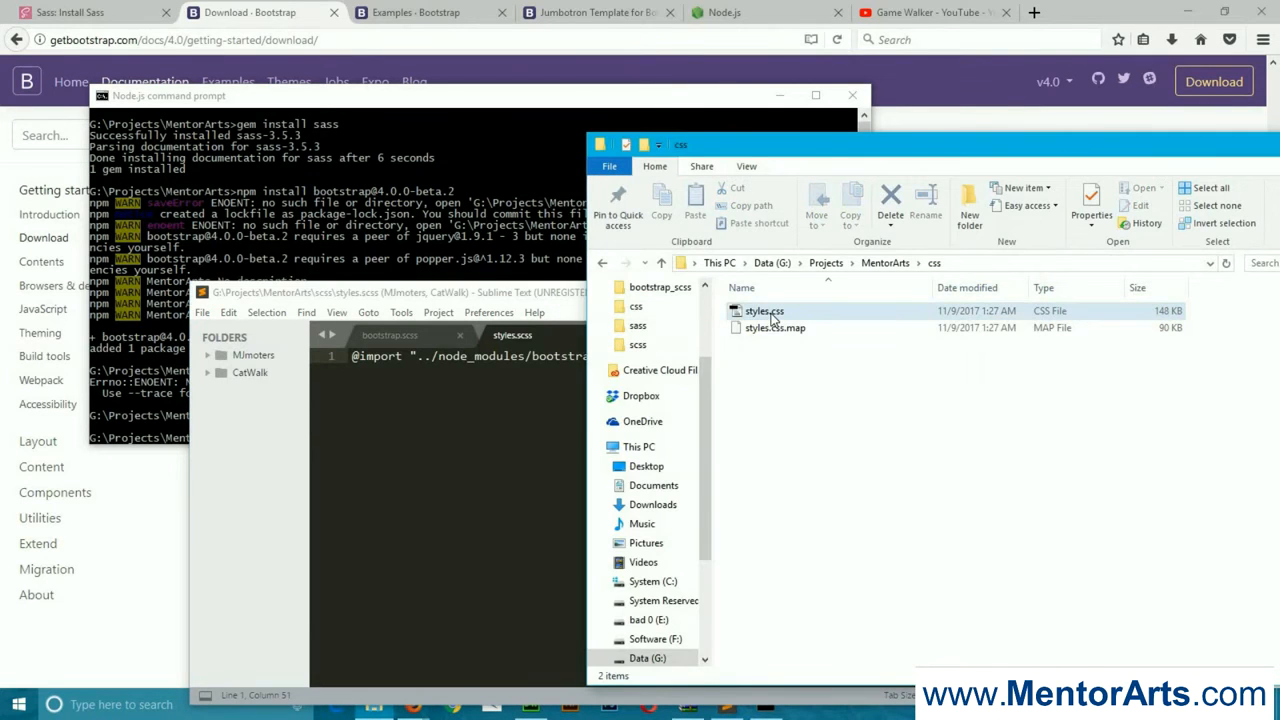
pyautogui.click(765, 311)
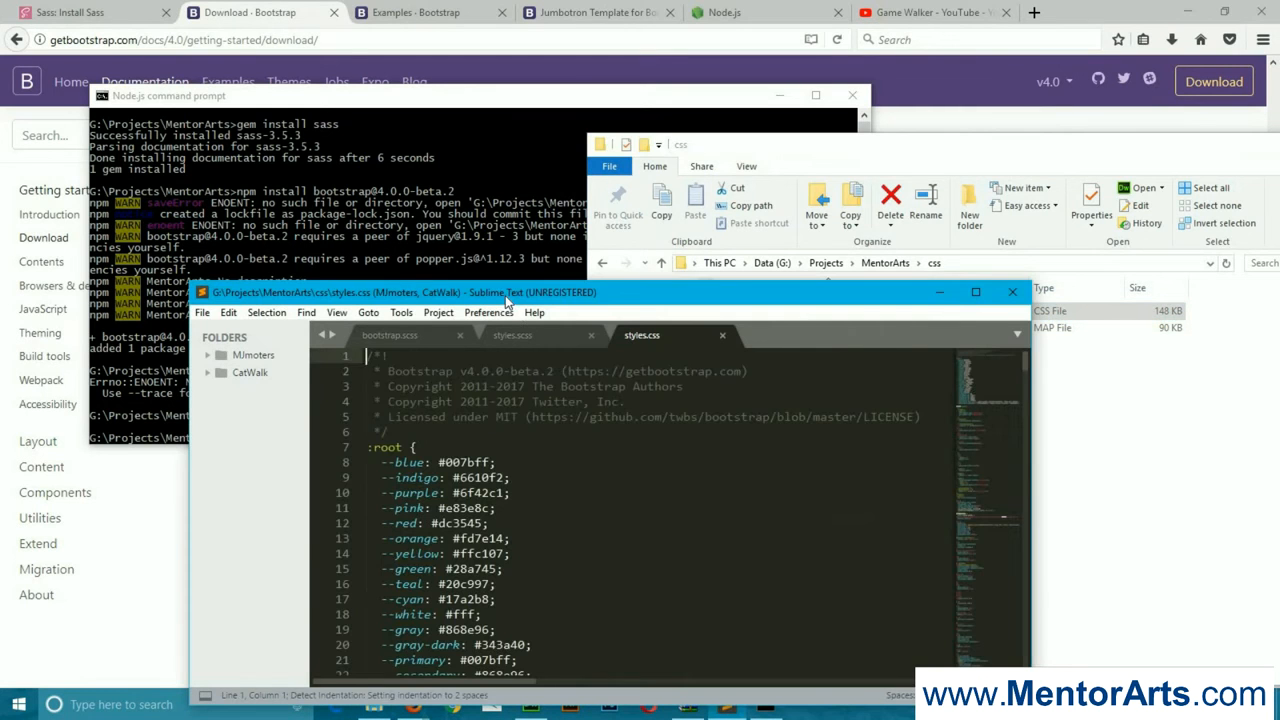
pyautogui.scroll(-3)
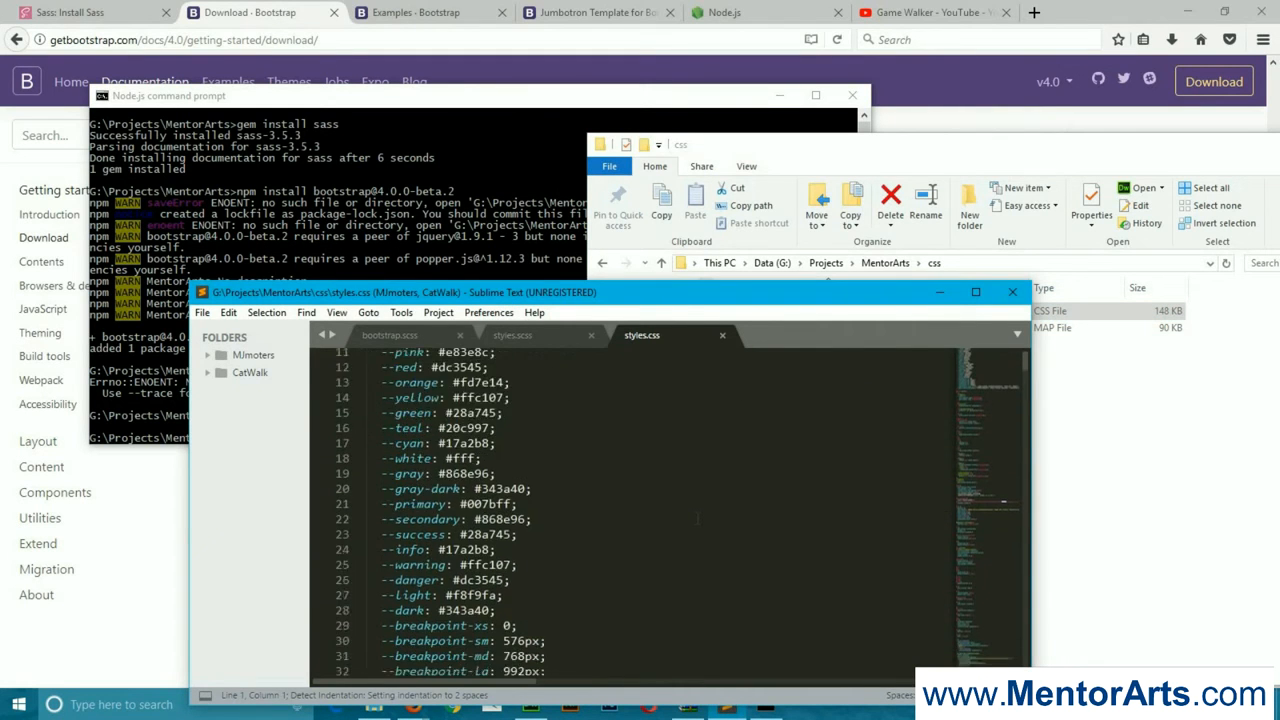
pyautogui.scroll(-3)
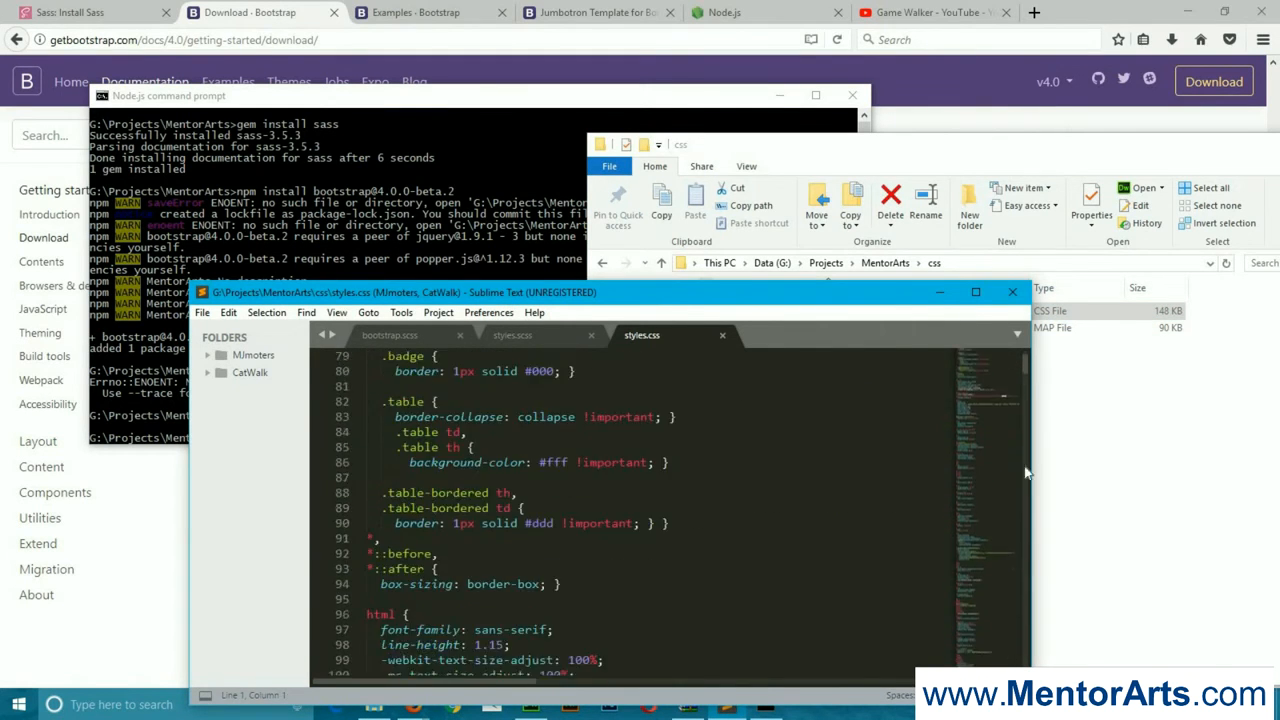
pyautogui.scroll(-3)
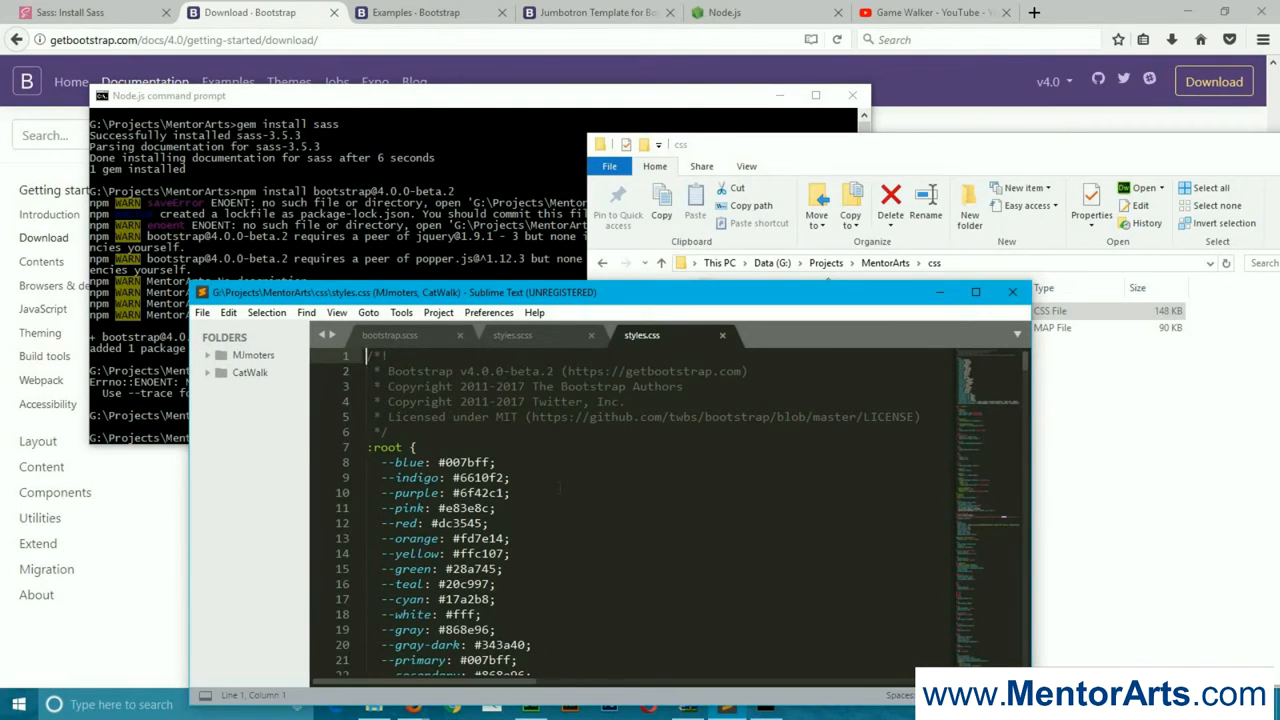
pyautogui.moveTo(686, 107)
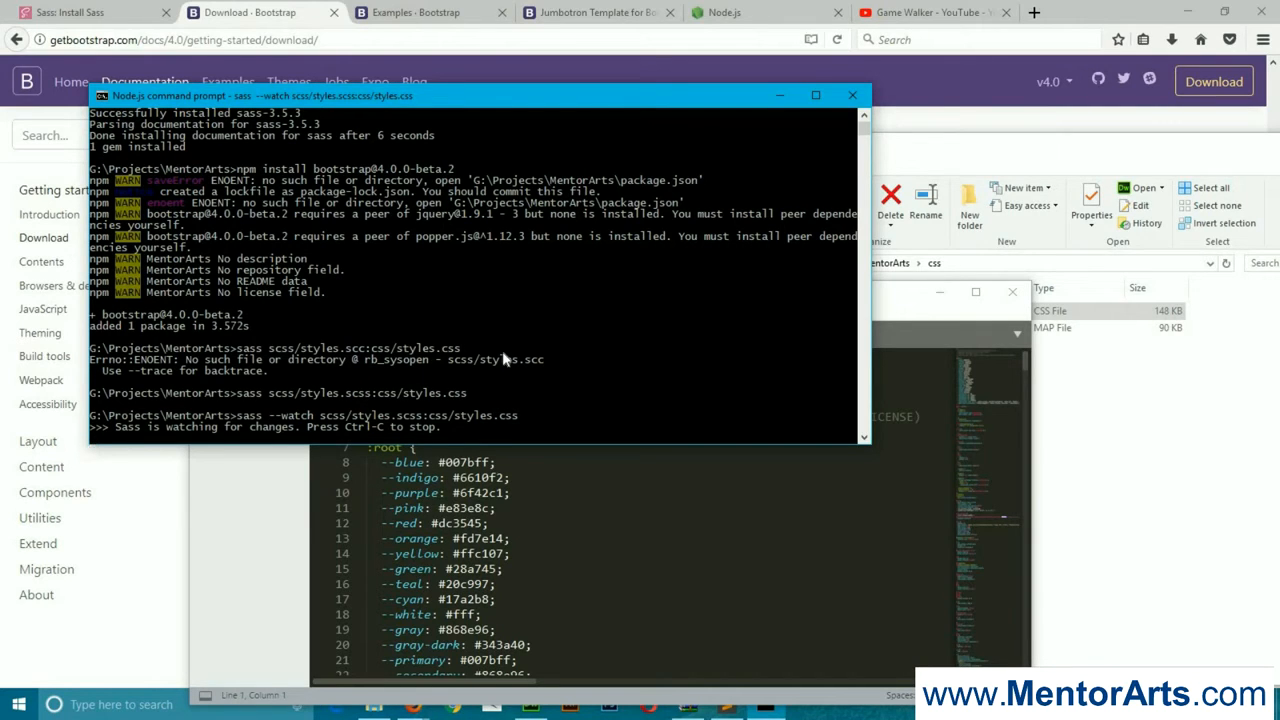
pyautogui.moveTo(1160, 476)
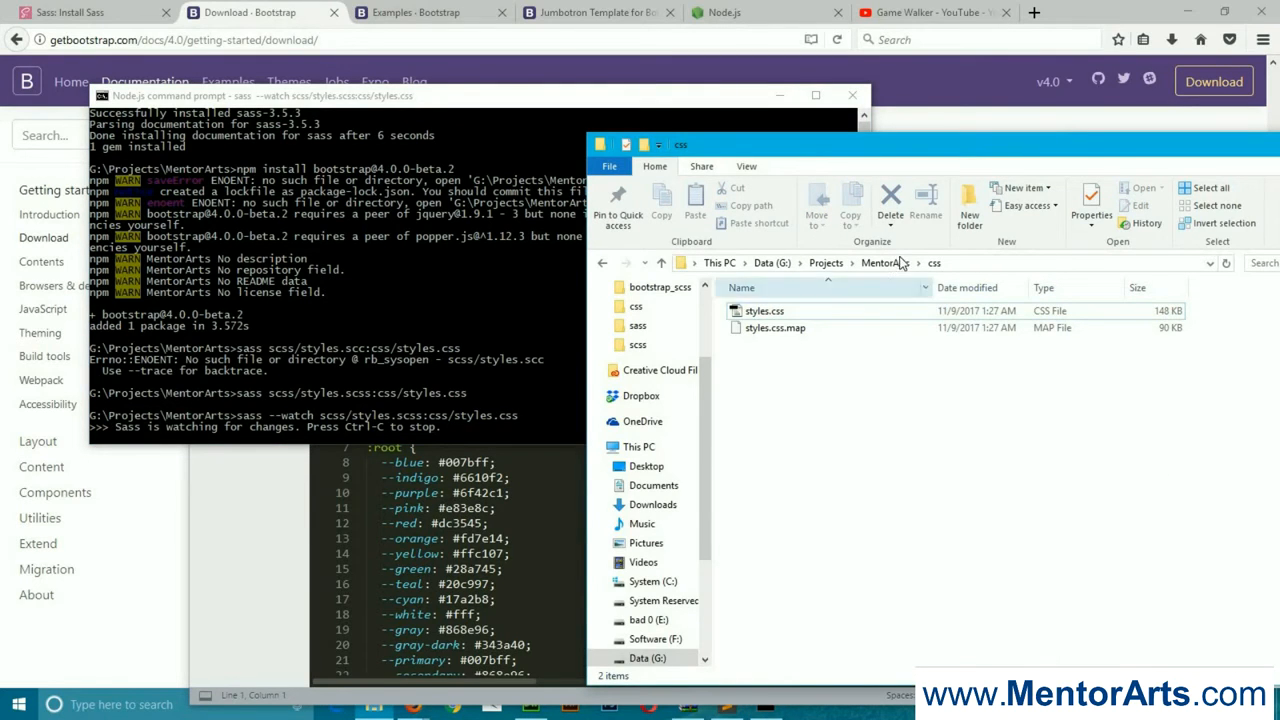
# Go to node_modules\bootstrap\scss and scroll the file list down to _variables.scss.
pyautogui.click(884, 263)
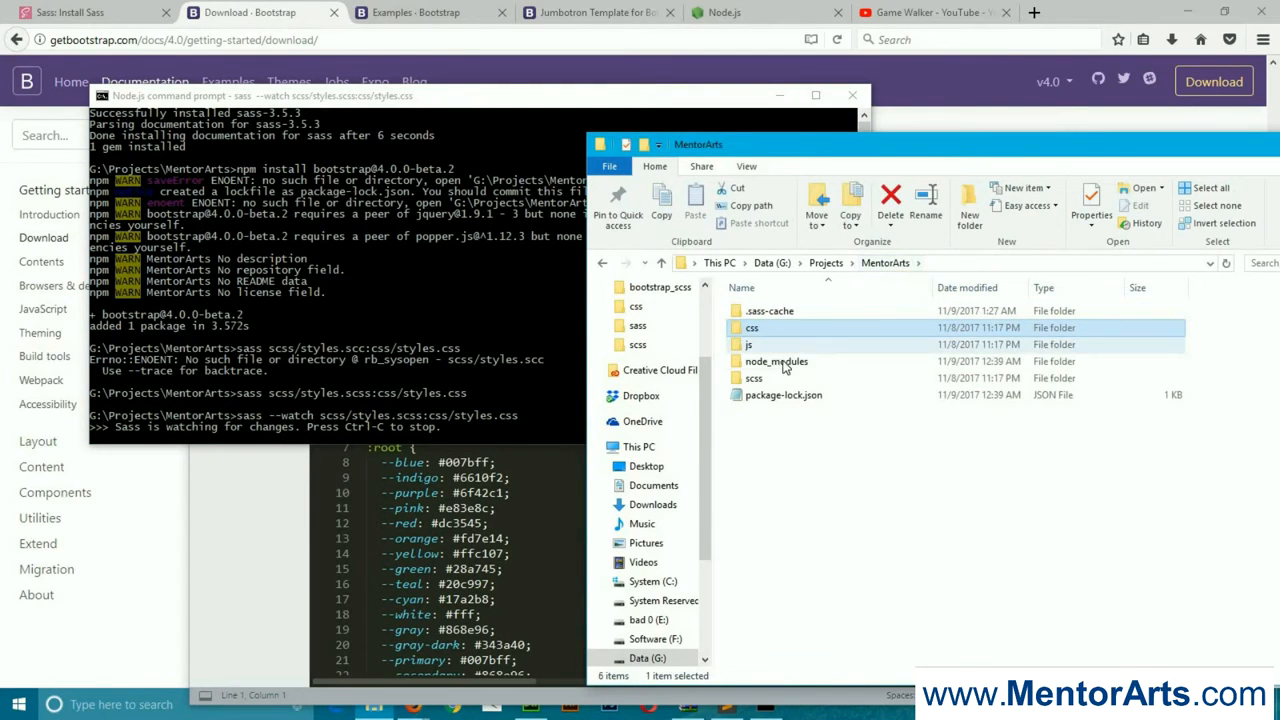
pyautogui.click(776, 361)
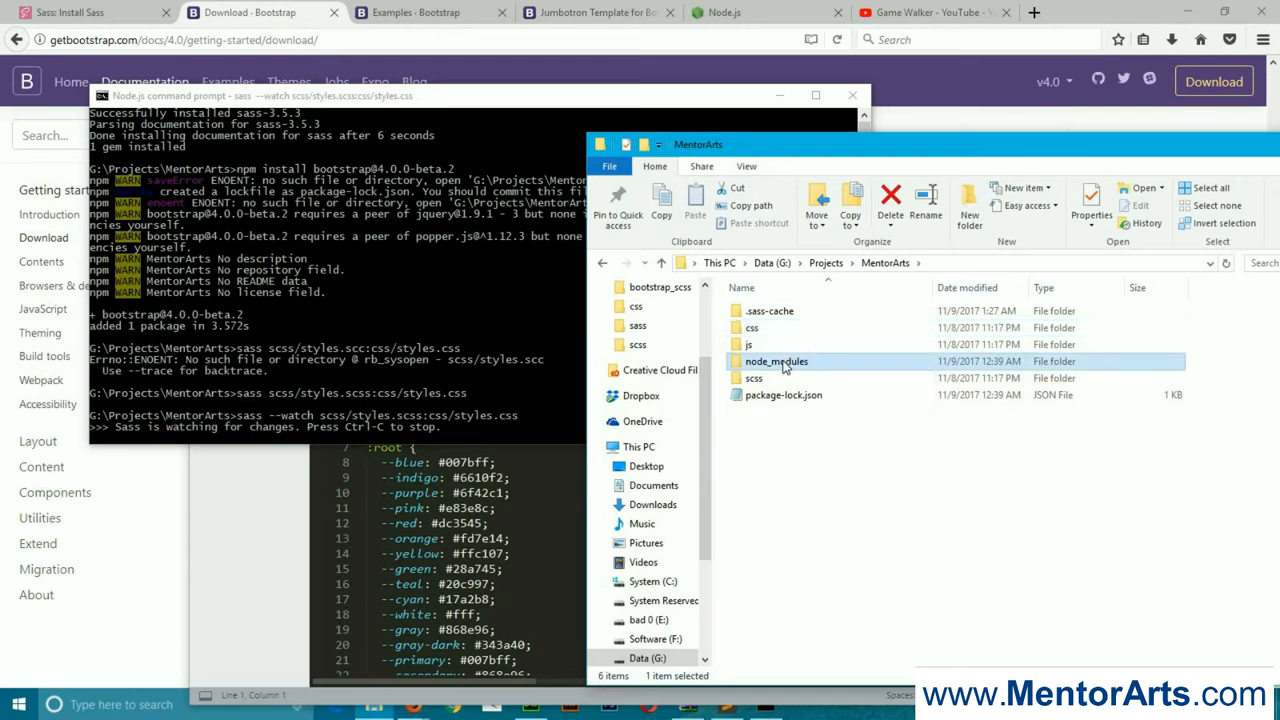
pyautogui.doubleClick(776, 361)
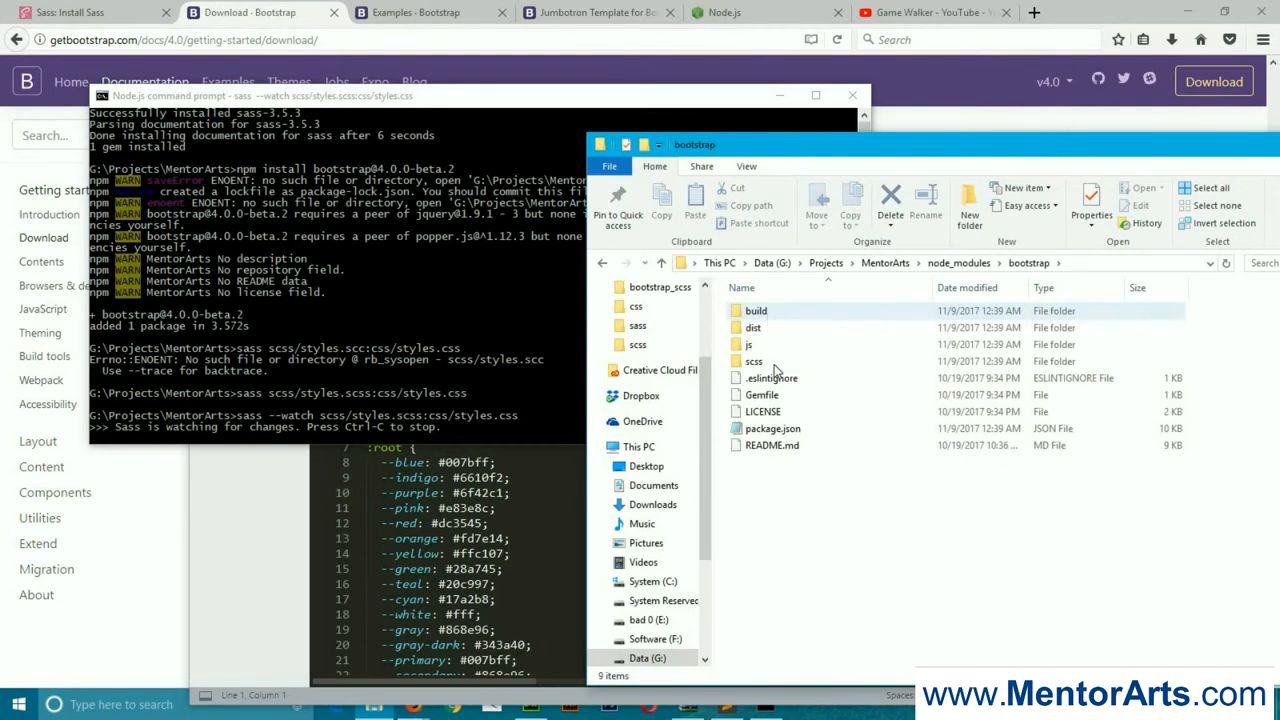
pyautogui.doubleClick(754, 361)
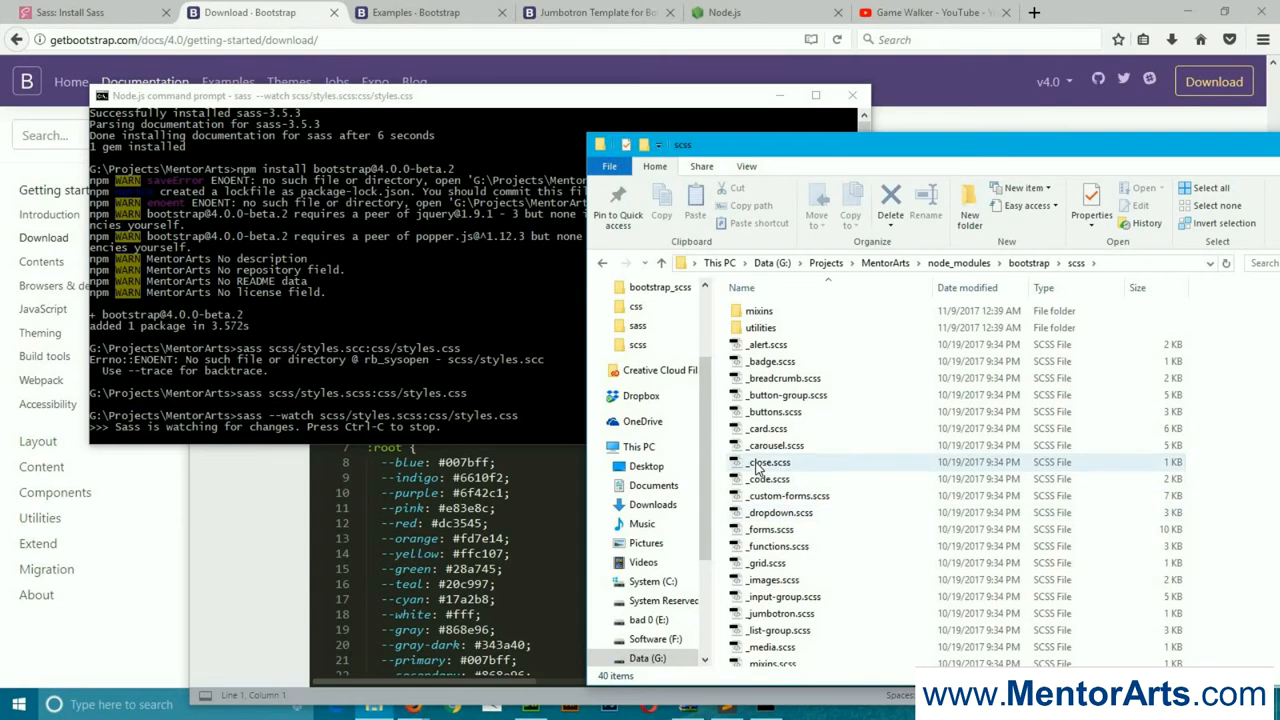
pyautogui.click(768, 461)
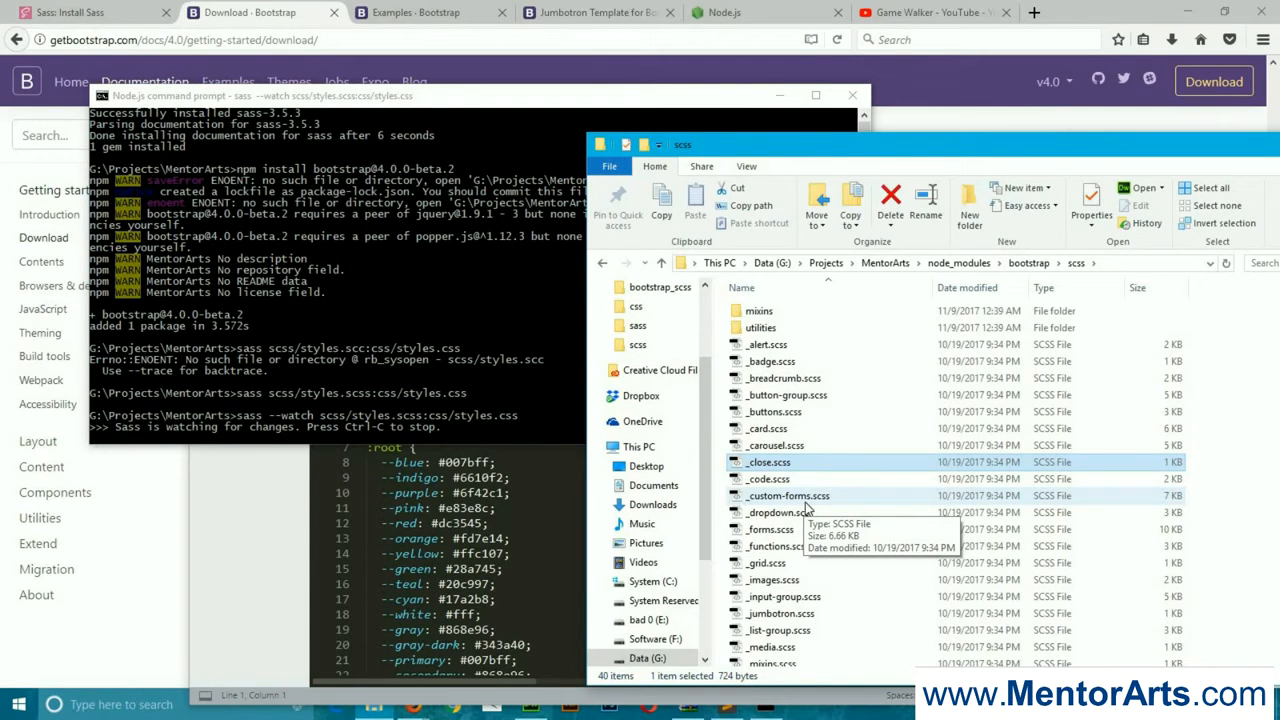
pyautogui.scroll(-3)
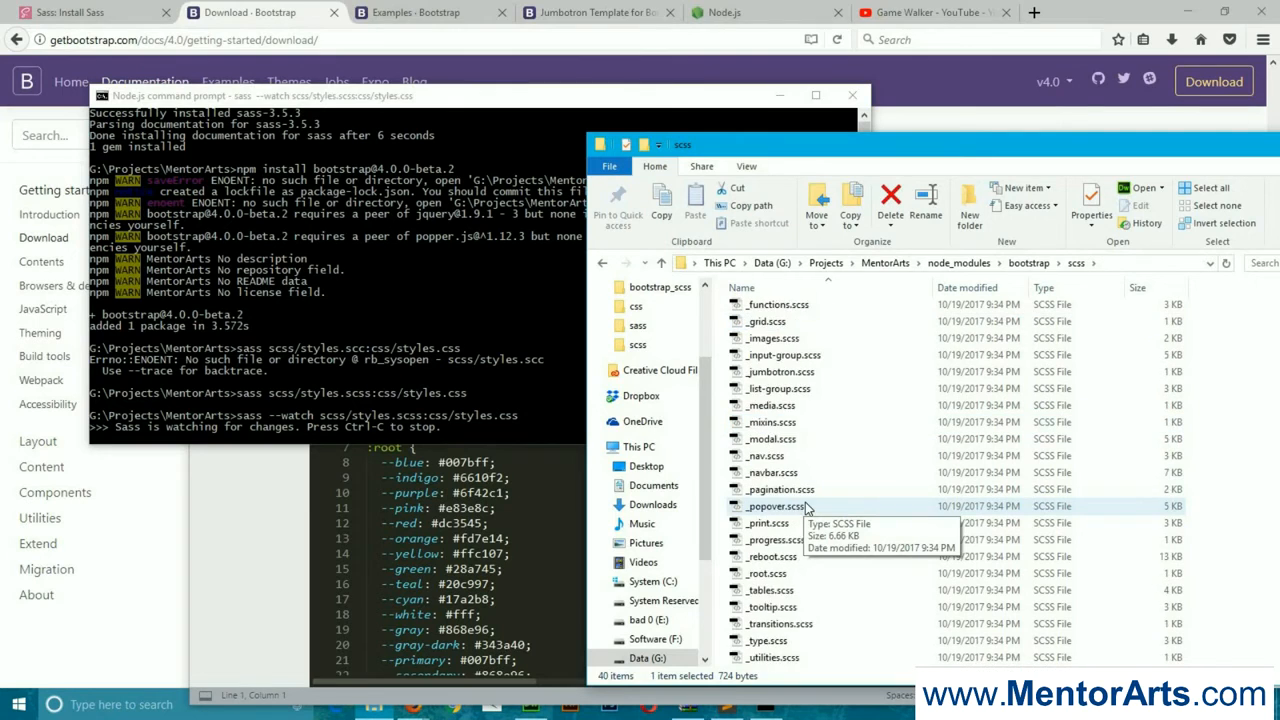
pyautogui.scroll(-3)
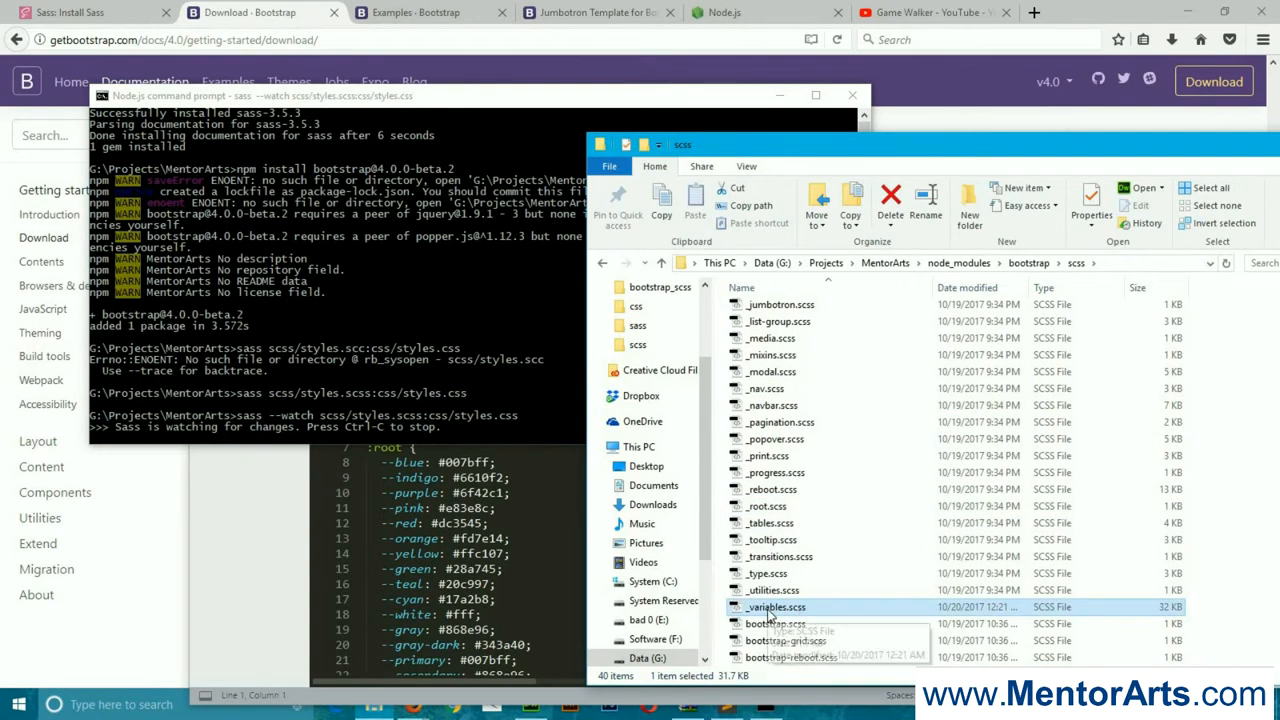
pyautogui.moveTo(775, 607)
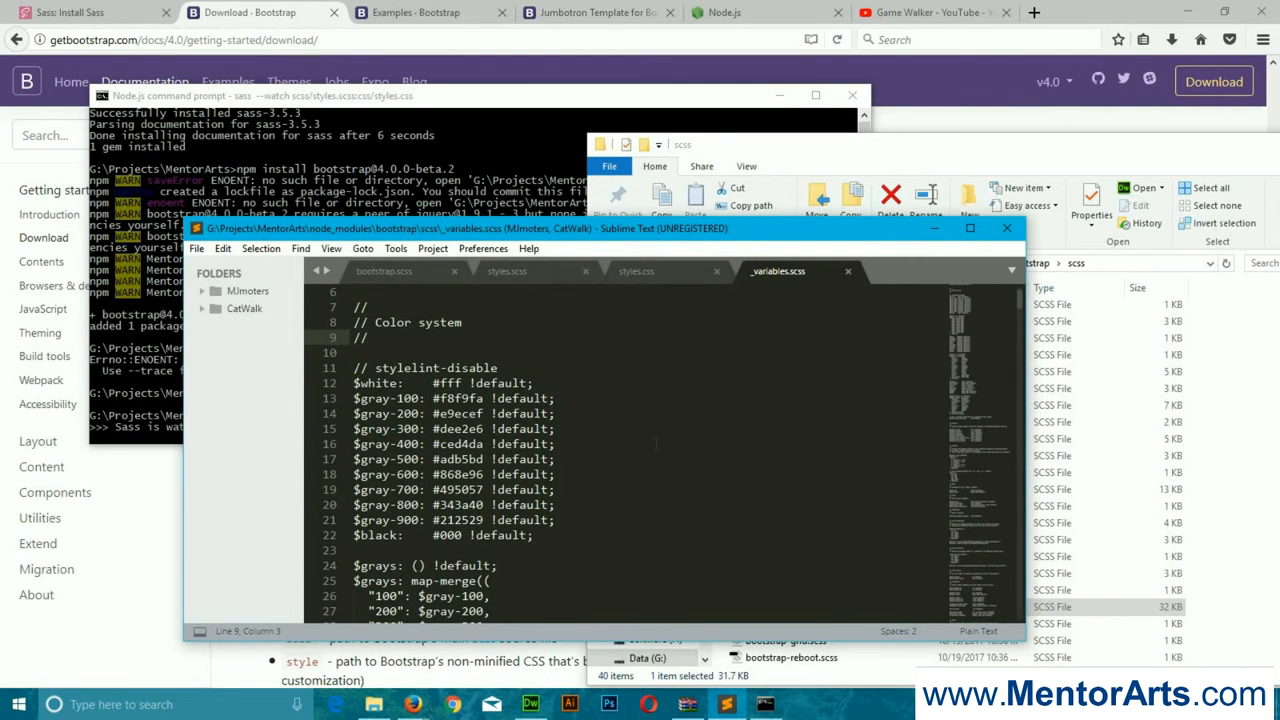
pyautogui.scroll(-3)
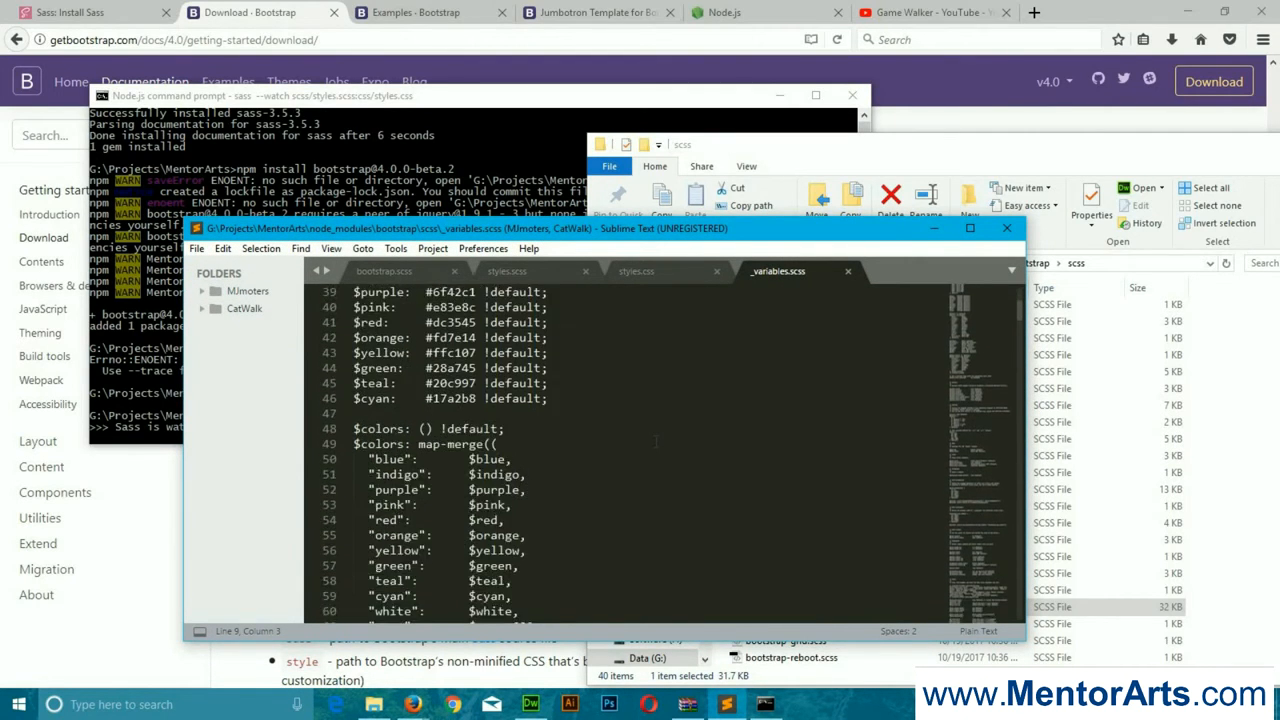
pyautogui.scroll(-3)
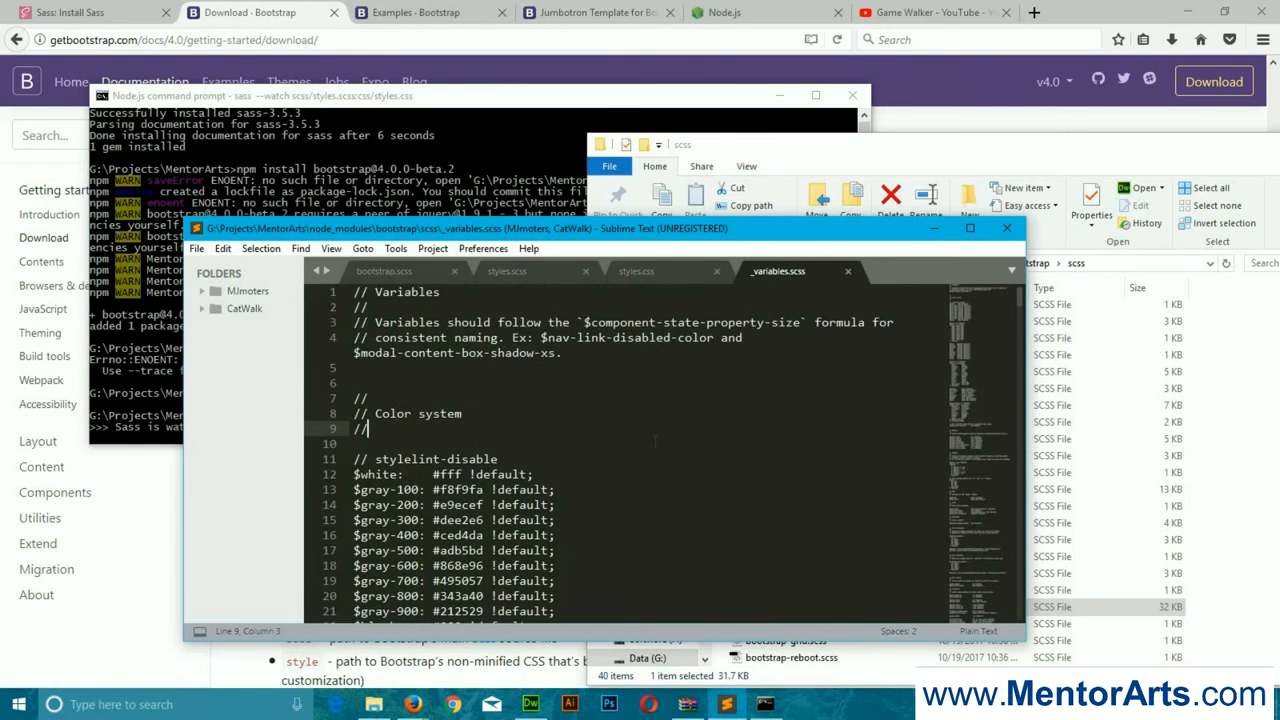
pyautogui.scroll(-3)
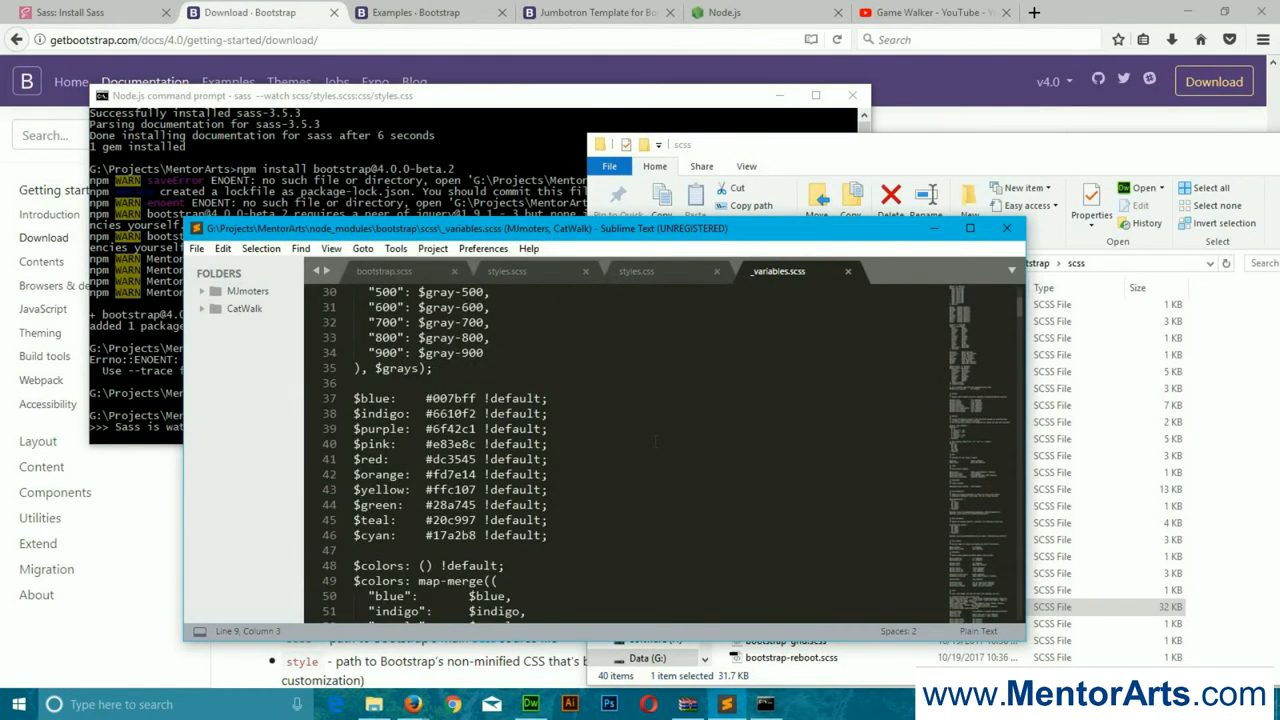
pyautogui.scroll(-3)
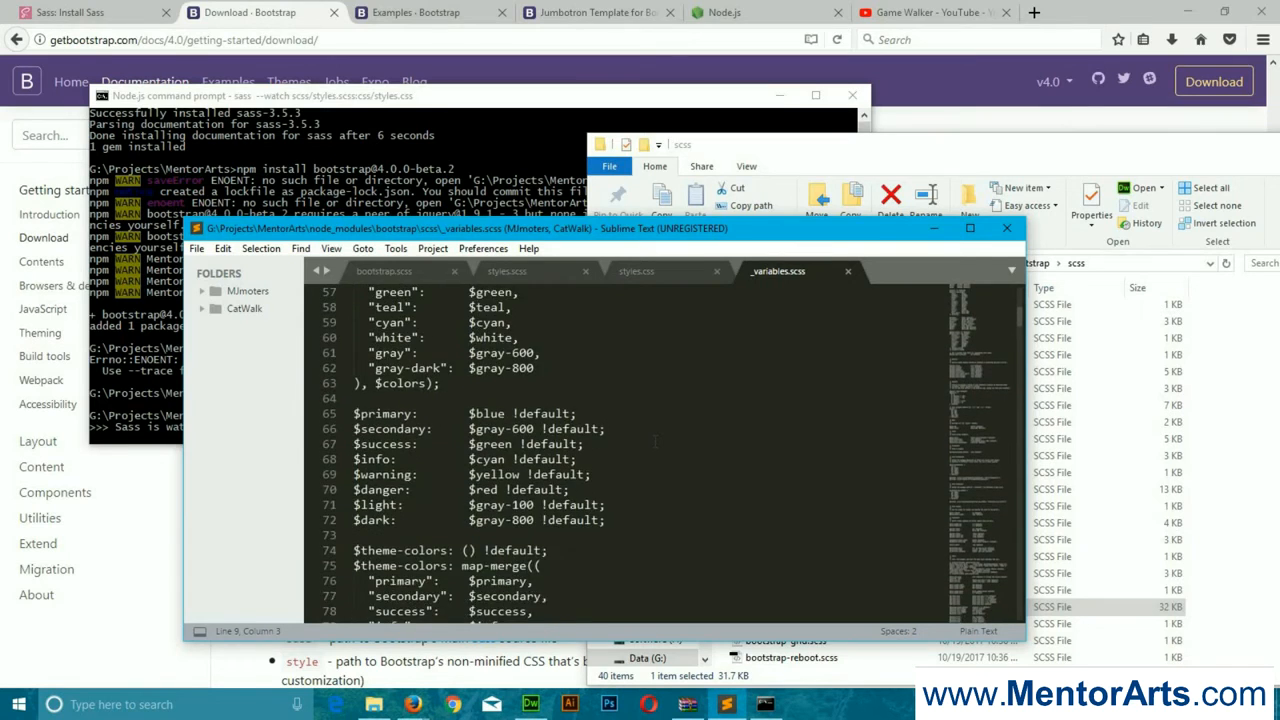
pyautogui.scroll(-3)
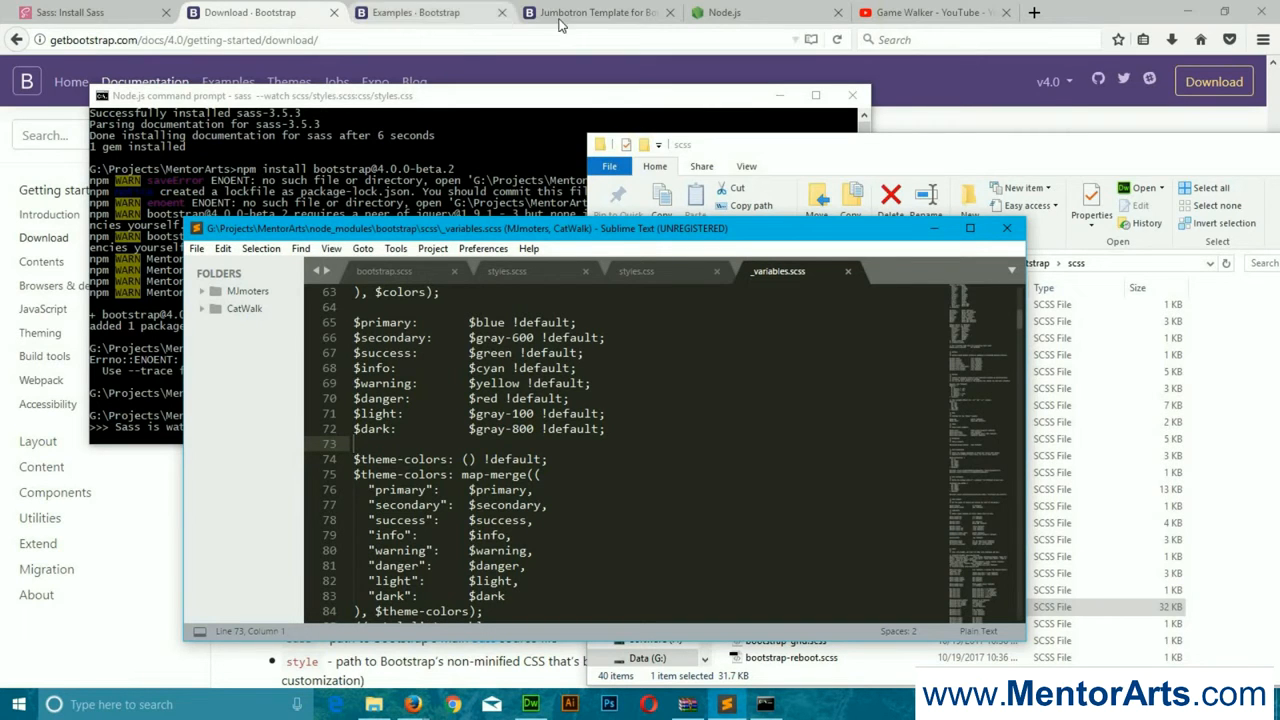
# View the Jumbotron example's page source in Firefox and select all of it.
pyautogui.click(595, 12)
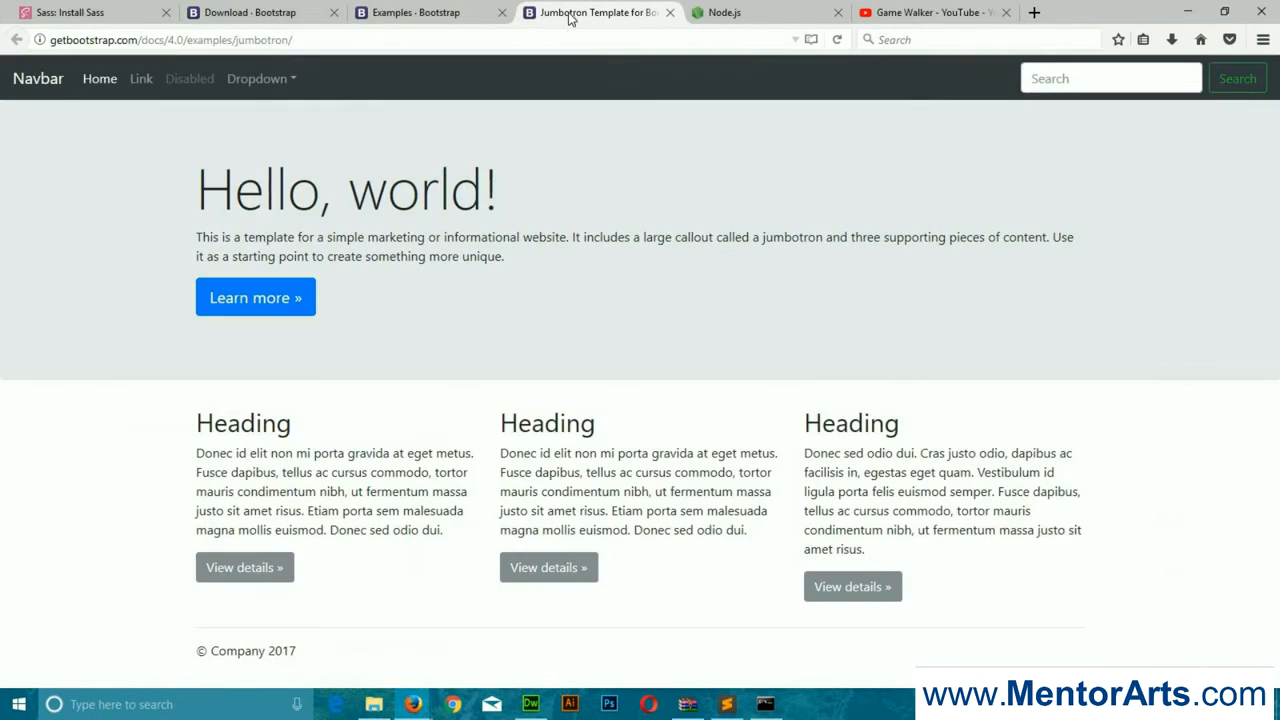
pyautogui.click(410, 12)
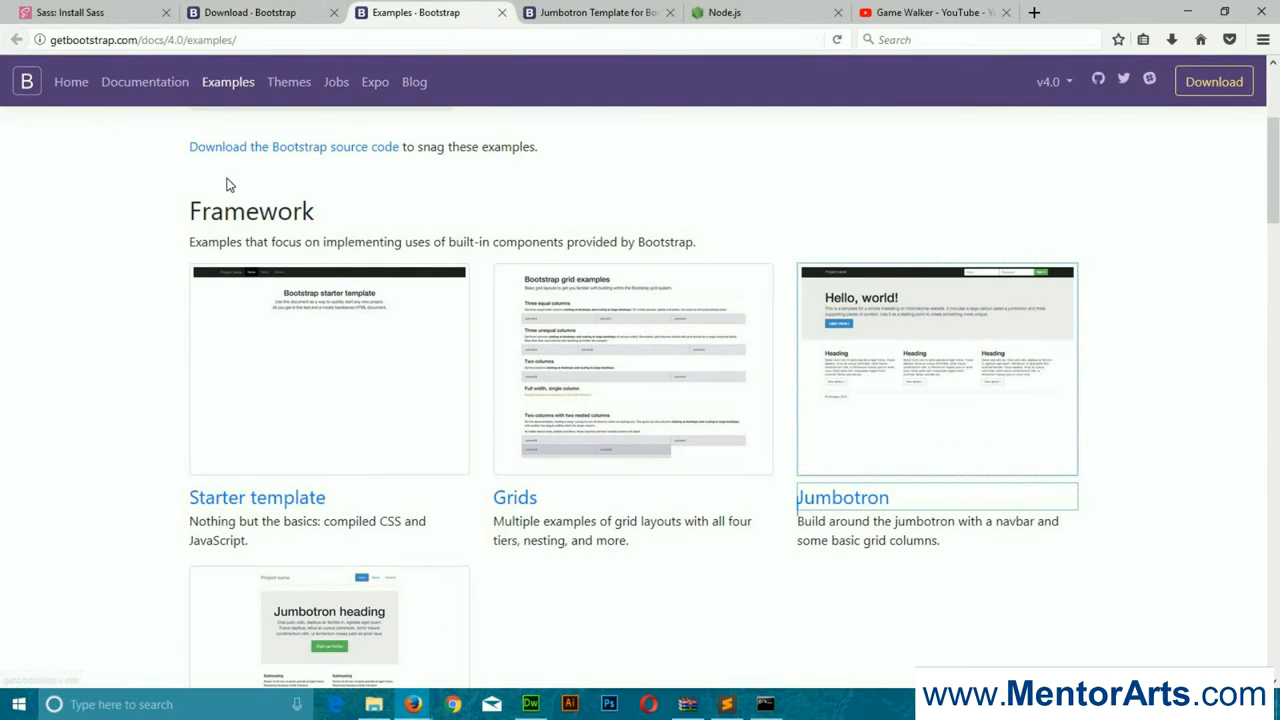
pyautogui.moveTo(892, 318)
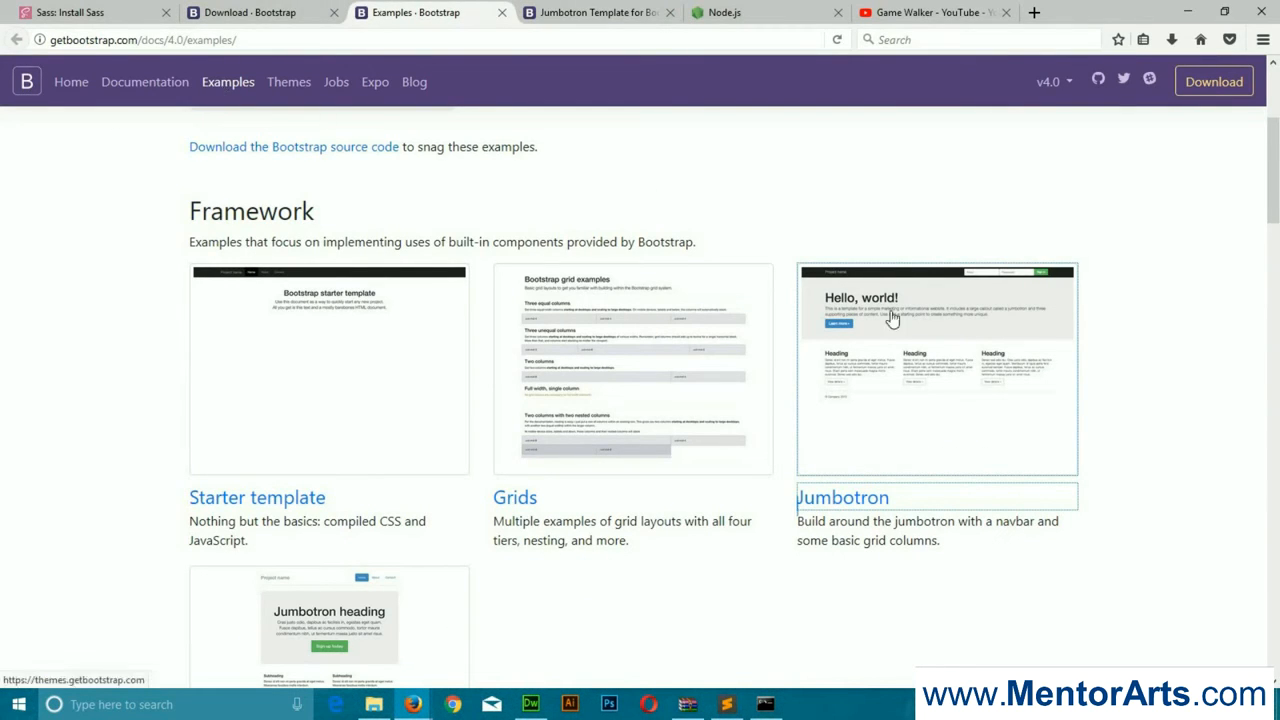
pyautogui.moveTo(924, 544)
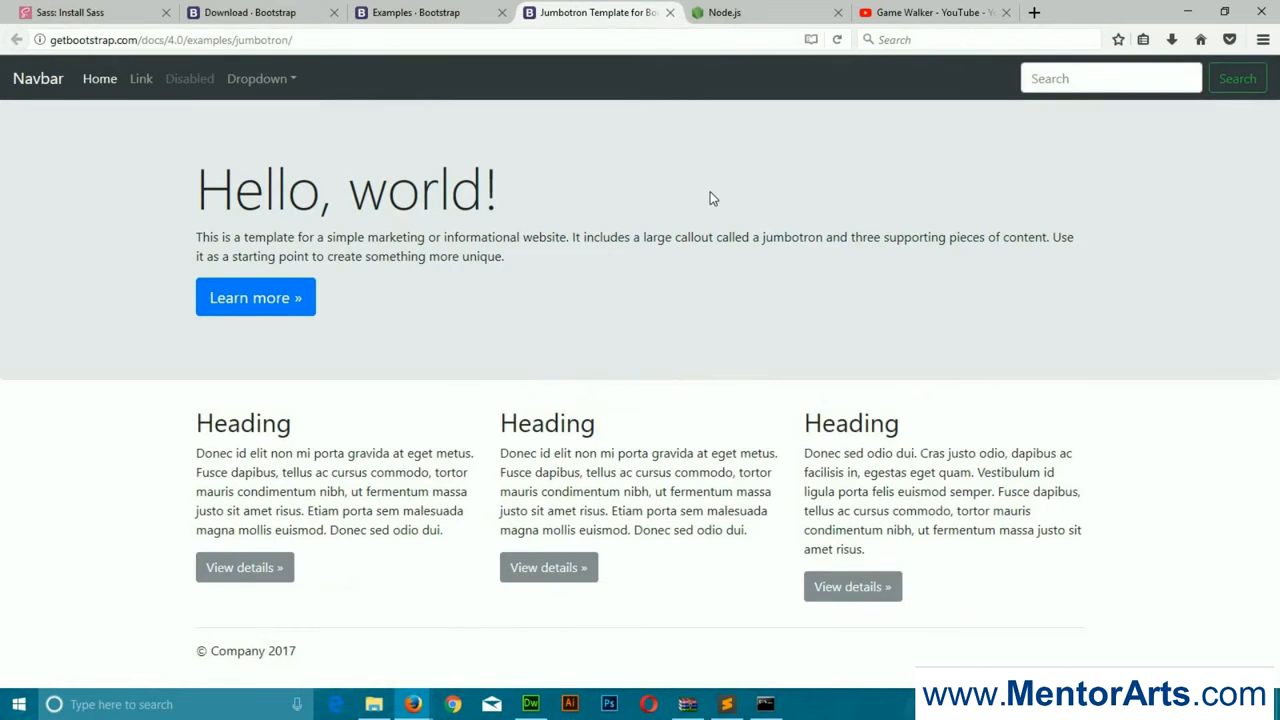
pyautogui.rightClick(710, 197)
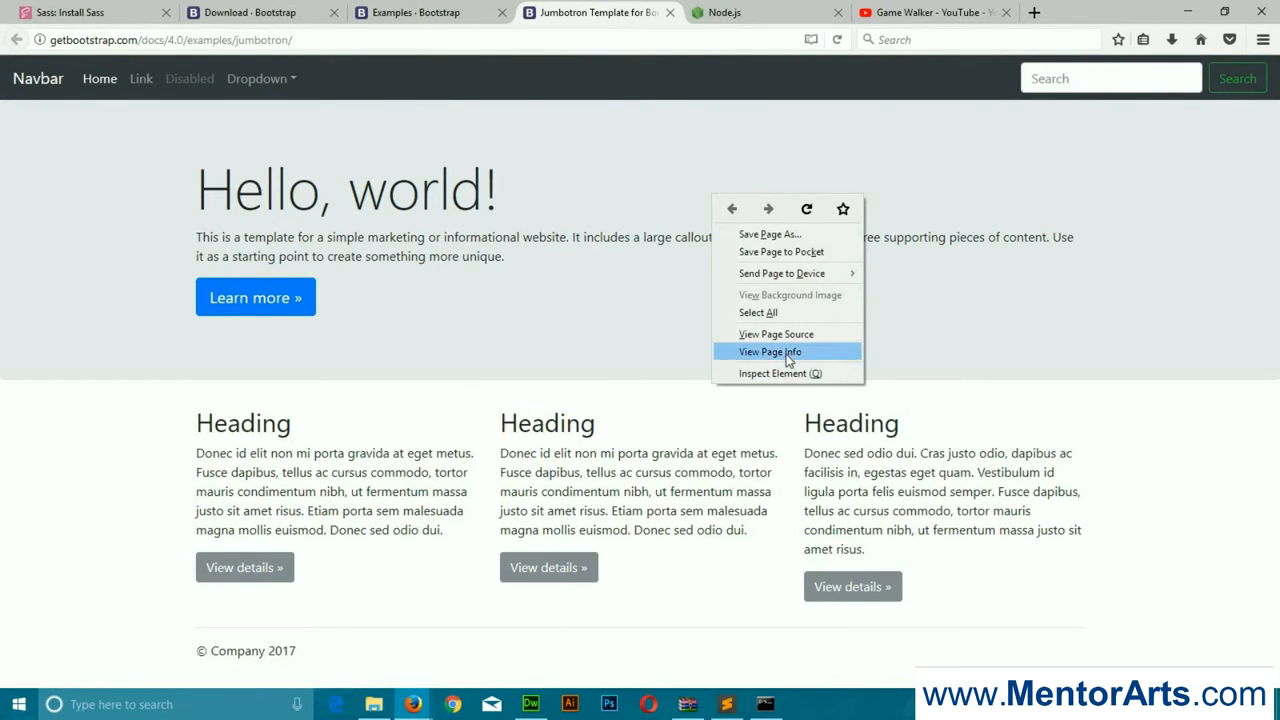
pyautogui.click(770, 351)
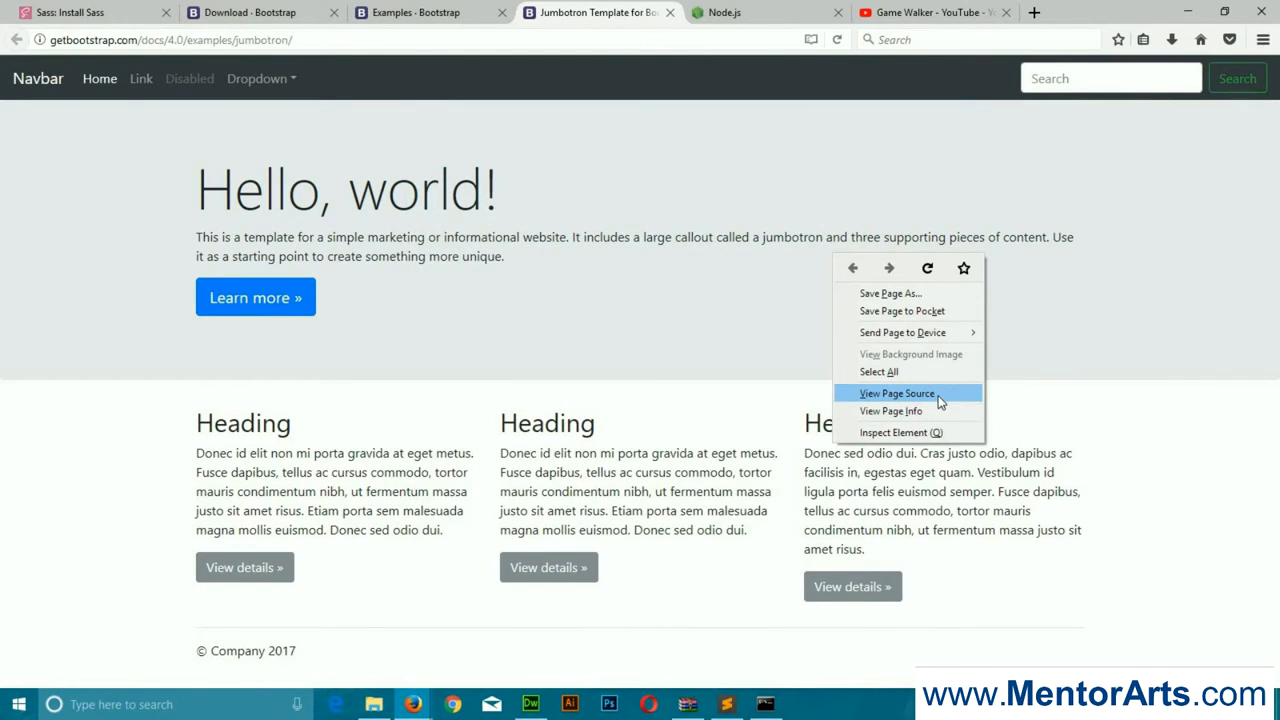
pyautogui.click(897, 392)
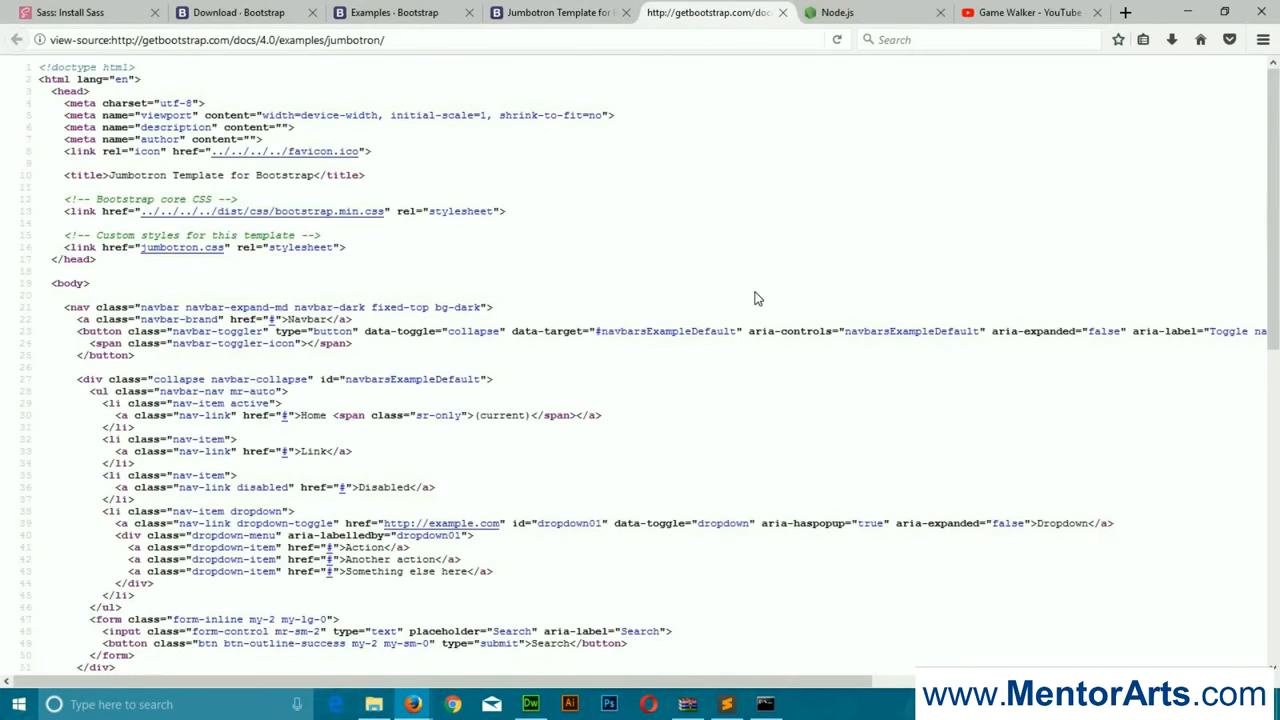
pyautogui.press('ctrl+a')
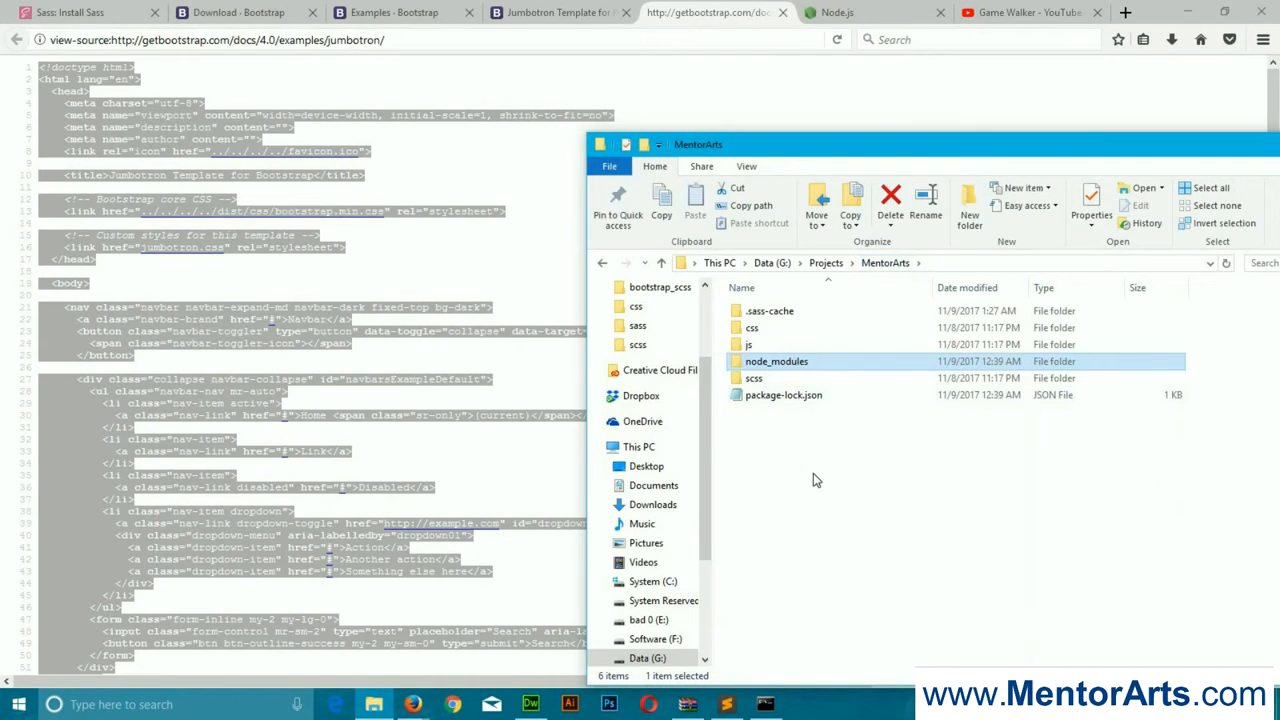
# Add a new text document in MentorArts named index.html, accepting the extension change.
pyautogui.rightClick(813, 480)
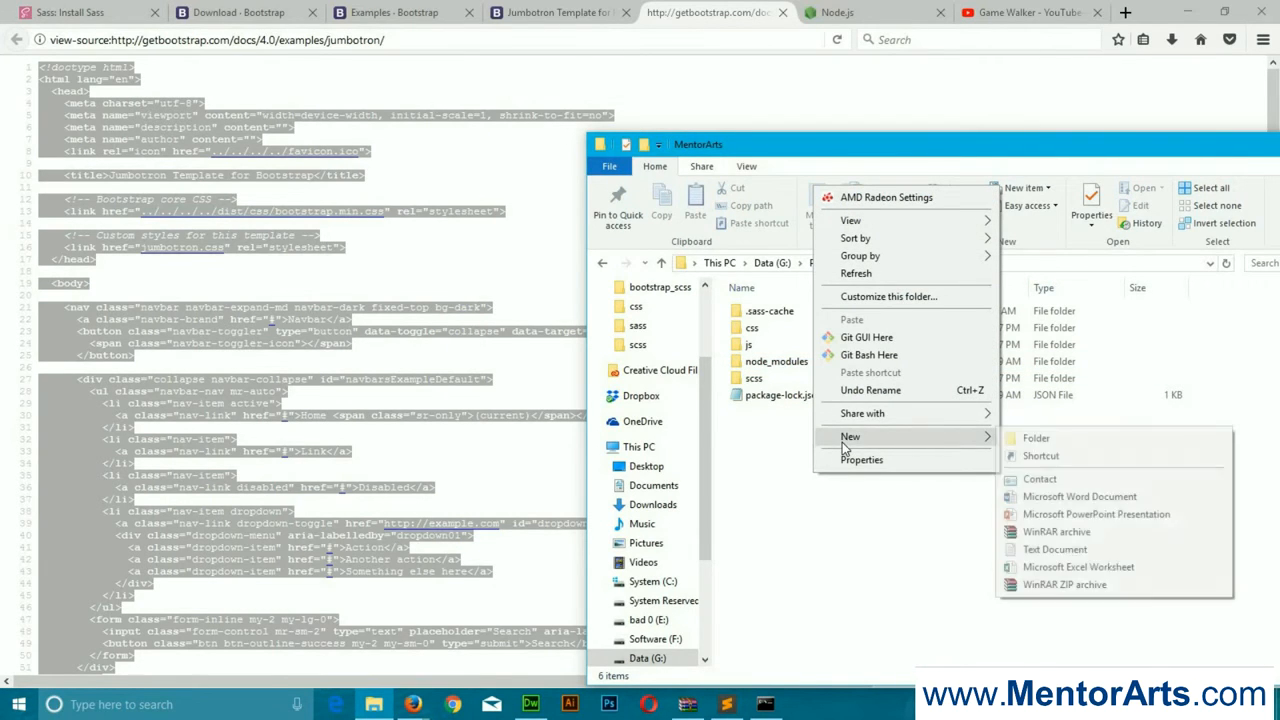
pyautogui.click(1054, 549)
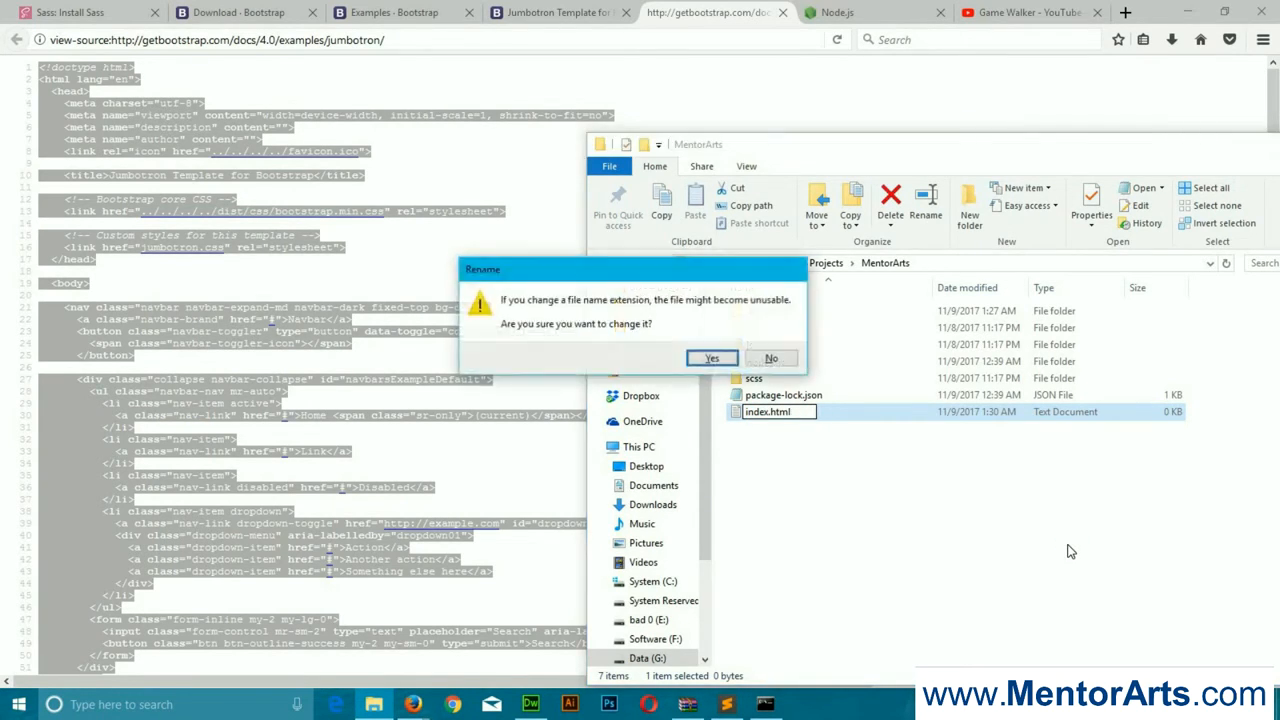
pyautogui.click(711, 358)
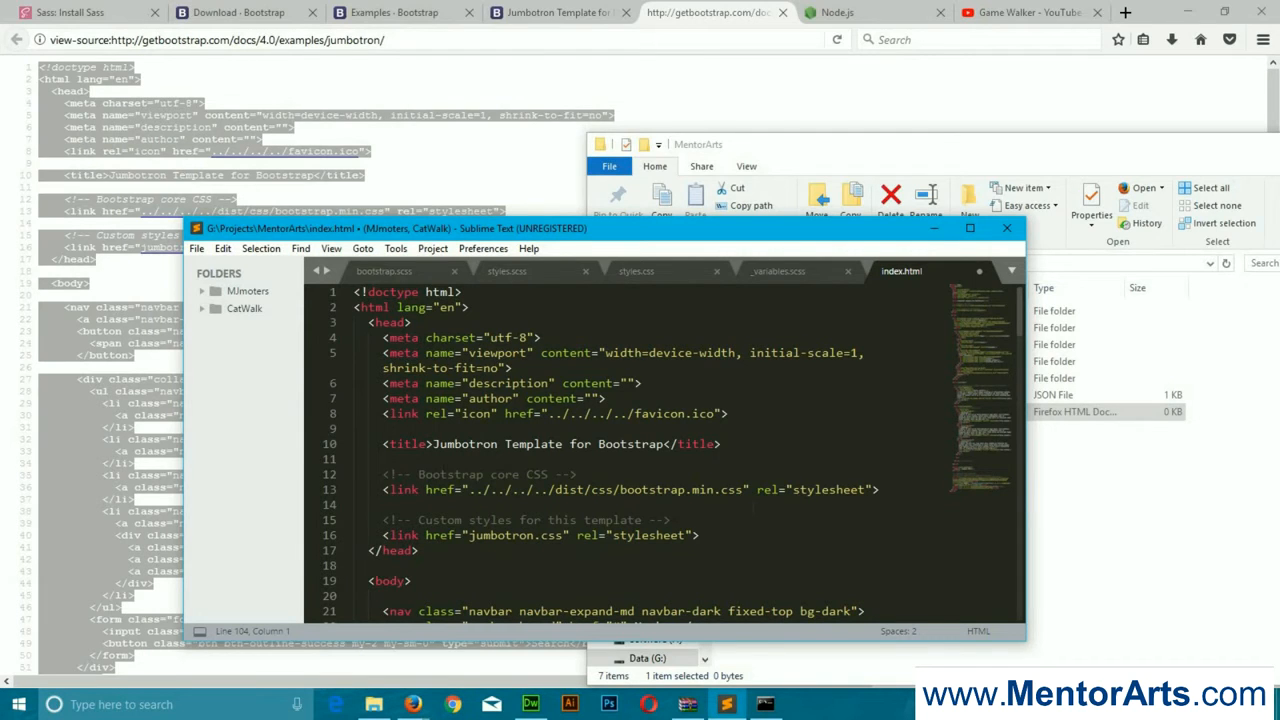
# Remove the jumbotron.css link, point the stylesheet href to css/styles.css, and save.
pyautogui.moveTo(383, 520); pyautogui.dragTo(700, 535)
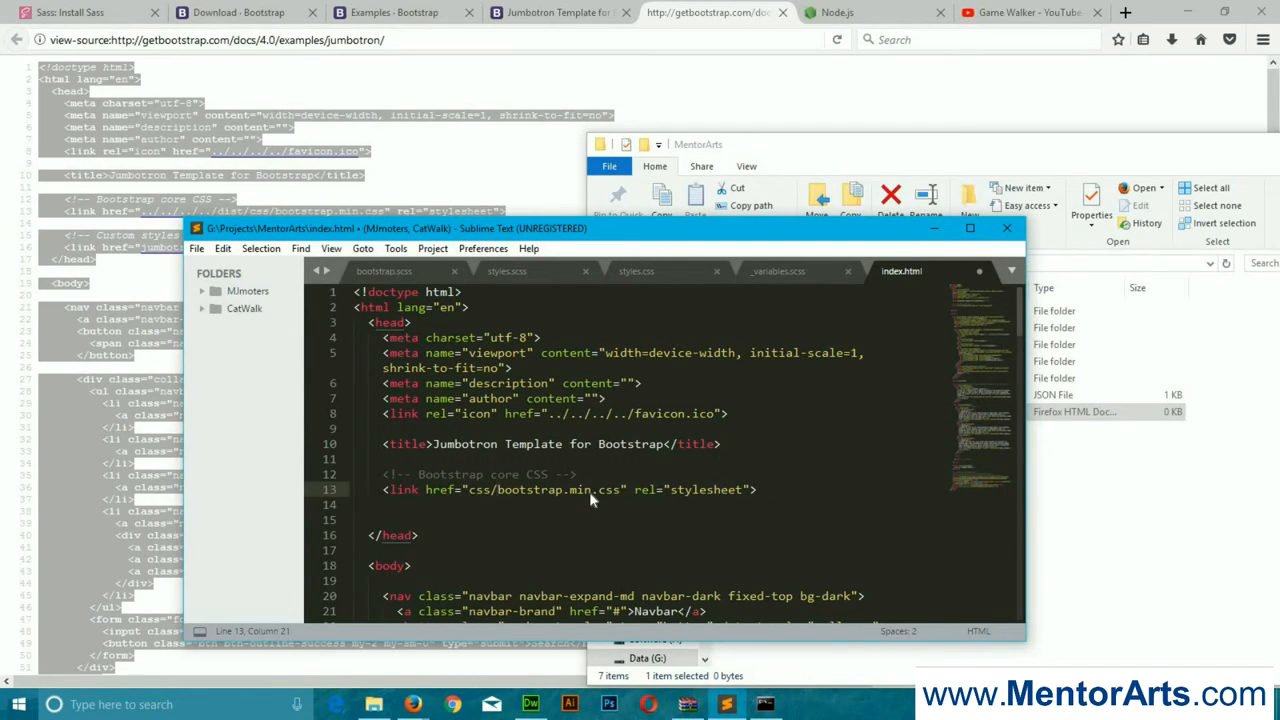
pyautogui.doubleClick(527, 489)
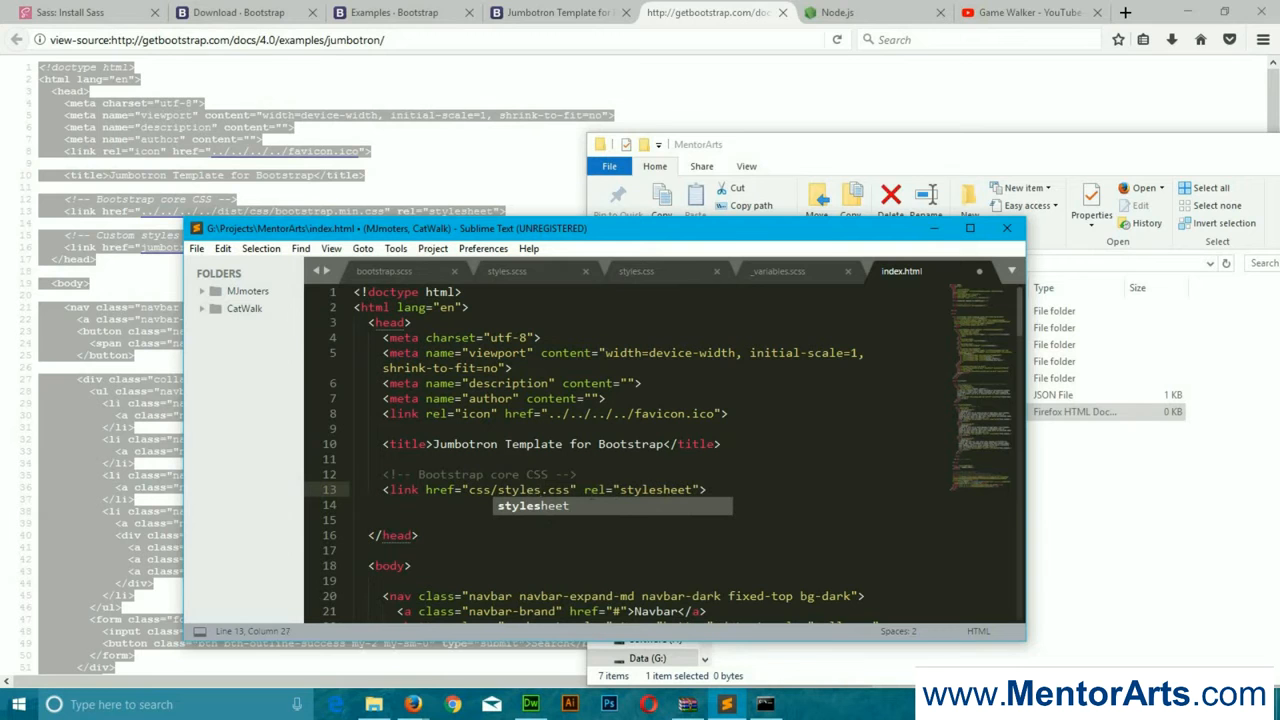
pyautogui.press('ctrl+s')
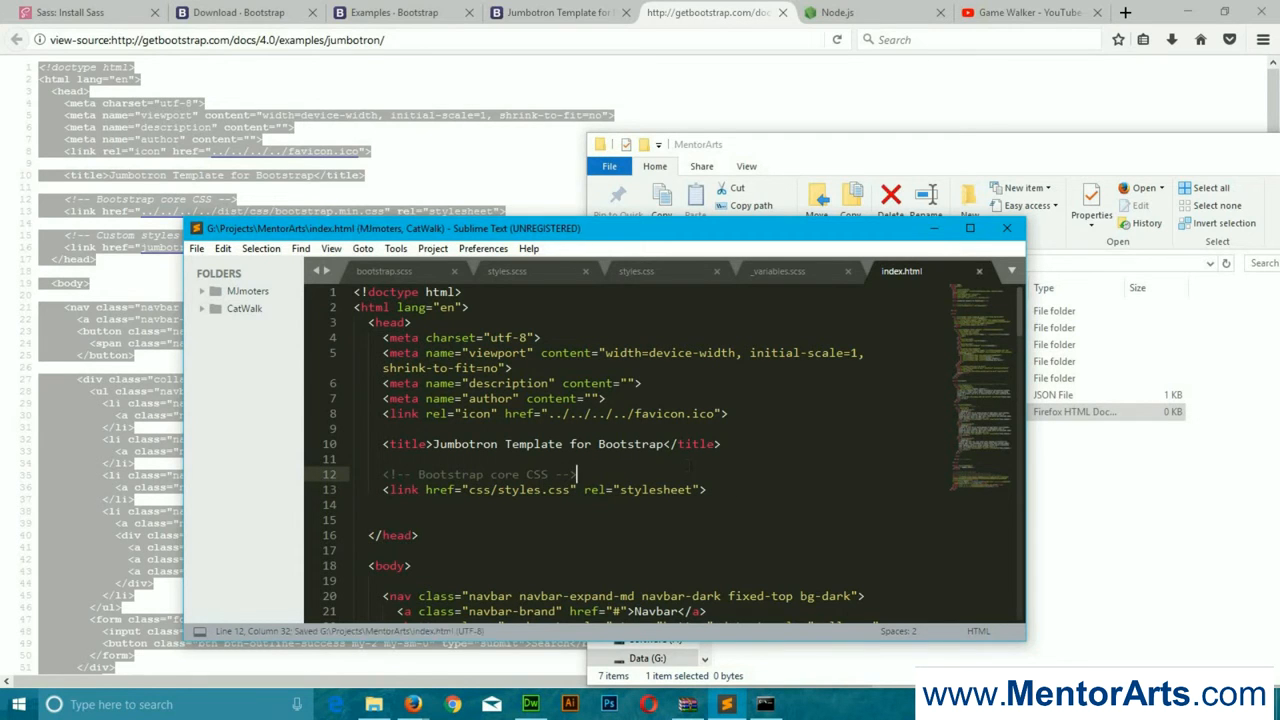
# Scroll down index.html, select the jQuery script address, and return to the command prompt.
pyautogui.scroll(-3)
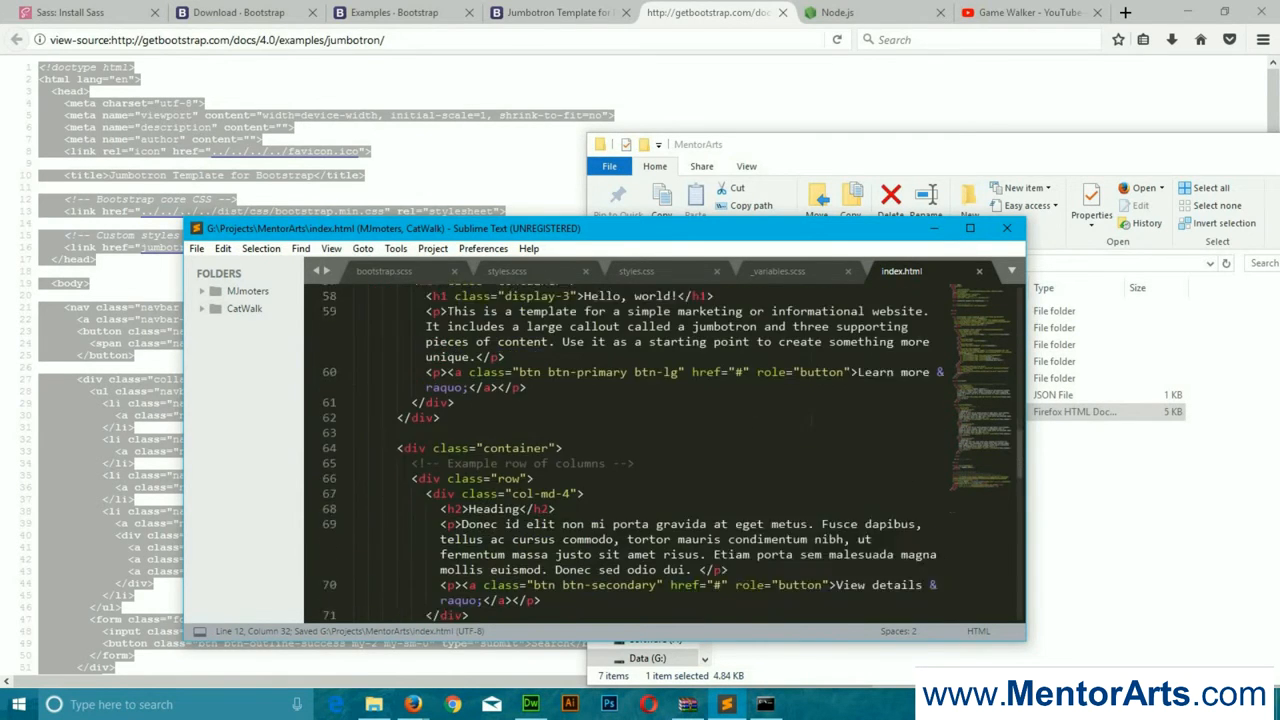
pyautogui.scroll(-3)
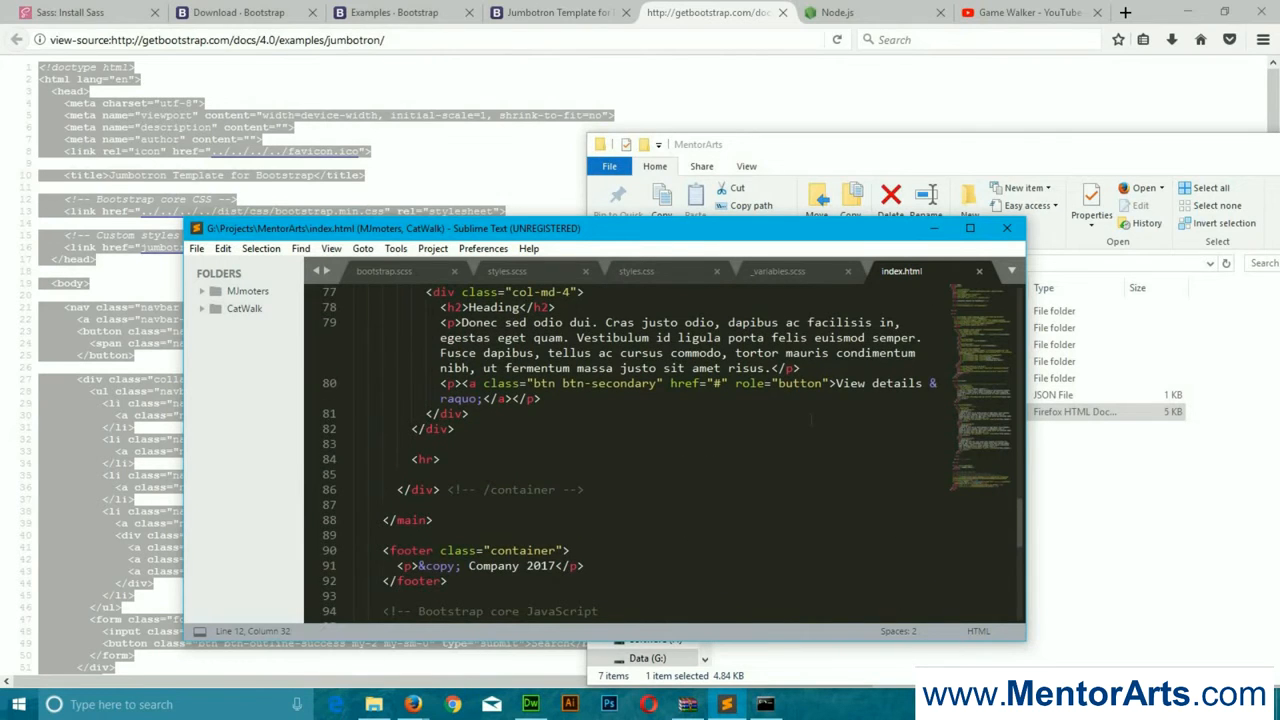
pyautogui.scroll(-3)
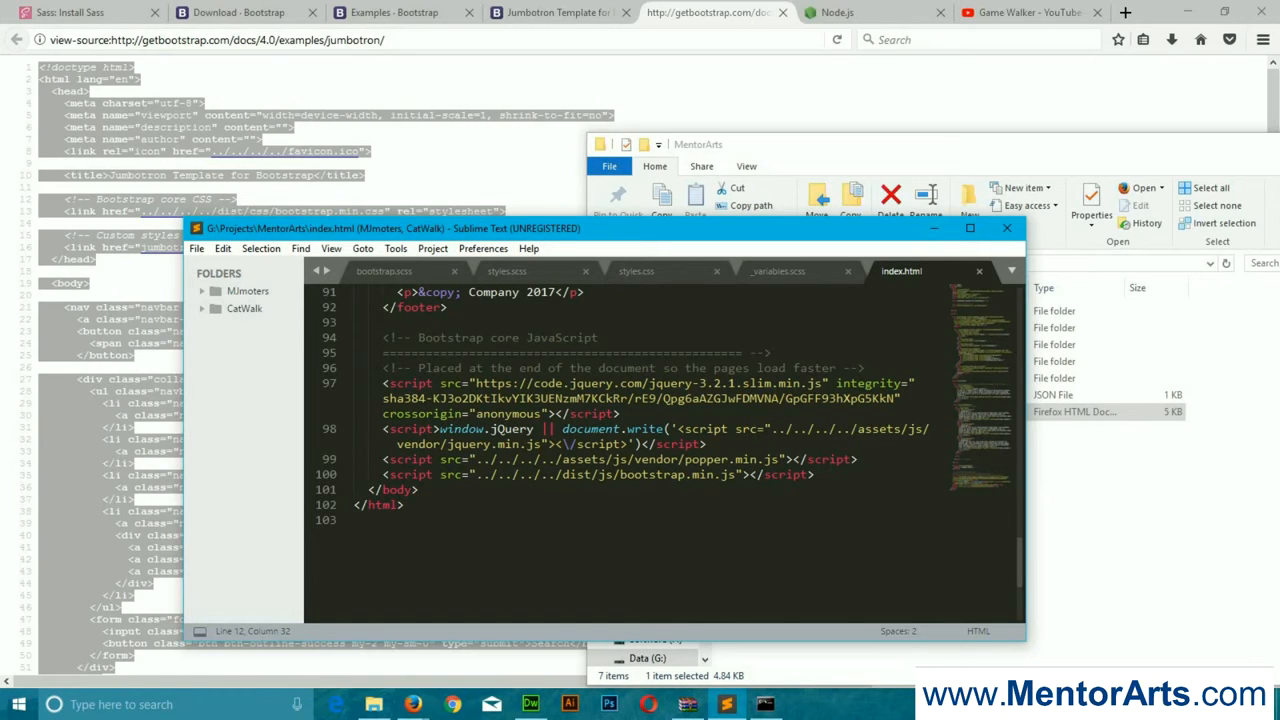
pyautogui.moveTo(475, 383); pyautogui.dragTo(815, 383)
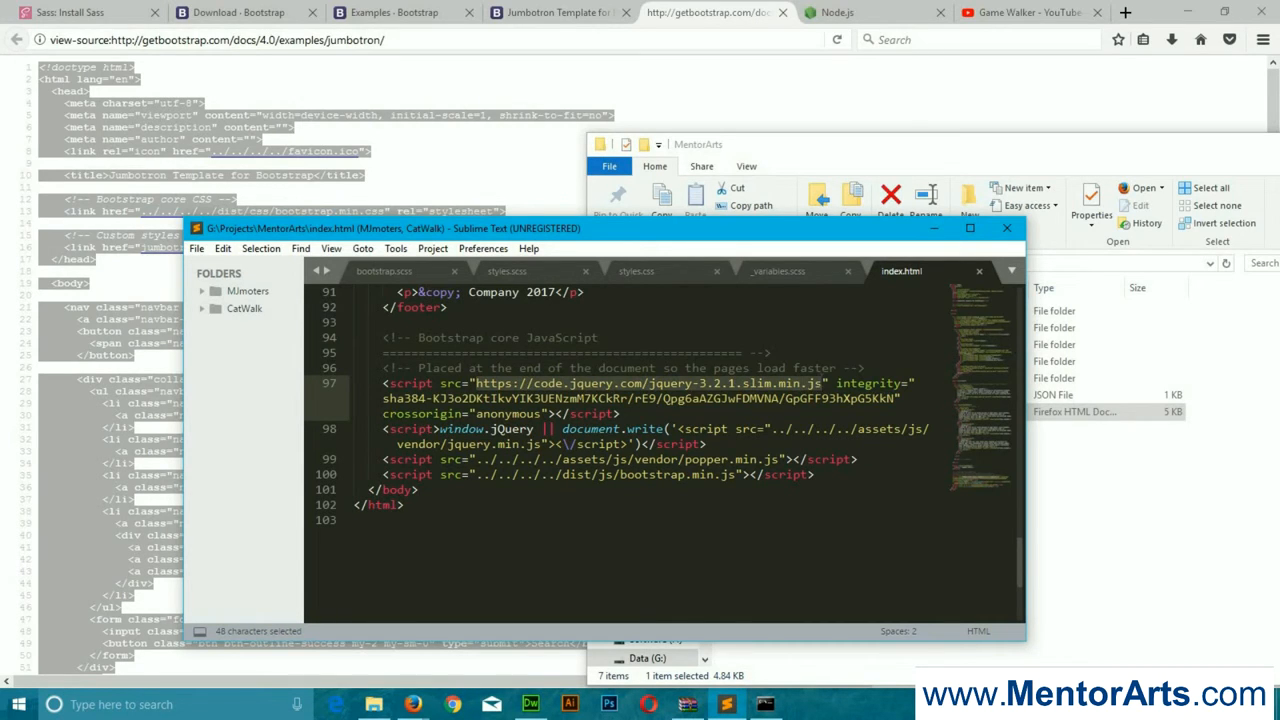
pyautogui.moveTo(808, 645)
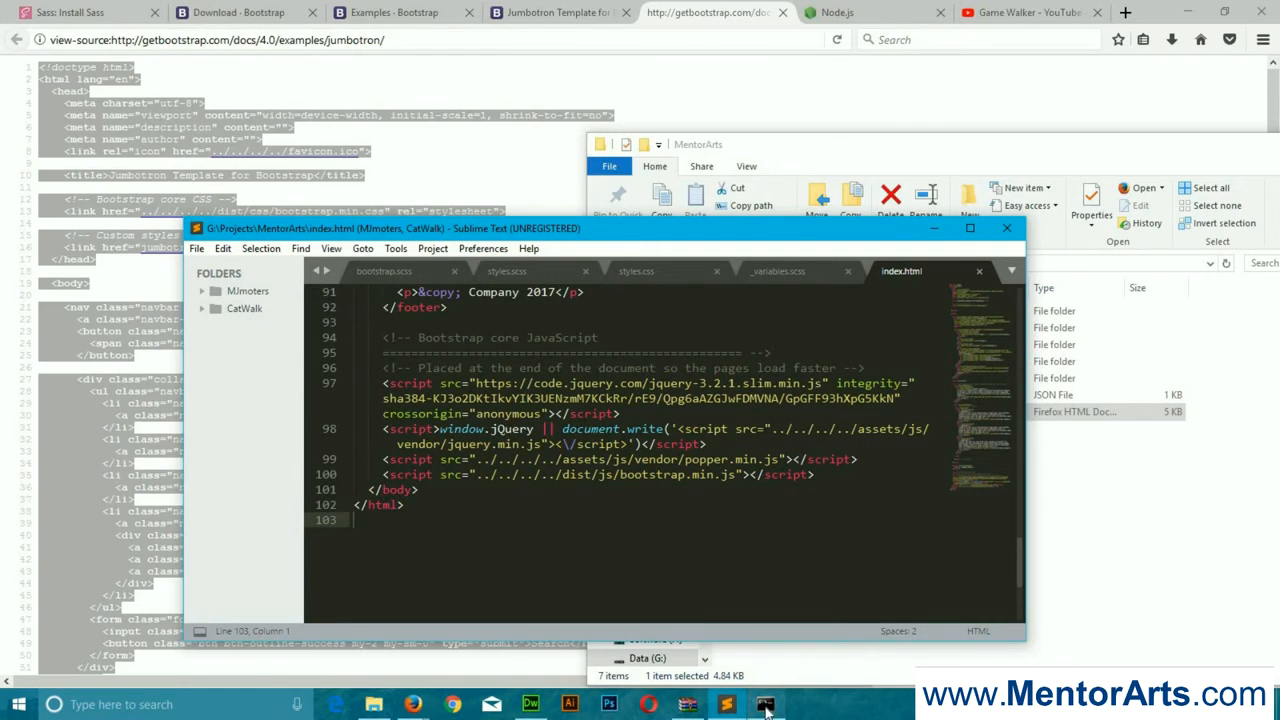
pyautogui.click(766, 704)
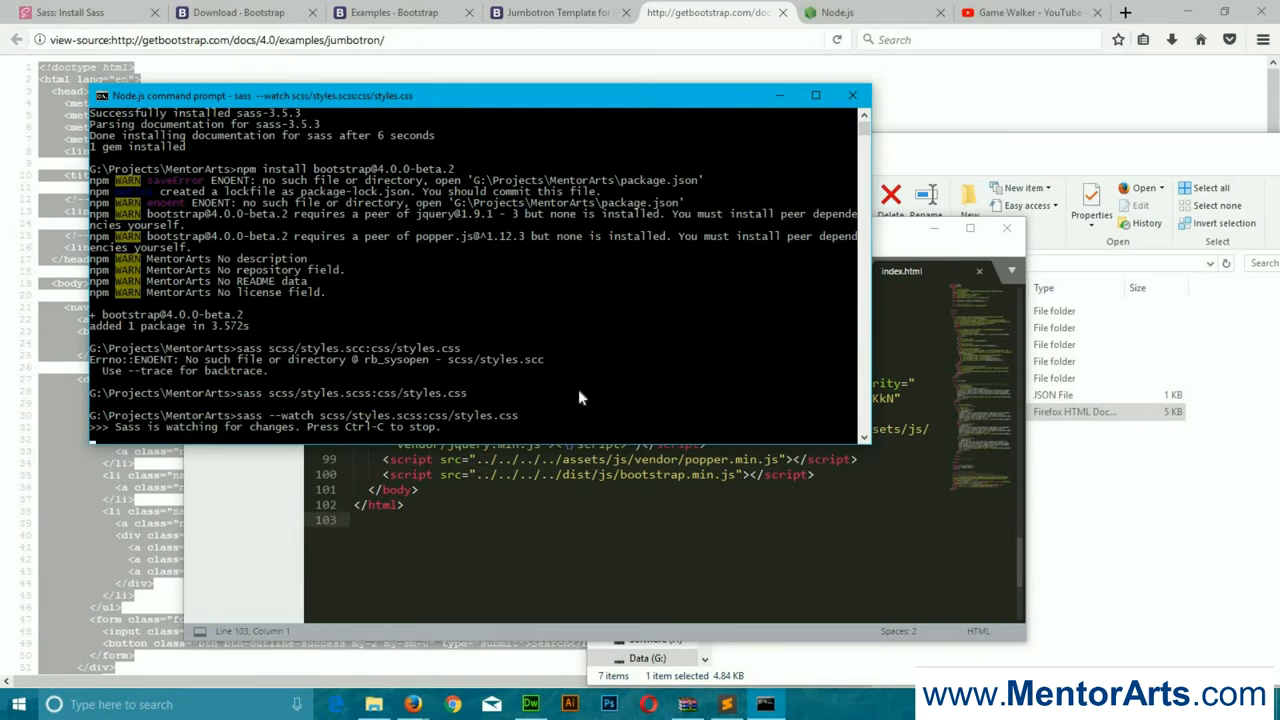
# Stop the Sass watcher and install jQuery with npm install jquery --save.
pyautogui.press('ctrl+c')
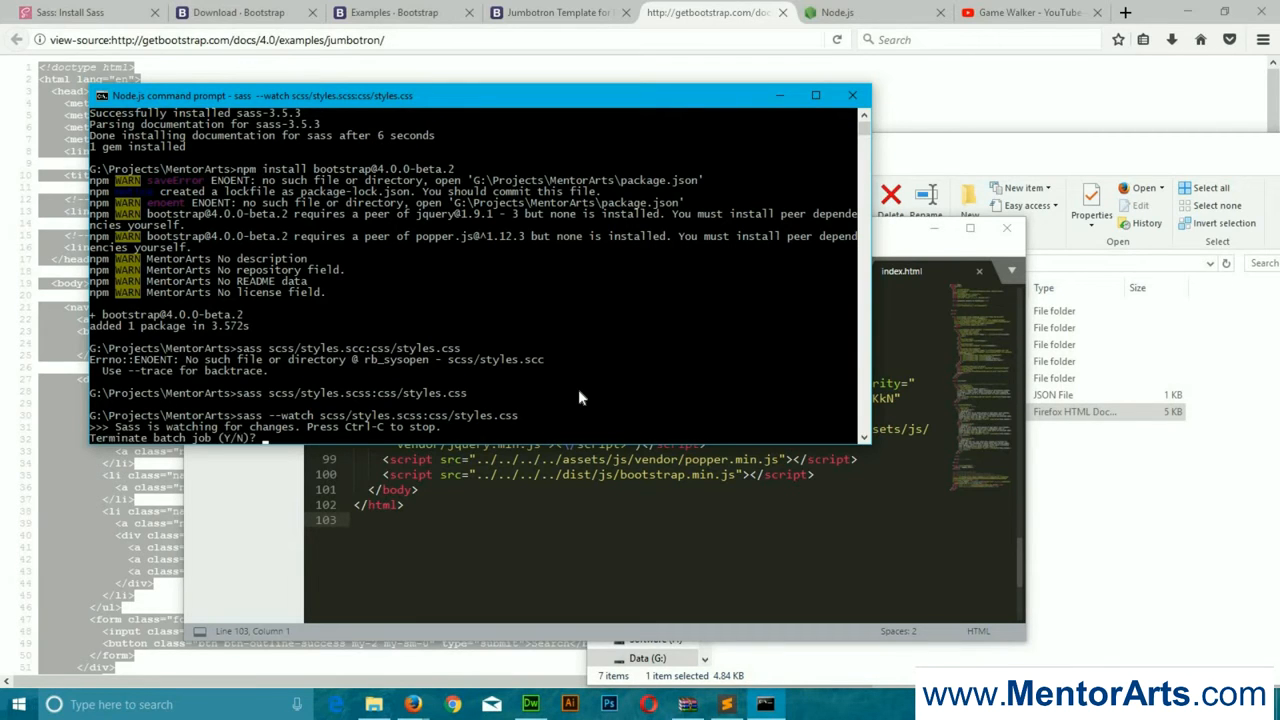
pyautogui.write('y')
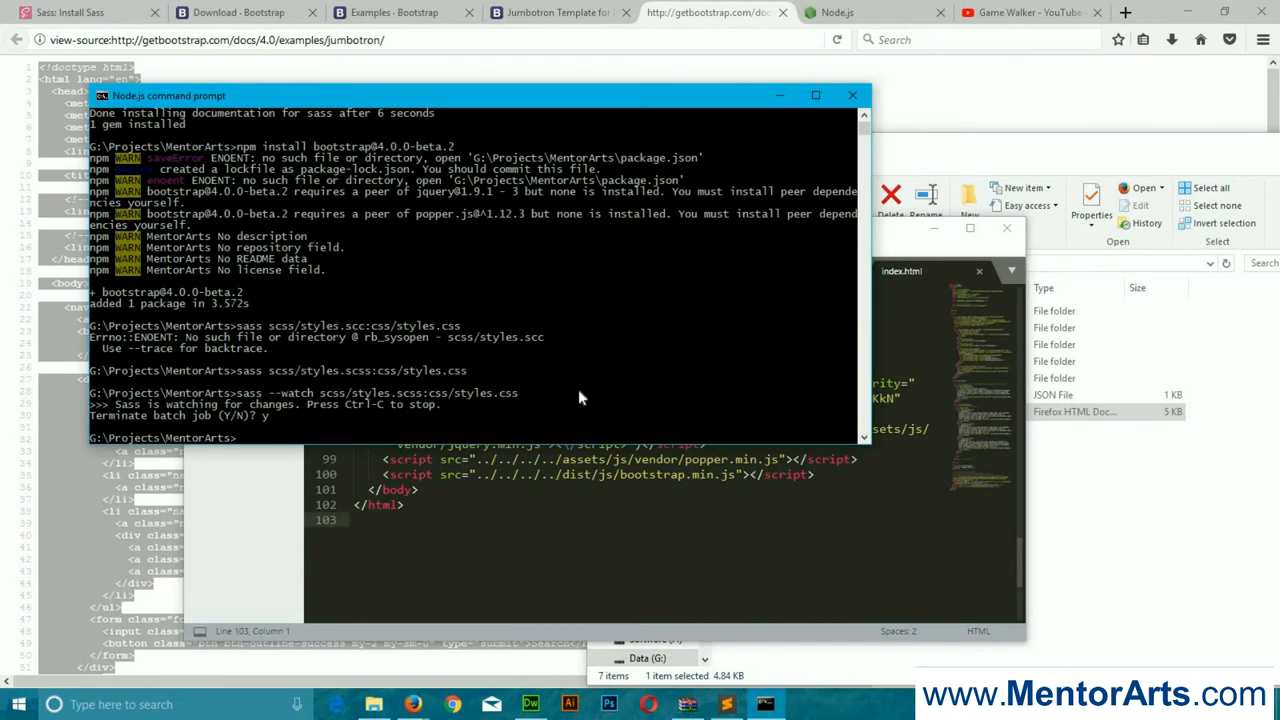
pyautogui.write('sass --watch scss/styles.scss:css/styles.css')
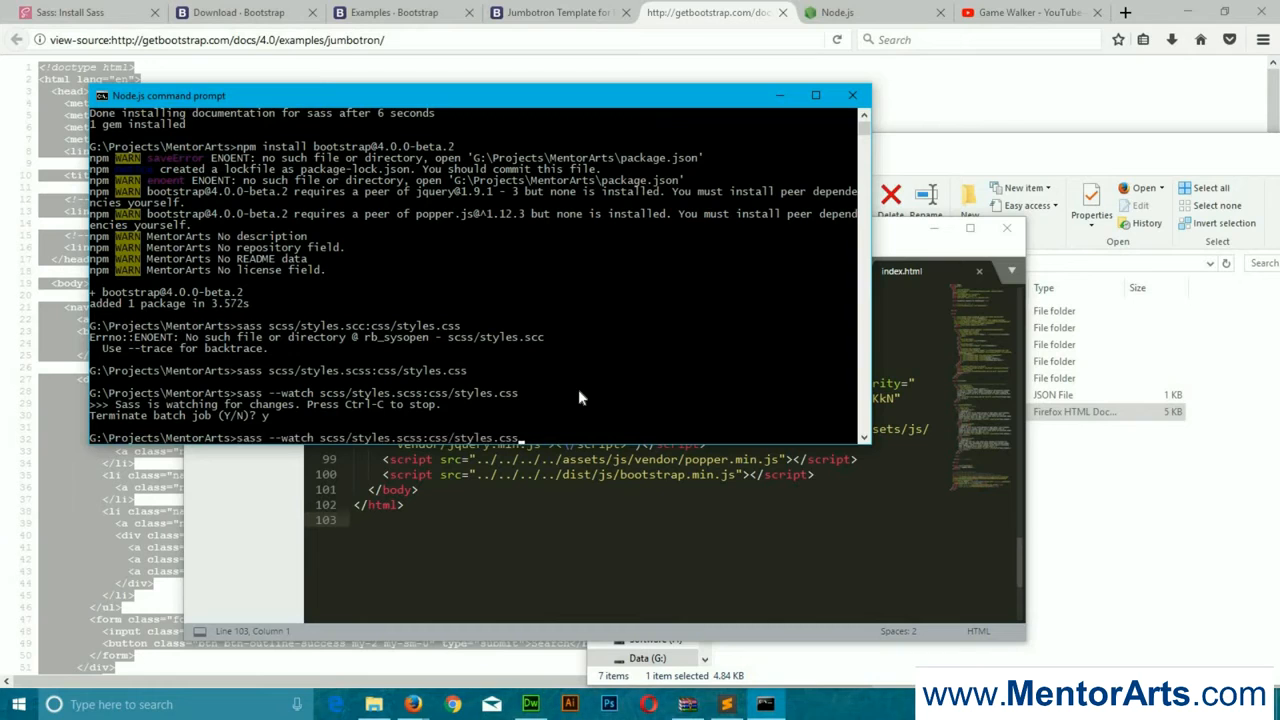
pyautogui.write('npm install bootstrap@4.0.0-beta.2')
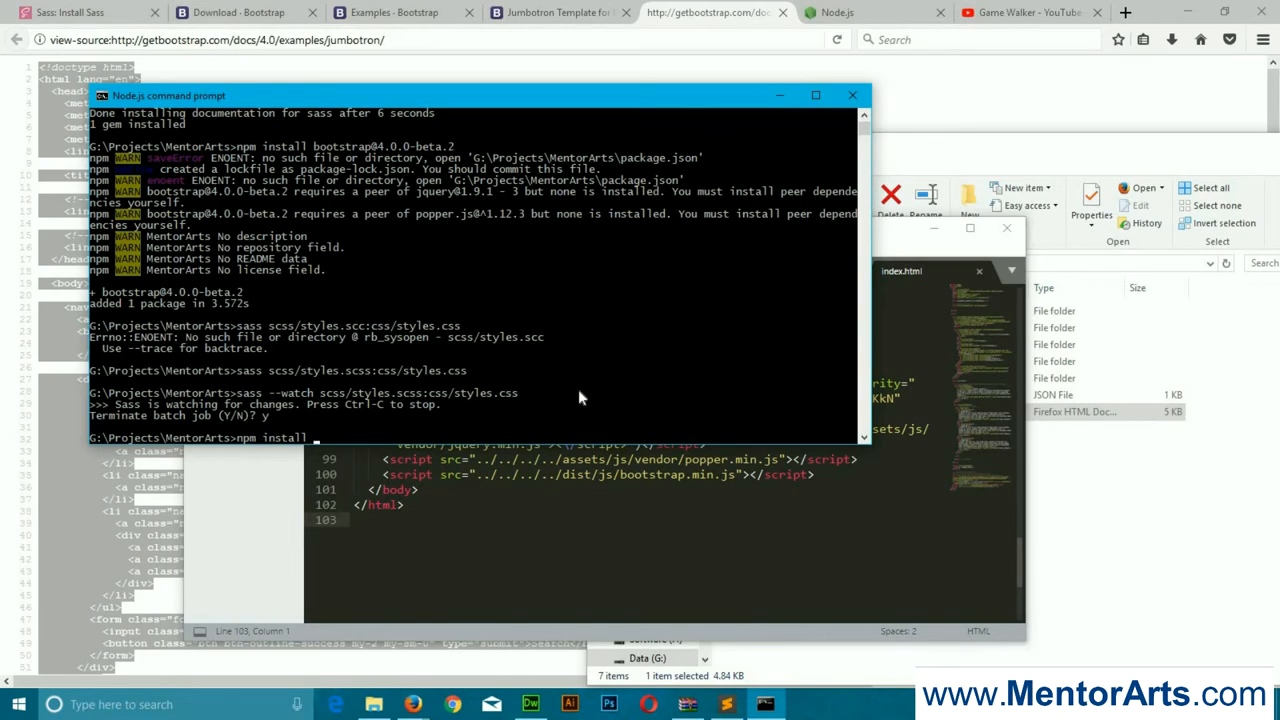
pyautogui.write('jquery --save')
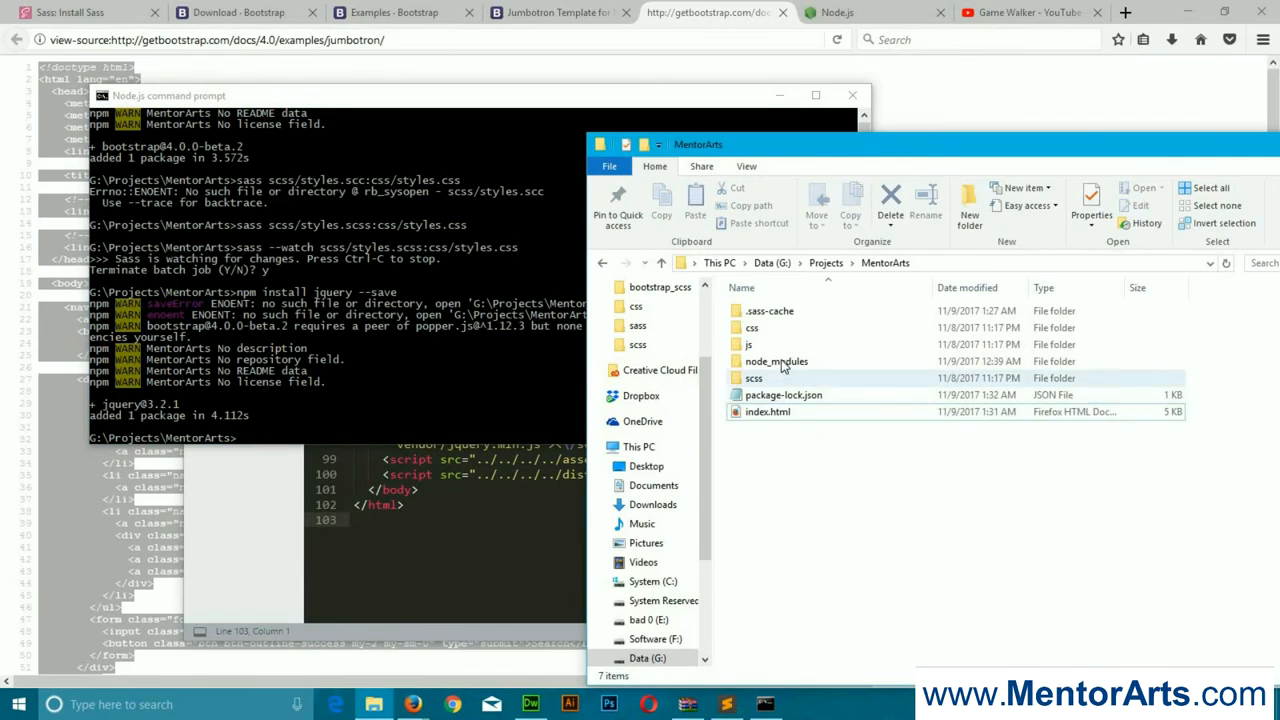
pyautogui.moveTo(777, 361)
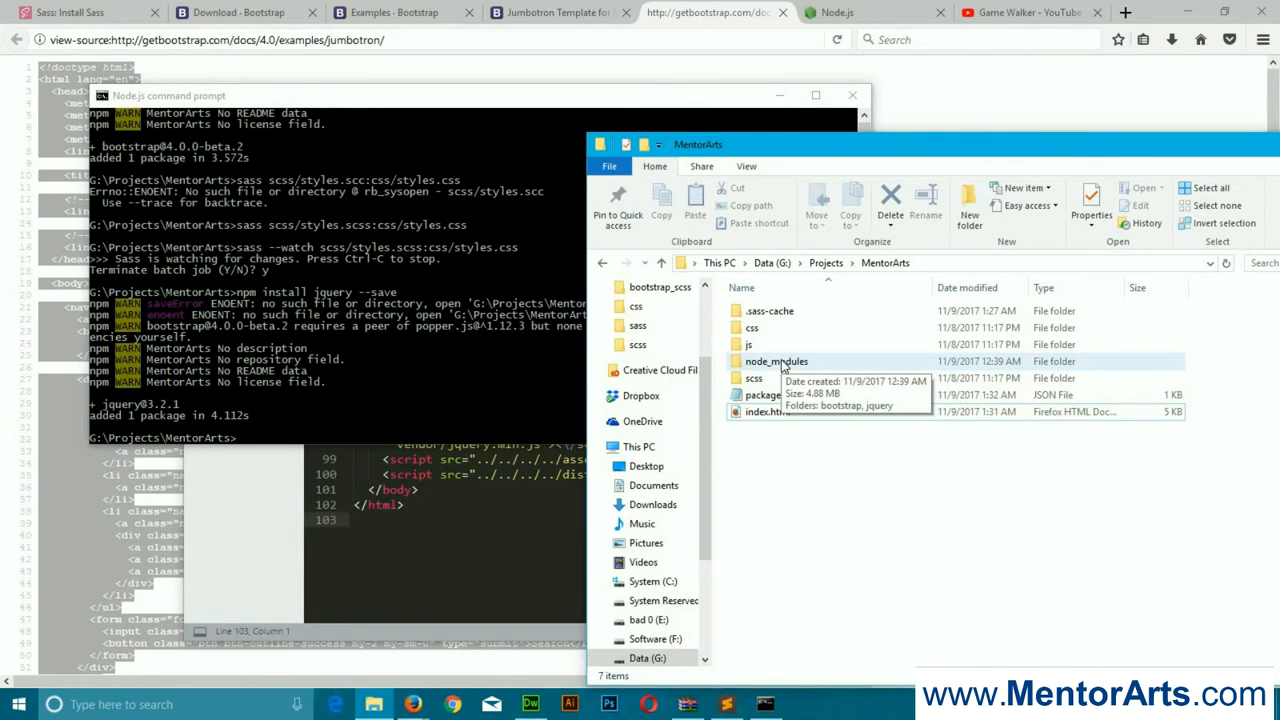
# Browse node_modules > jquery > dist to confirm jquery.min.js, then go back to node_modules.
pyautogui.doubleClick(777, 361)
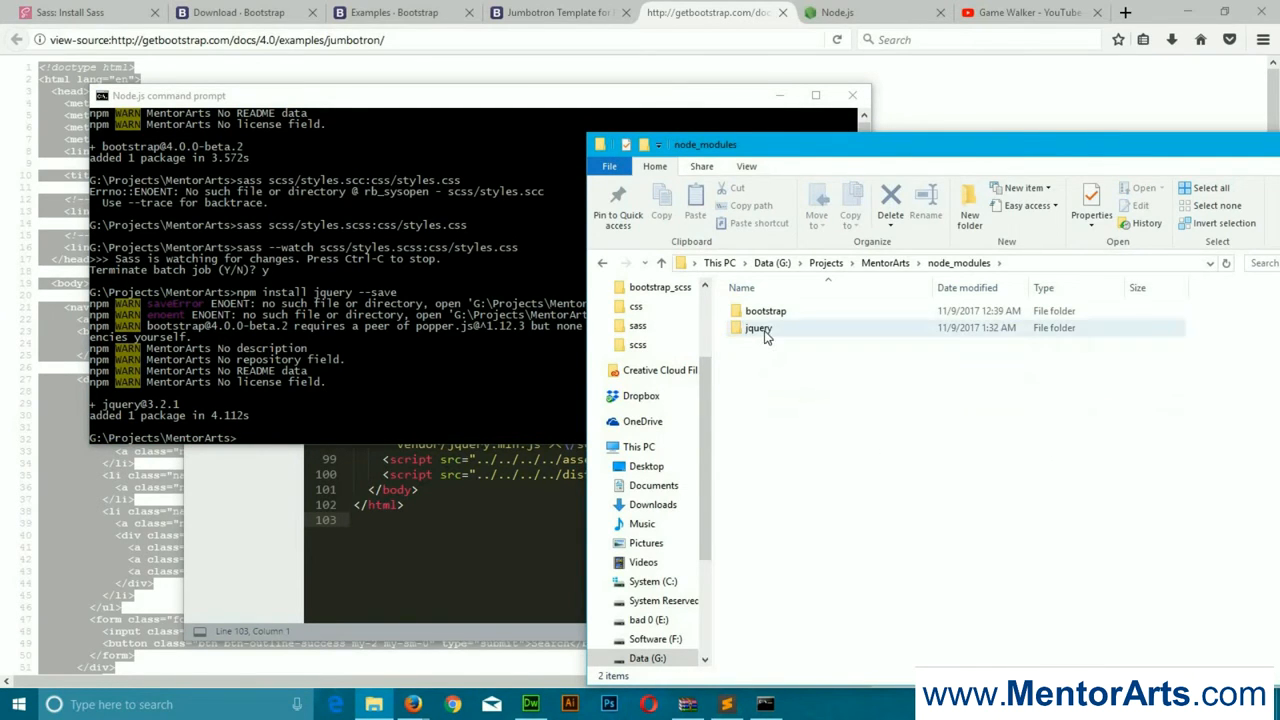
pyautogui.moveTo(758, 328)
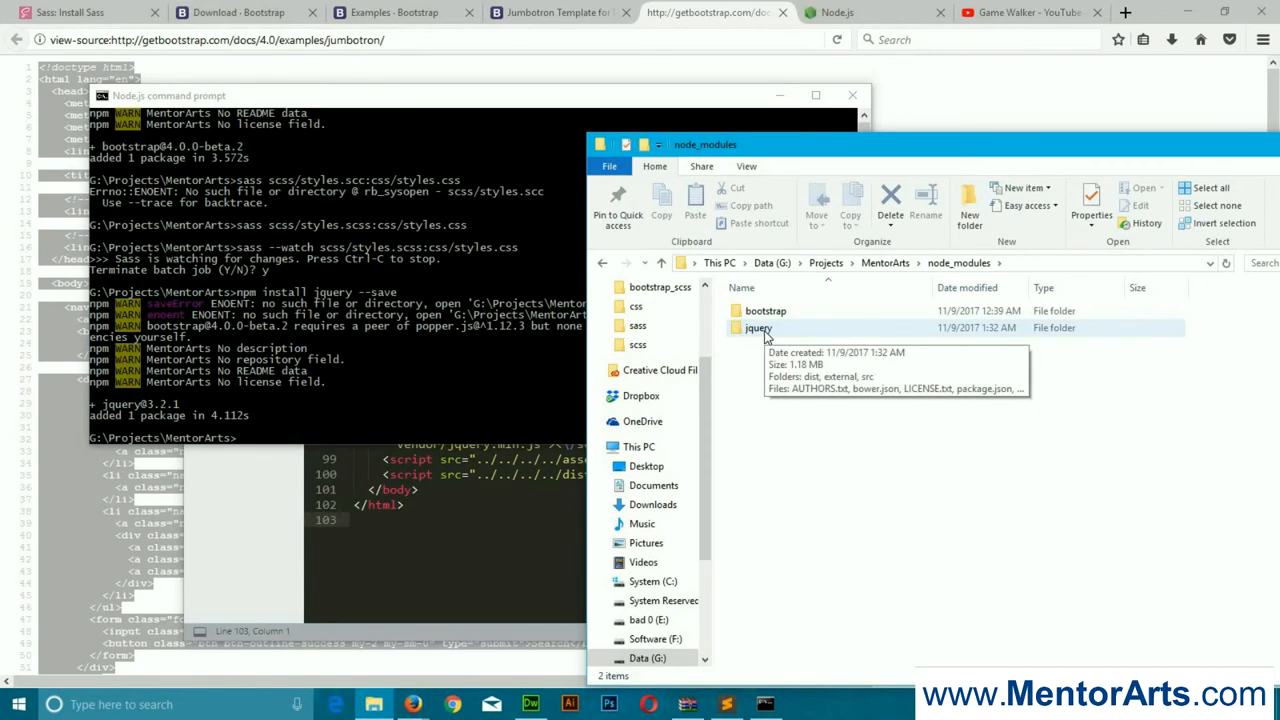
pyautogui.doubleClick(758, 328)
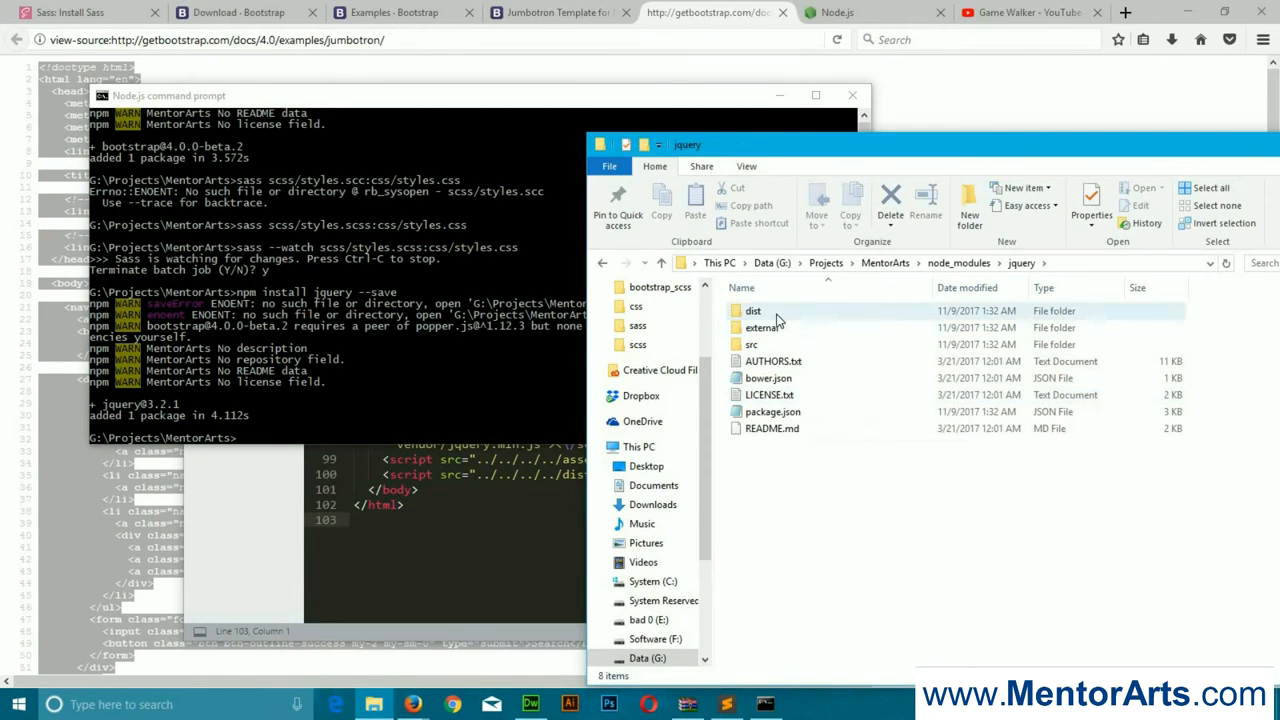
pyautogui.doubleClick(753, 310)
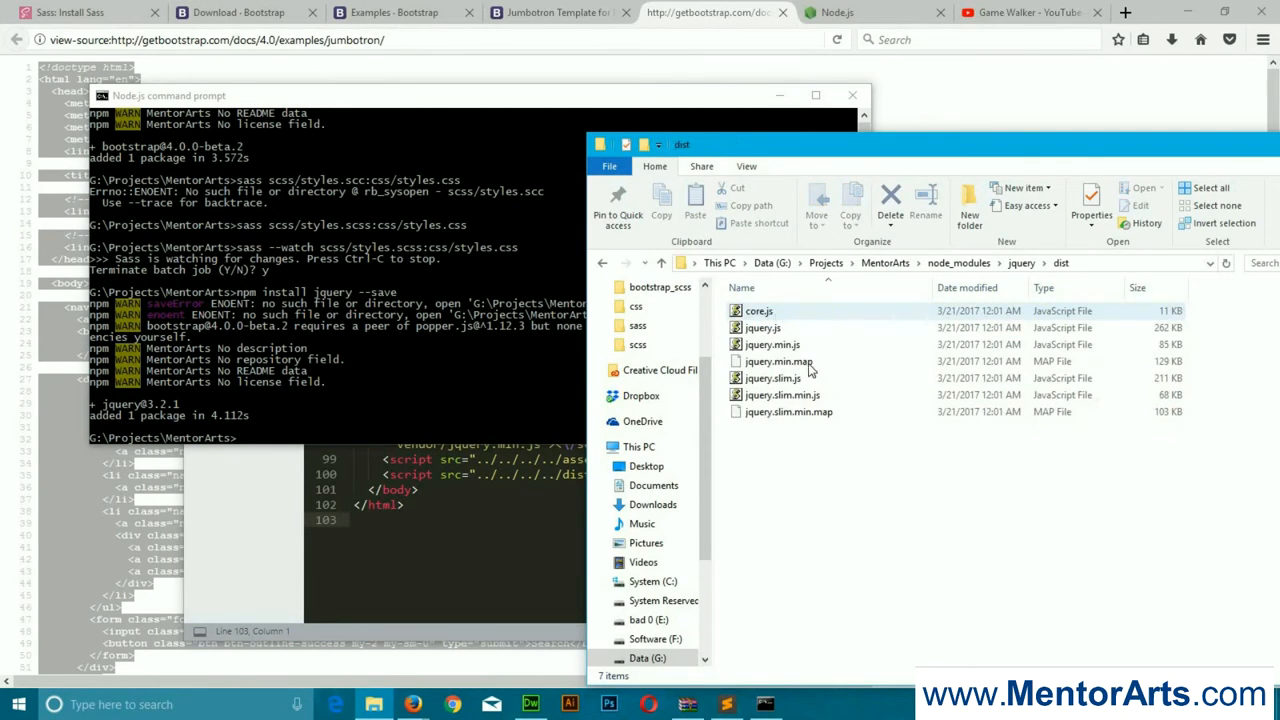
pyautogui.click(772, 344)
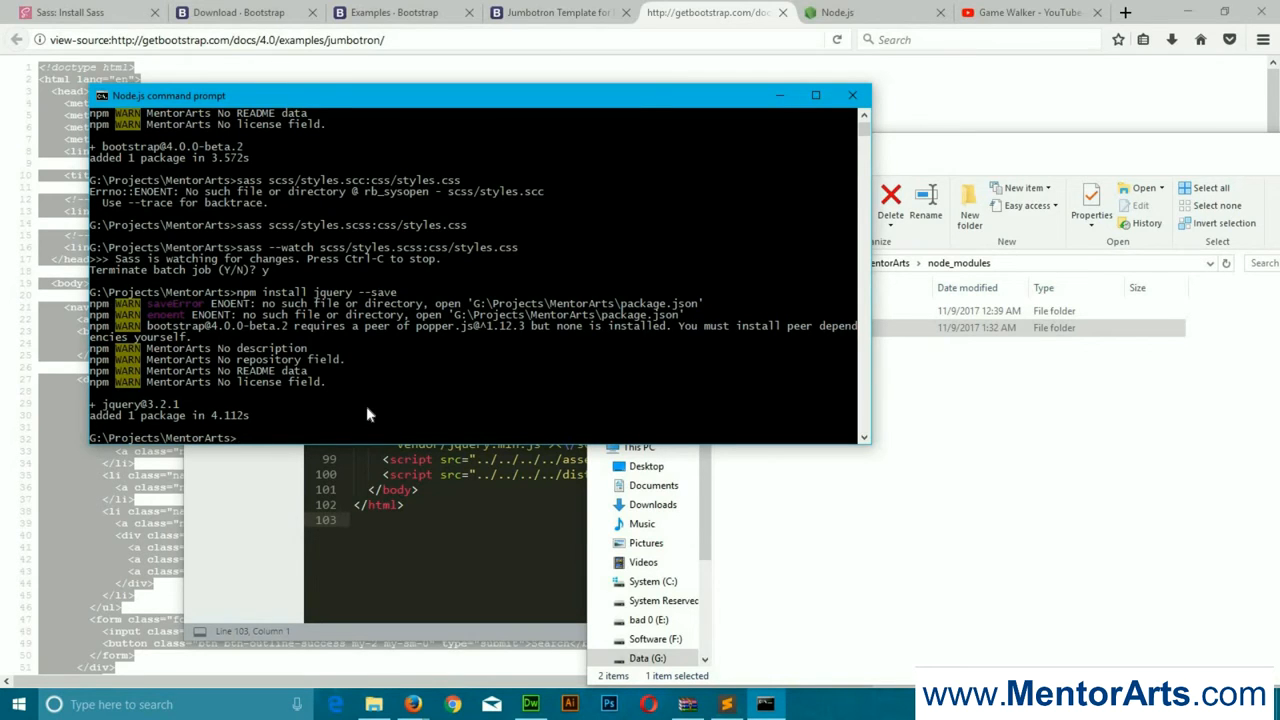
# Install tooltip.js and popper.js with npm install --save.
pyautogui.write('npm install jquery --save')
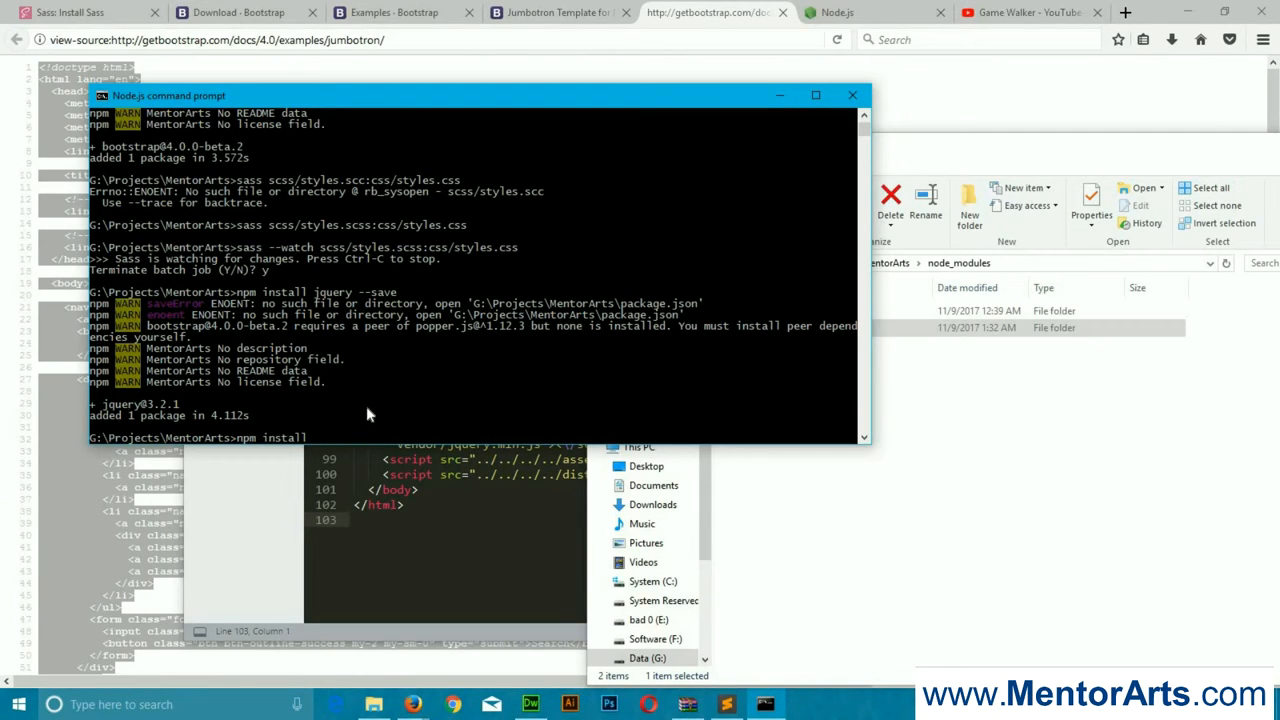
pyautogui.write('tooltip.js --save')
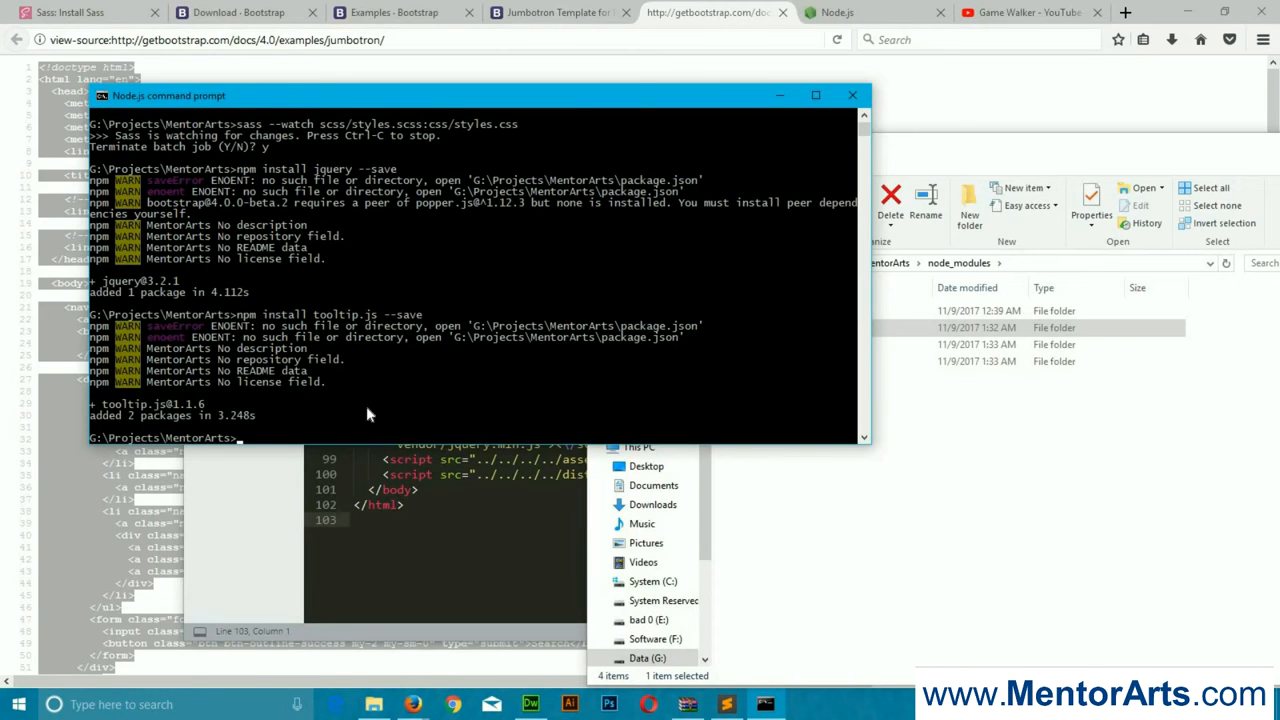
pyautogui.write('npm install tooltip.js --save')
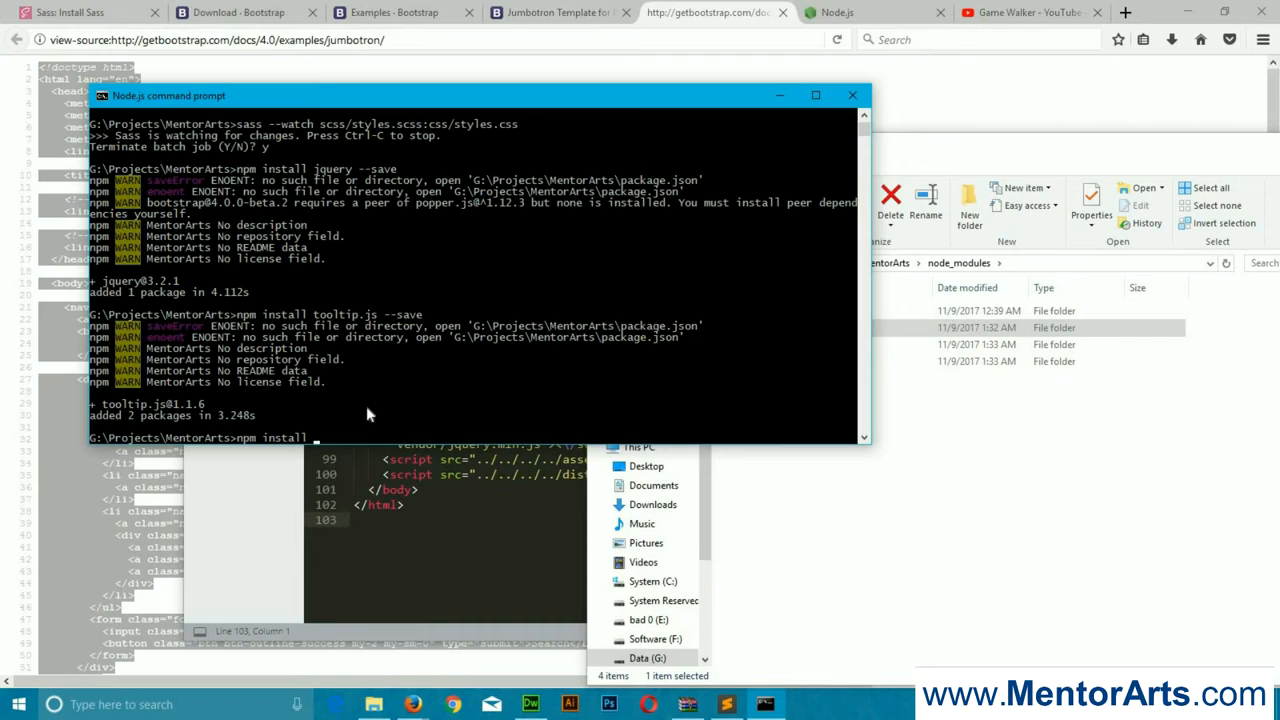
pyautogui.write('popper.')
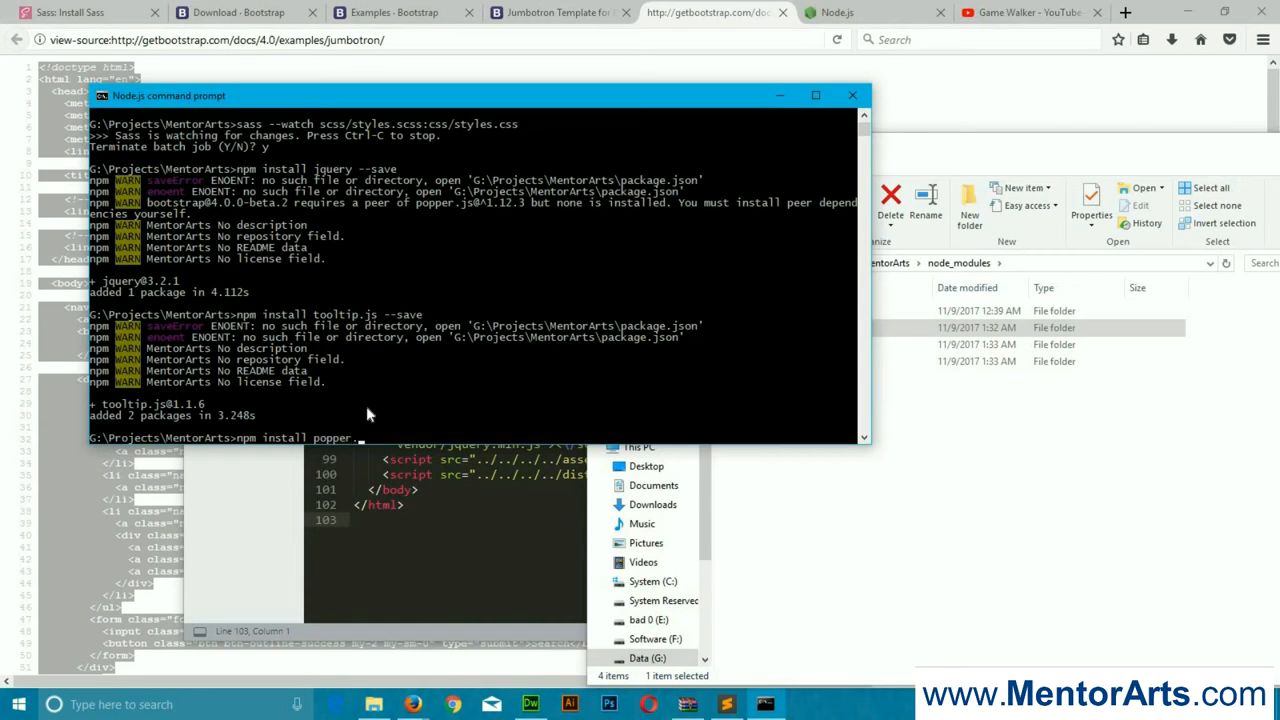
pyautogui.write('js')
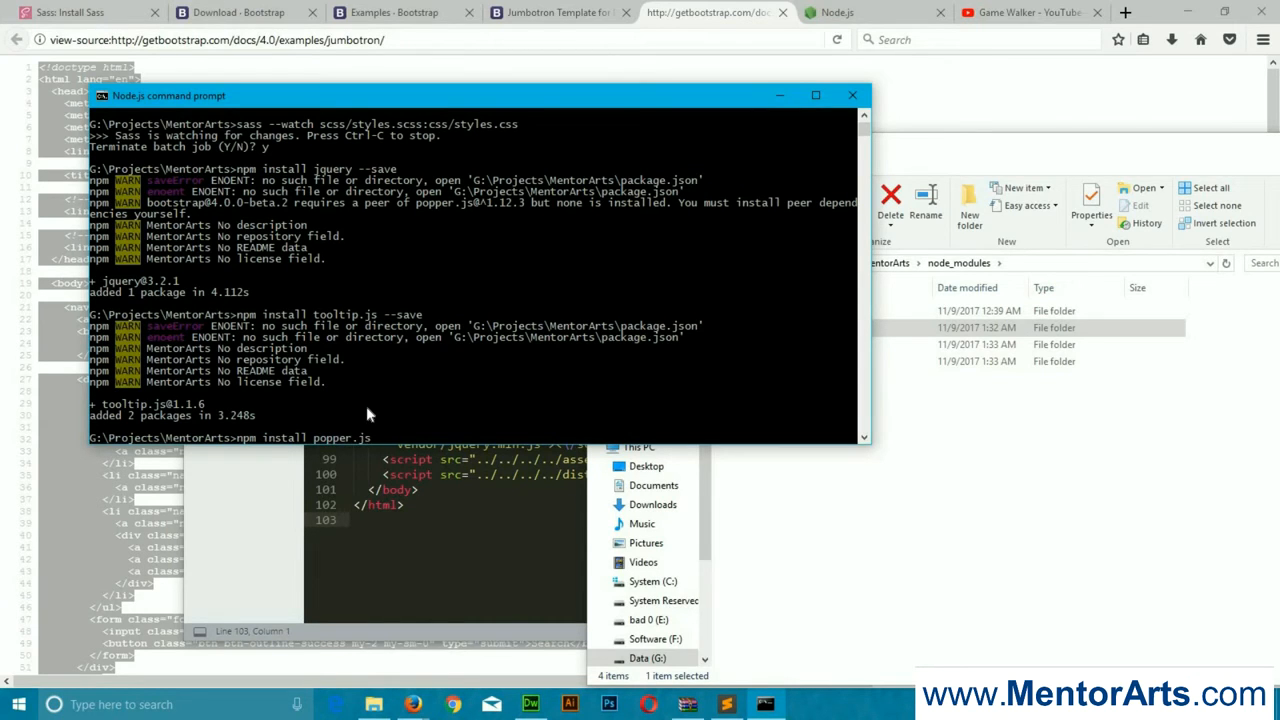
pyautogui.write('--save')
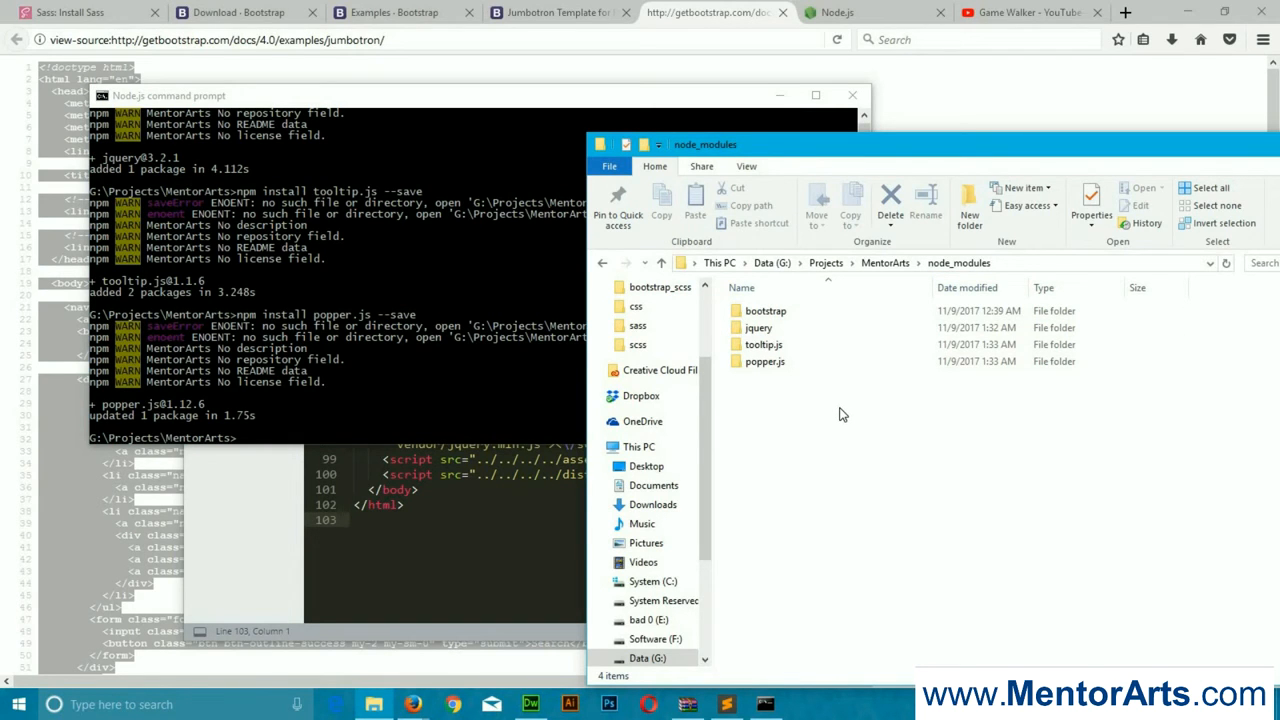
# Inspect the jquery and popper.js package folders, opening jquery's dist folder.
pyautogui.click(758, 327)
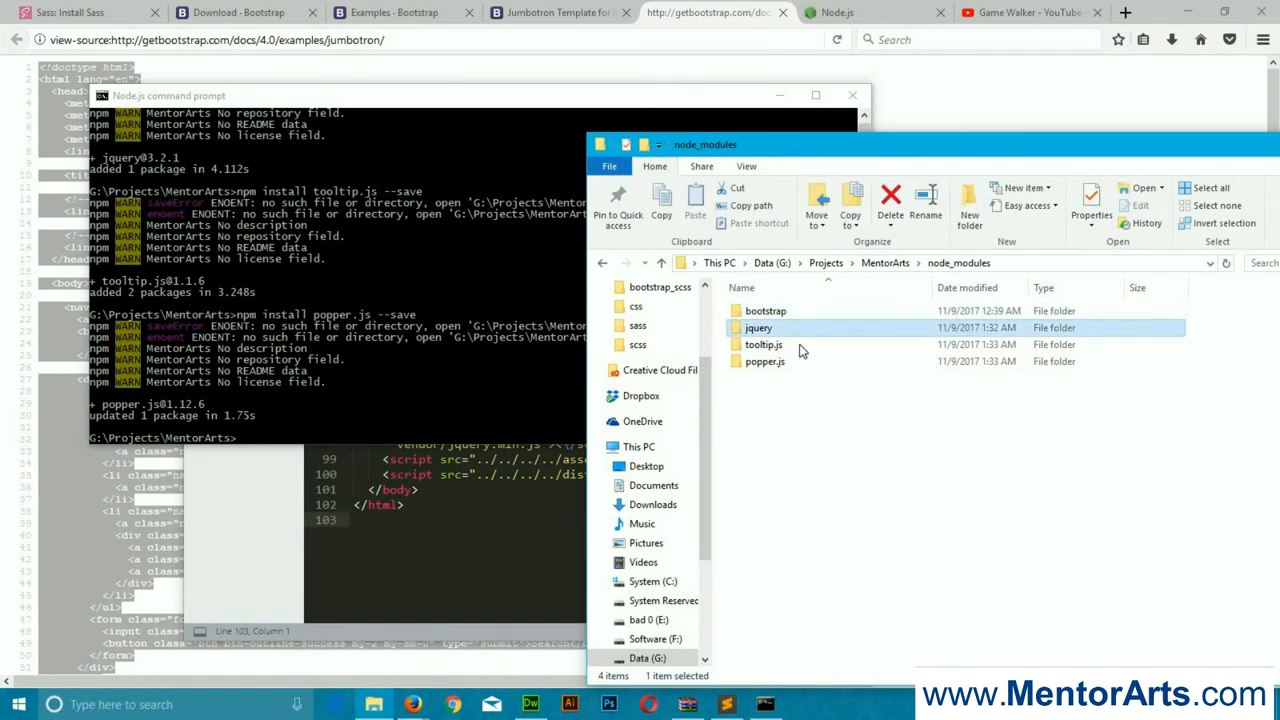
pyautogui.click(765, 361)
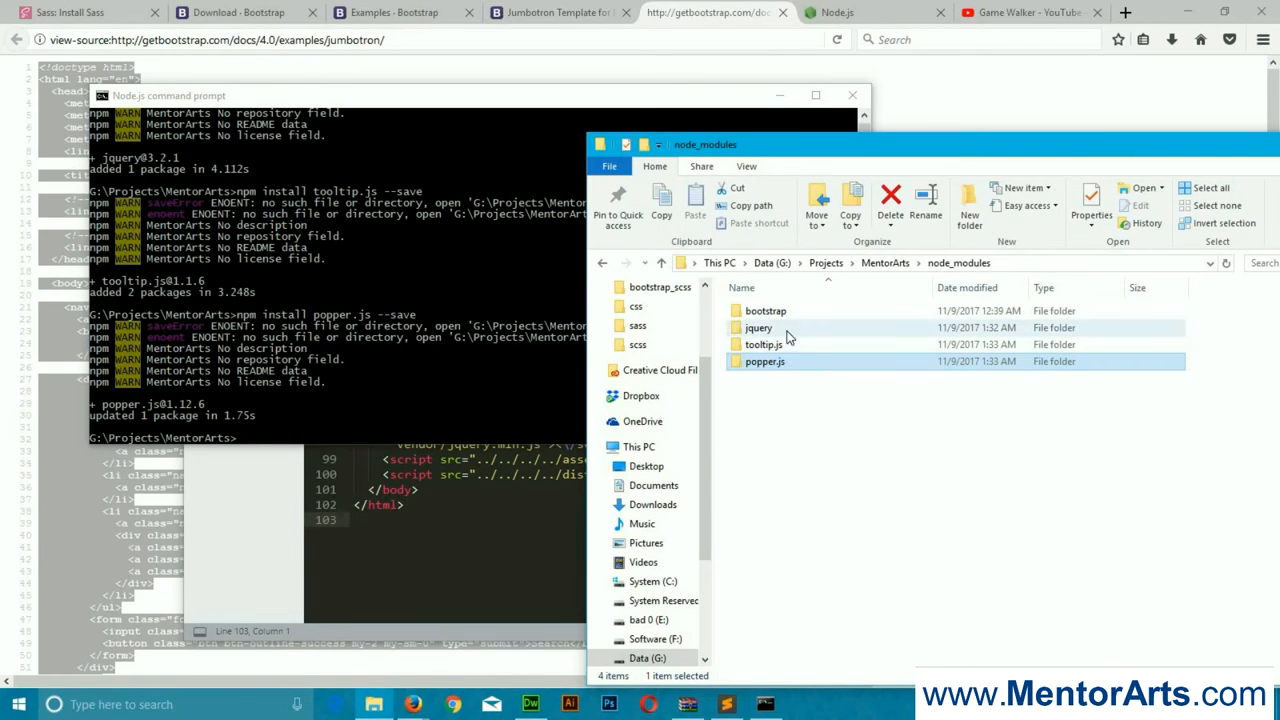
pyautogui.doubleClick(758, 328)
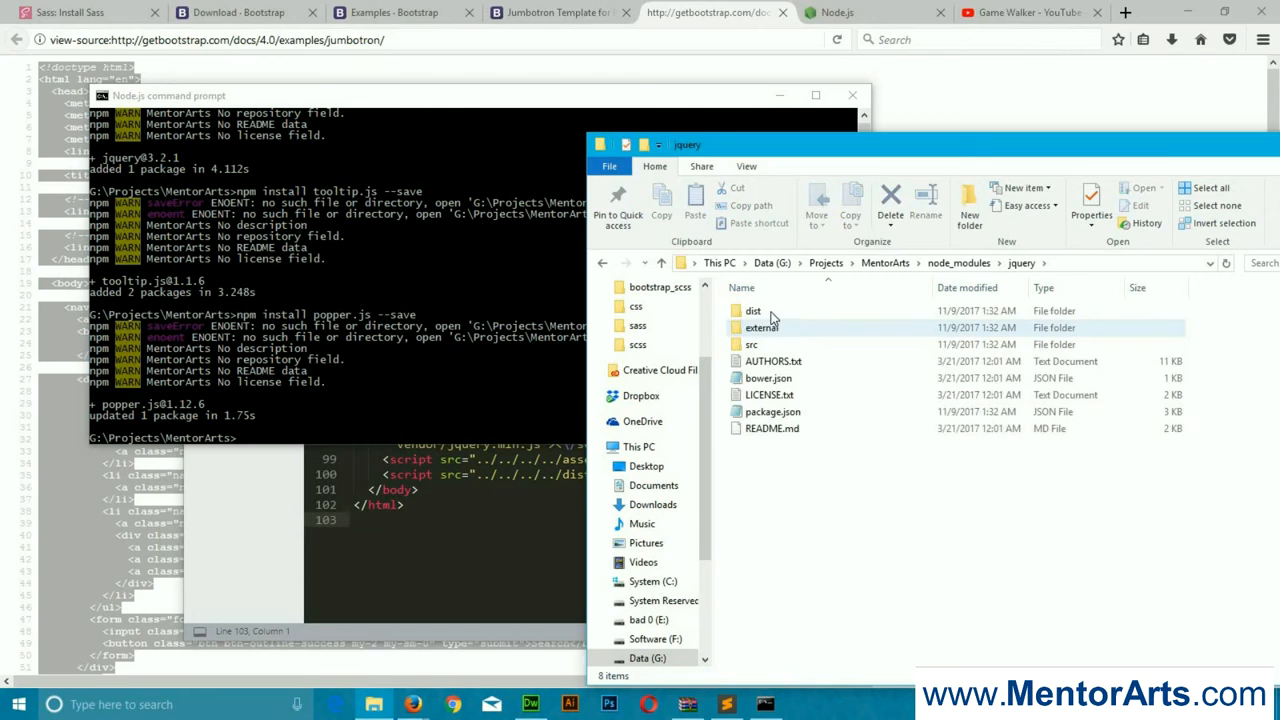
pyautogui.moveTo(880, 310)
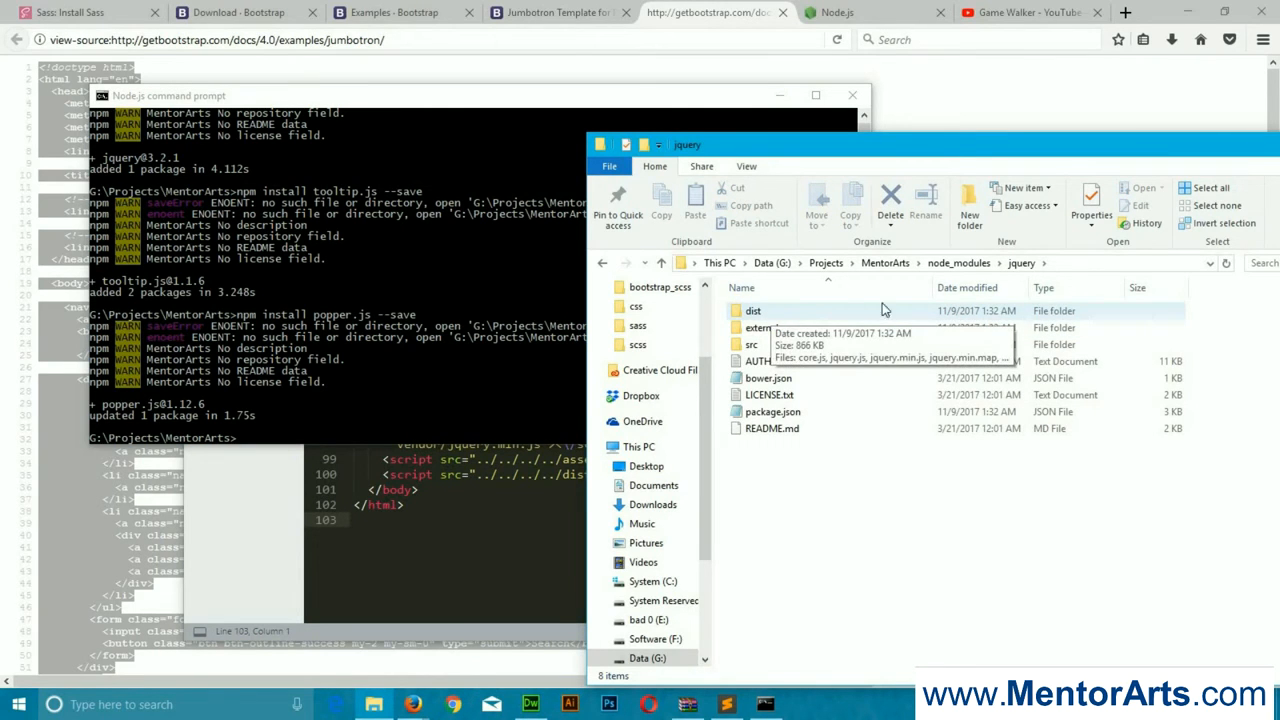
pyautogui.doubleClick(753, 310)
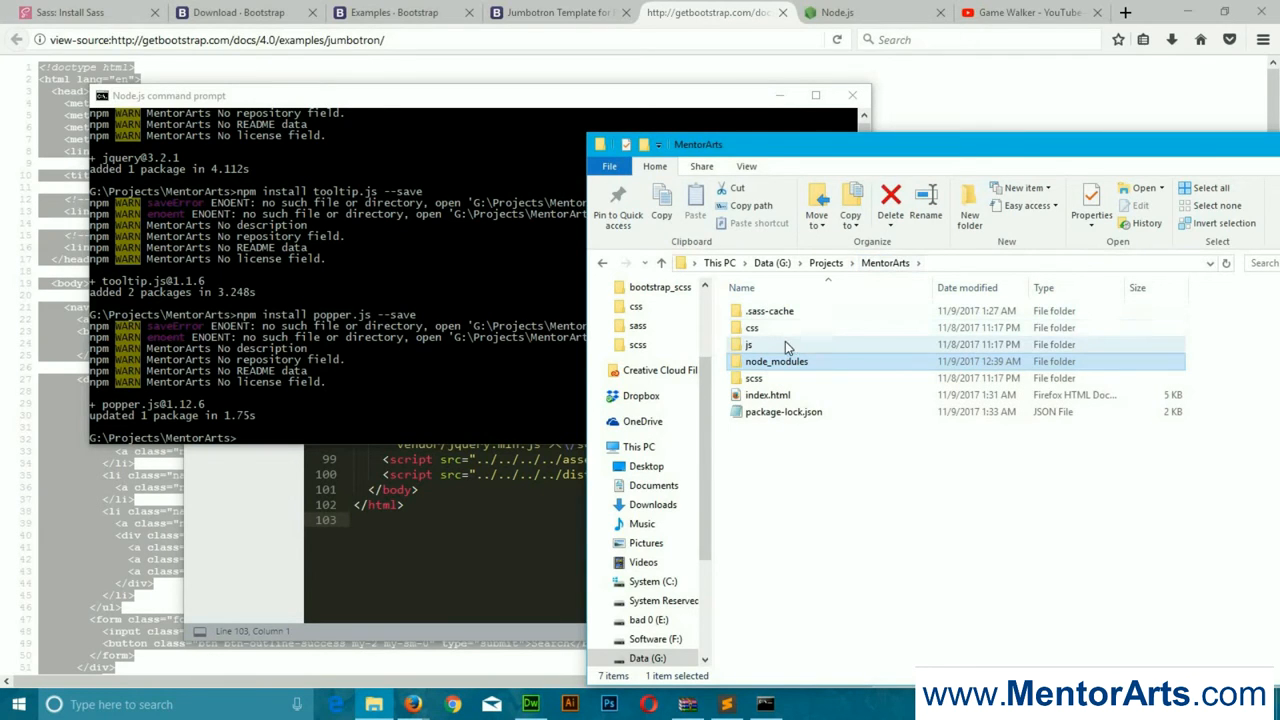
# Open node_modules > bootstrap > dist > js, then jump back to the MentorArts folder.
pyautogui.doubleClick(748, 344)
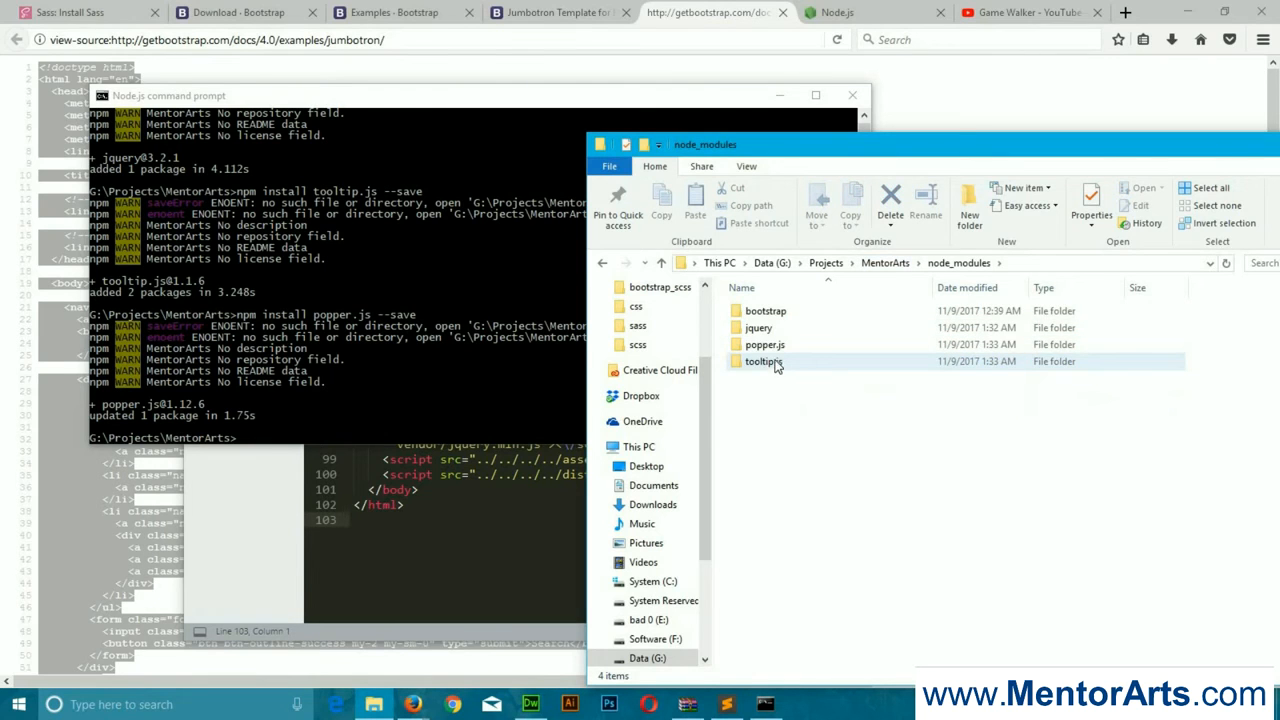
pyautogui.doubleClick(765, 310)
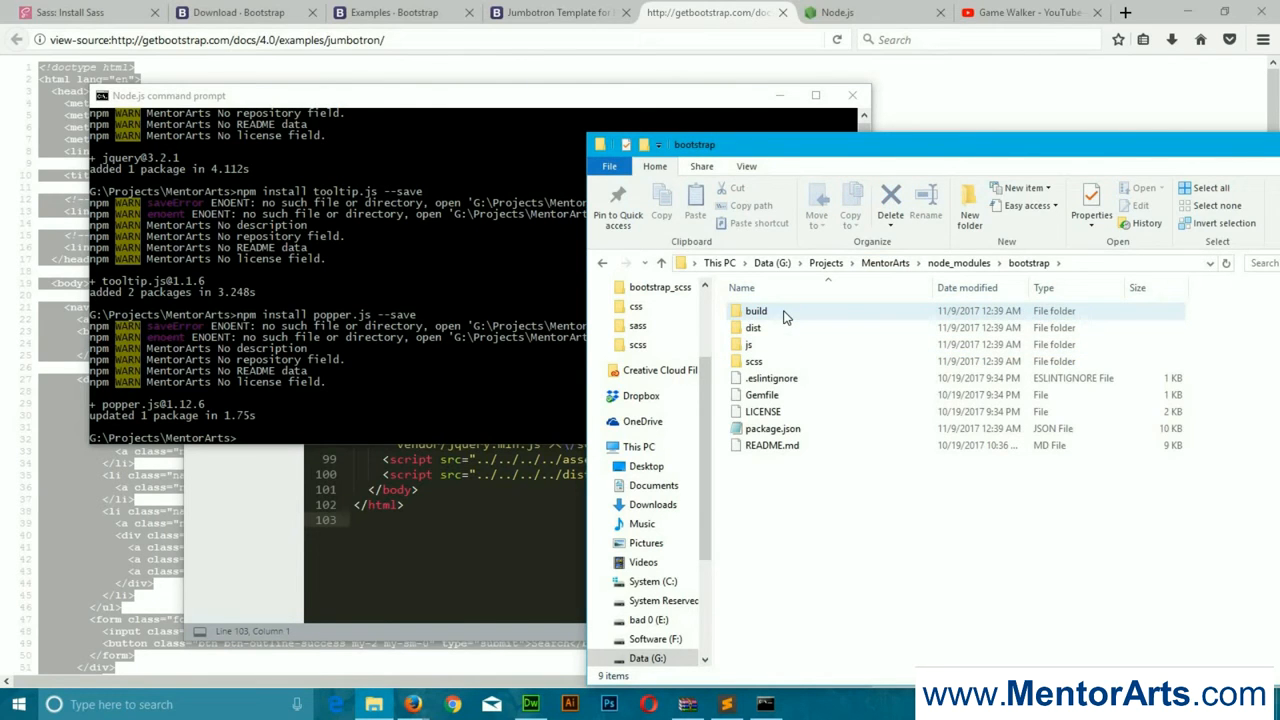
pyautogui.doubleClick(753, 327)
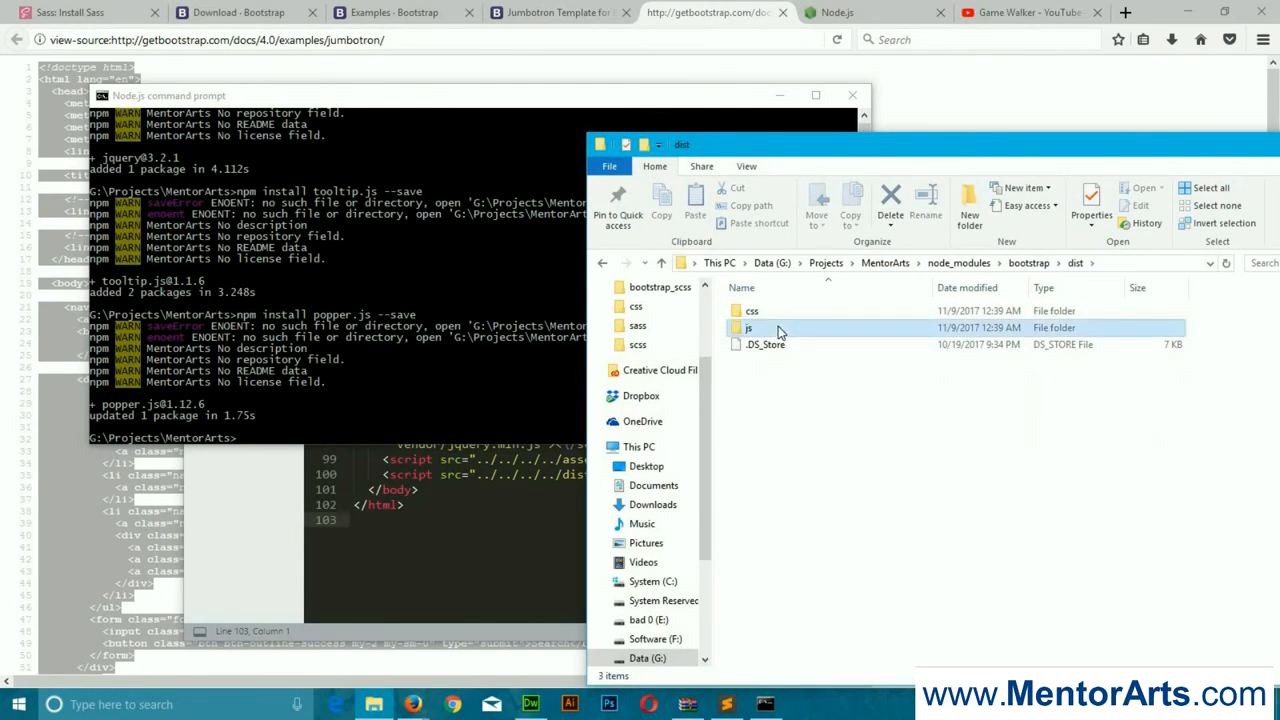
pyautogui.doubleClick(748, 327)
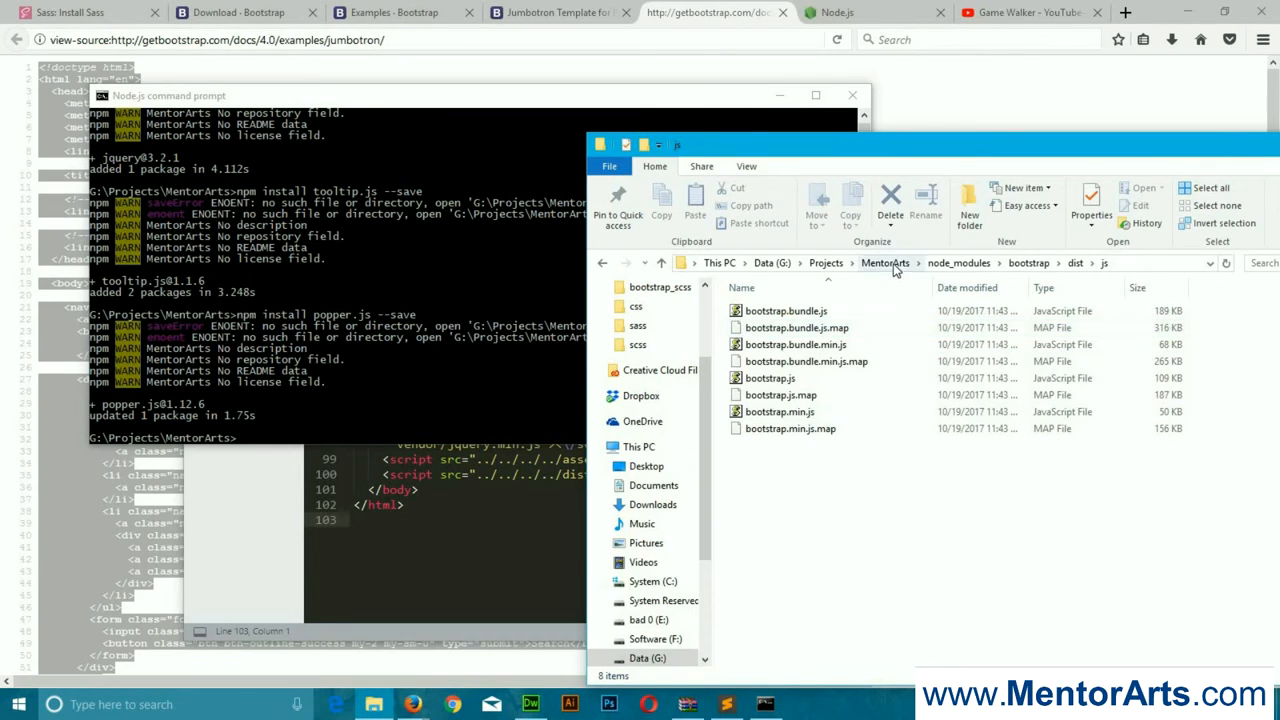
pyautogui.click(884, 263)
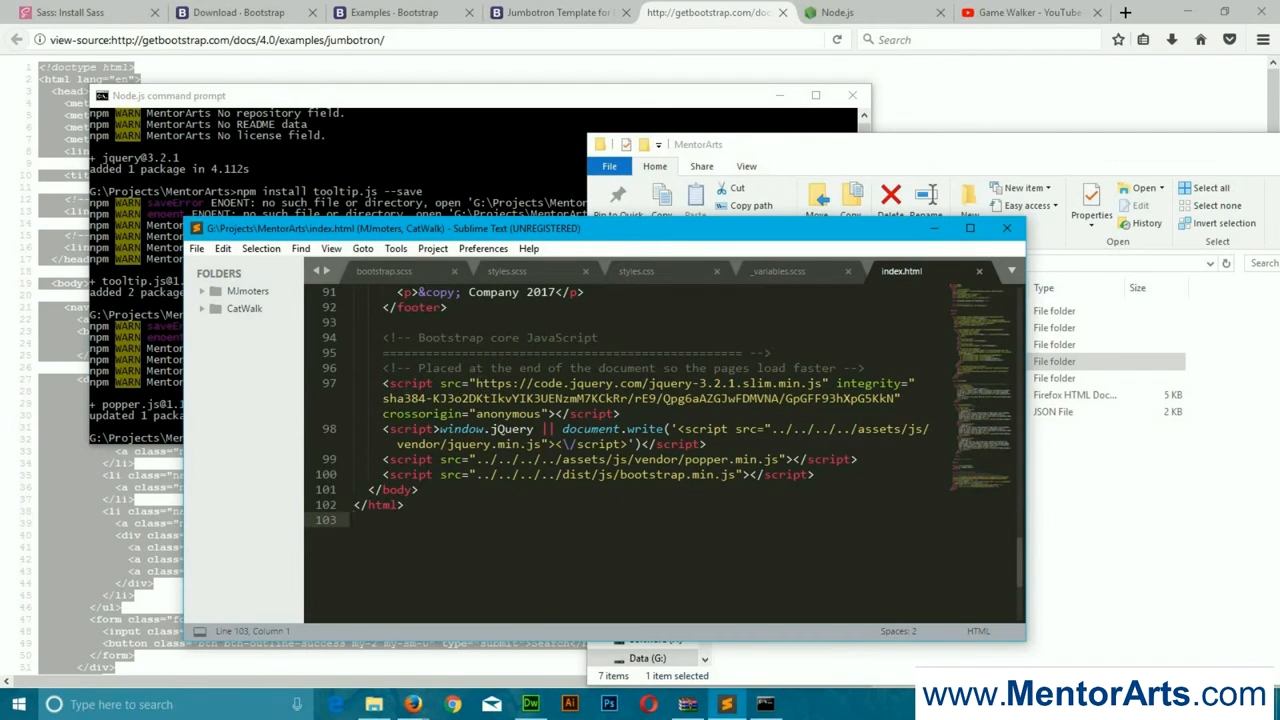
# Point the jQuery, tooltip, popper and bootstrap script srcs to local js/ files.
pyautogui.moveTo(475, 383); pyautogui.dragTo(787, 383)
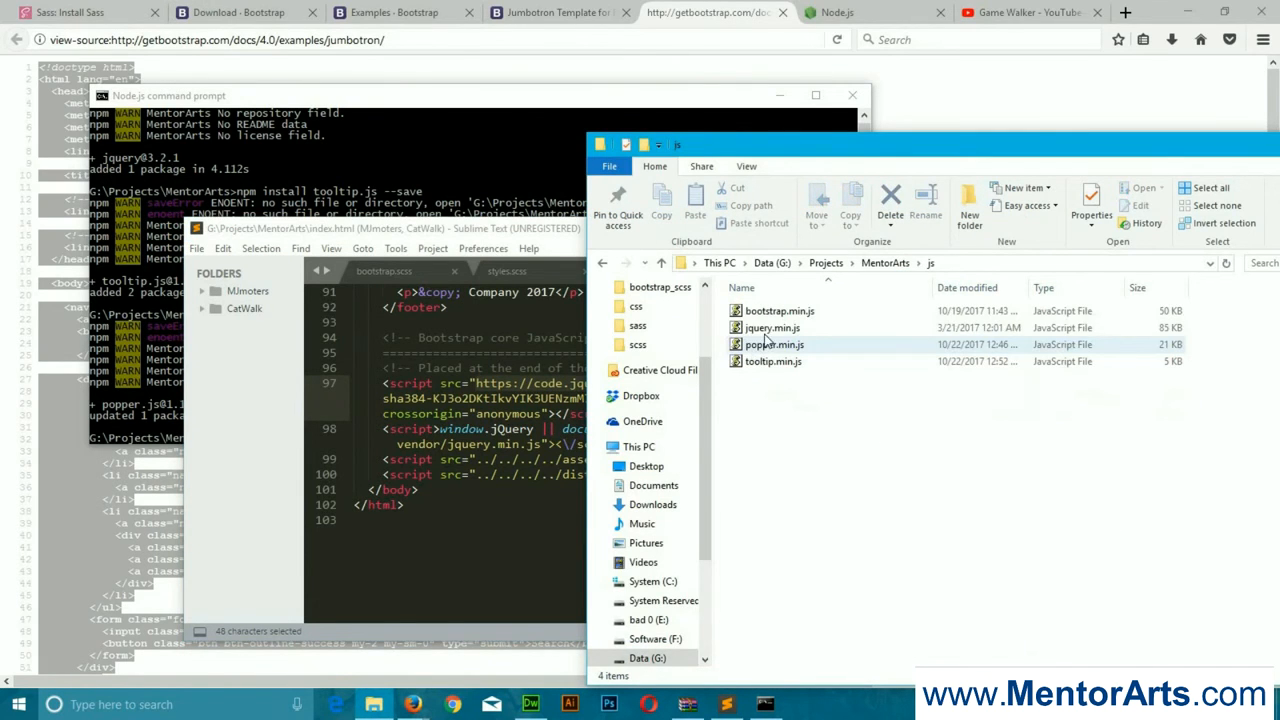
pyautogui.click(772, 327)
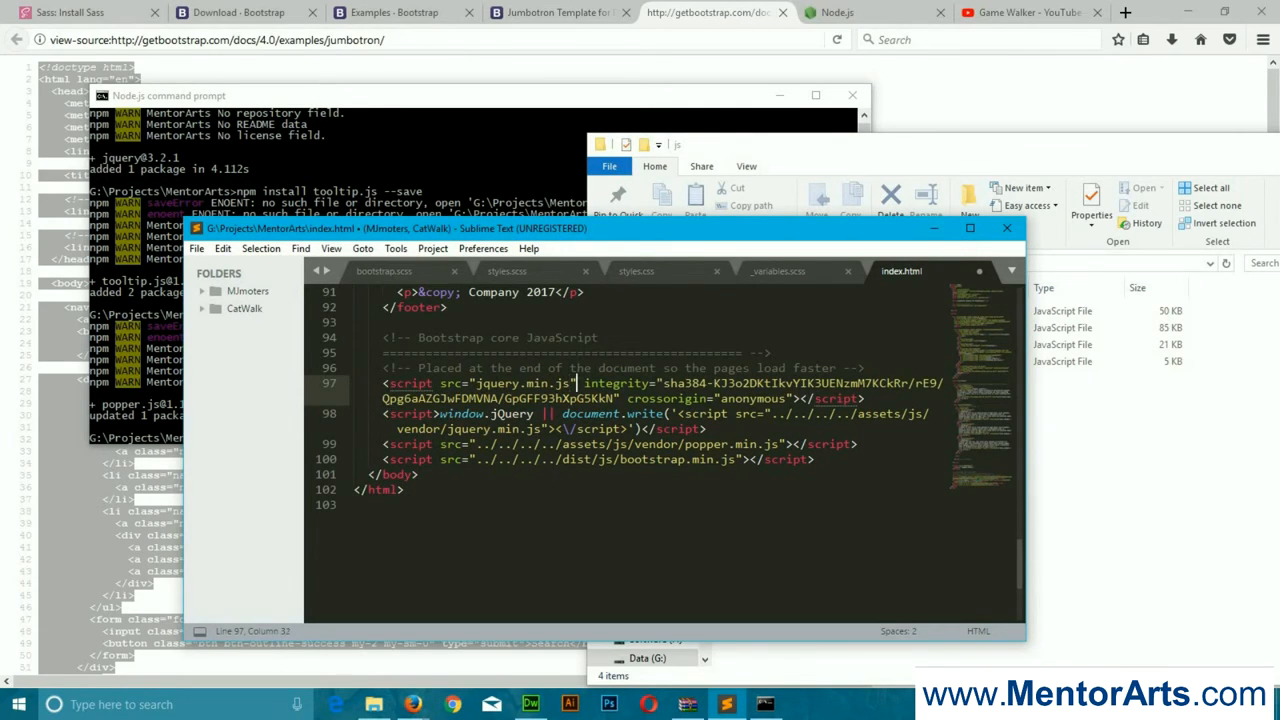
pyautogui.moveTo(578, 383); pyautogui.dragTo(793, 398)
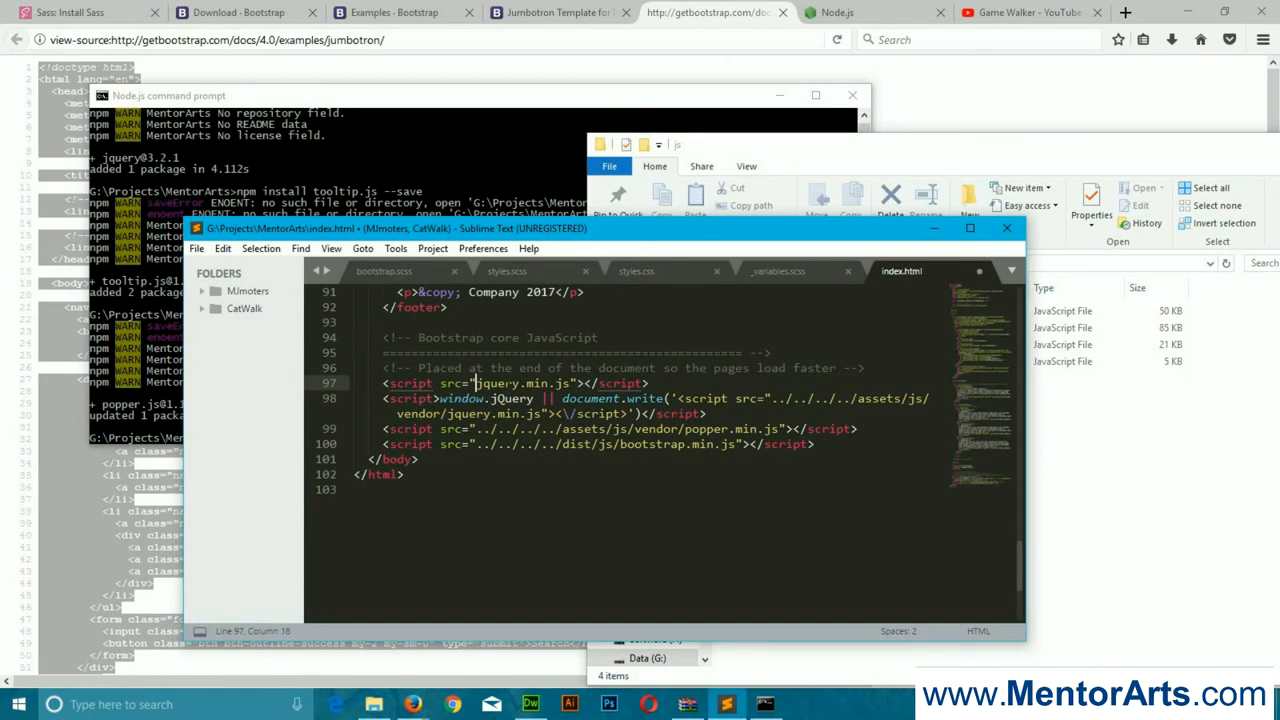
pyautogui.write('js/j')
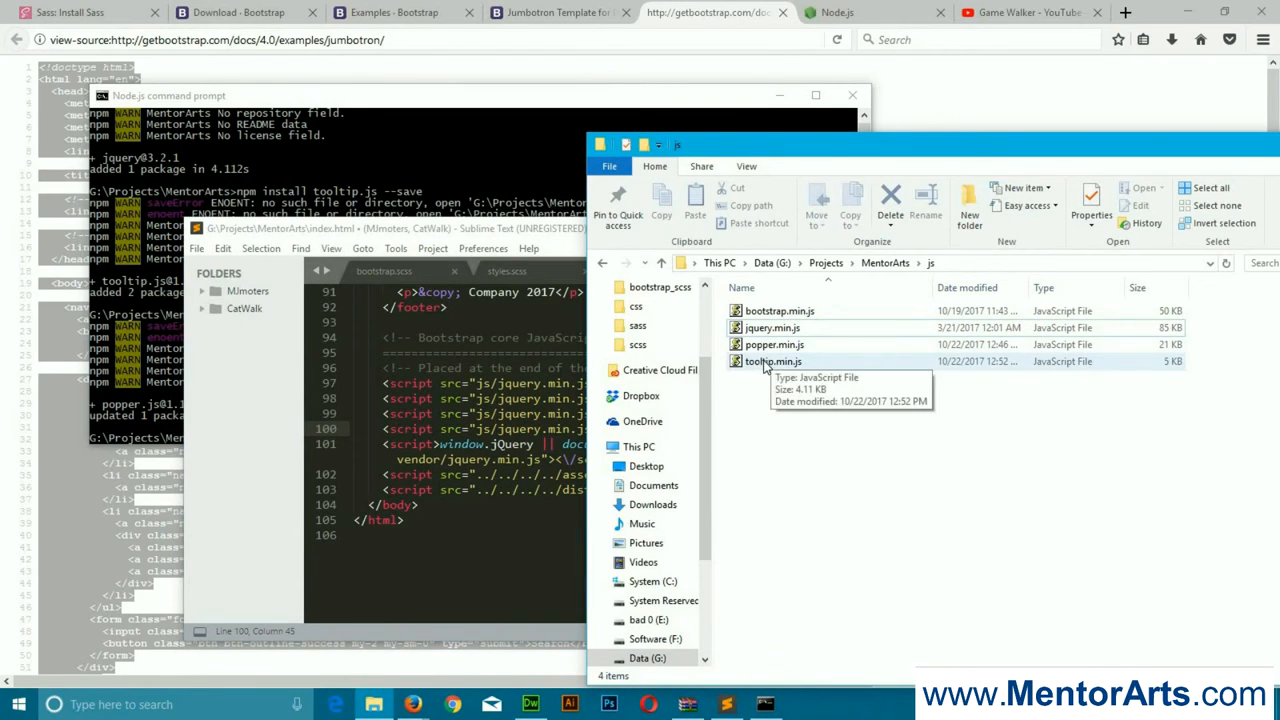
pyautogui.click(773, 344)
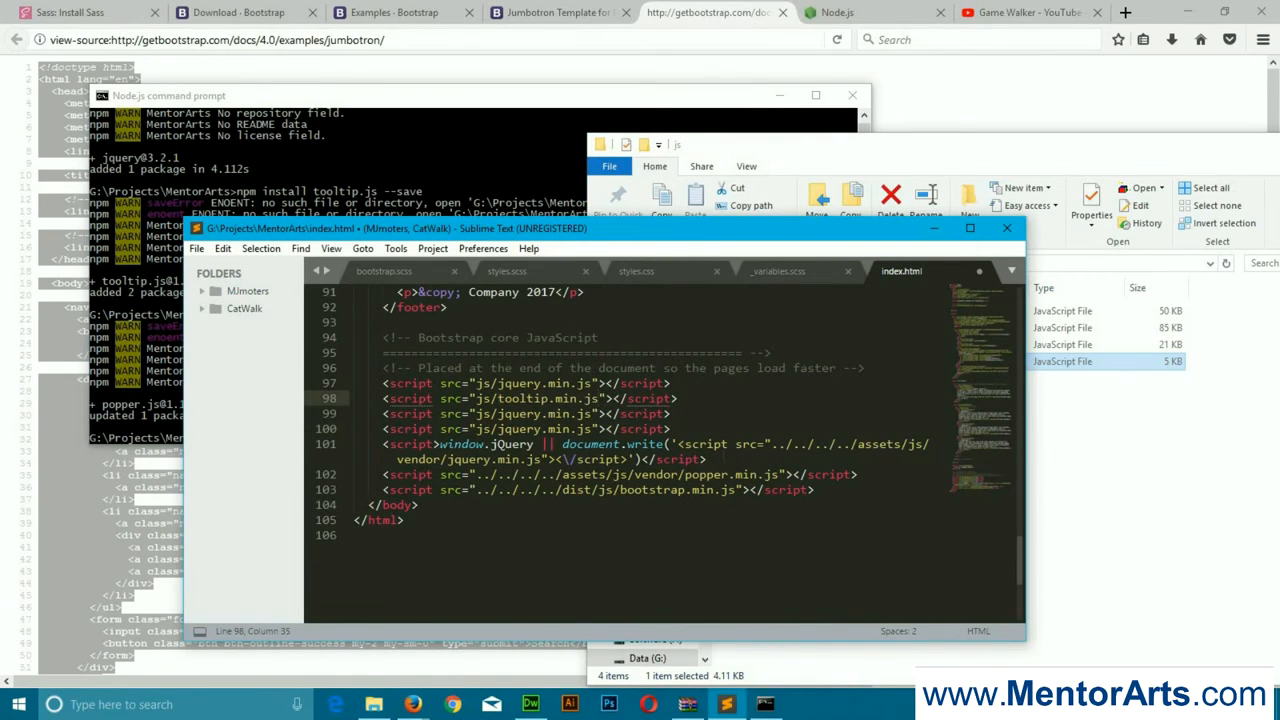
pyautogui.click(774, 344)
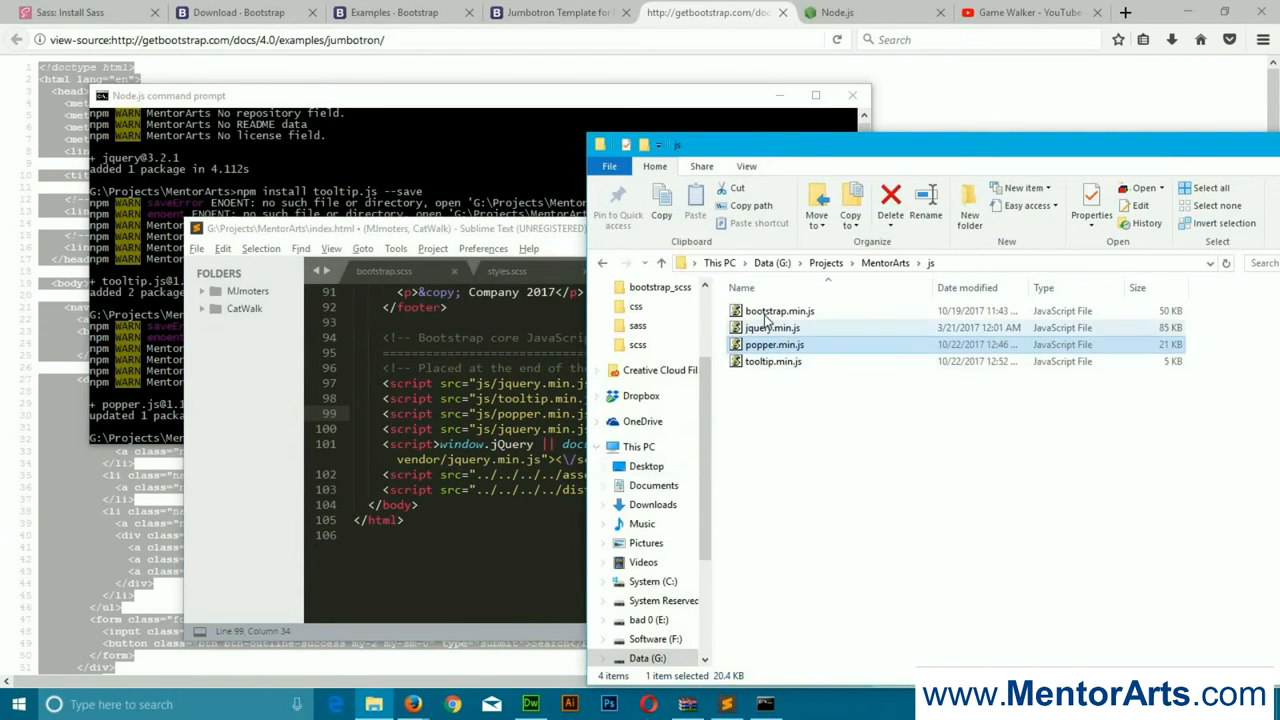
pyautogui.click(779, 310)
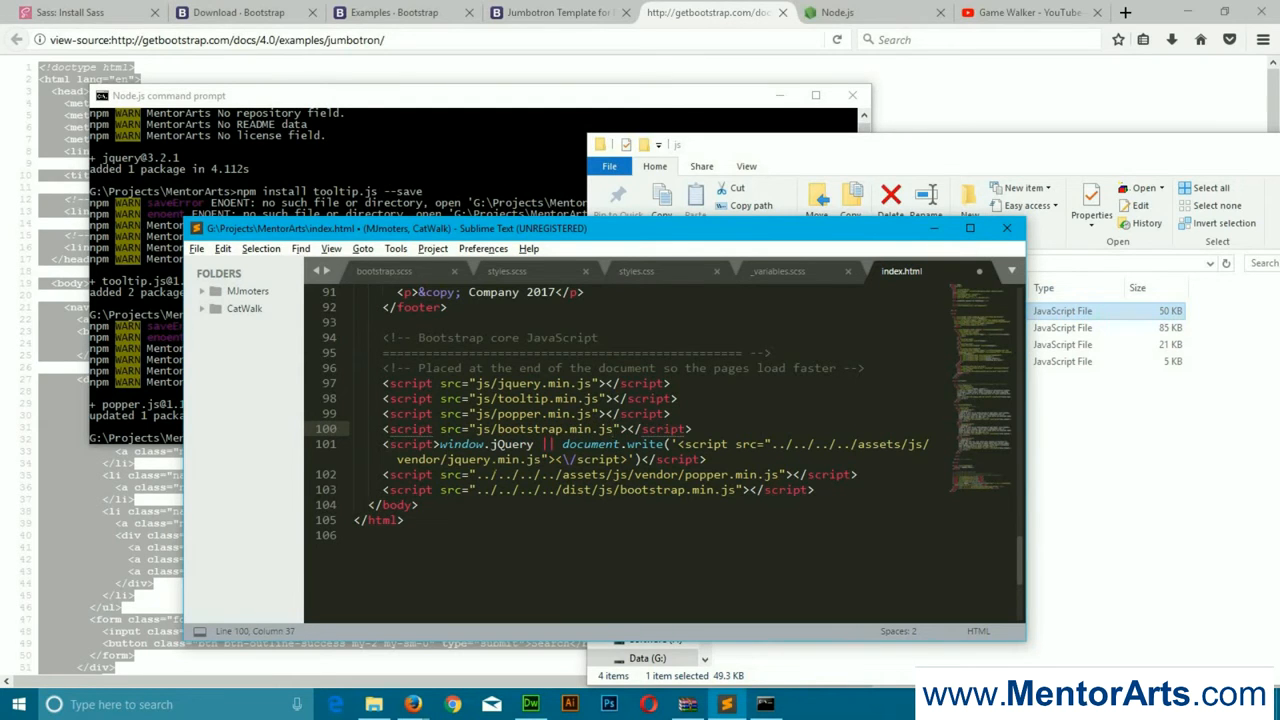
# Delete the old fallback and CDN script lines and save index.html.
pyautogui.moveTo(385, 444); pyautogui.dragTo(818, 490)
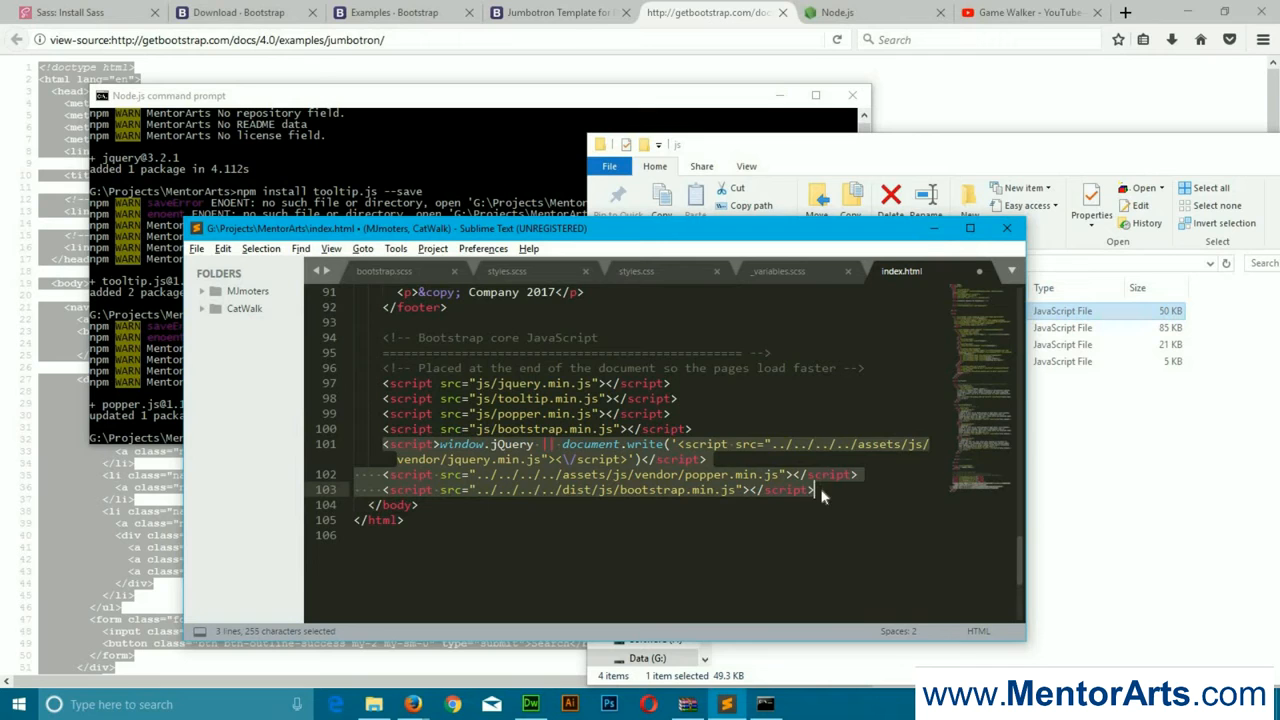
pyautogui.press('Delete')
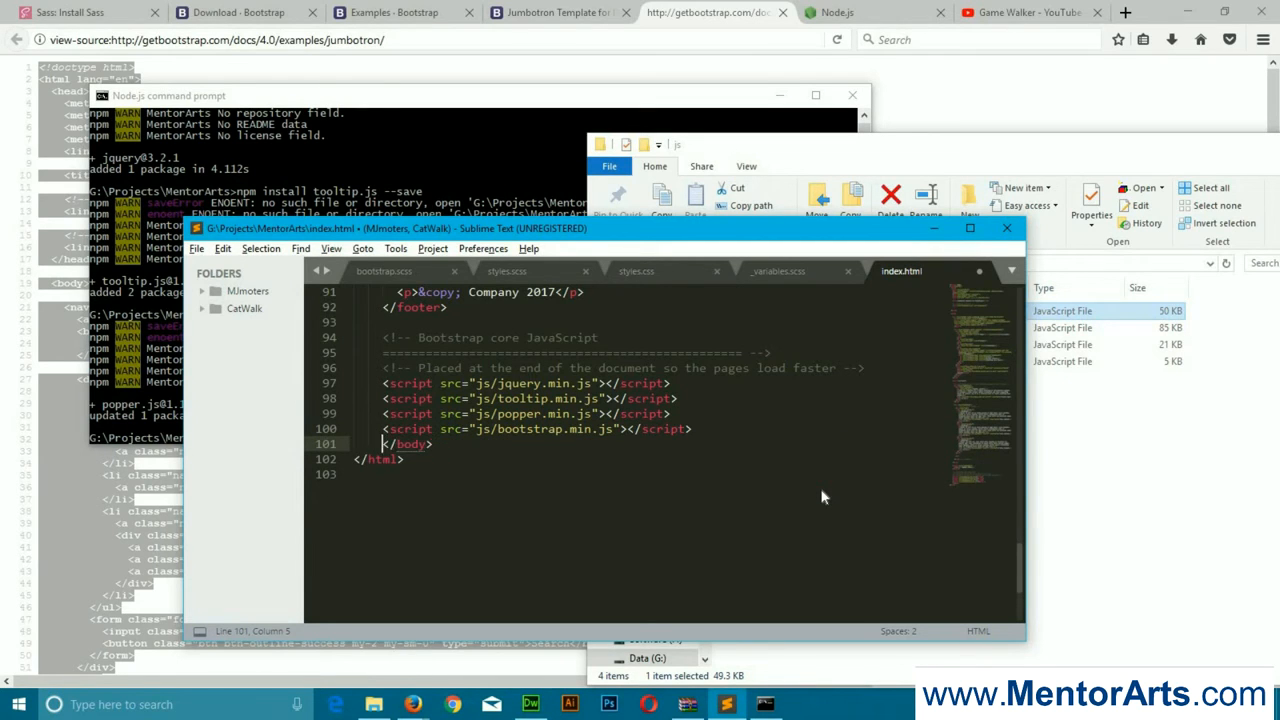
pyautogui.press('ctrl+s')
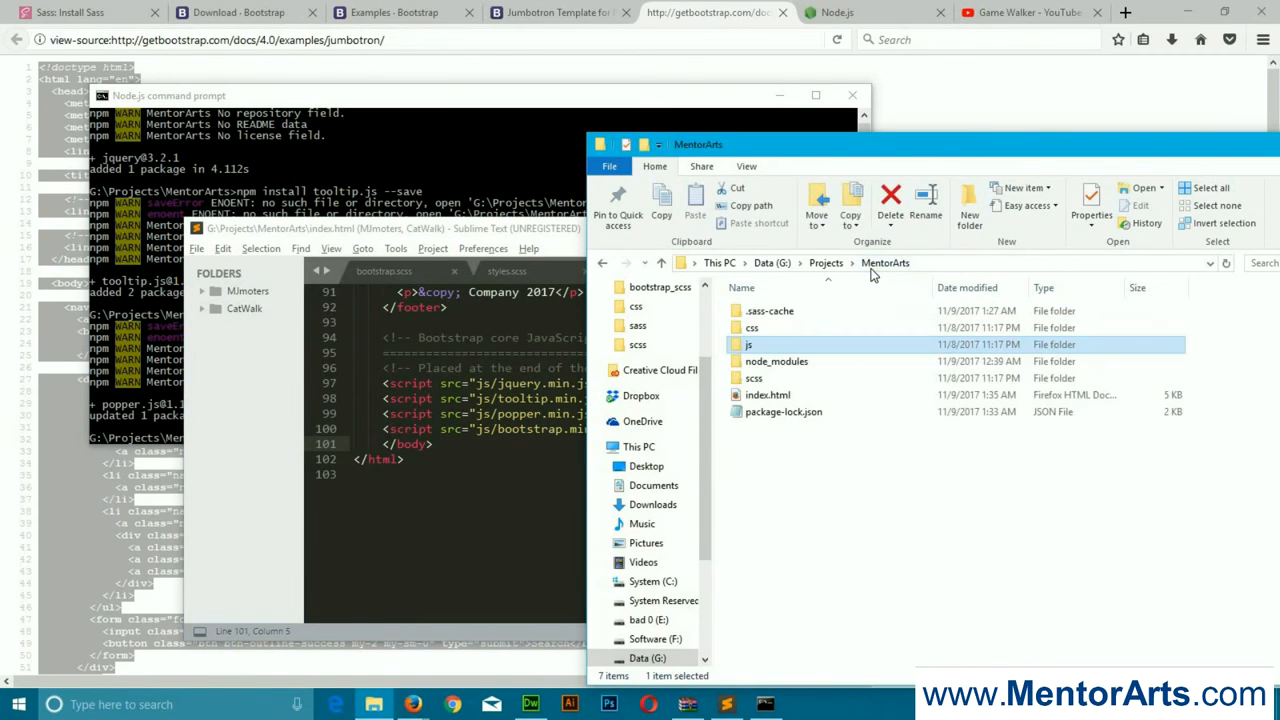
pyautogui.click(768, 394)
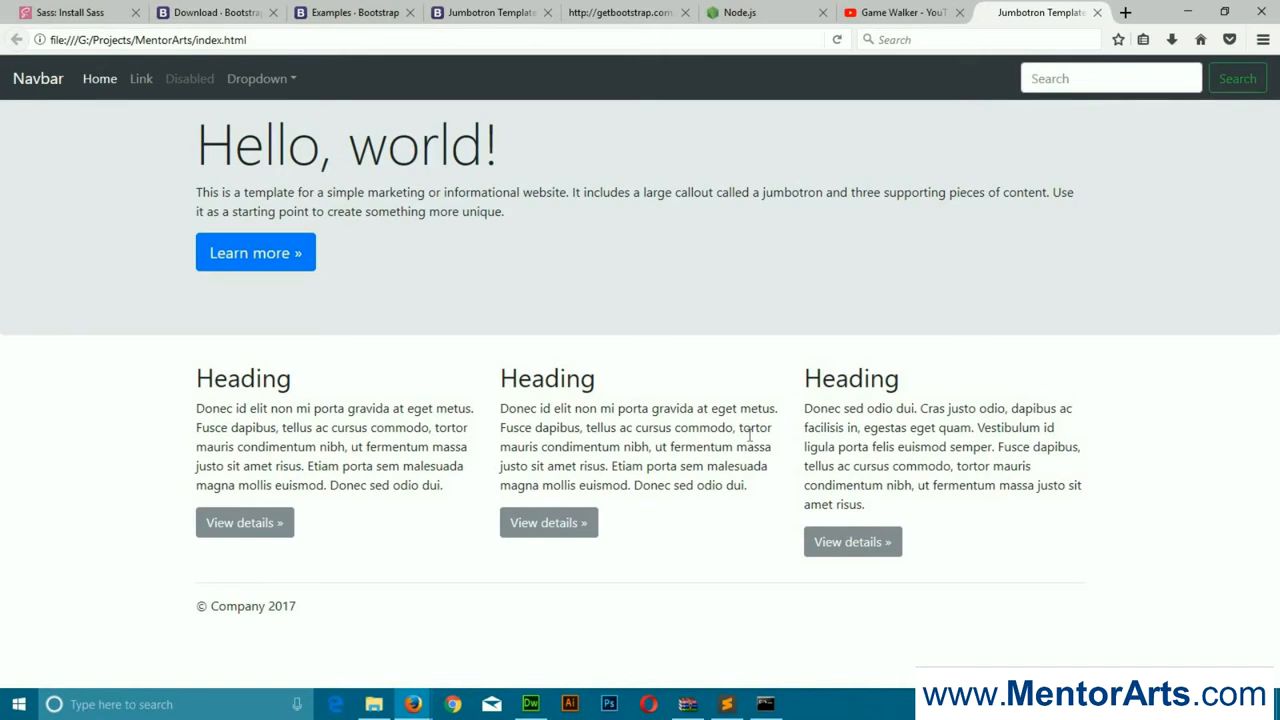
pyautogui.moveTo(707, 471)
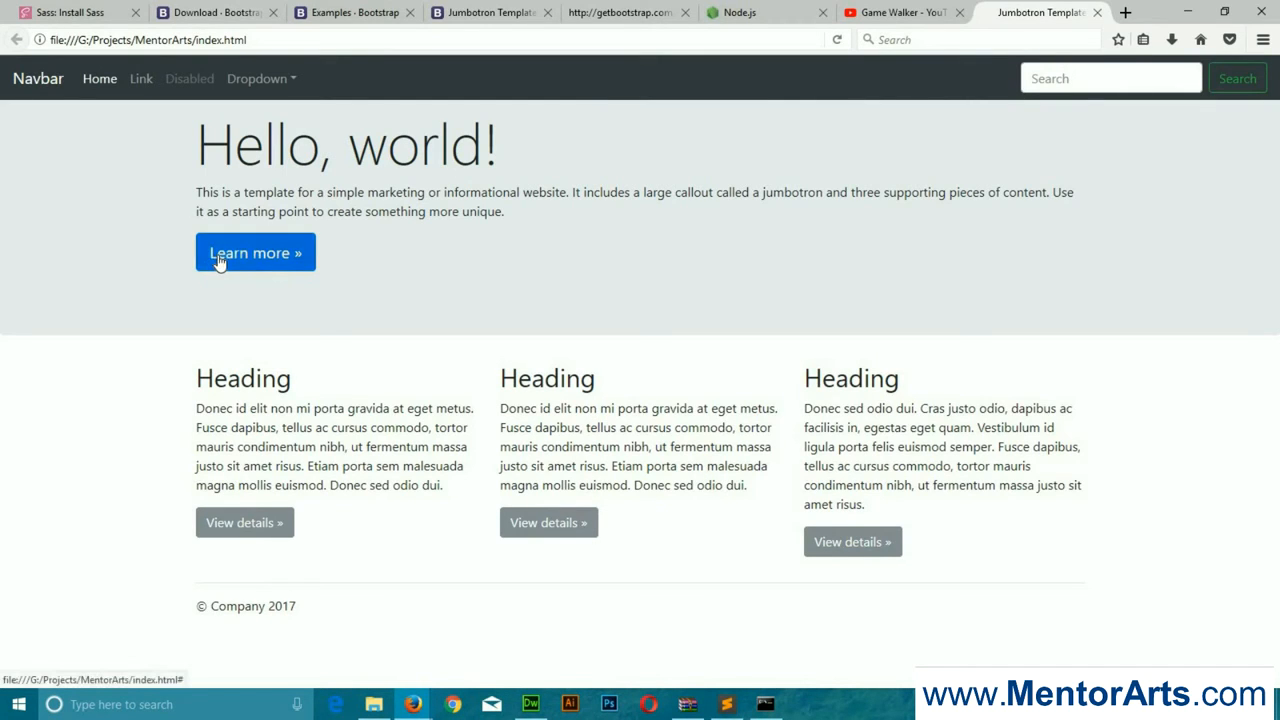
pyautogui.moveTo(318, 444)
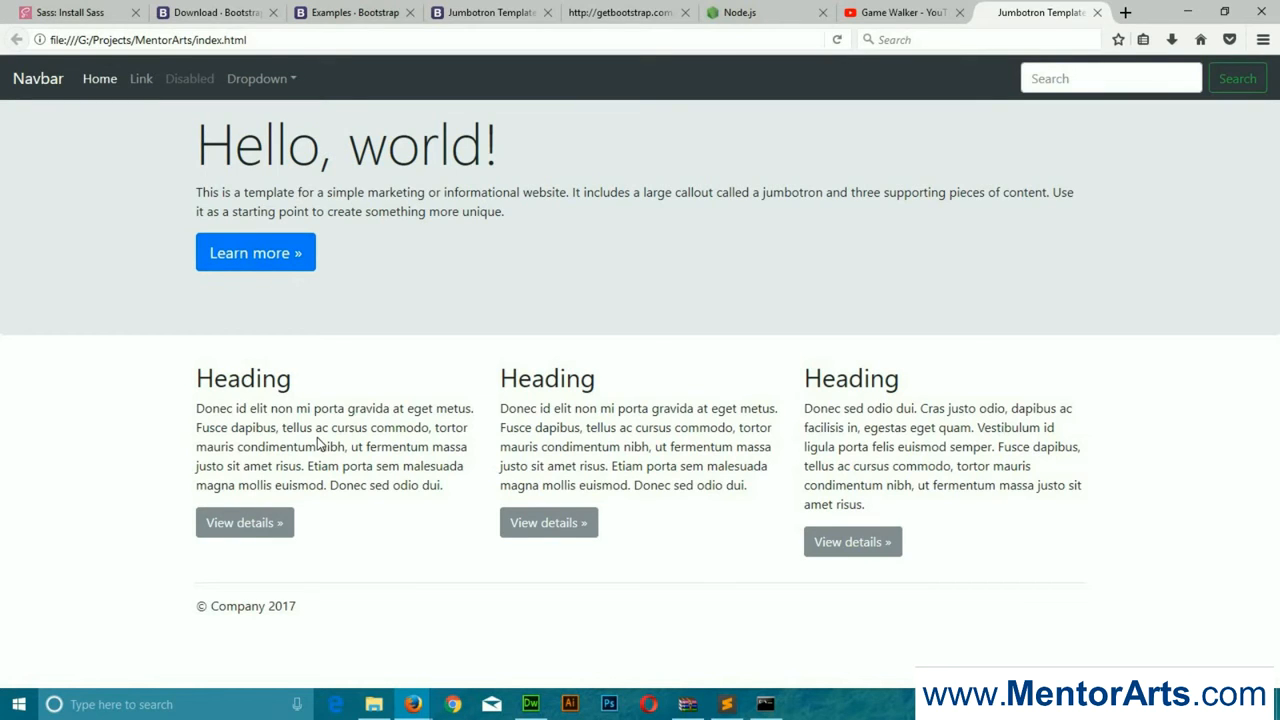
pyautogui.moveTo(255, 252)
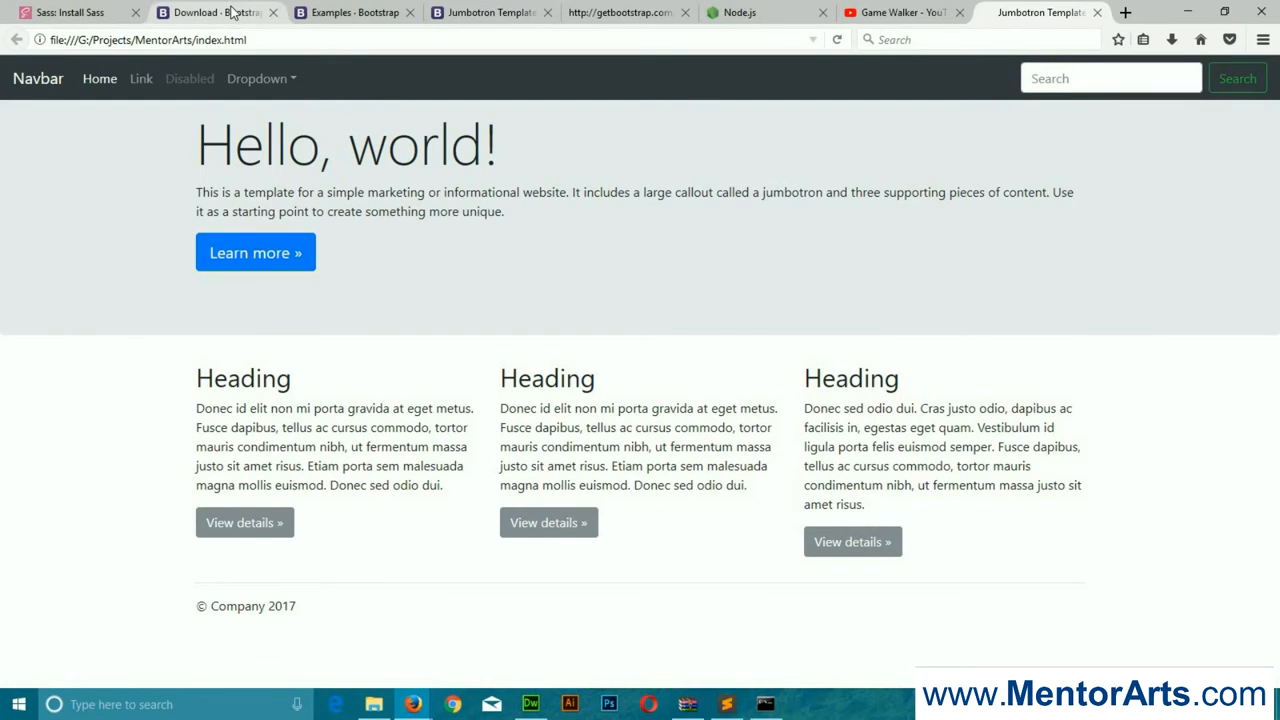
# Scroll the Bootstrap Download page to the Package managers npm install command.
pyautogui.click(210, 12)
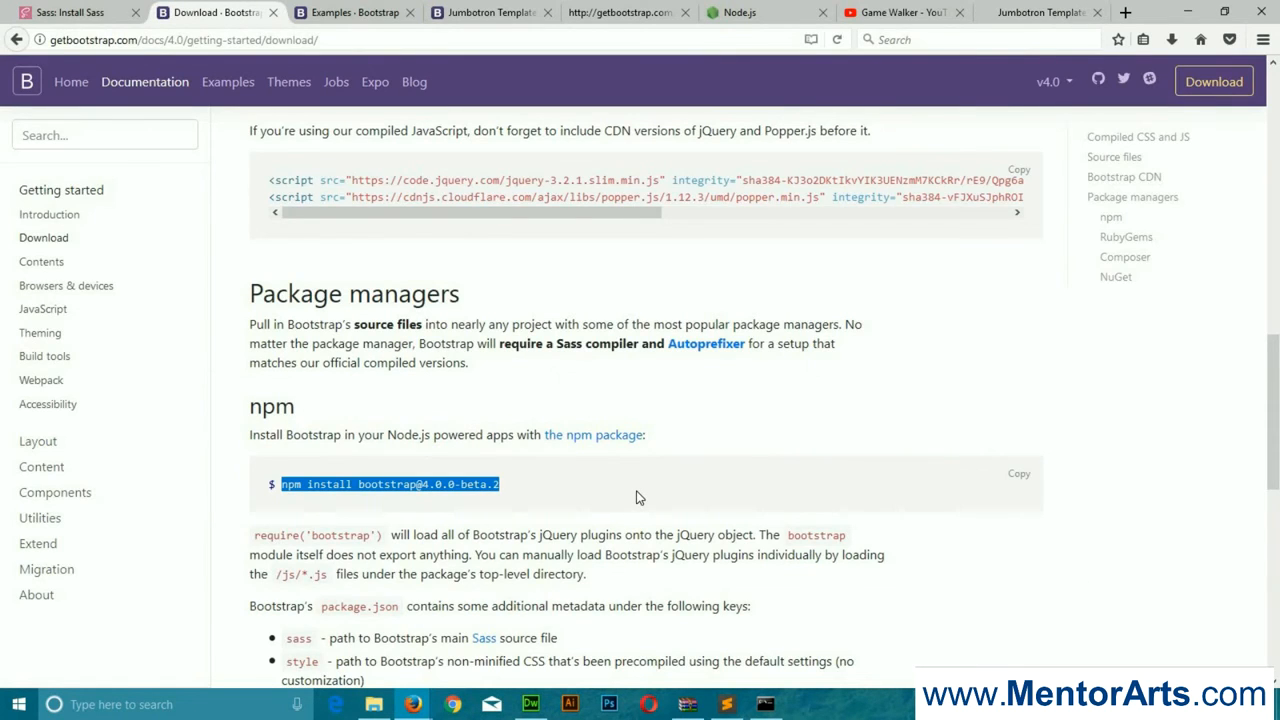
pyautogui.scroll(-3)
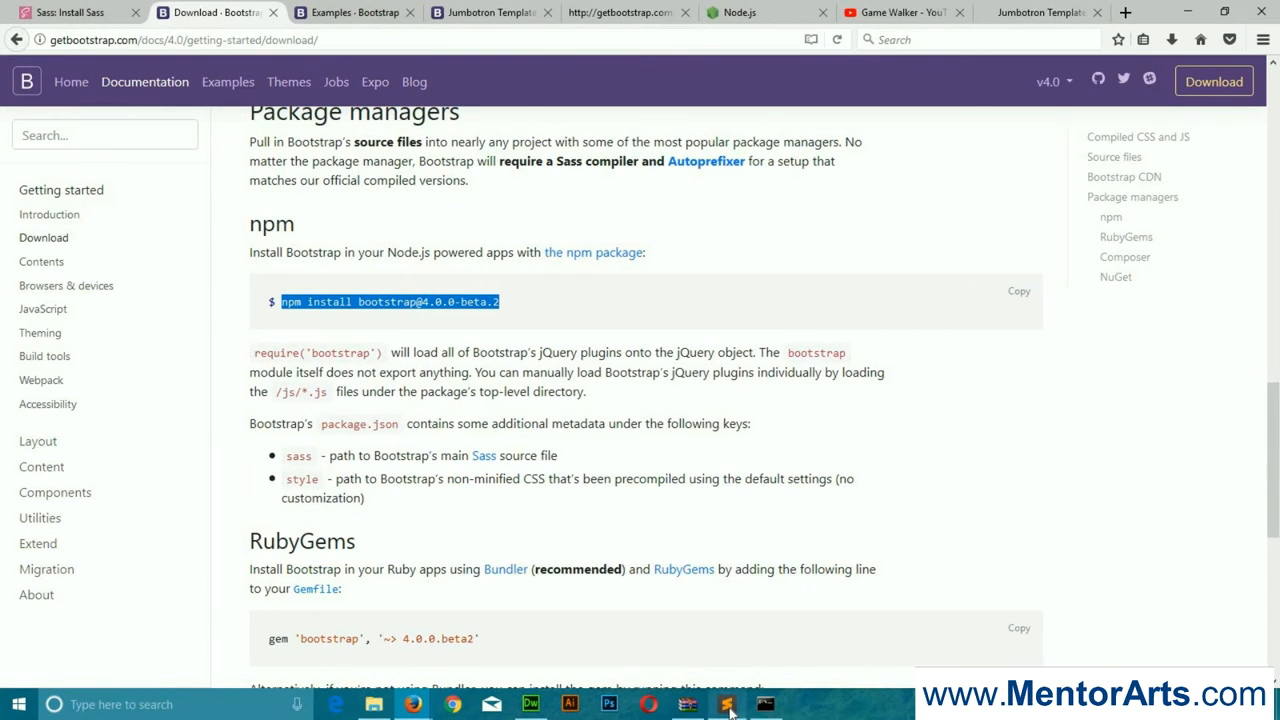
pyautogui.click(725, 704)
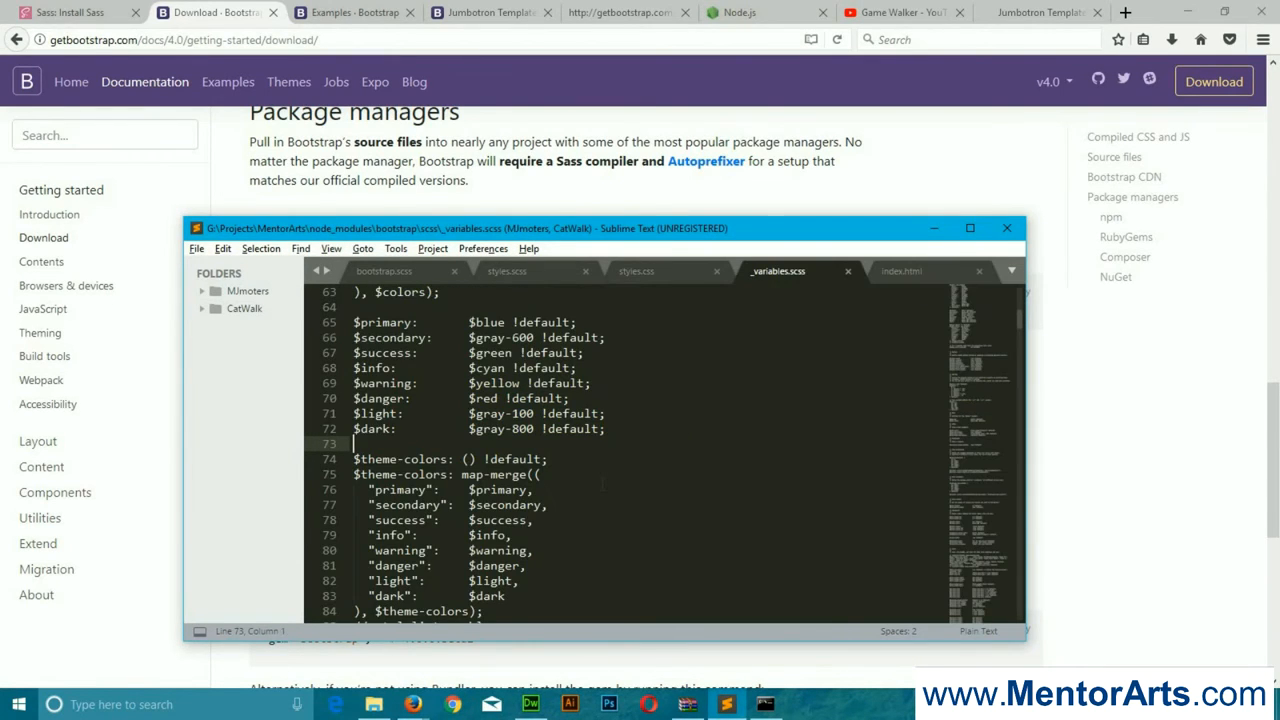
# Scroll _variables.scss to the theme colours and copy the $primary and $secondary lines.
pyautogui.scroll(-3)
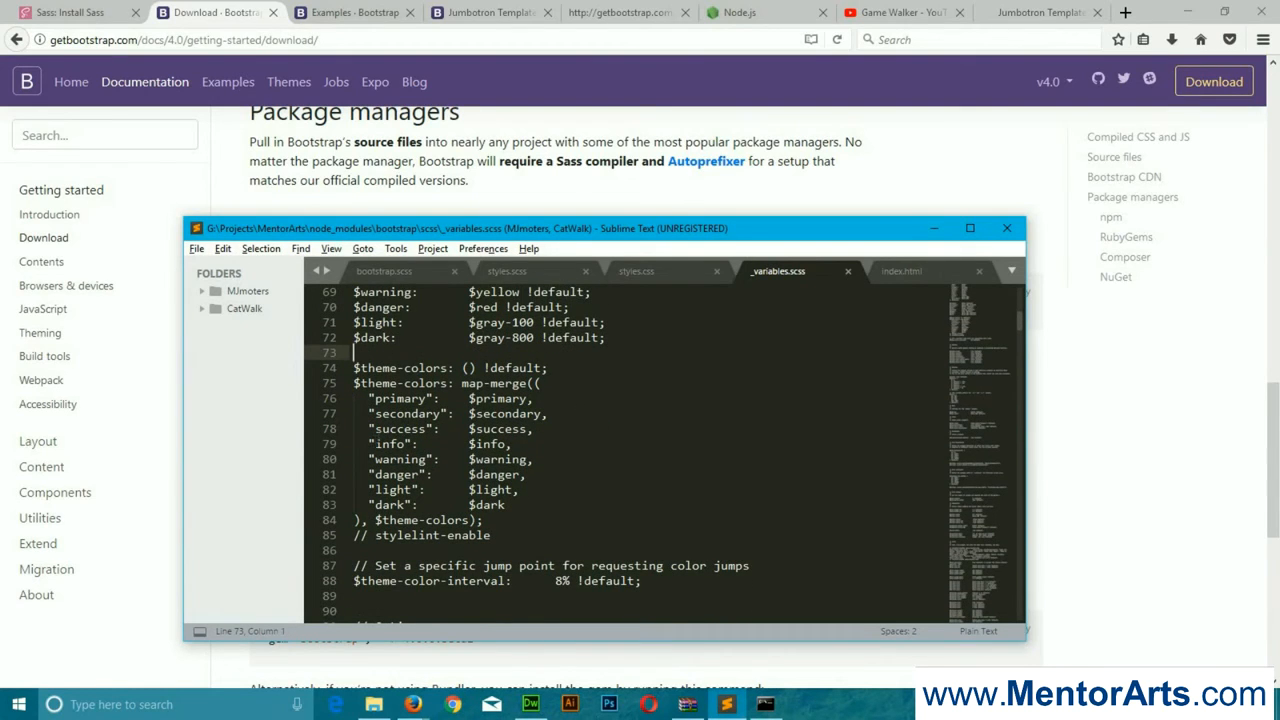
pyautogui.scroll(-3)
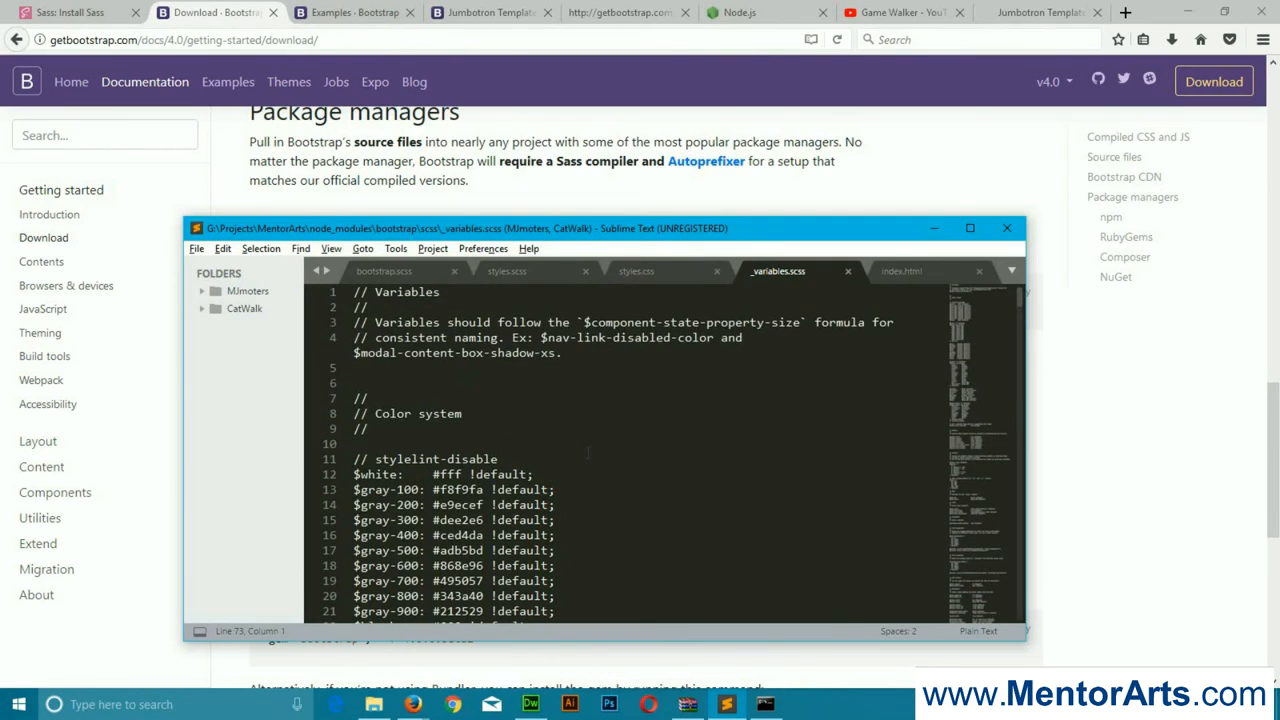
pyautogui.scroll(-3)
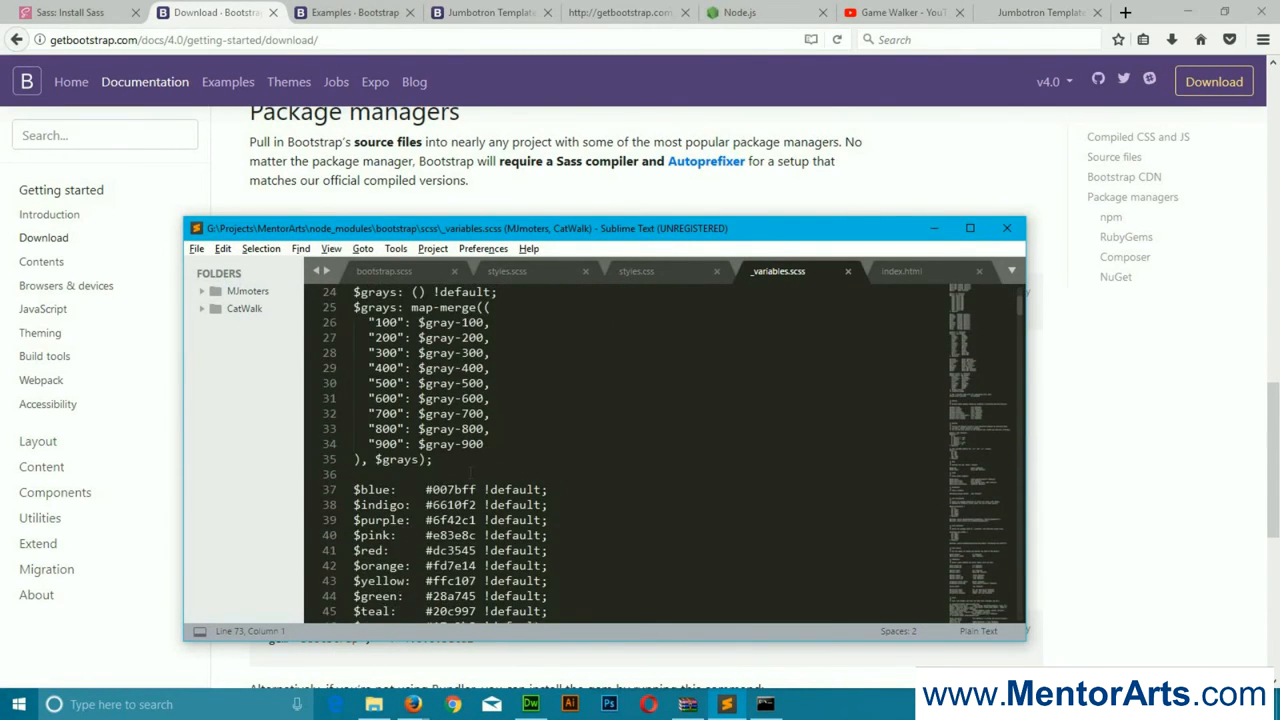
pyautogui.scroll(-3)
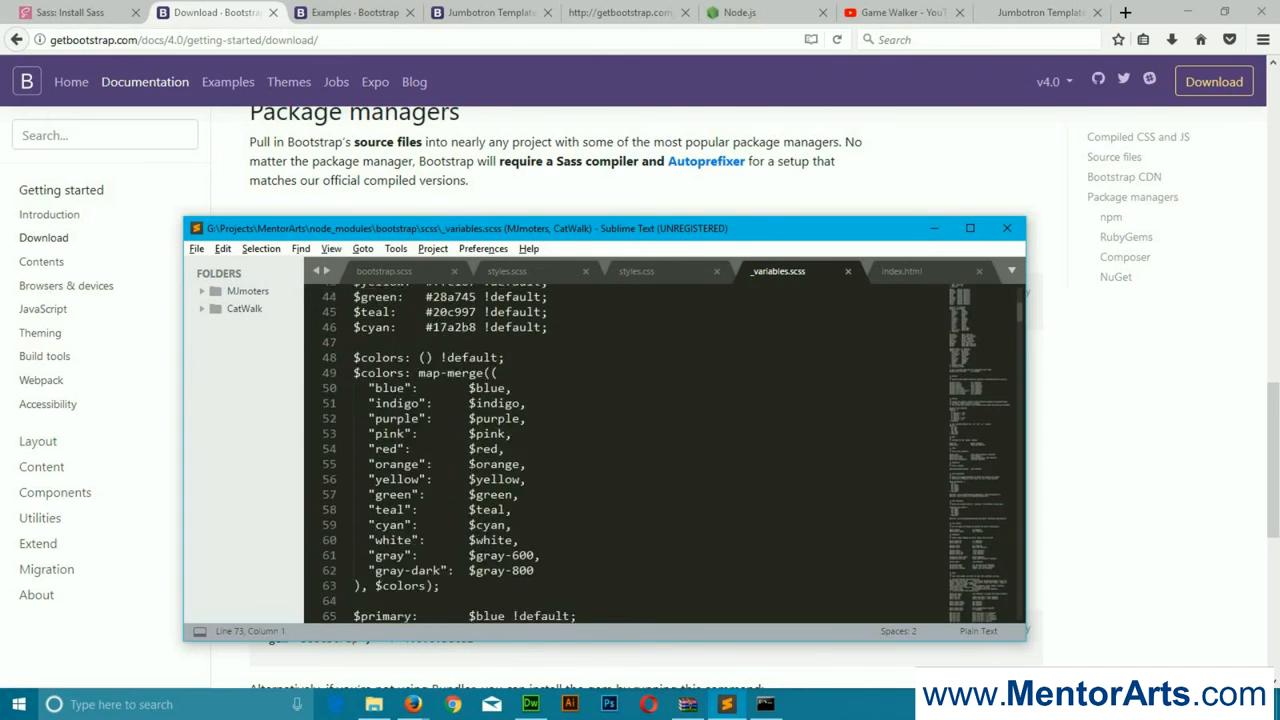
pyautogui.scroll(-3)
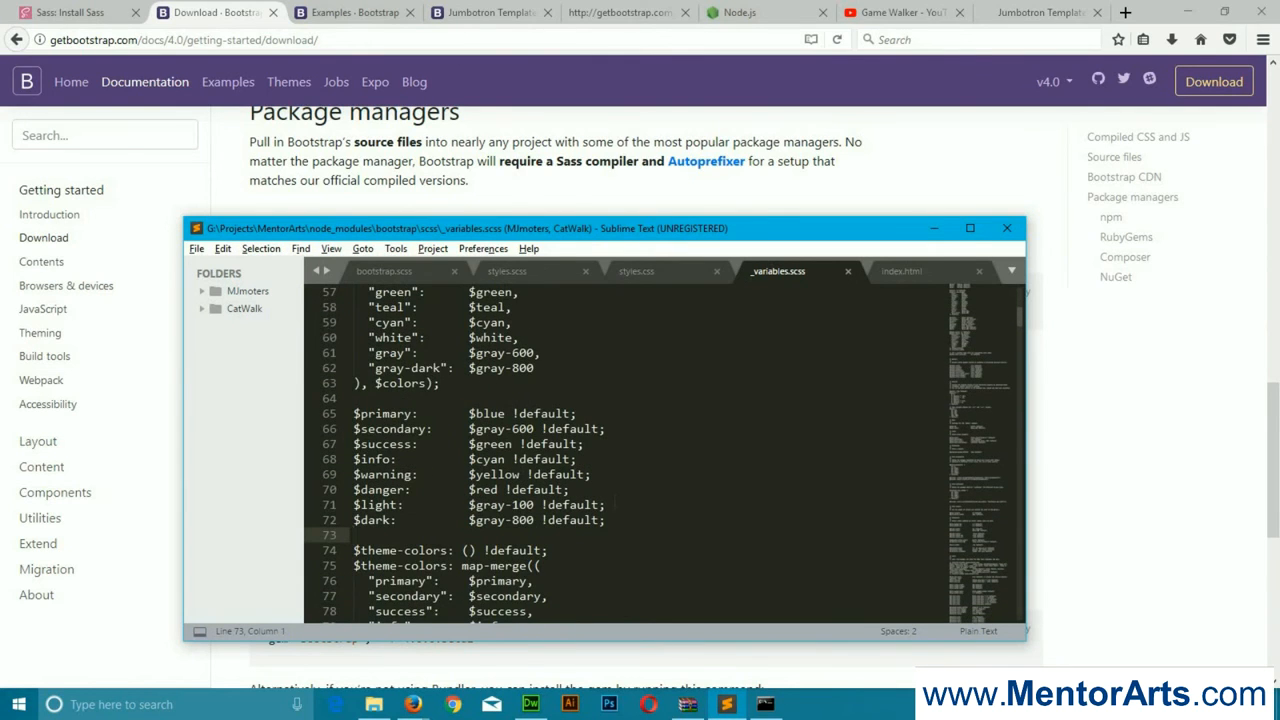
pyautogui.moveTo(353, 413); pyautogui.dragTo(605, 428)
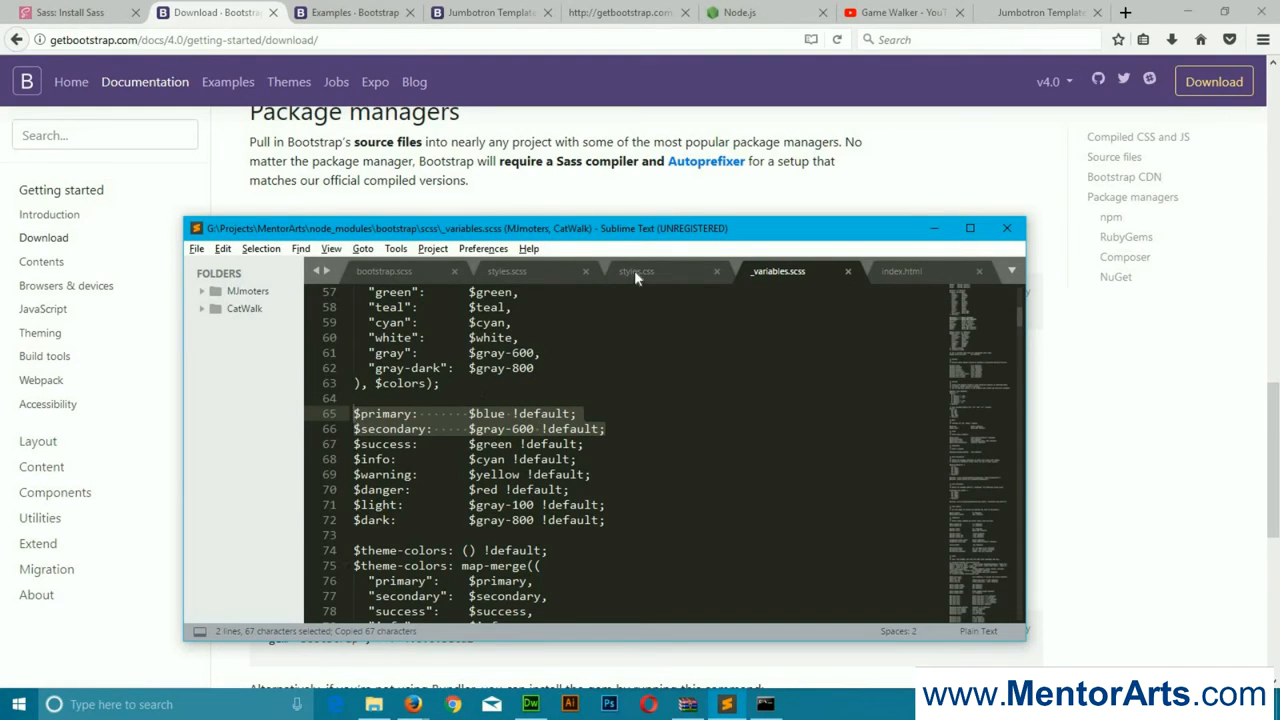
pyautogui.moveTo(507, 271)
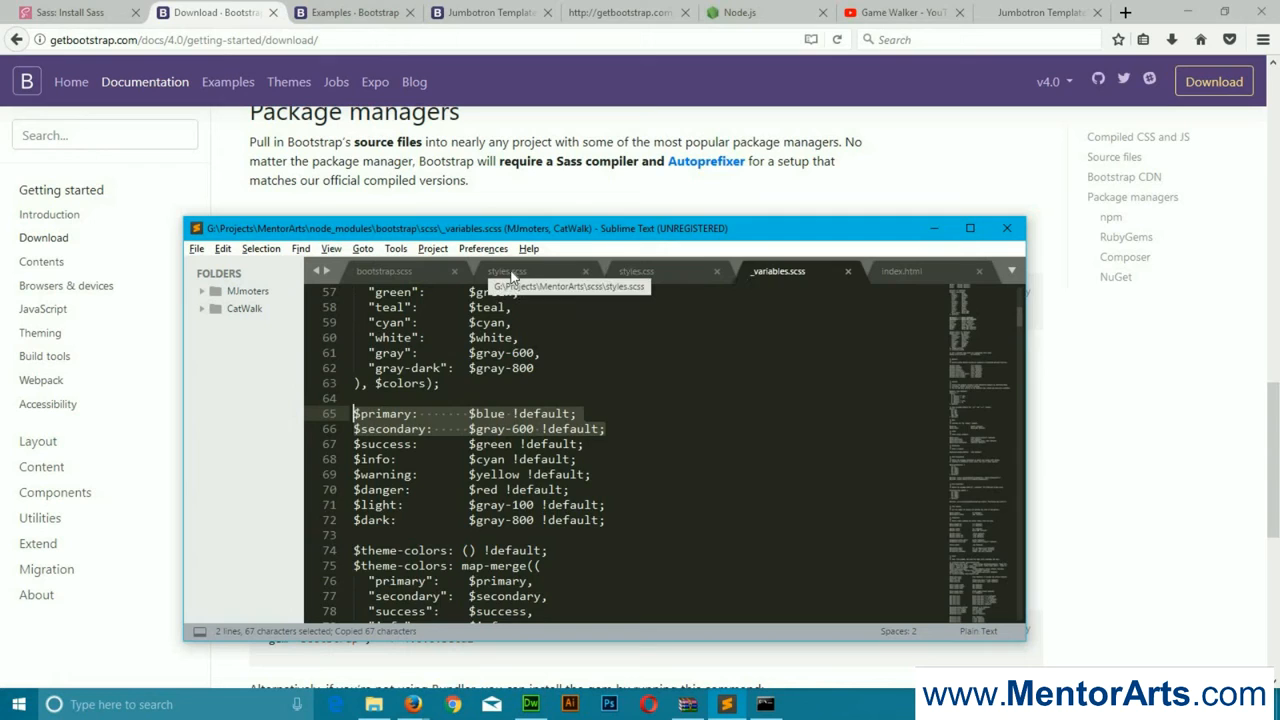
pyautogui.click(506, 271)
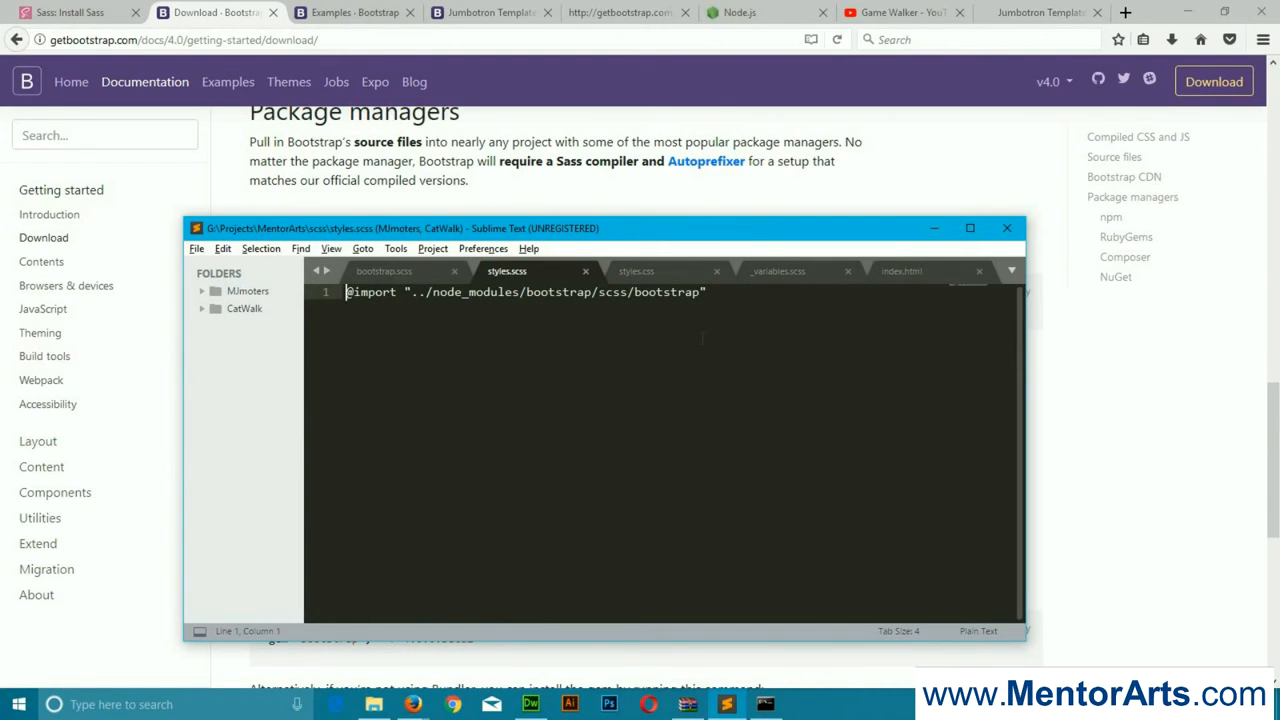
# Paste the colour lines into styles.scss, set $primary #900 and $secondary #008, and save.
pyautogui.press('Enter')
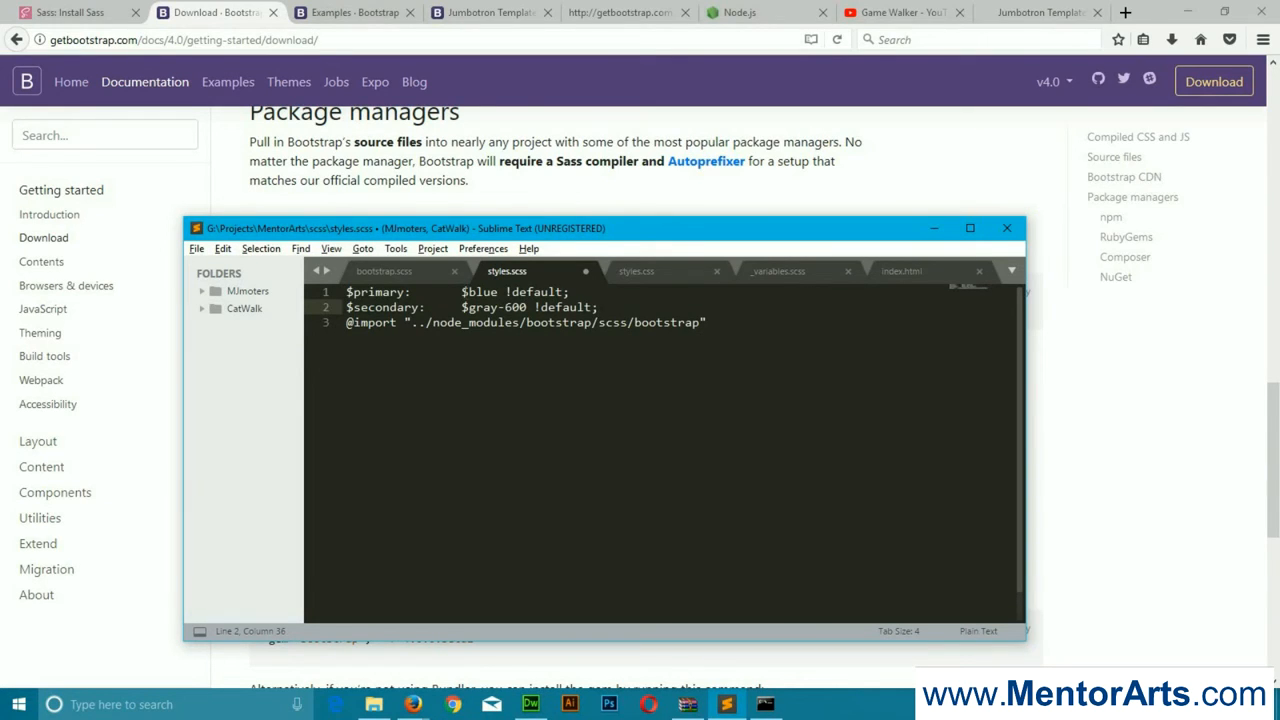
pyautogui.doubleClick(479, 291)
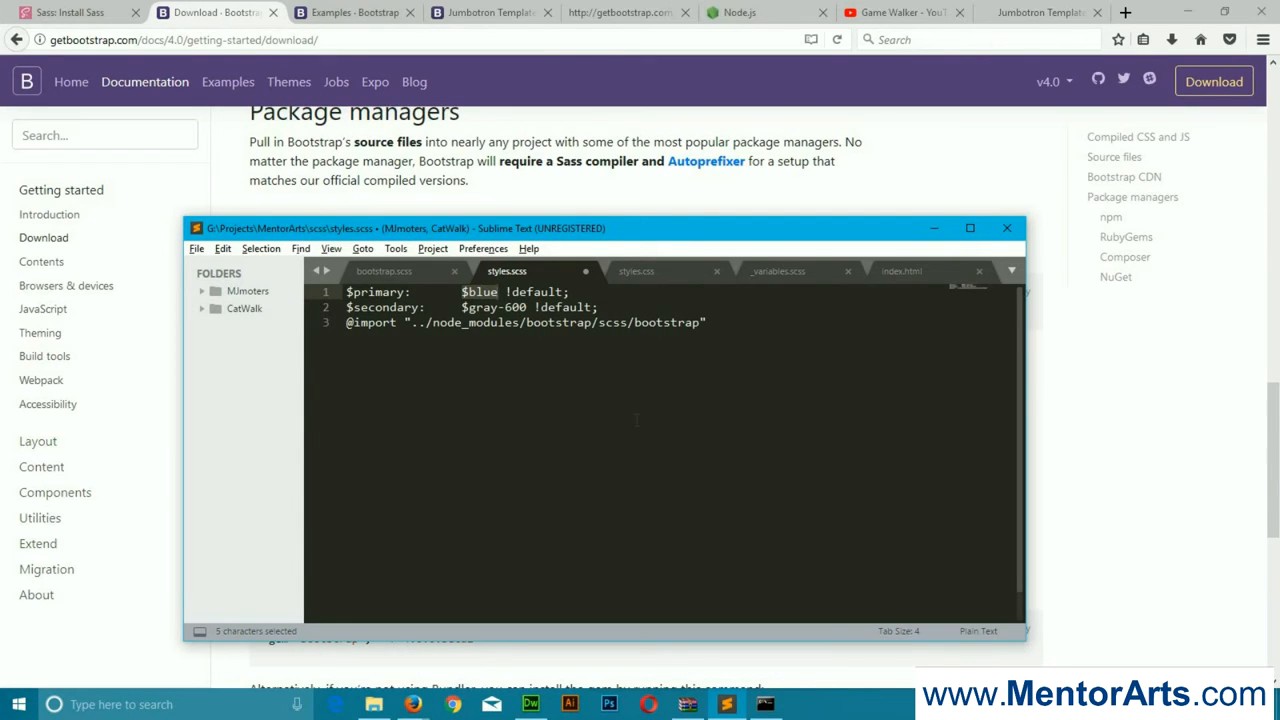
pyautogui.write('#')
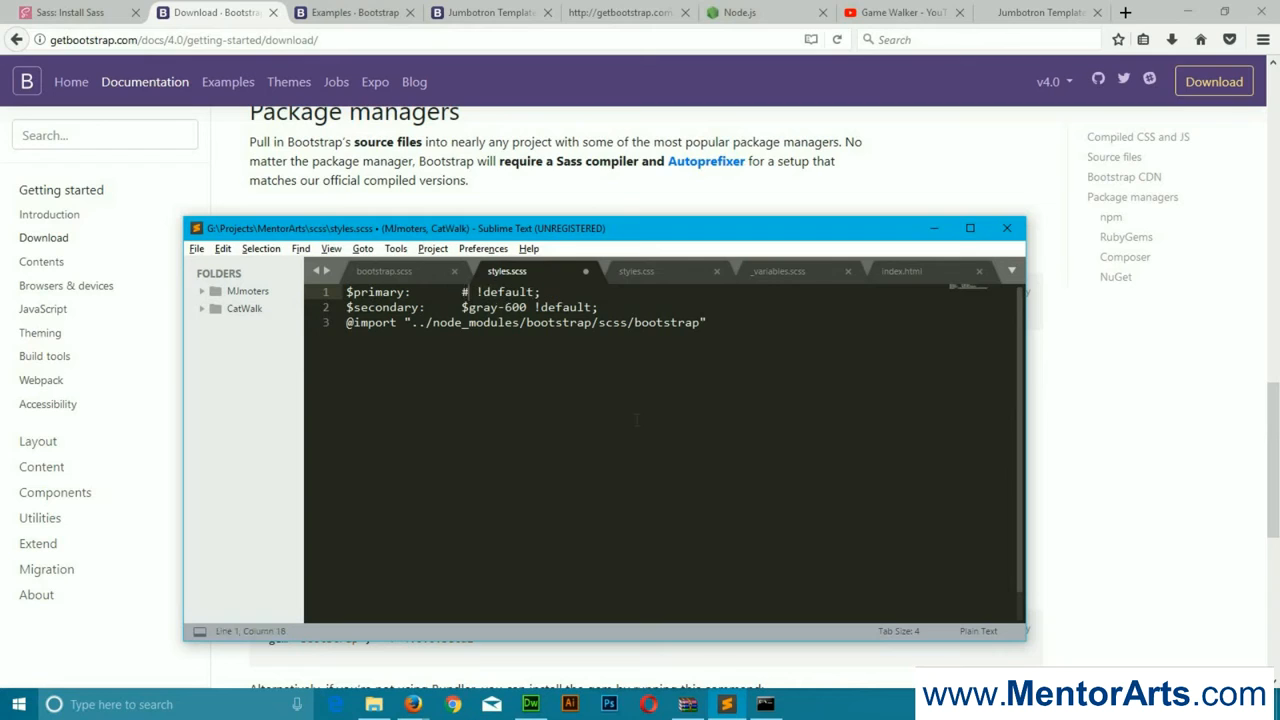
pyautogui.write('9')
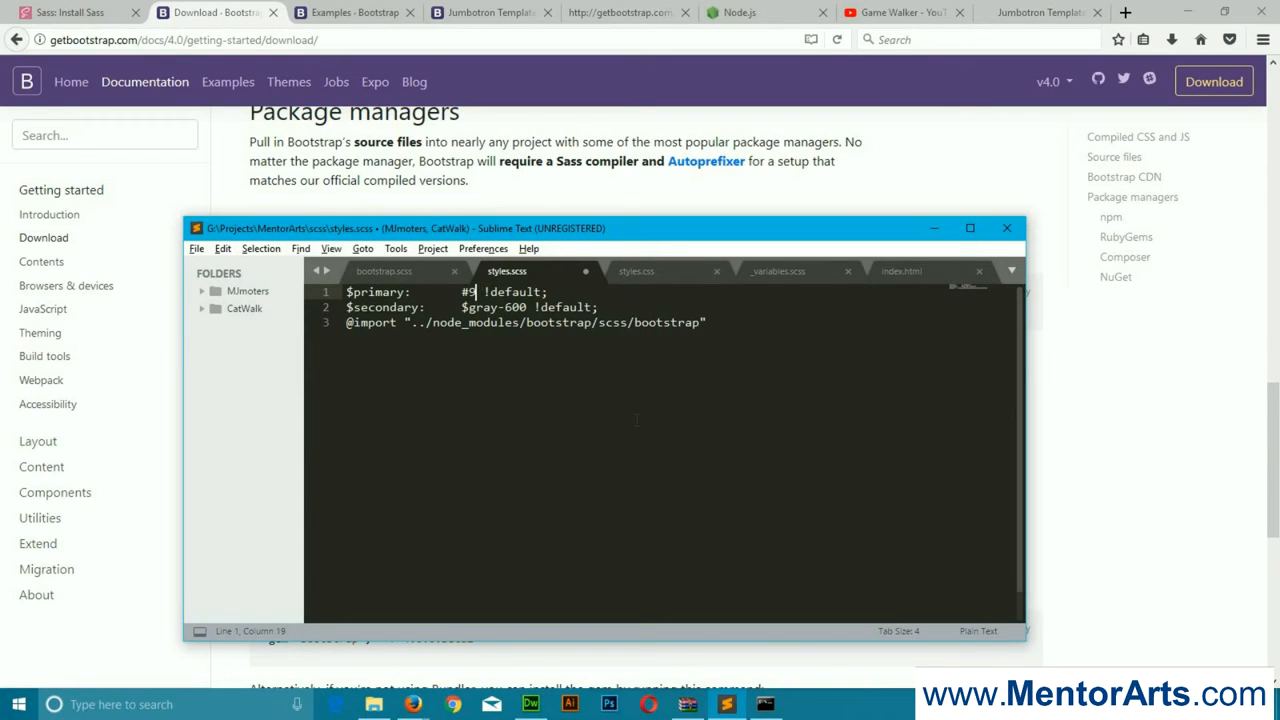
pyautogui.write('00')
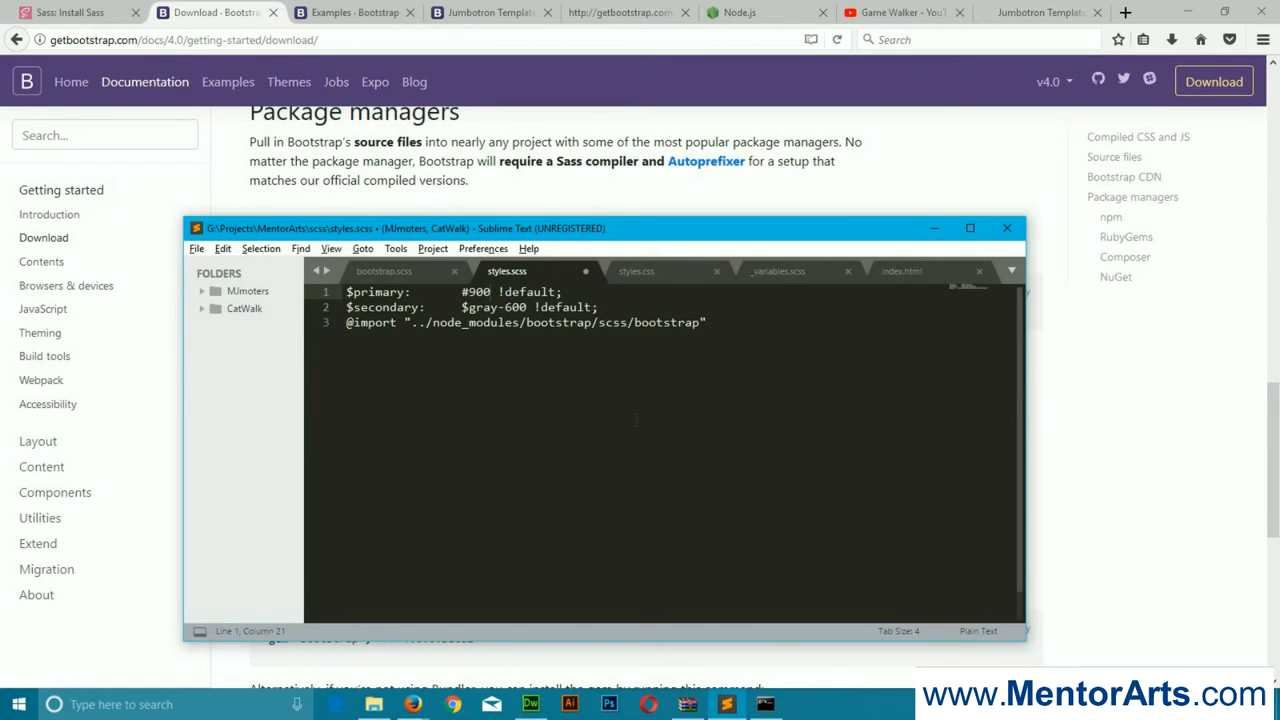
pyautogui.doubleClick(518, 291)
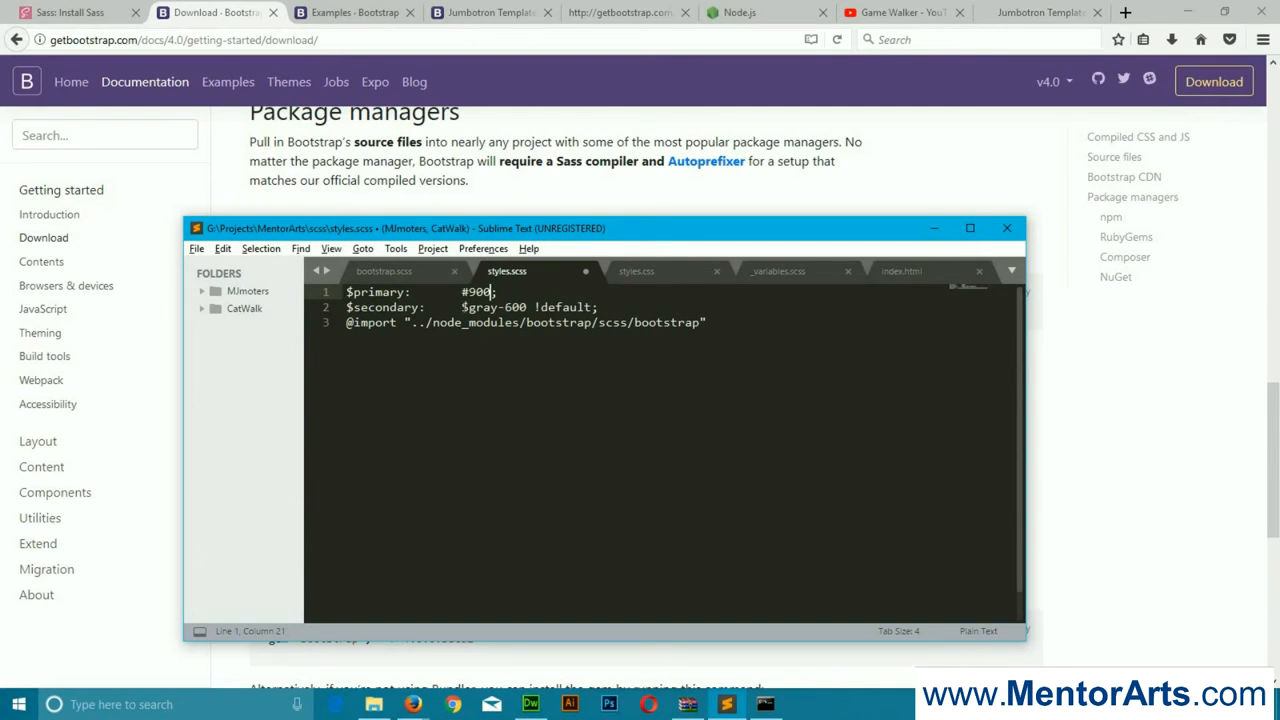
pyautogui.moveTo(463, 307); pyautogui.dragTo(592, 307)
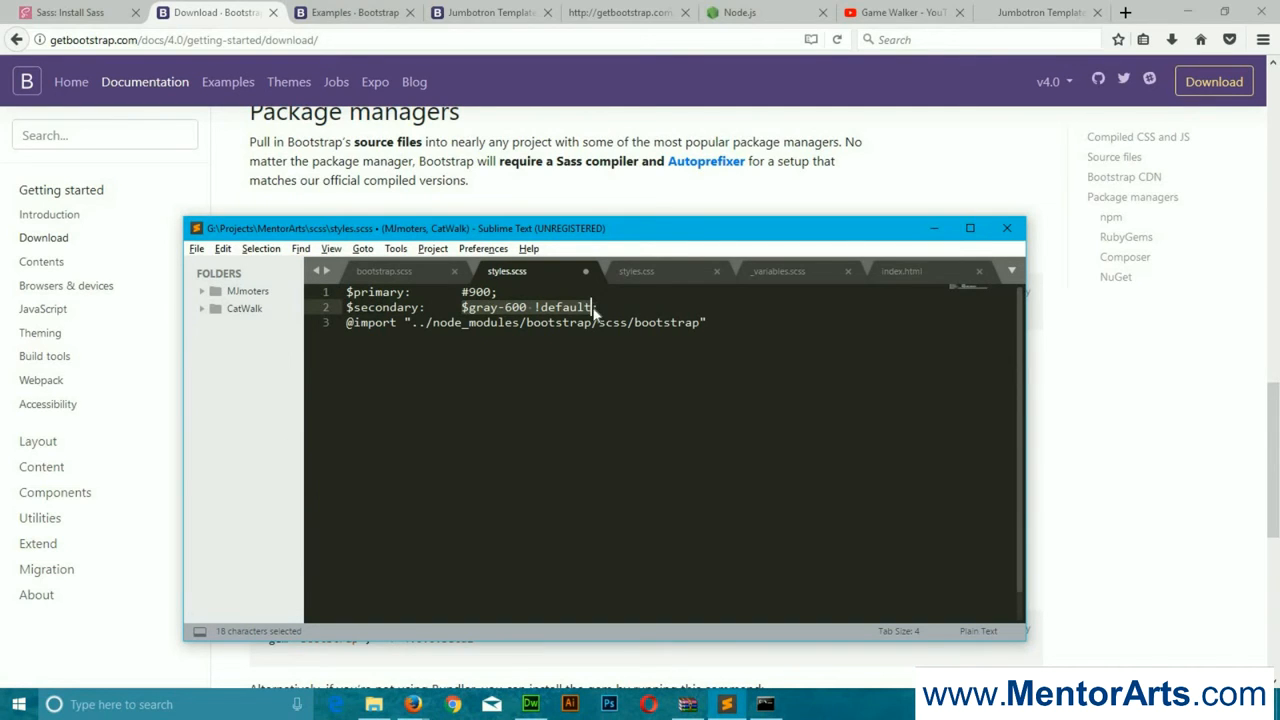
pyautogui.press('Delete')
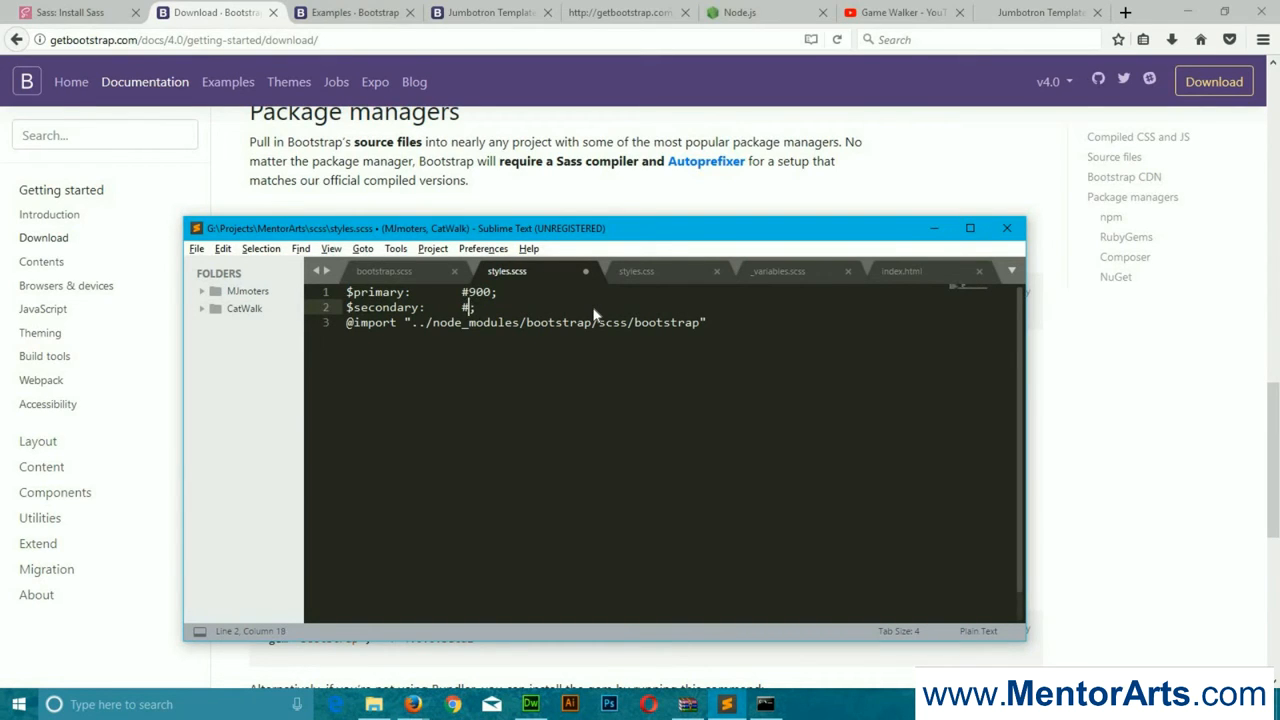
pyautogui.write('008')
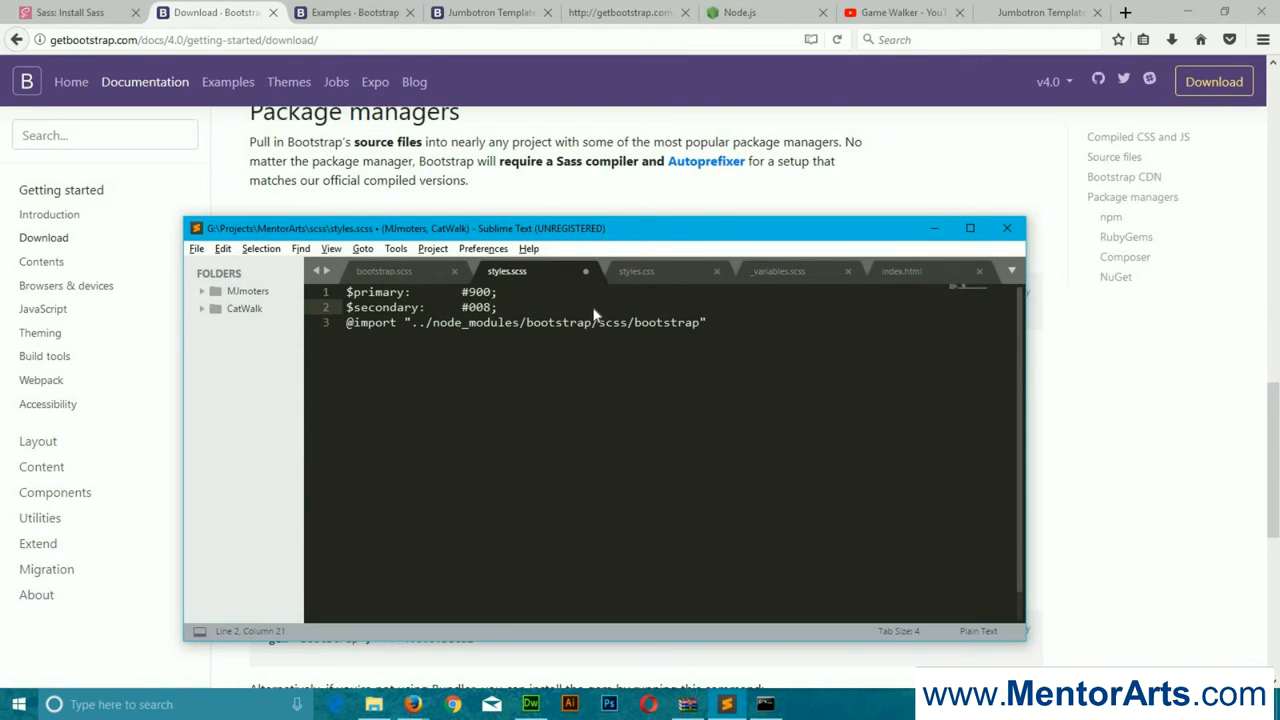
pyautogui.press('ctrl+s')
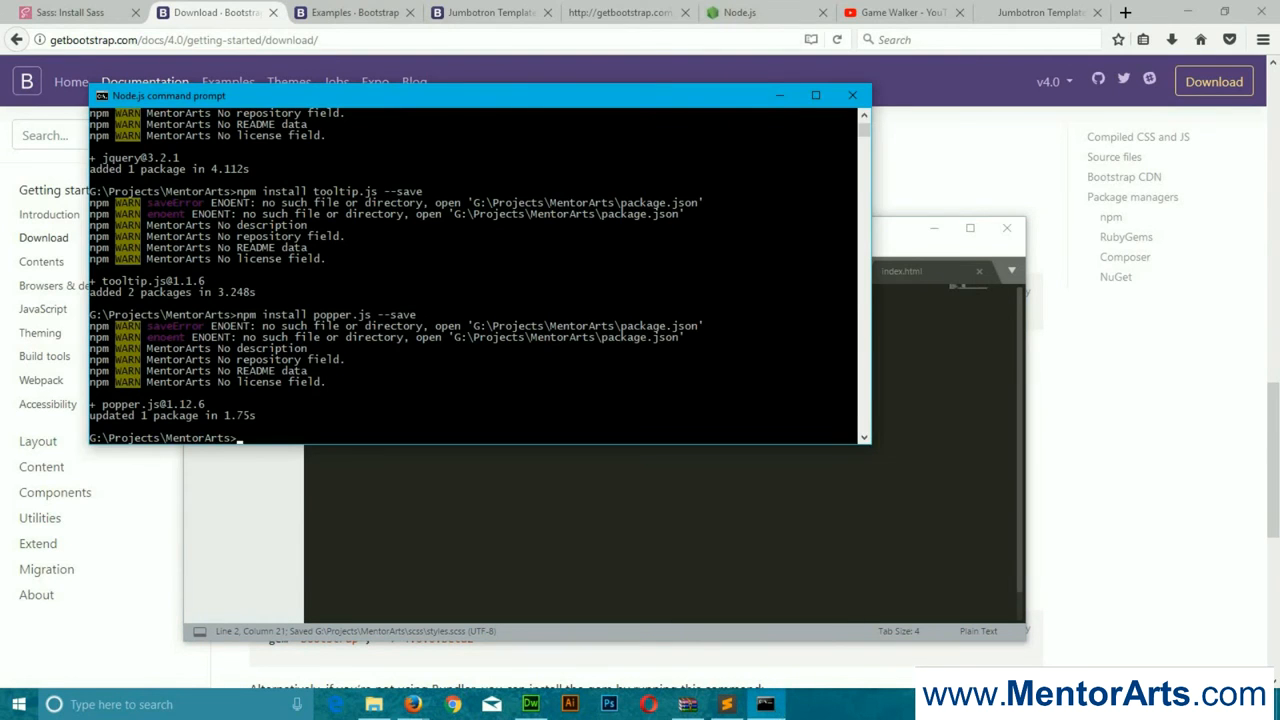
# Run sass --watch scss/styles.scss:css/styles.css to compile styles.css and its map.
pyautogui.write('npm install popper.js --save')
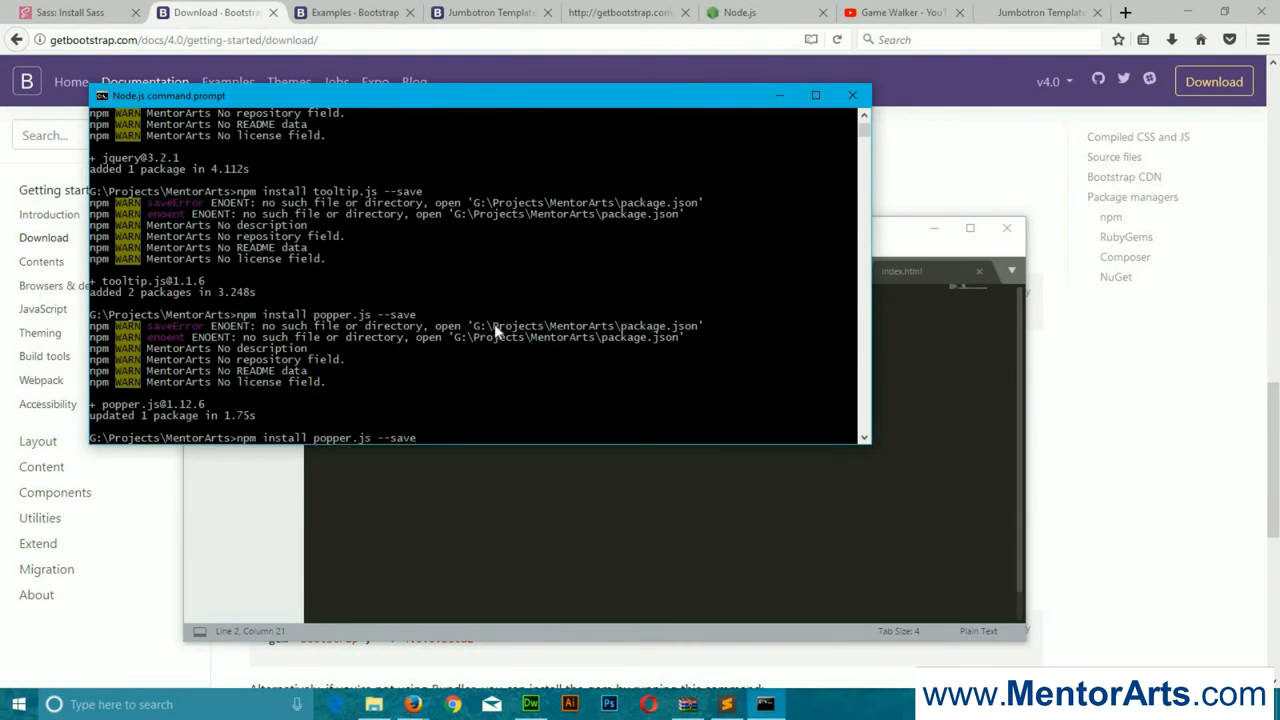
pyautogui.write('sass --watch scss/styles.scss:css/styles.css')
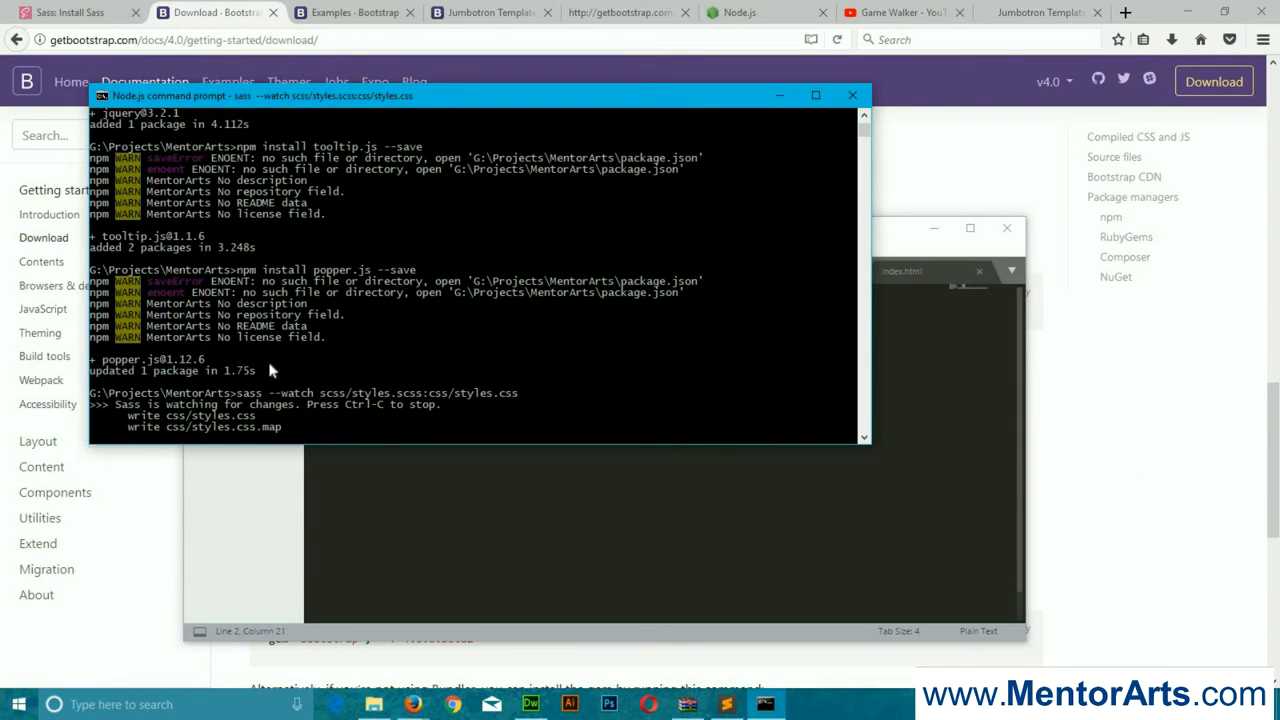
pyautogui.moveTo(180, 432)
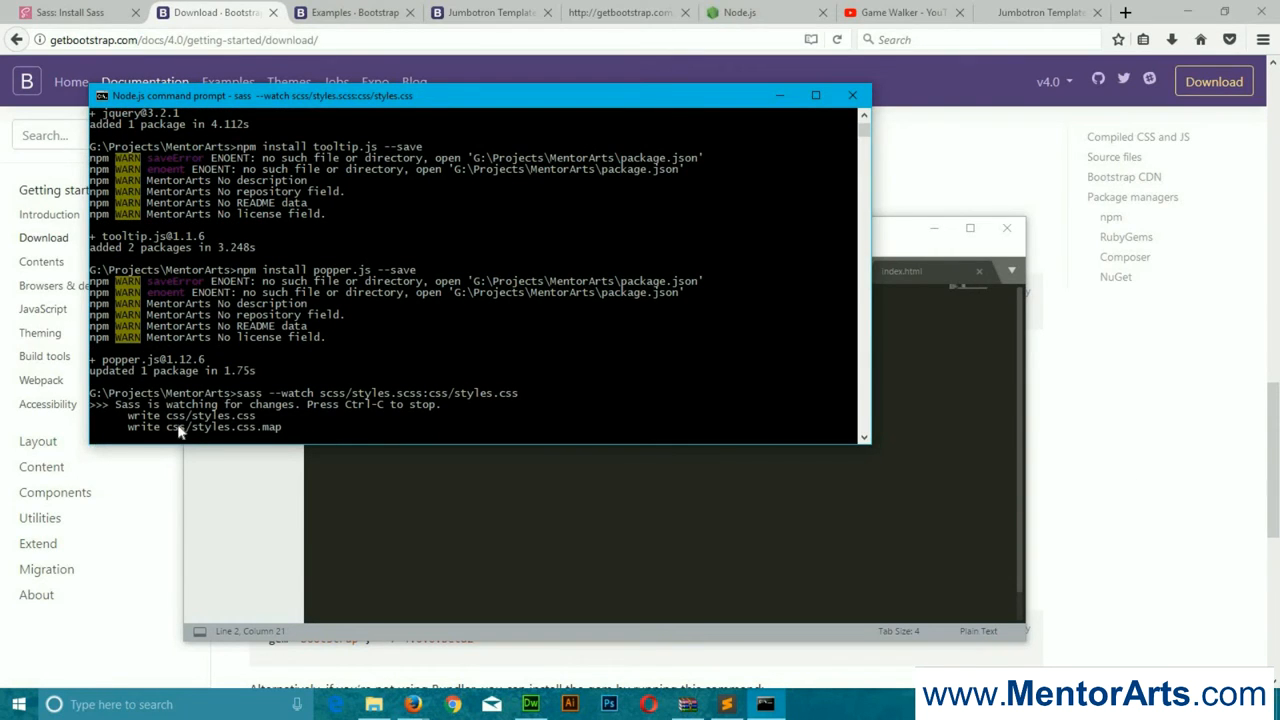
pyautogui.moveTo(262, 427)
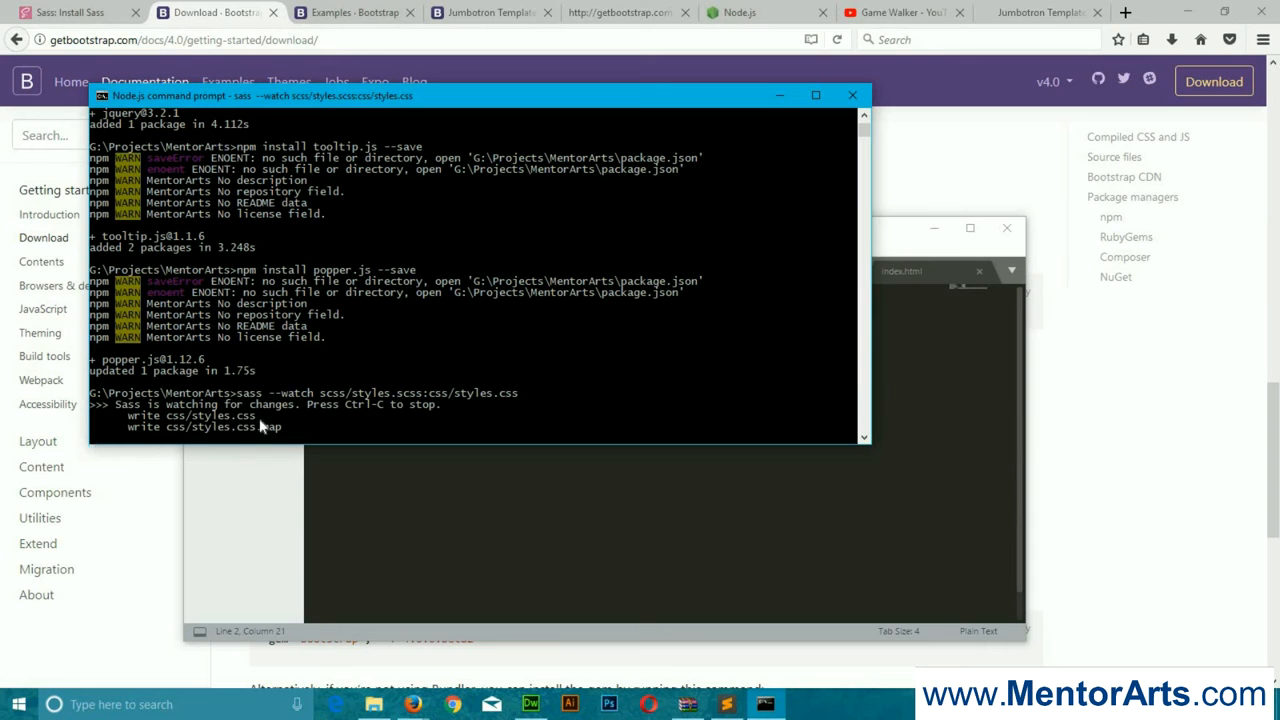
pyautogui.click(1040, 12)
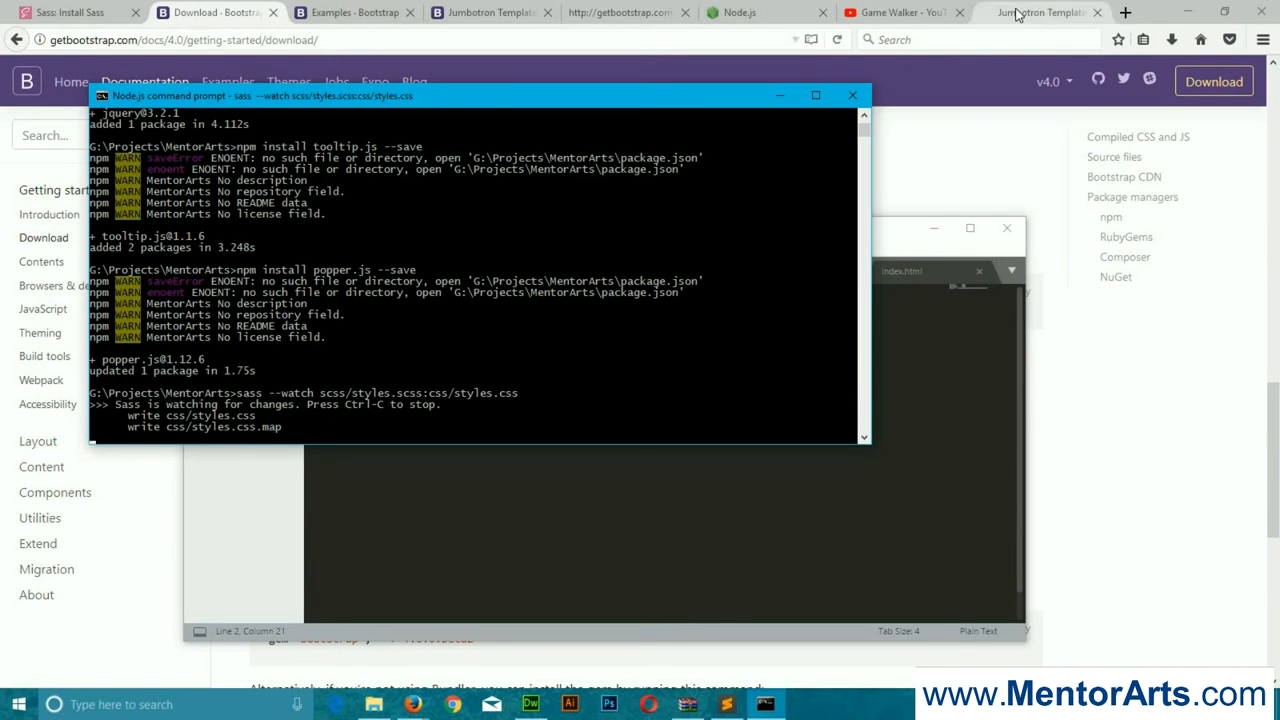
# Check the Jumbotron page in Firefox and change $secondary toward #080 in styles.scss.
pyautogui.click(1040, 12)
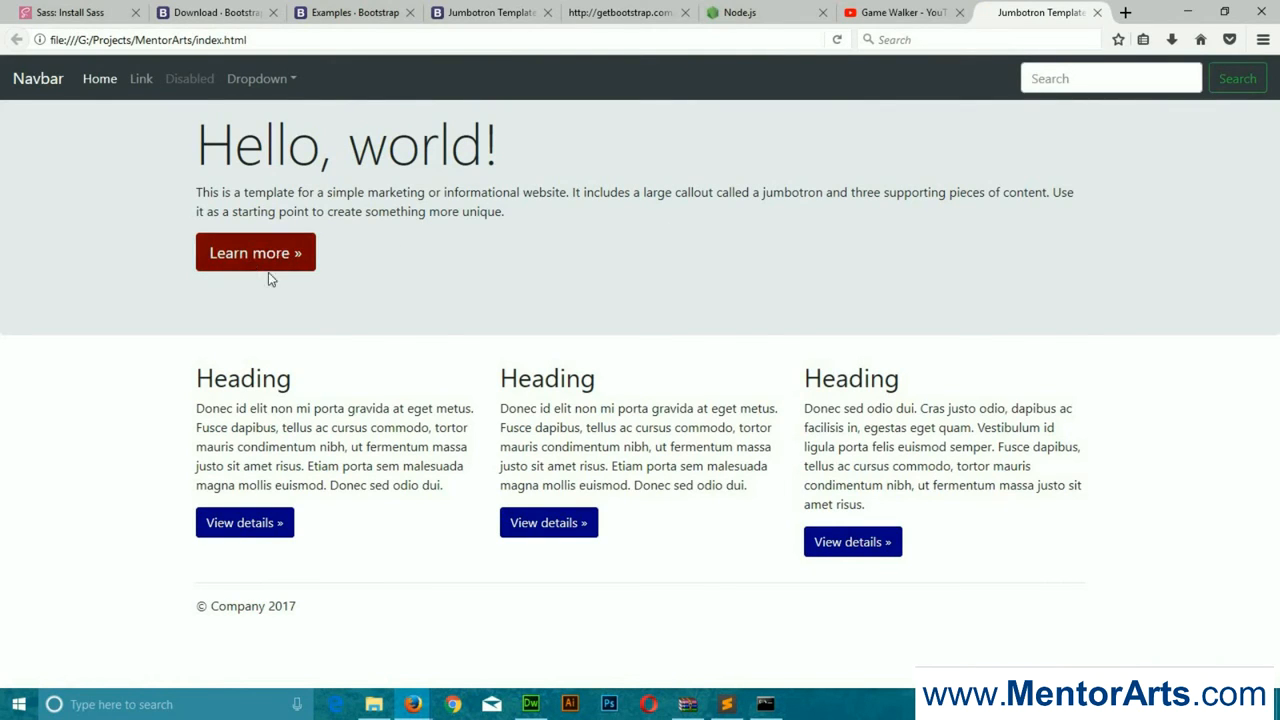
pyautogui.moveTo(255, 252)
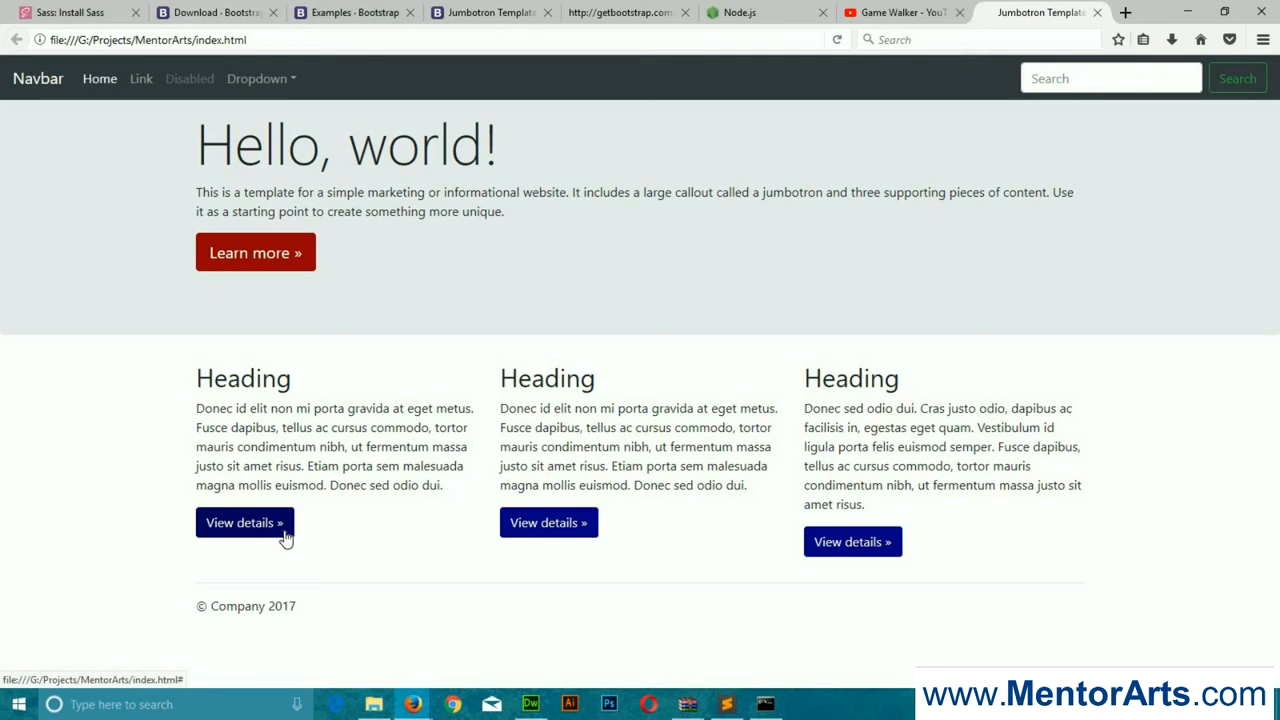
pyautogui.moveTo(314, 523)
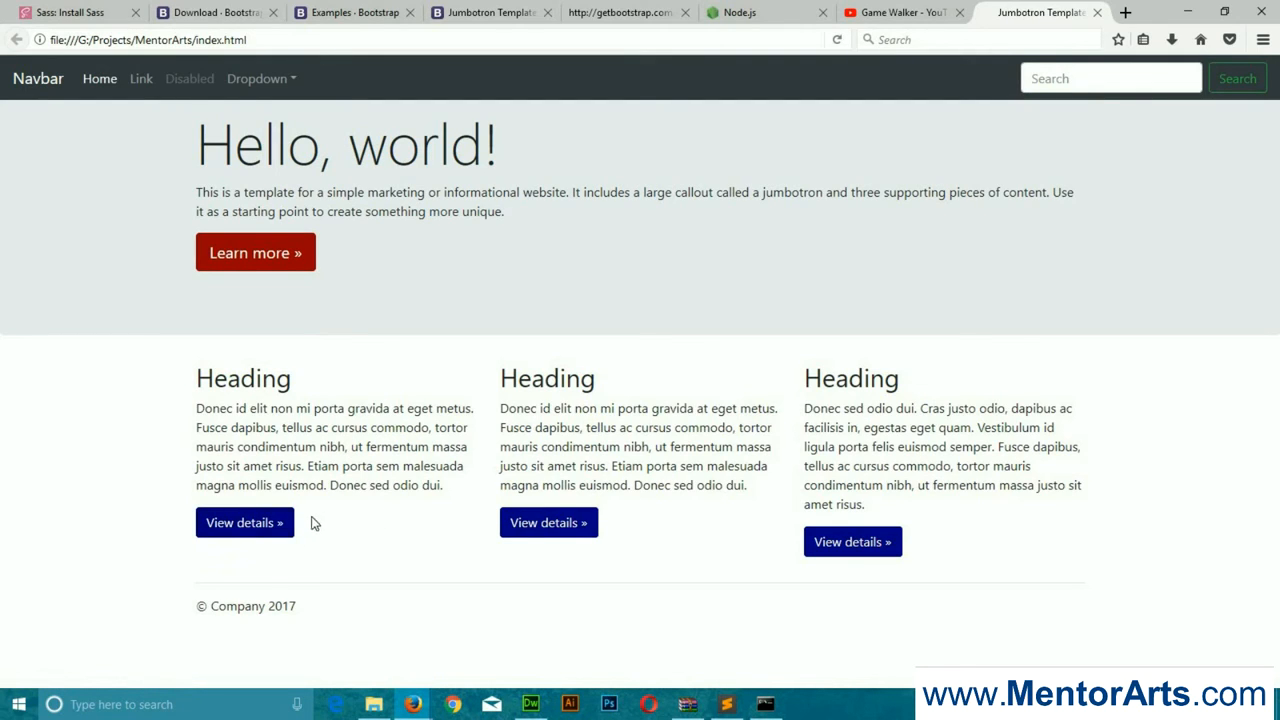
pyautogui.moveTo(490, 606)
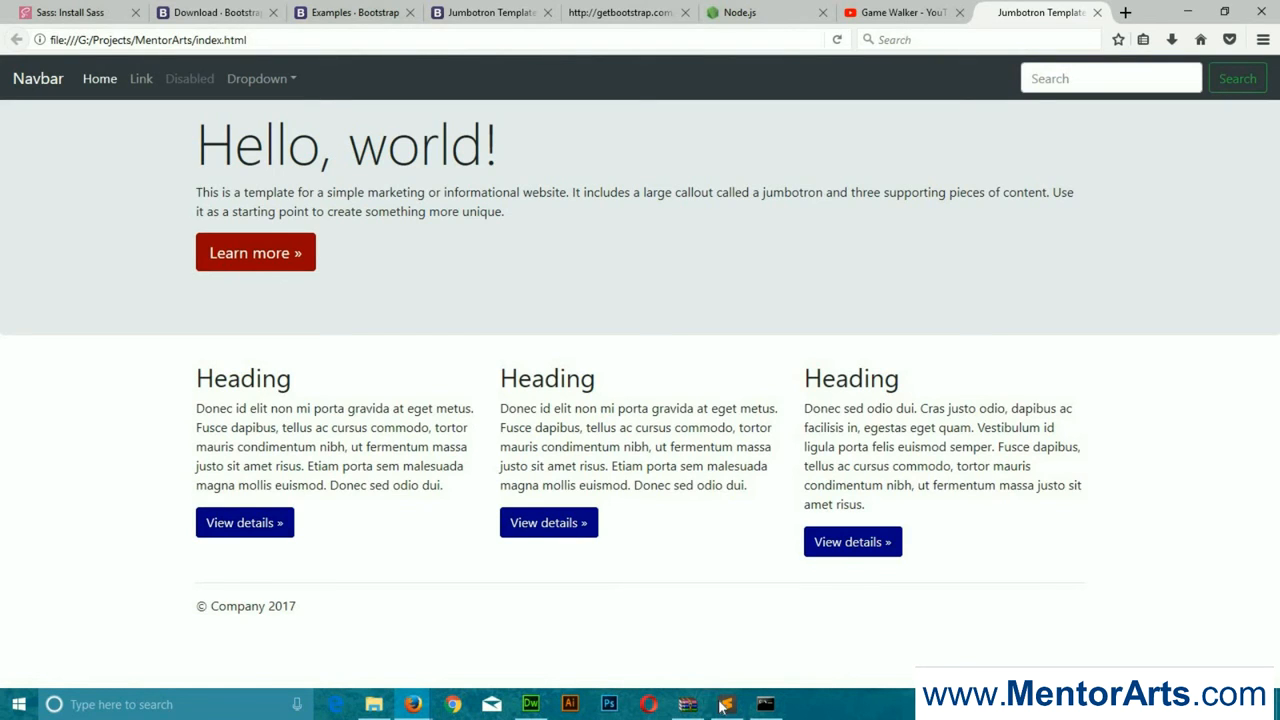
pyautogui.click(725, 704)
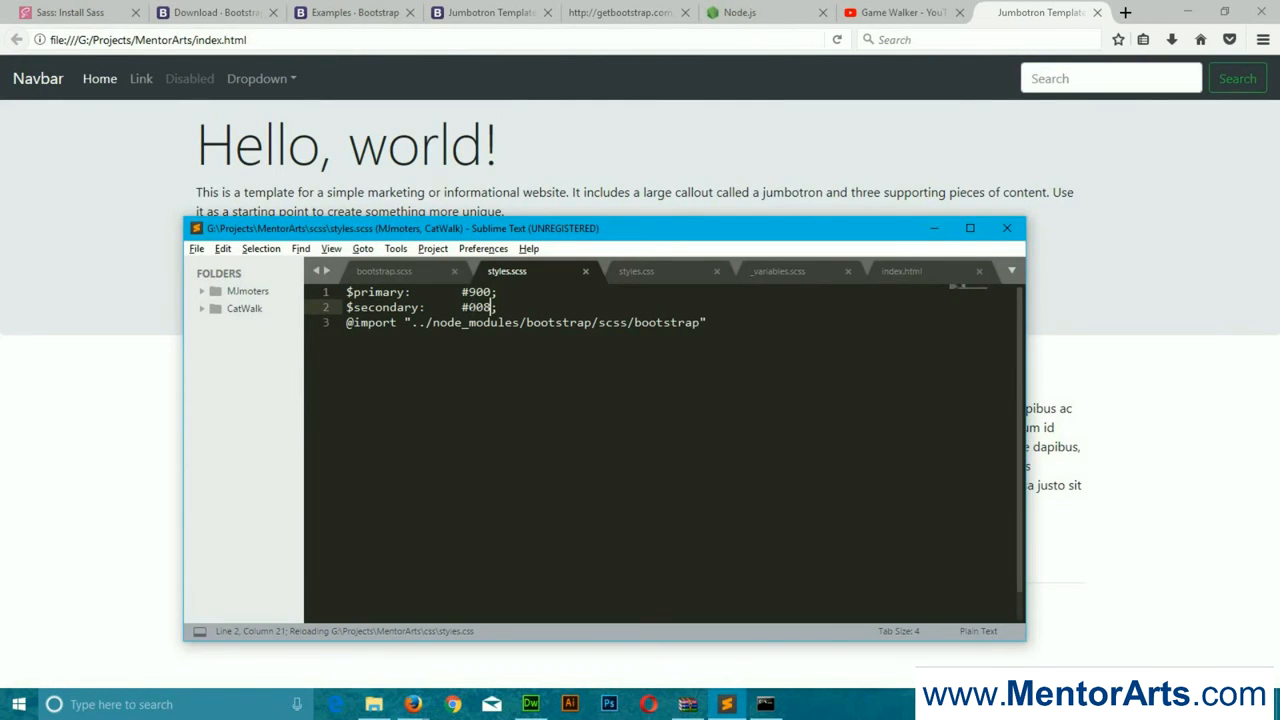
pyautogui.moveTo(495, 307); pyautogui.dragTo(480, 307)
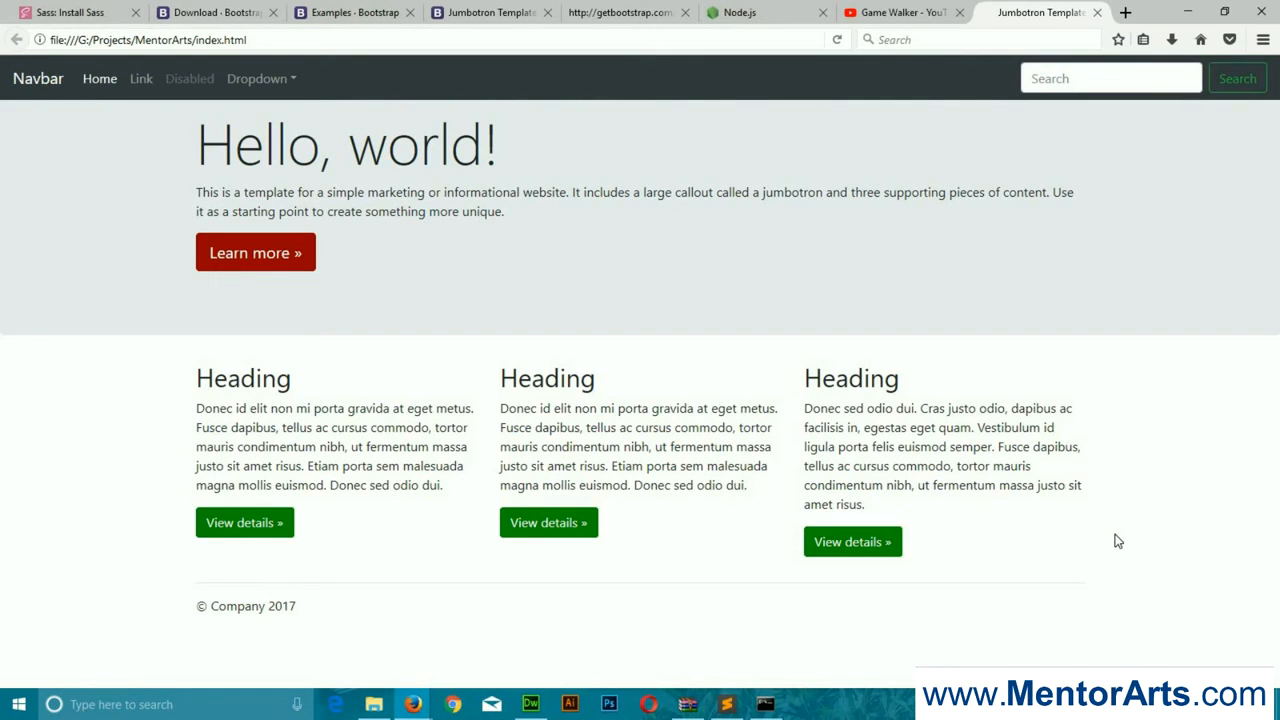
pyautogui.moveTo(736, 608)
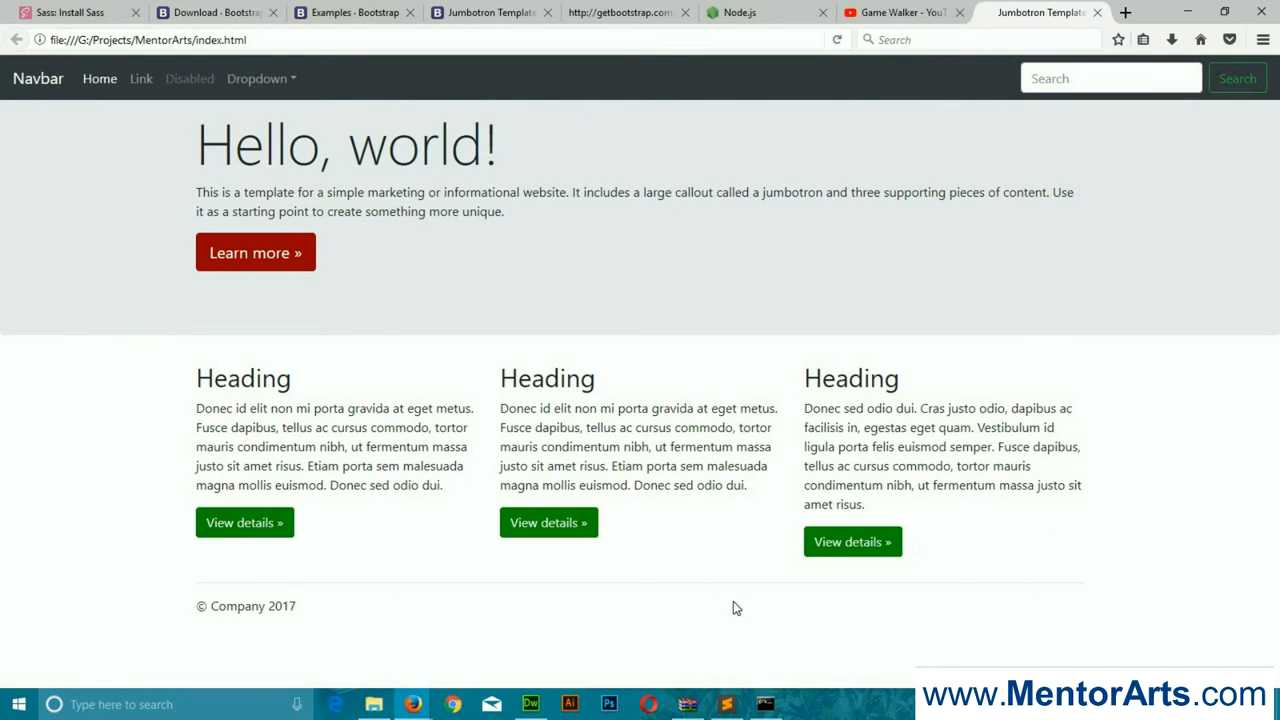
pyautogui.moveTo(574, 624)
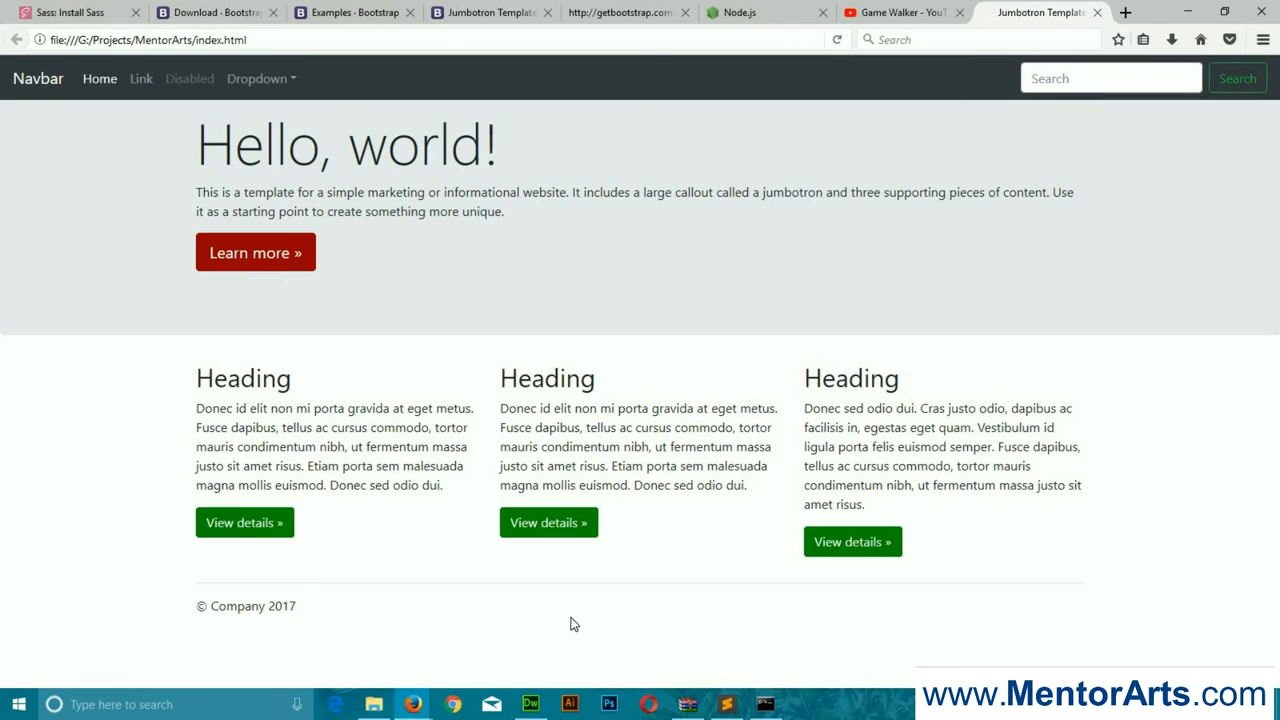
pyautogui.moveTo(703, 701)
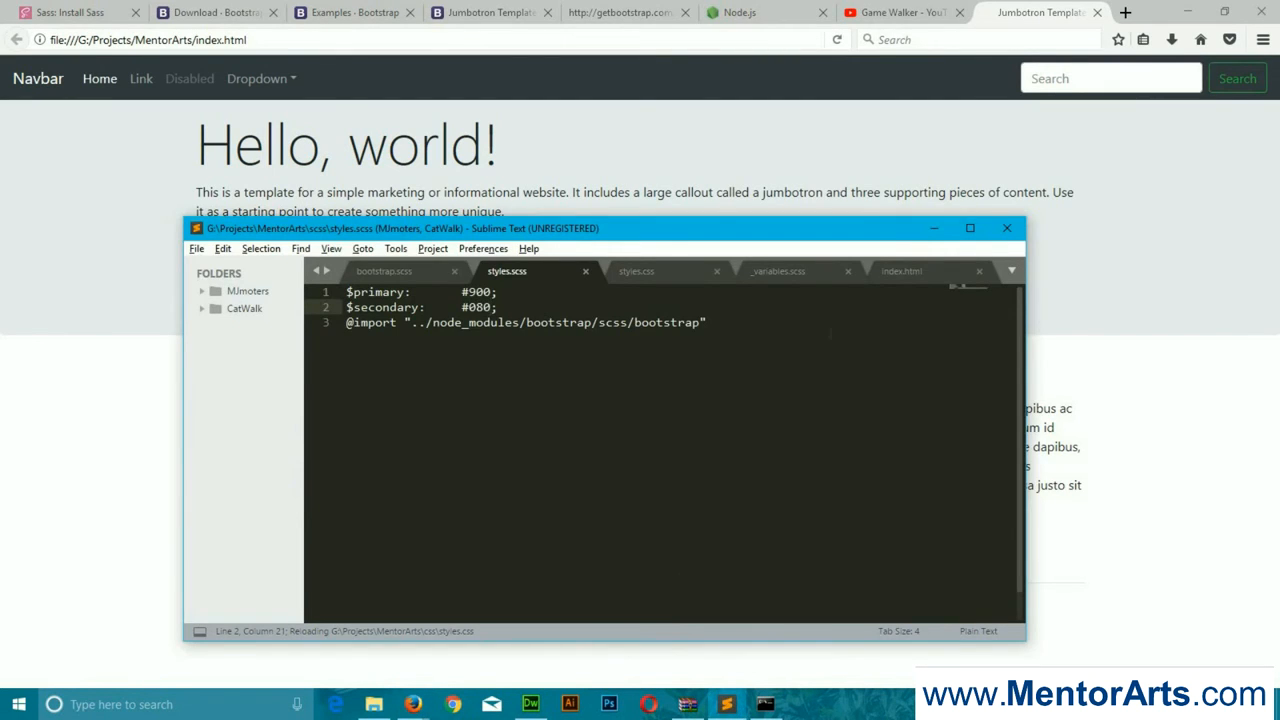
pyautogui.moveTo(778, 271)
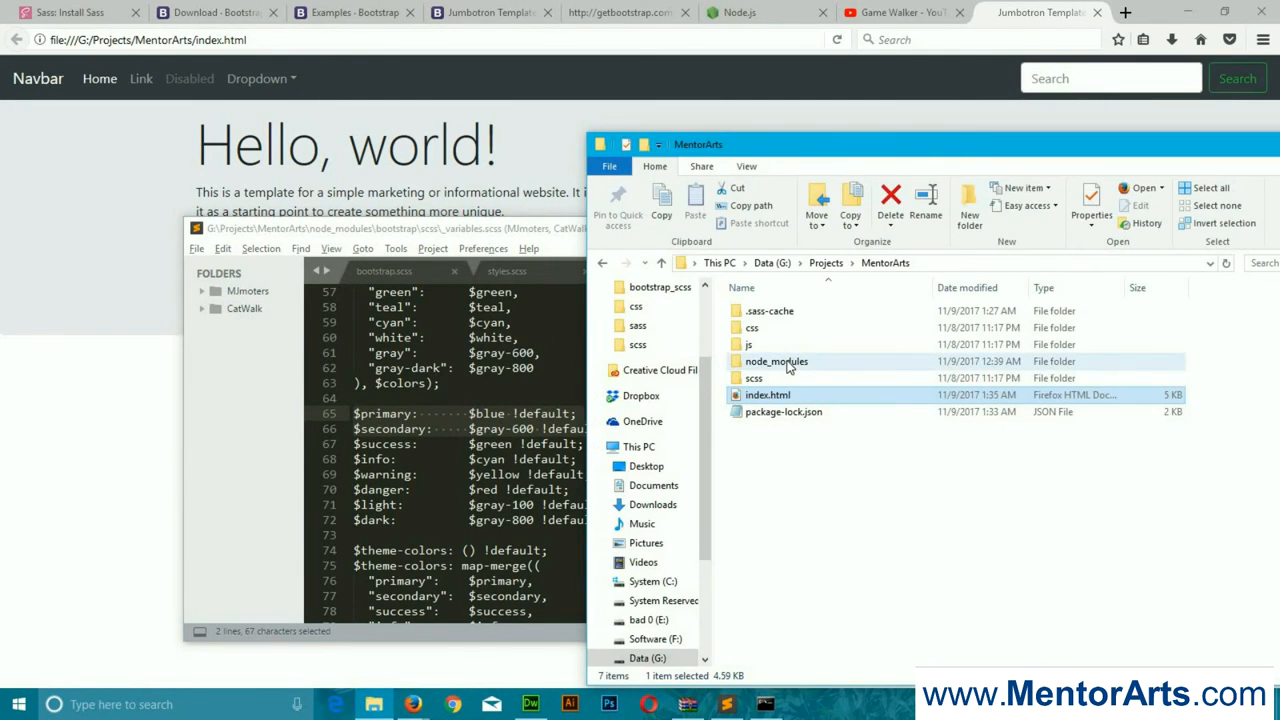
pyautogui.doubleClick(776, 361)
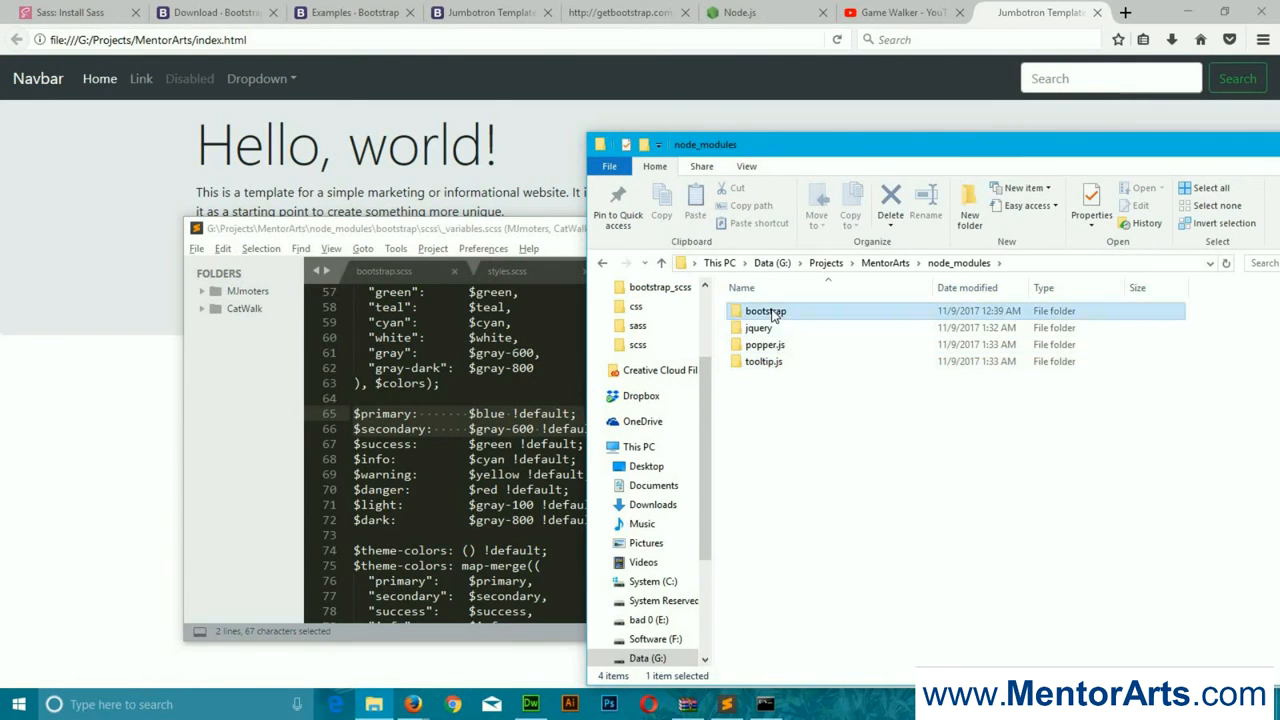
# Open bootstrap/scss/_variables.scss and scroll down to the Links section's $link-color setting.
pyautogui.doubleClick(766, 311)
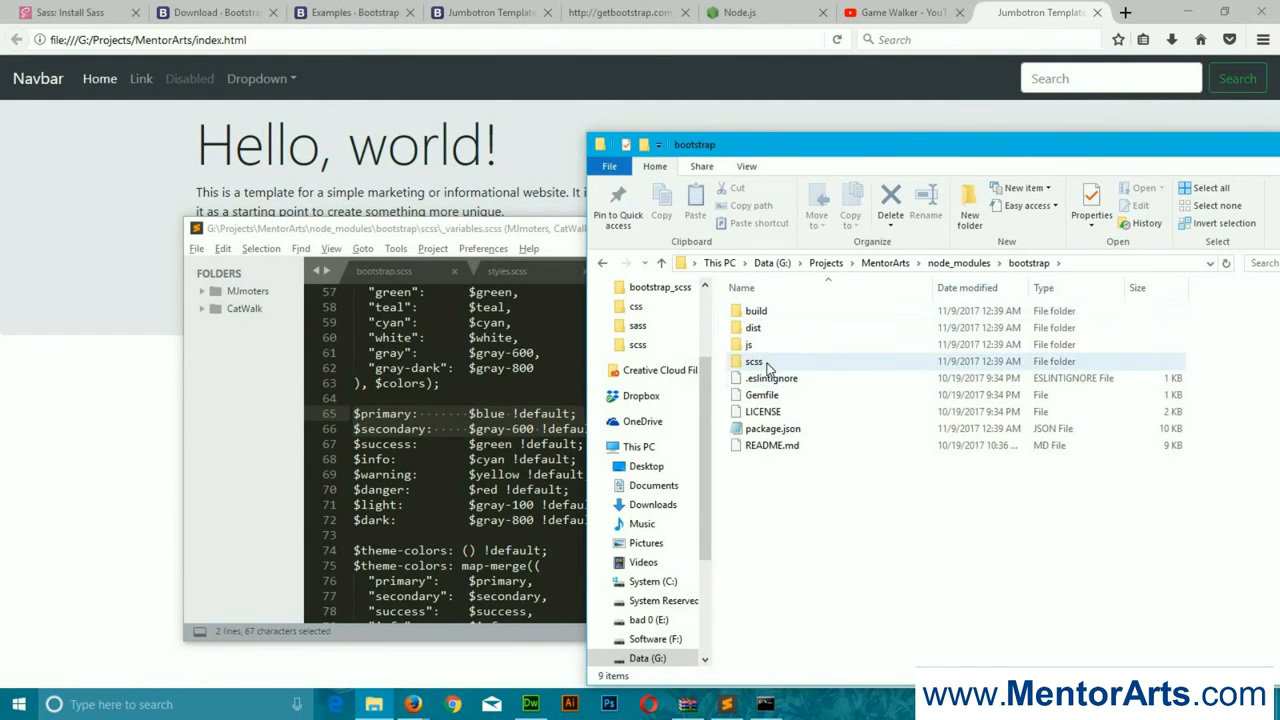
pyautogui.doubleClick(754, 361)
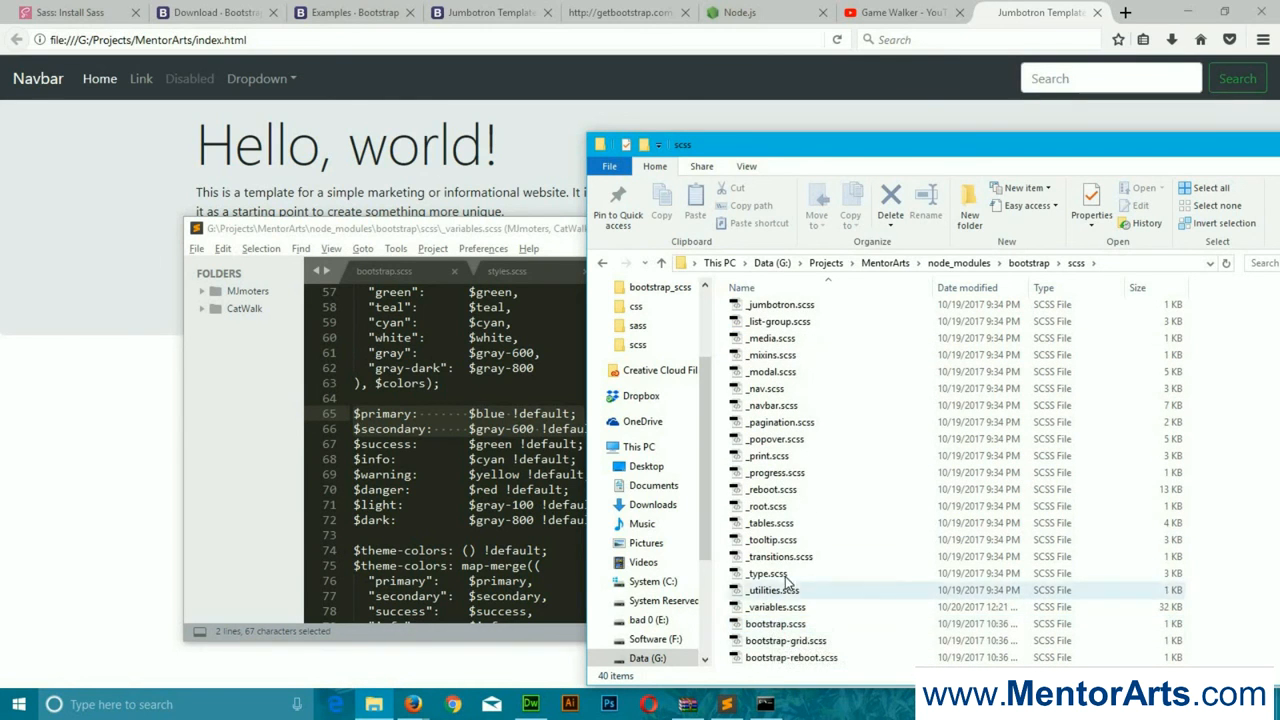
pyautogui.click(776, 607)
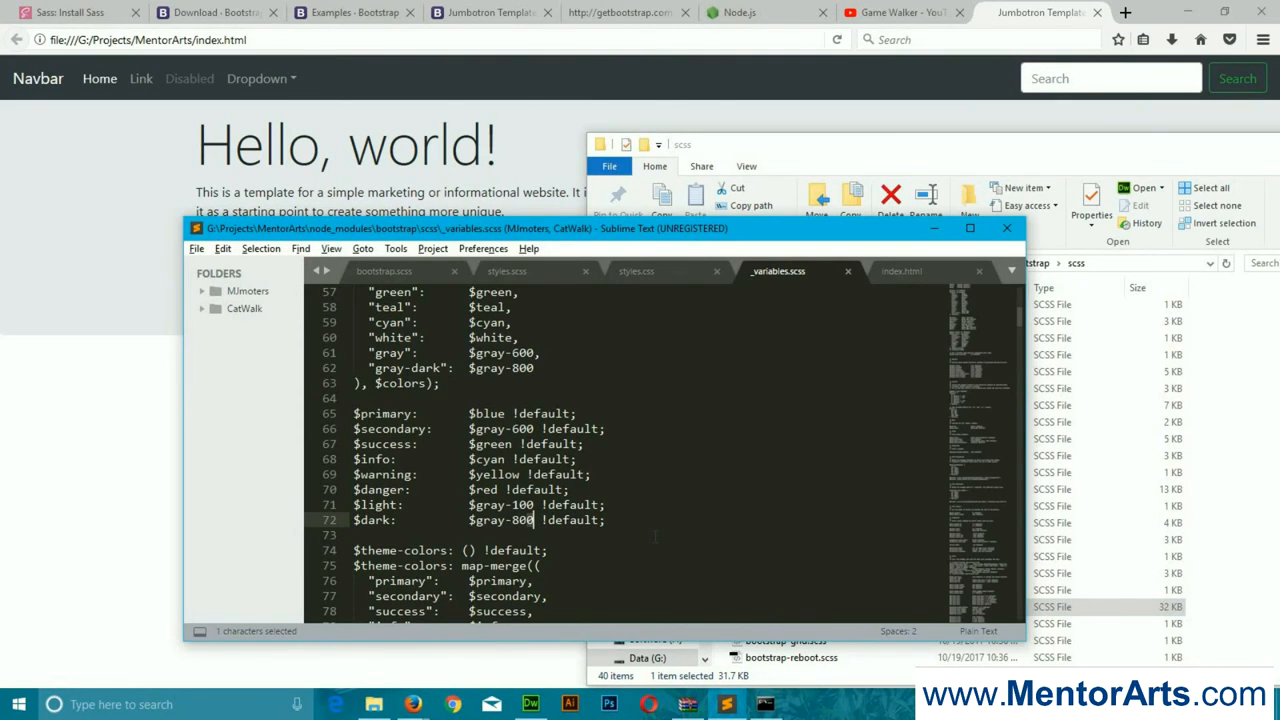
pyautogui.scroll(-3)
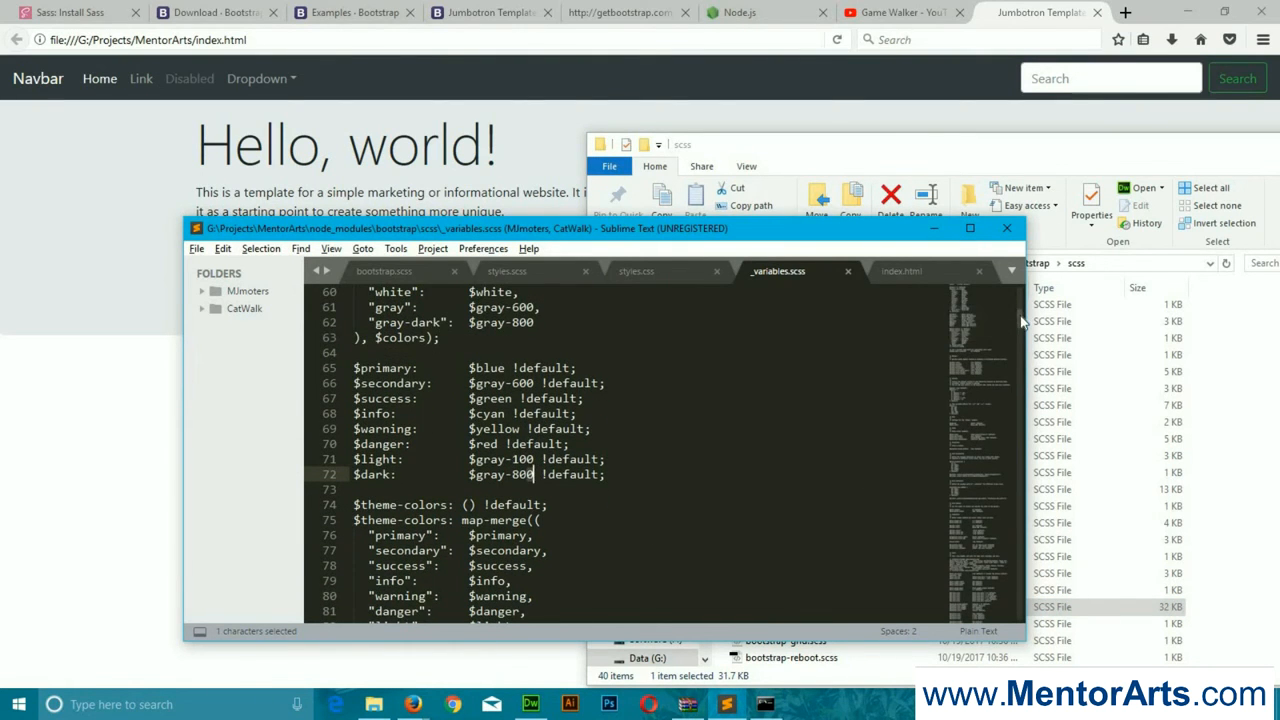
pyautogui.scroll(-3)
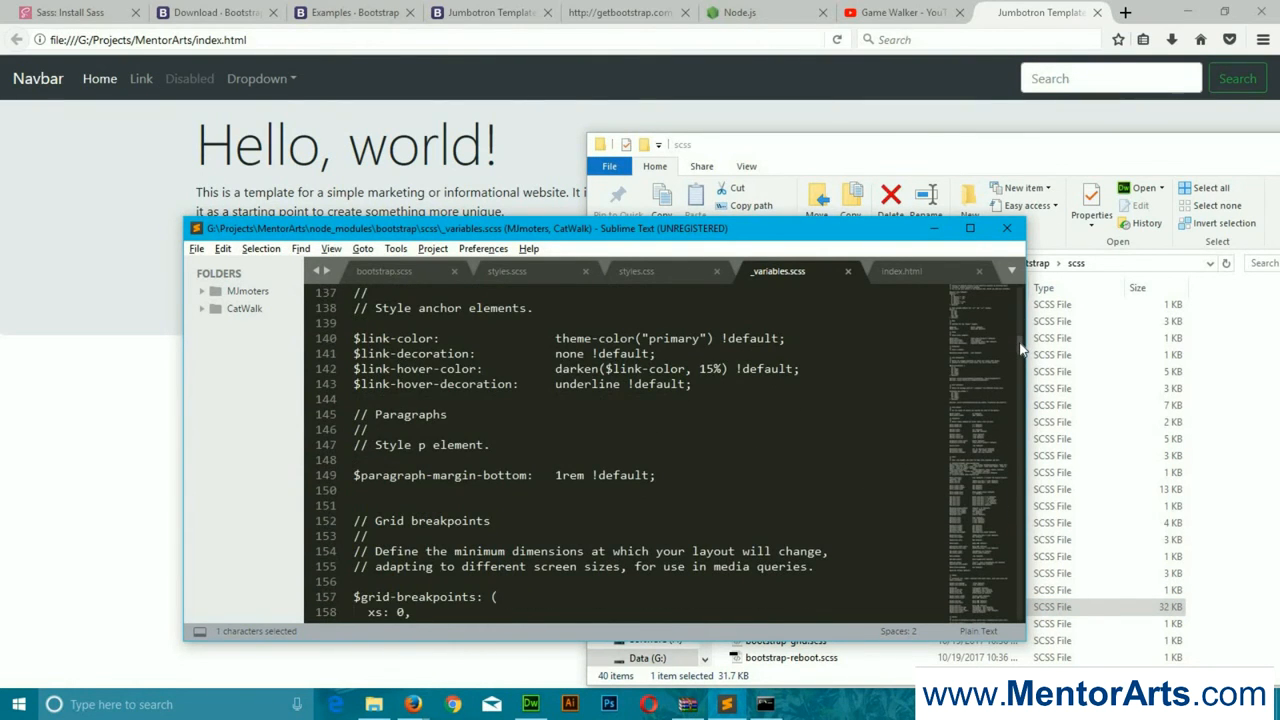
pyautogui.scroll(-3)
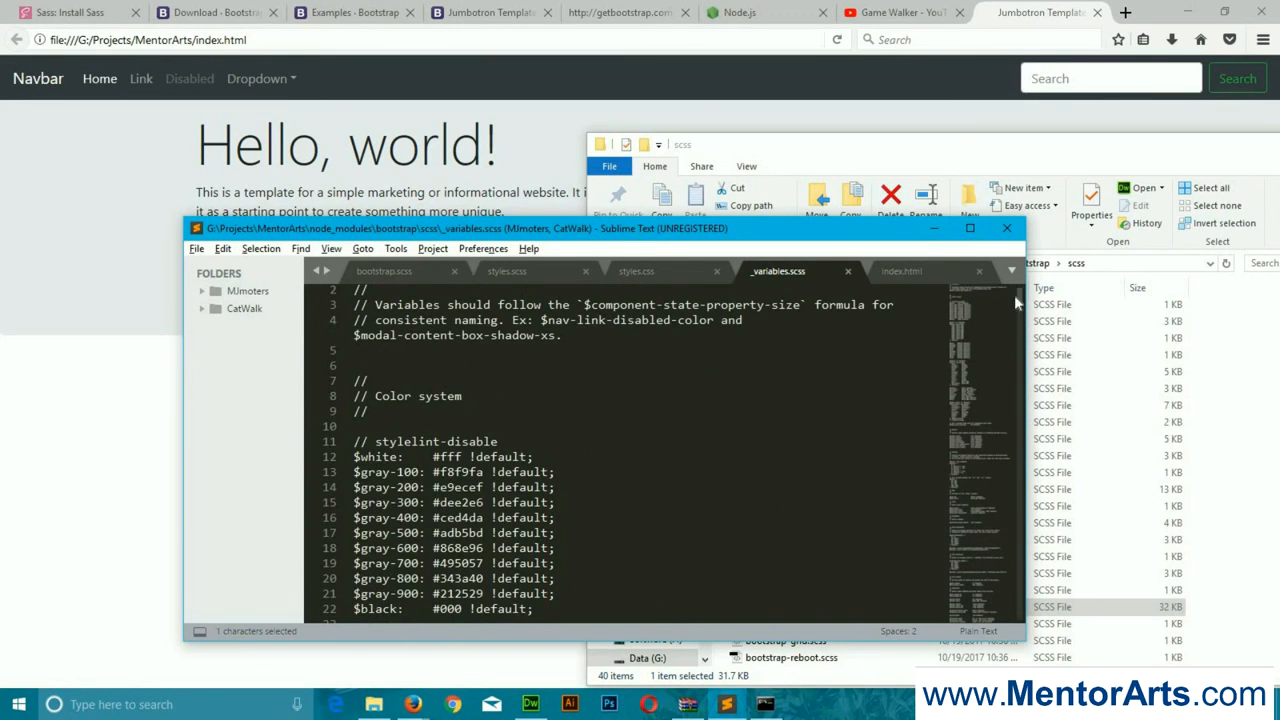
pyautogui.scroll(-3)
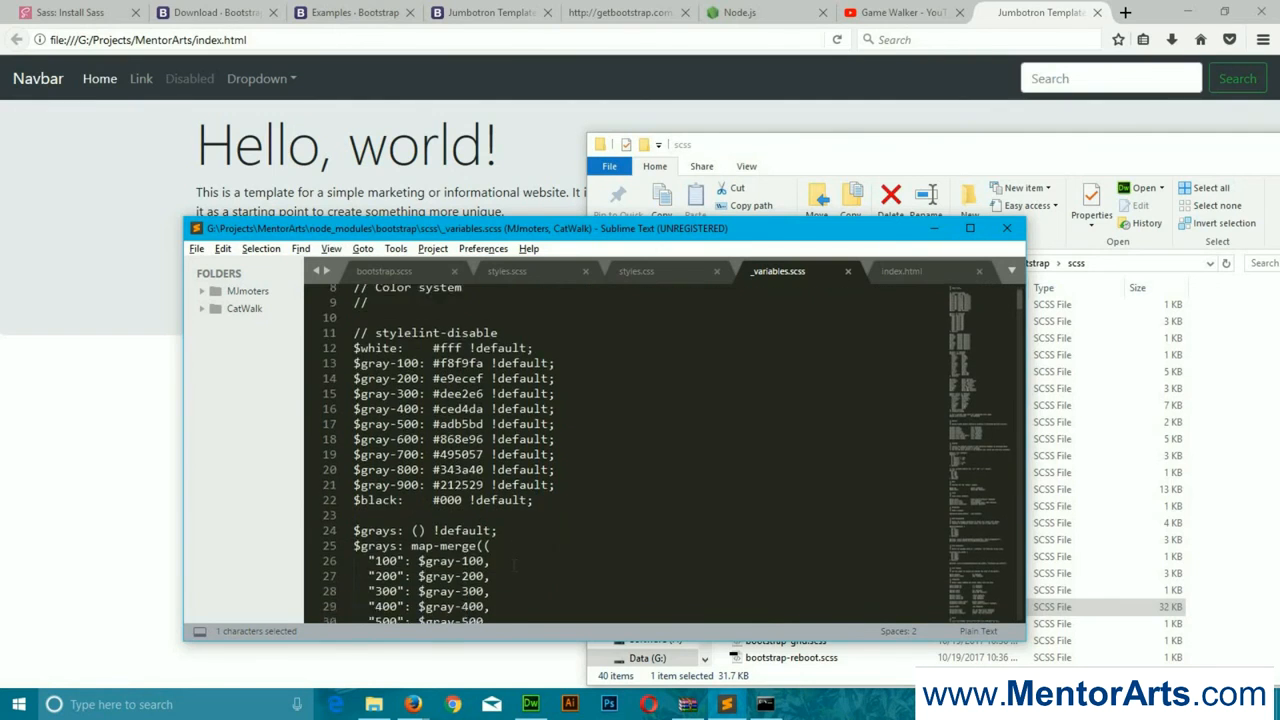
pyautogui.scroll(-3)
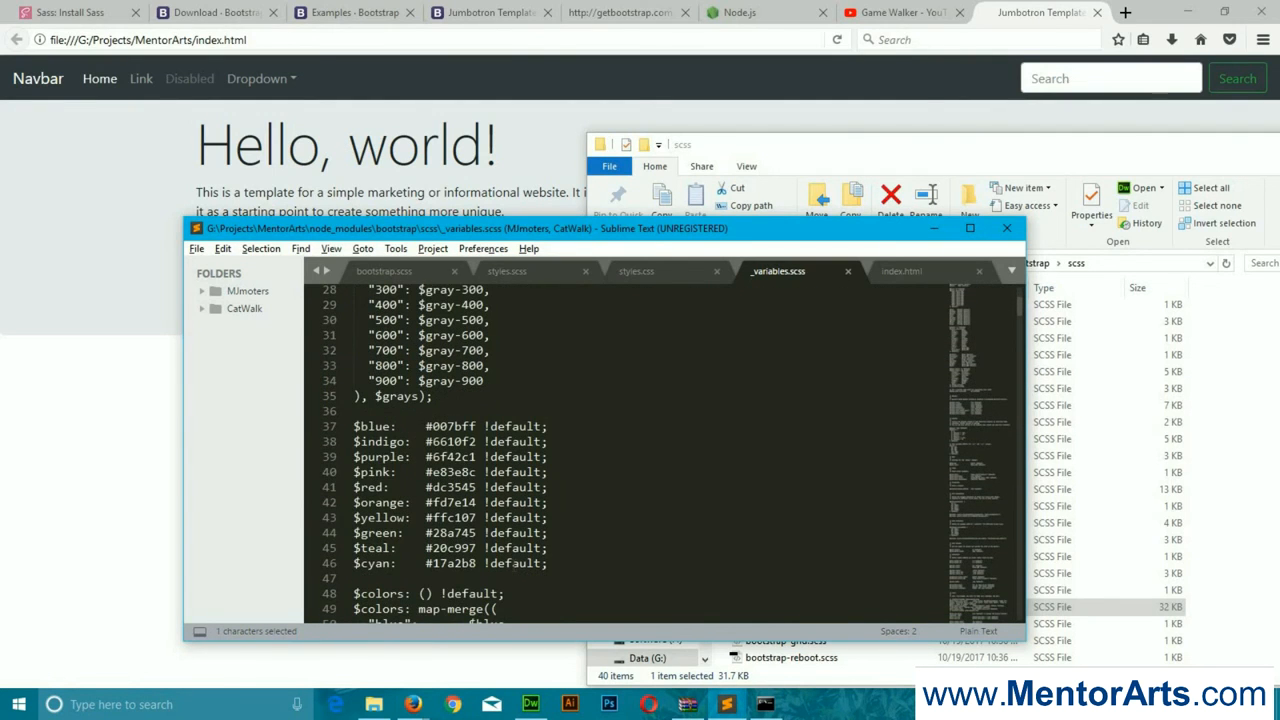
pyautogui.scroll(-3)
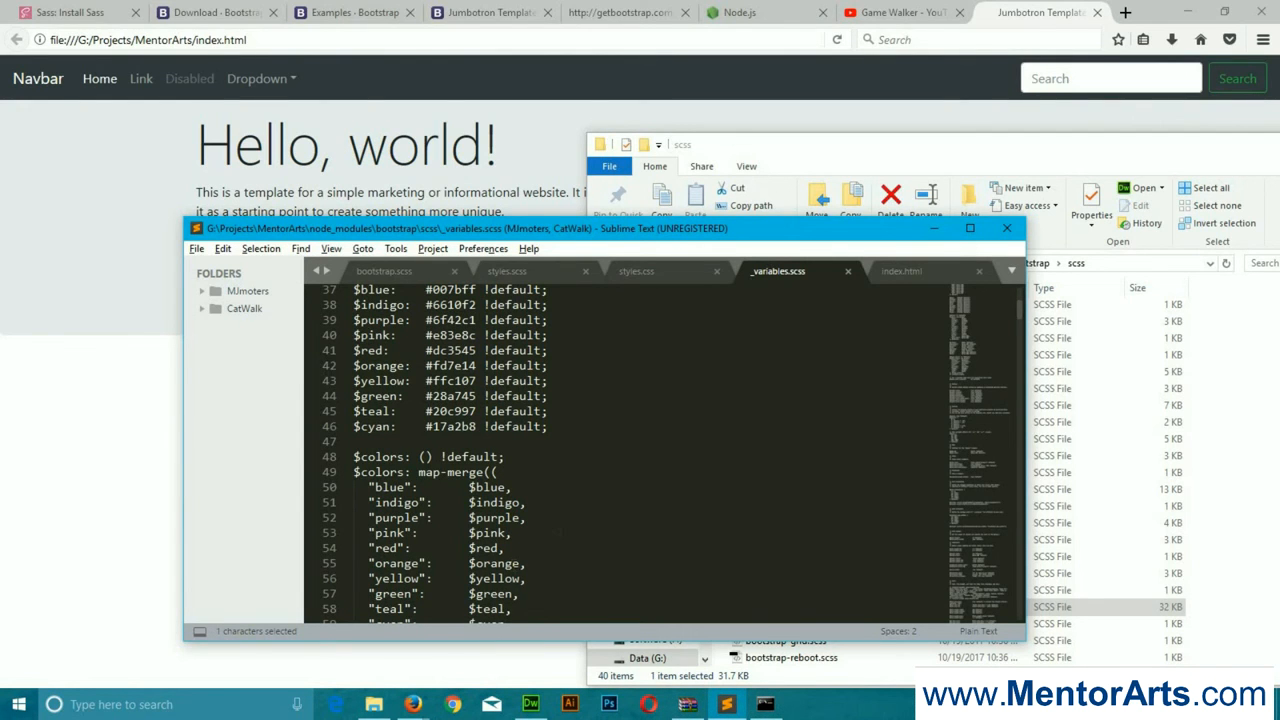
pyautogui.scroll(-3)
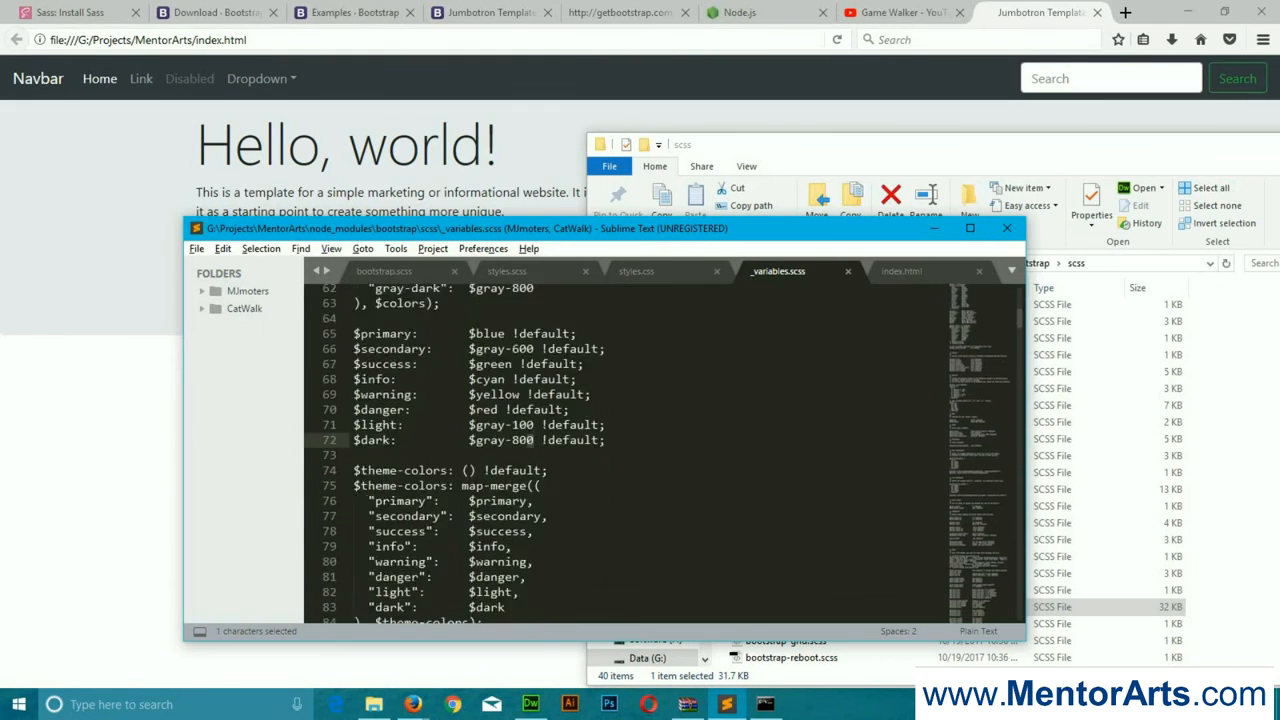
pyautogui.scroll(-3)
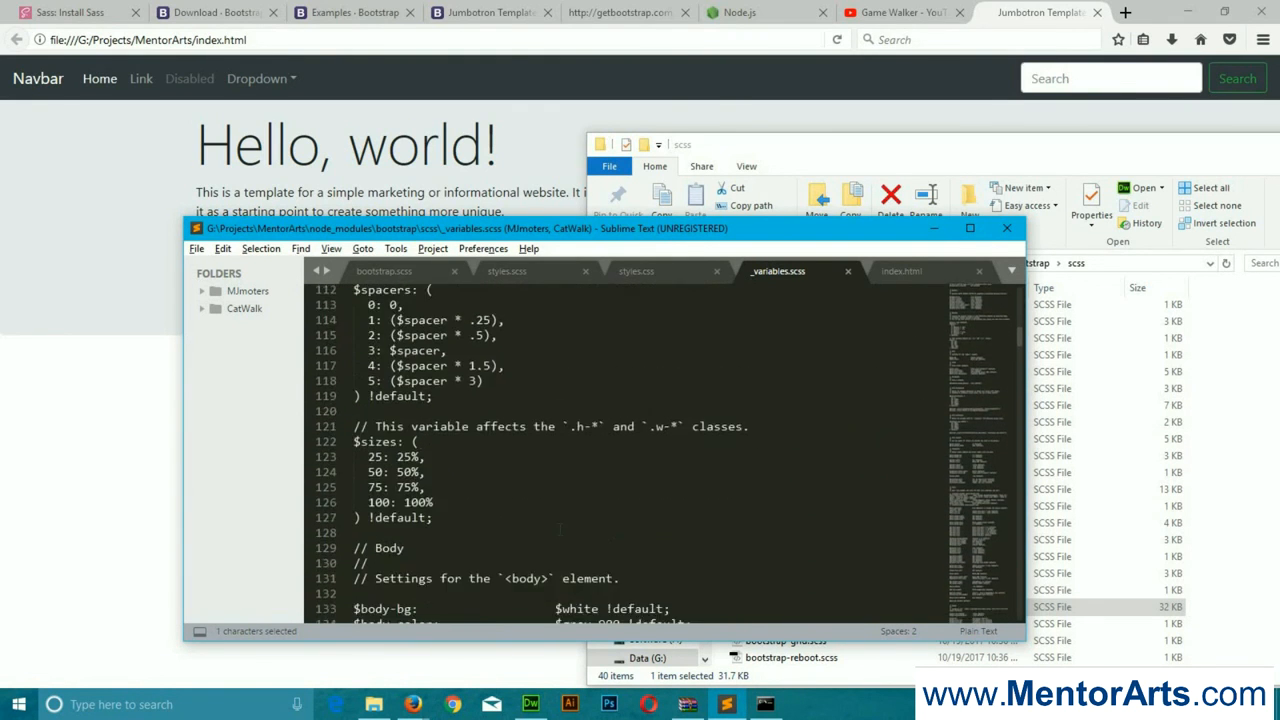
pyautogui.scroll(-3)
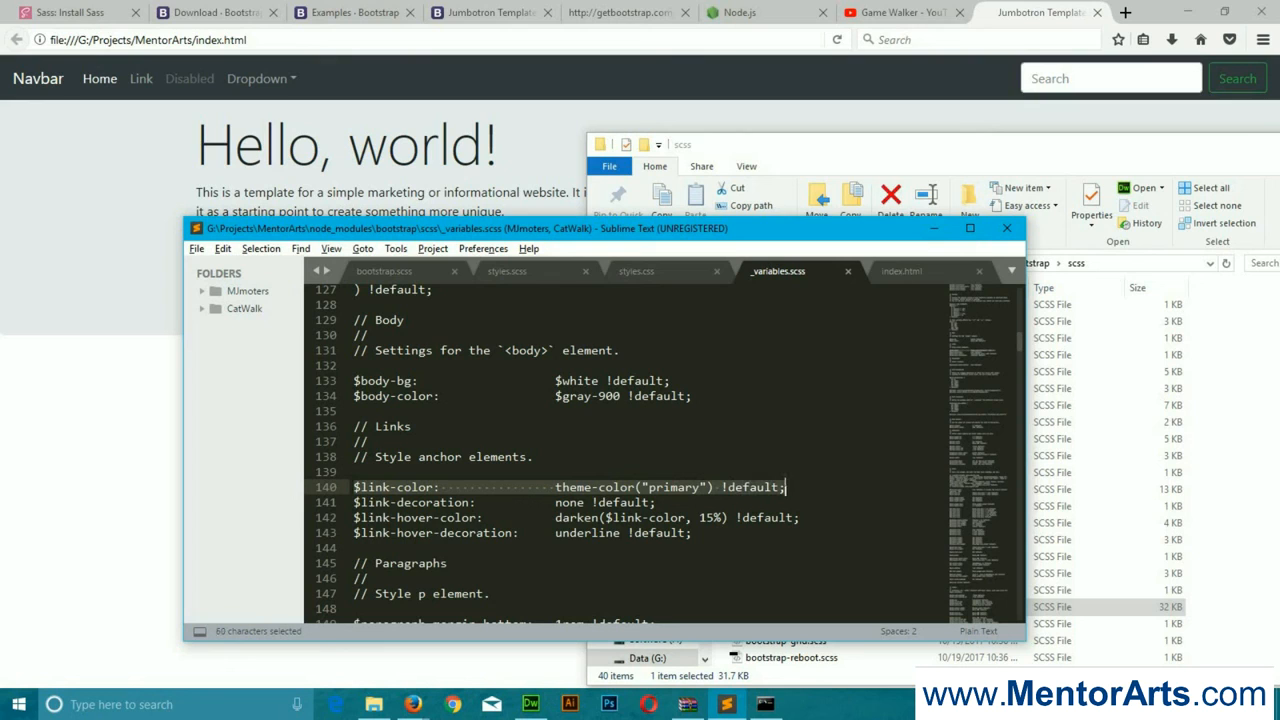
# Paste the $link-color line into styles.scss after $secondary, set it to #f8f, and save.
pyautogui.press('ctrl+c')
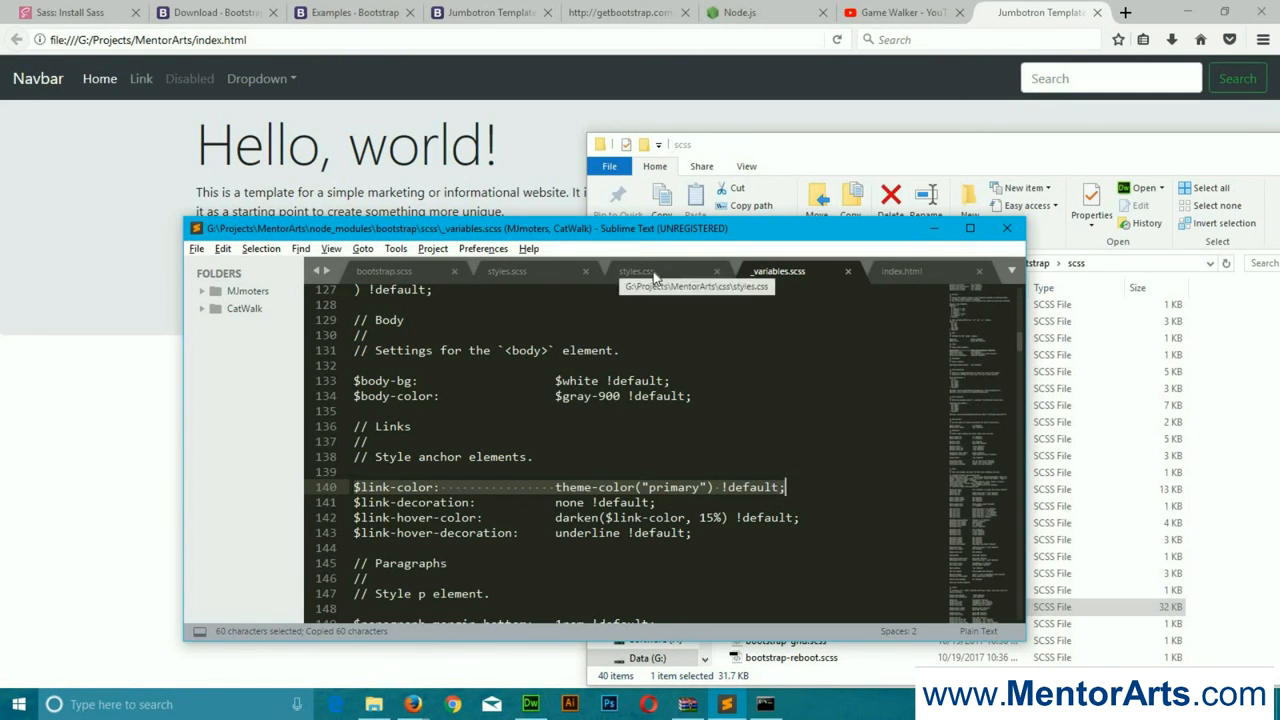
pyautogui.click(507, 271)
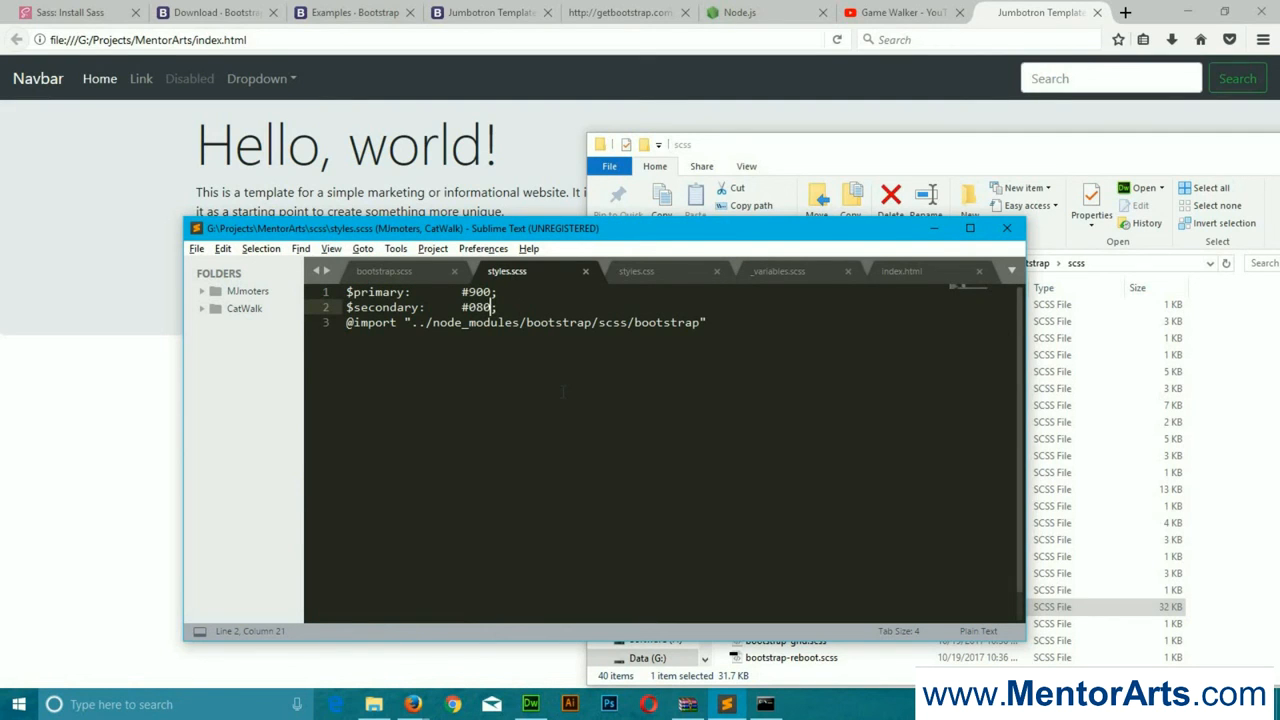
pyautogui.write(';')
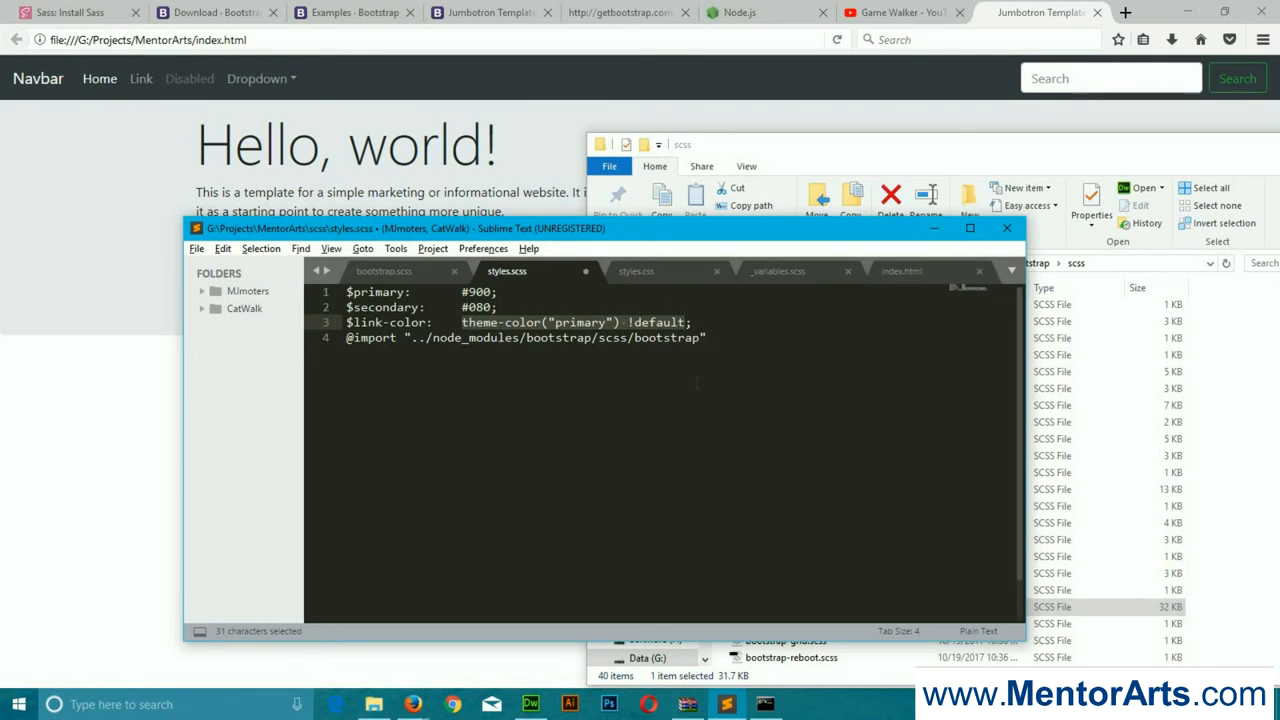
pyautogui.press('Delete')
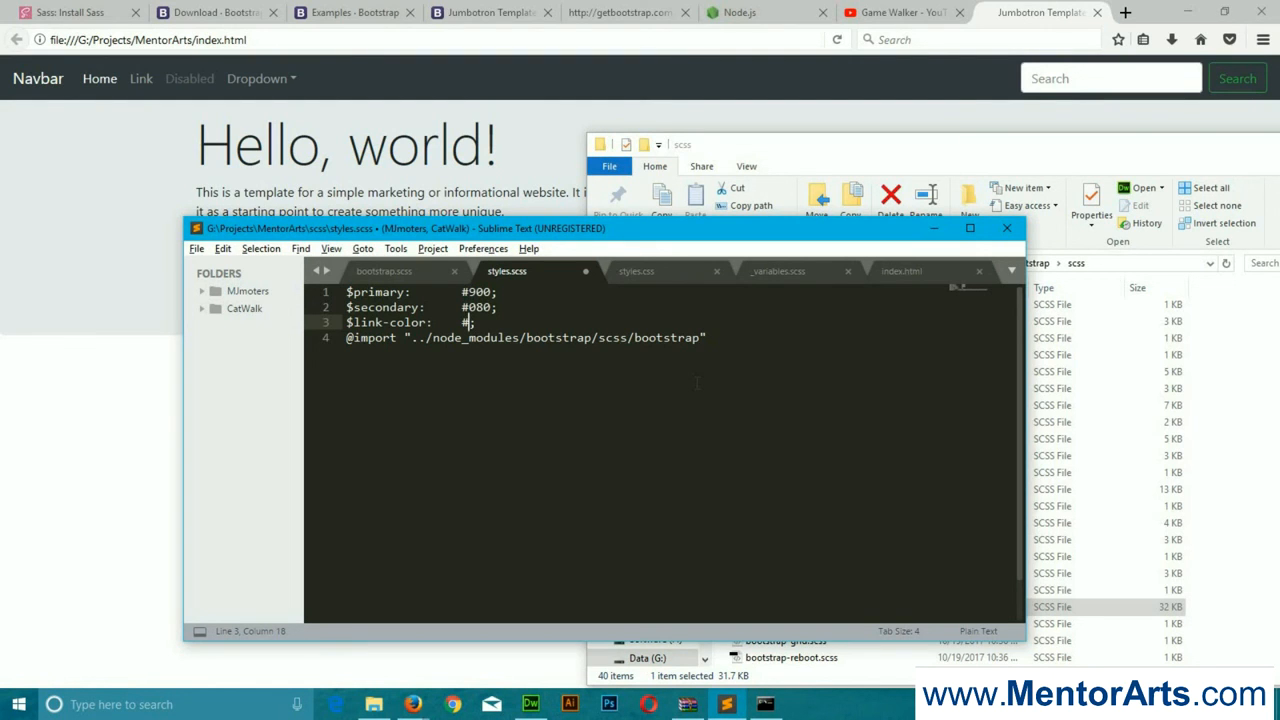
pyautogui.write('f8f')
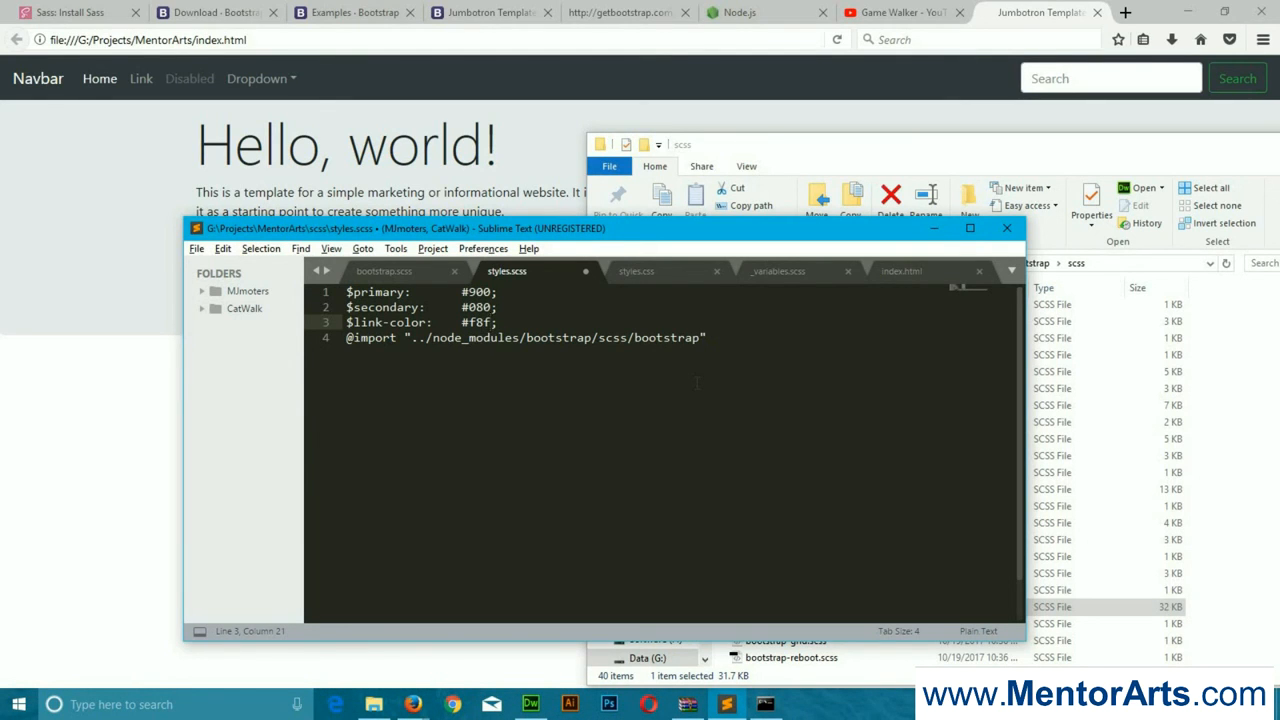
pyautogui.press('ctrl+s')
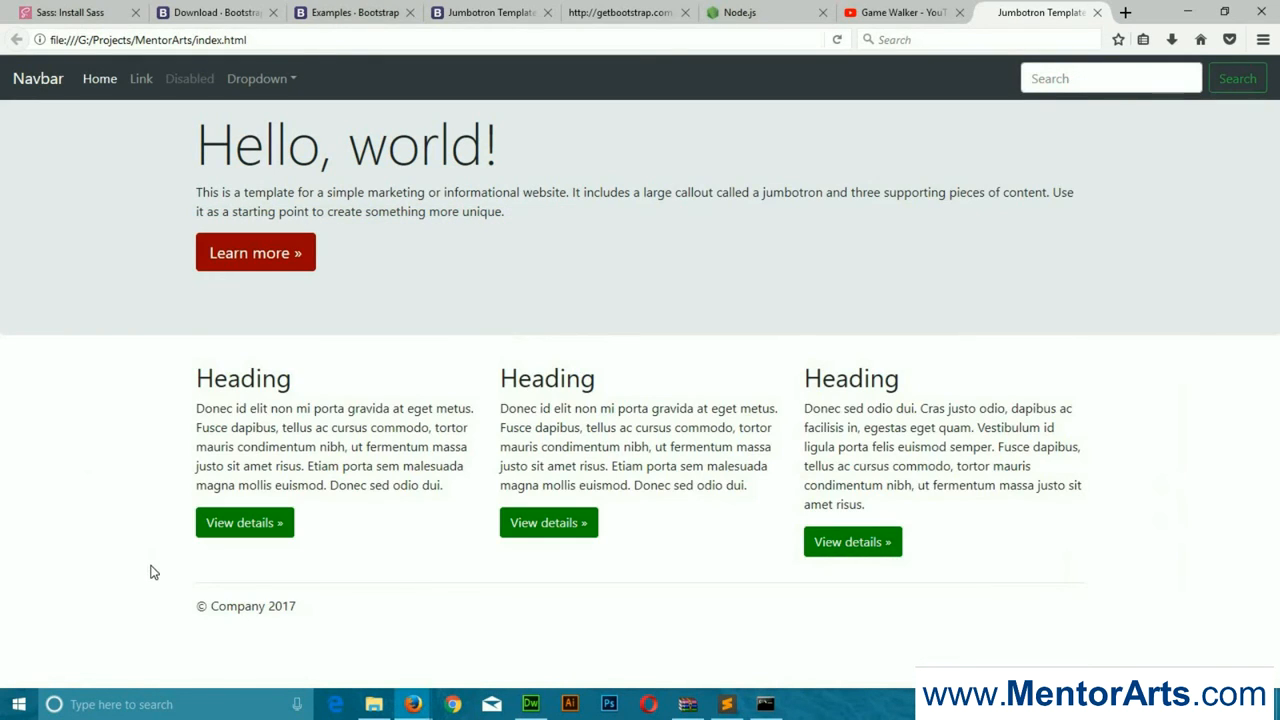
pyautogui.moveTo(460, 475)
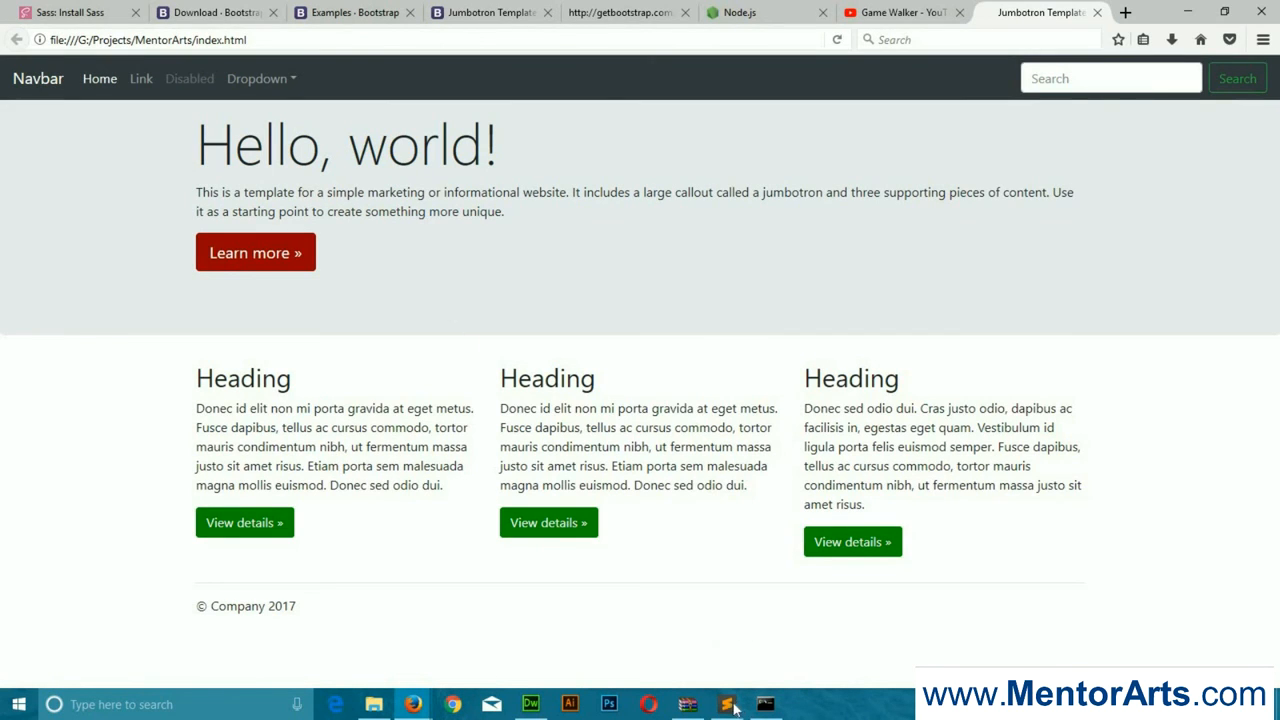
# Return to the editor's index.html tab and scroll to the third col-md-4 column.
pyautogui.click(727, 704)
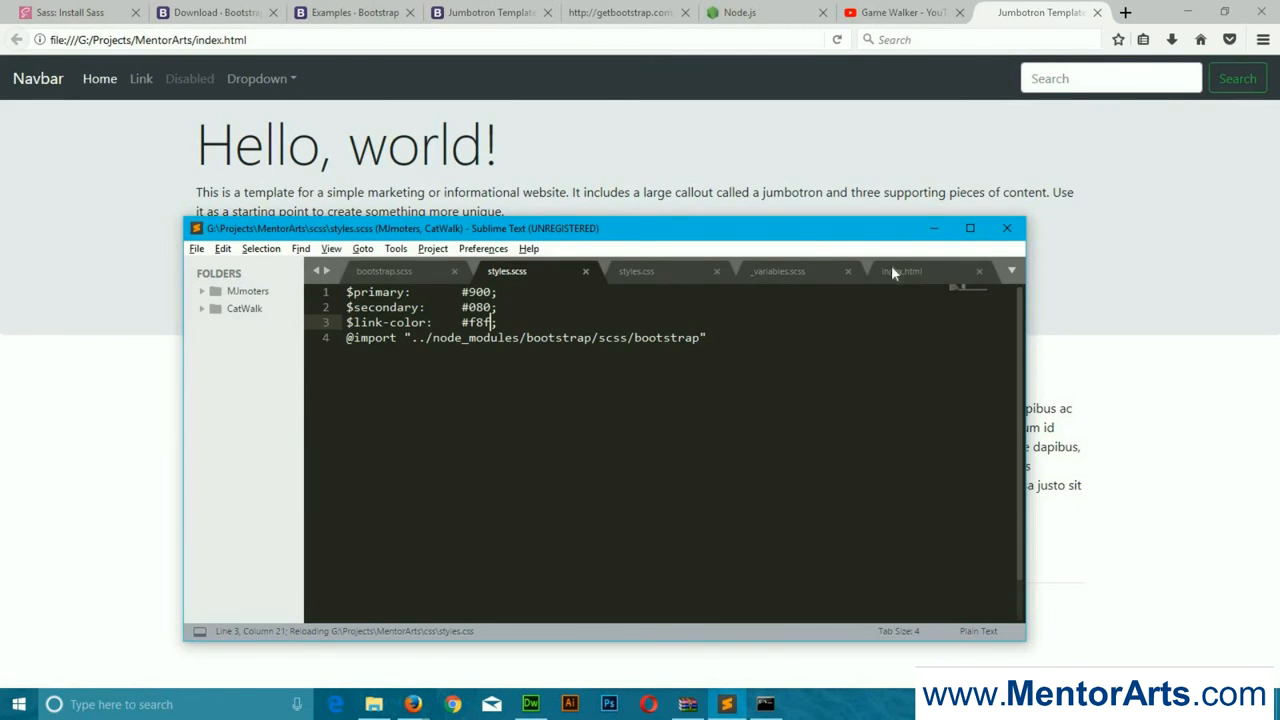
pyautogui.click(901, 271)
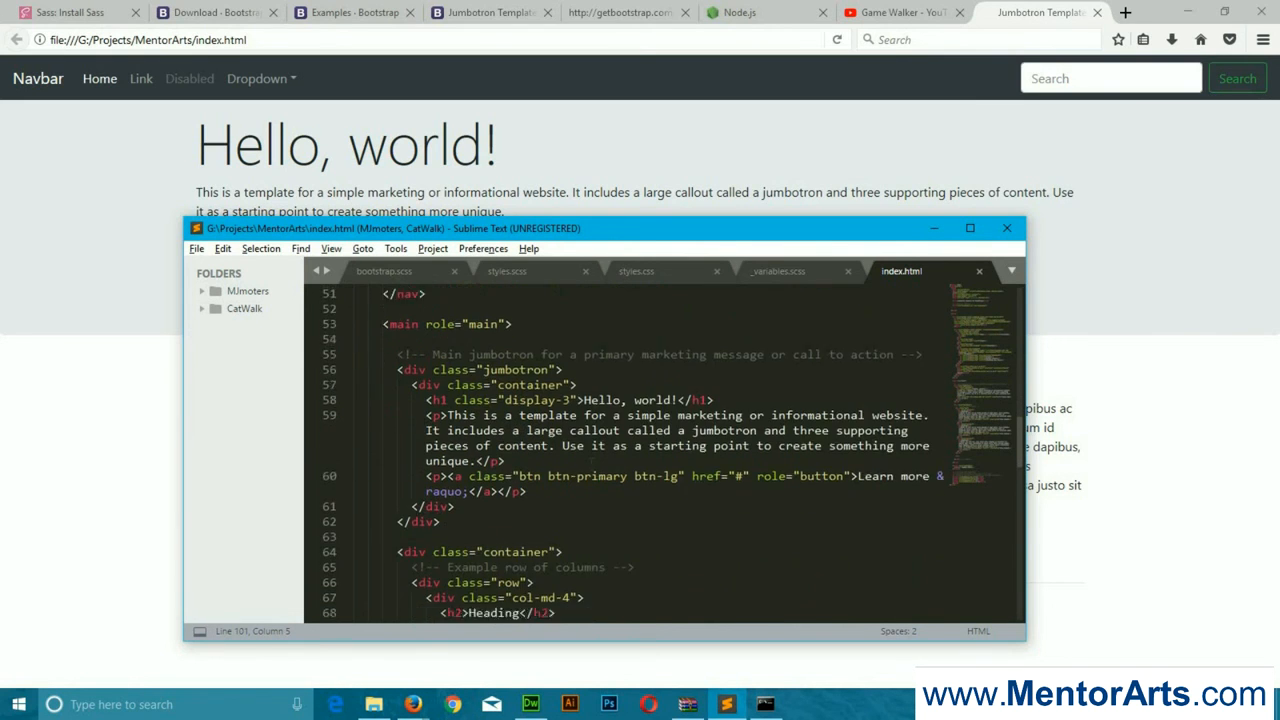
pyautogui.scroll(-3)
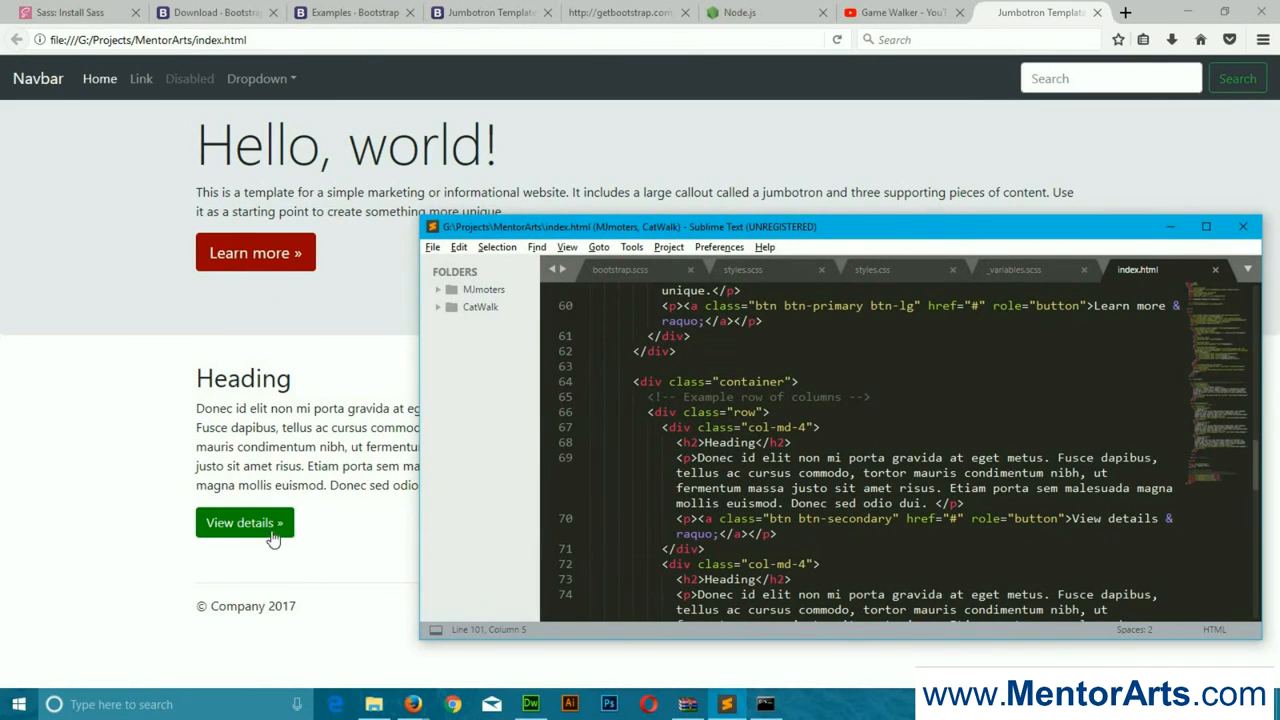
pyautogui.moveTo(244, 522)
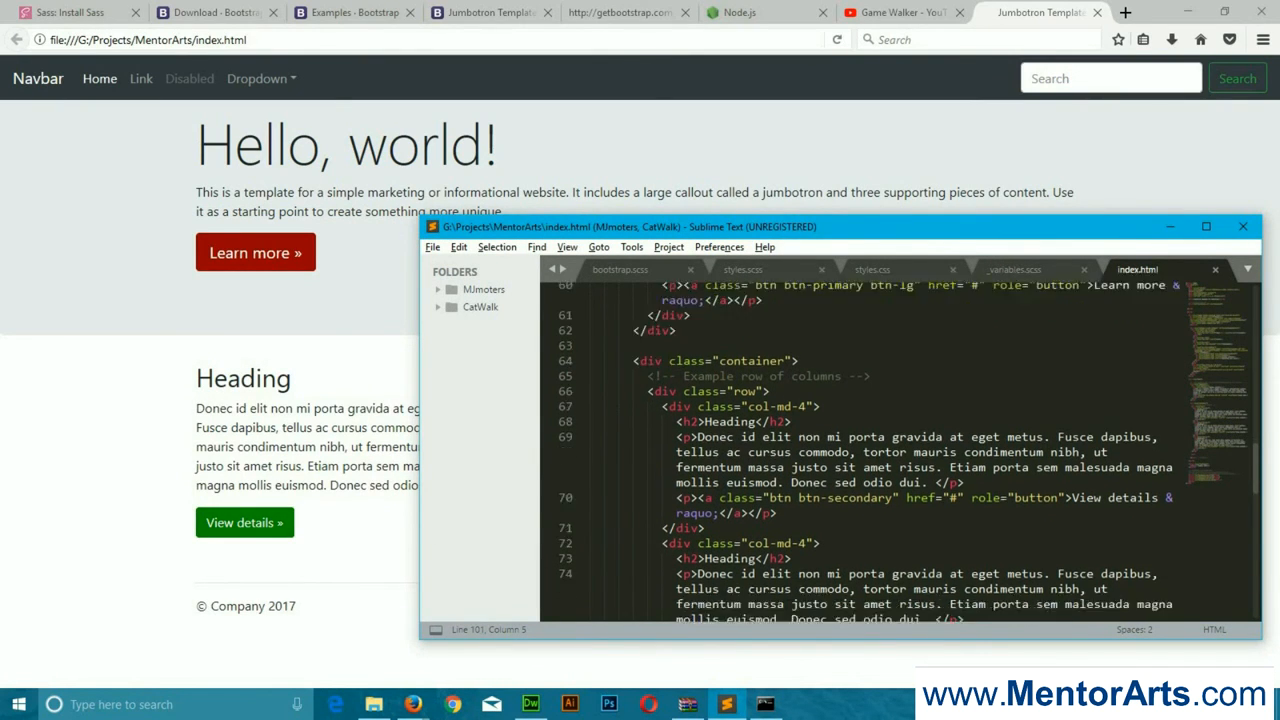
pyautogui.scroll(-3)
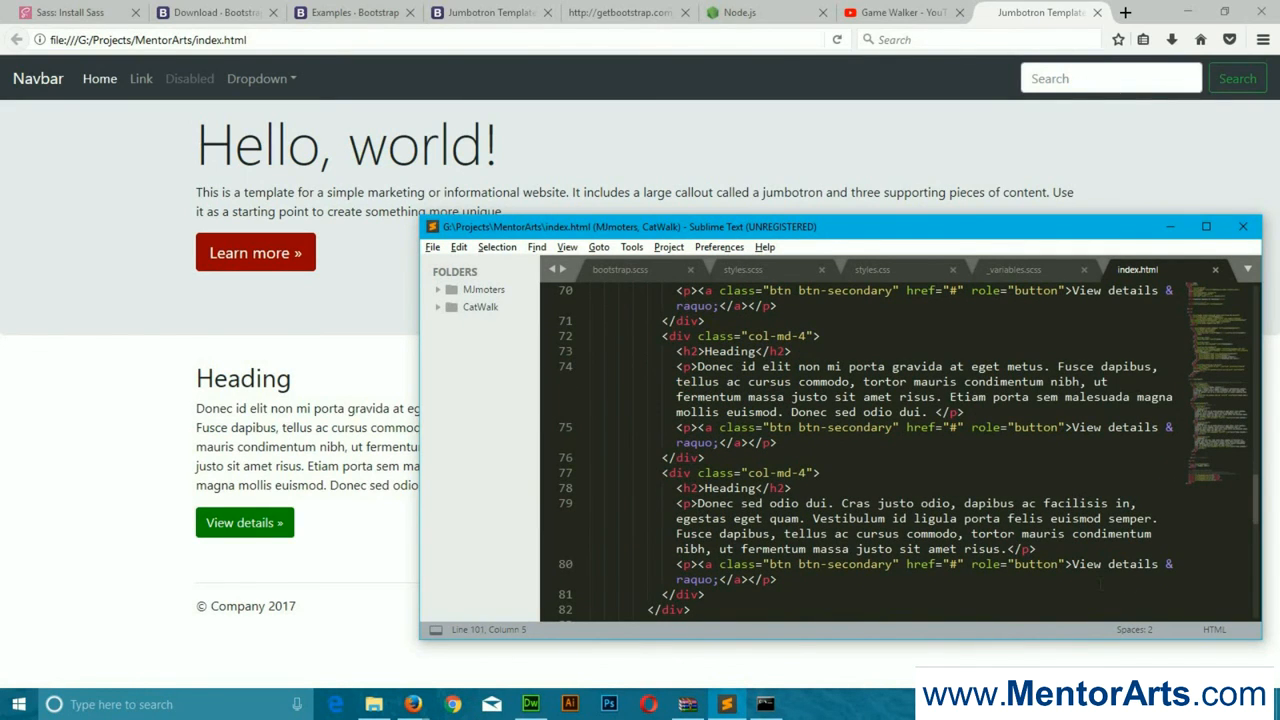
# Add <button type="button" class="btn btn-link">Link</button> after line 80 and save.
pyautogui.click(775, 579)
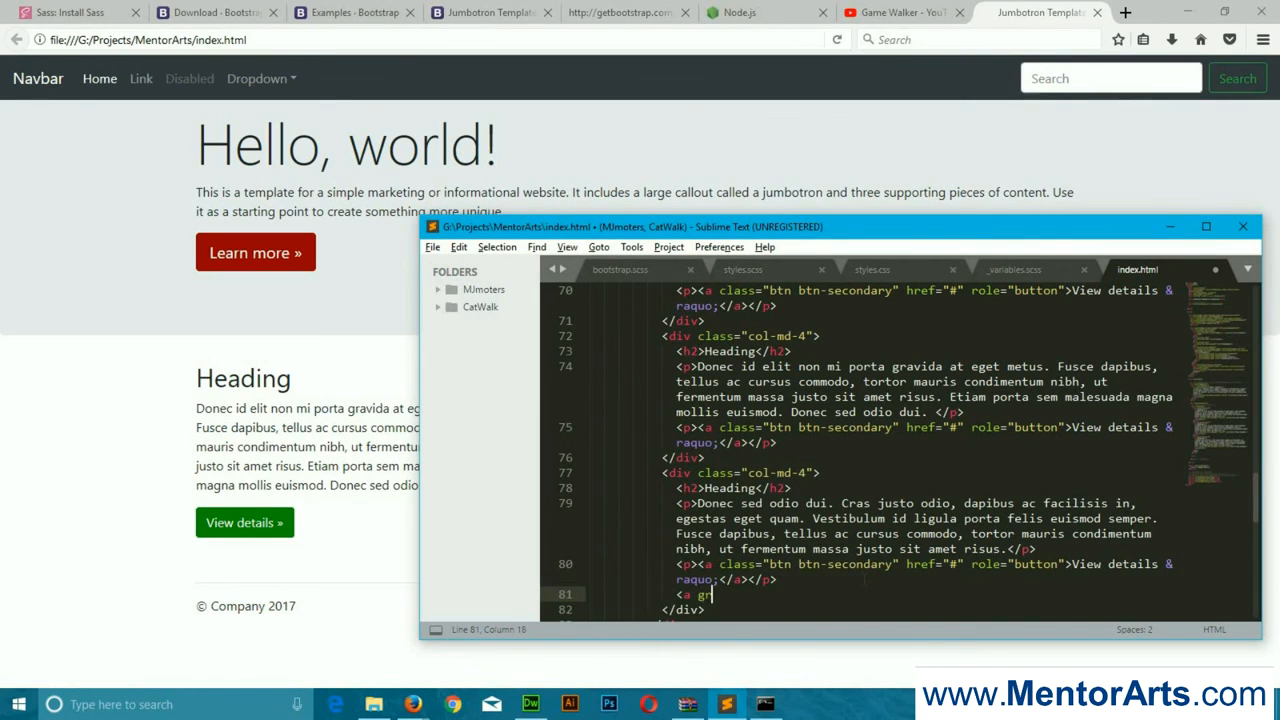
pyautogui.press('BackSpace')
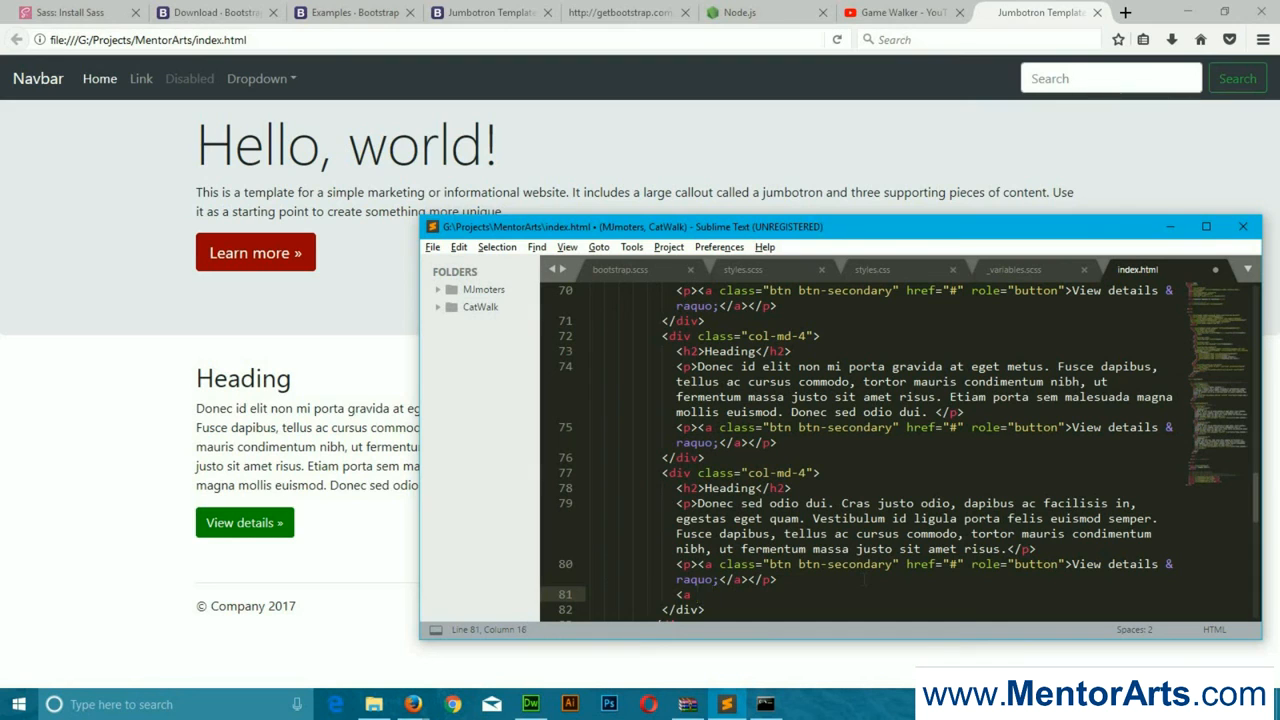
pyautogui.write('href=')
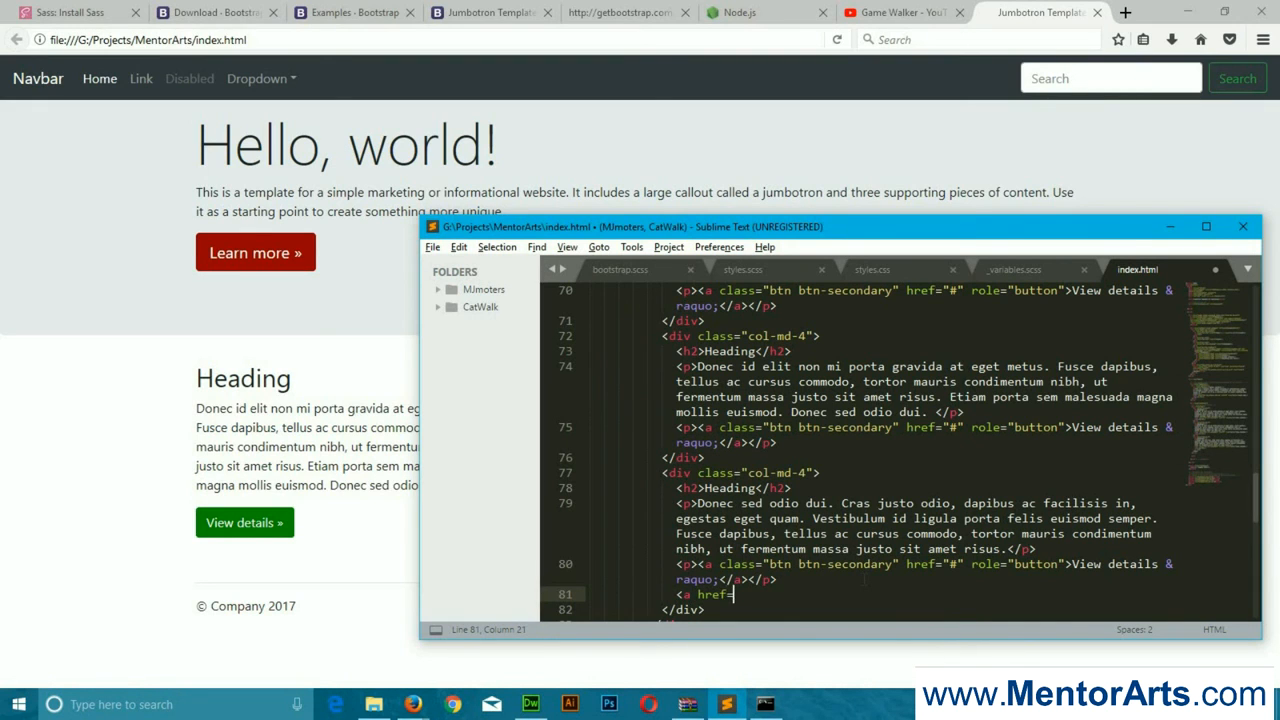
pyautogui.write('="#" c')
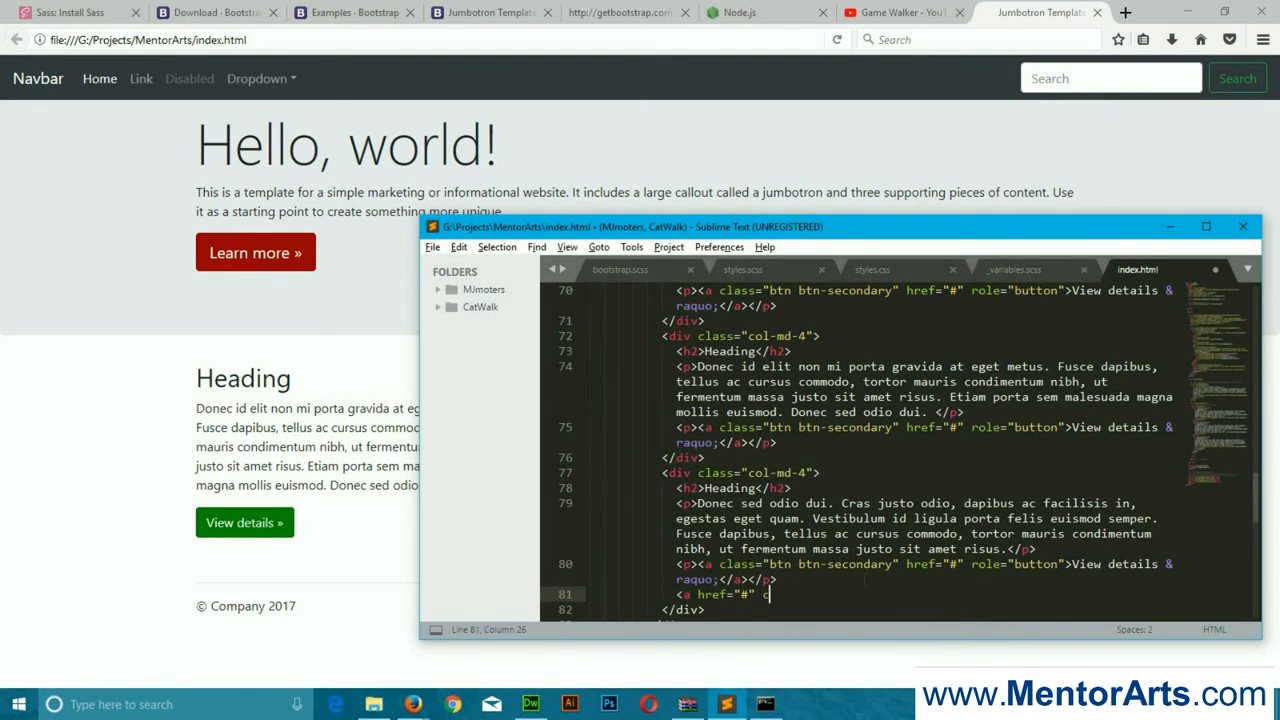
pyautogui.write('l')
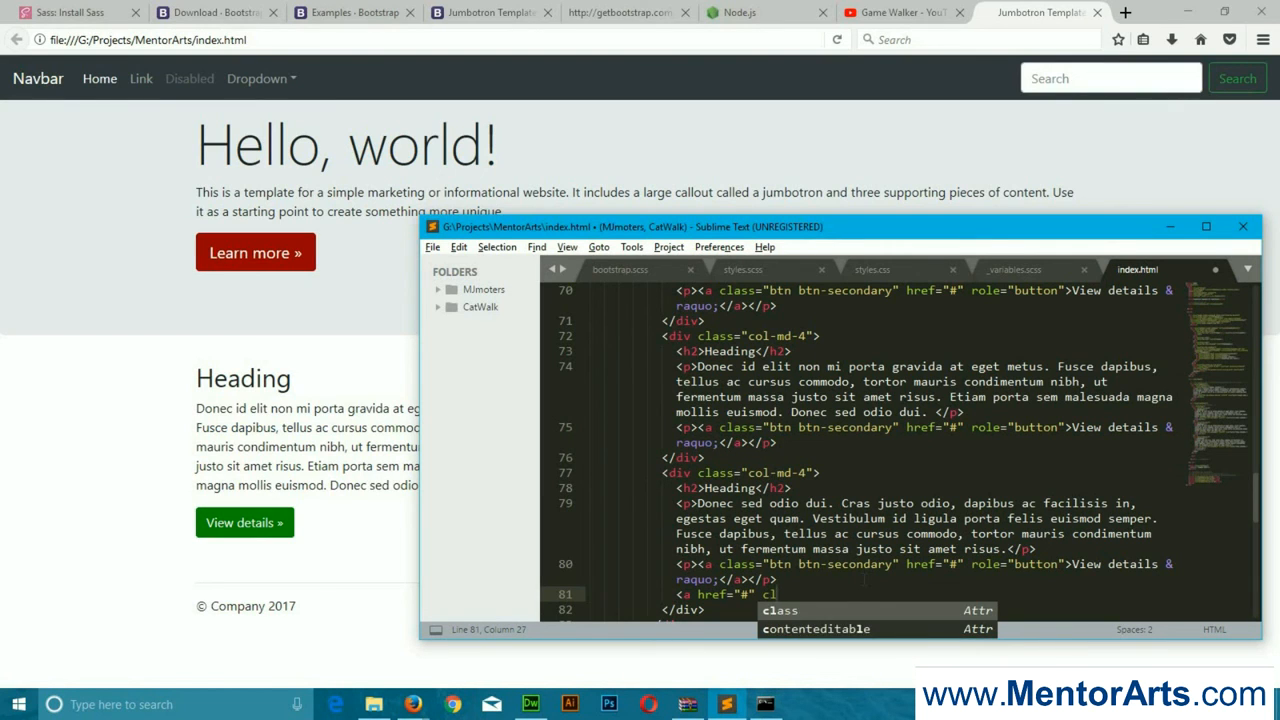
pyautogui.write('class=""></a>')
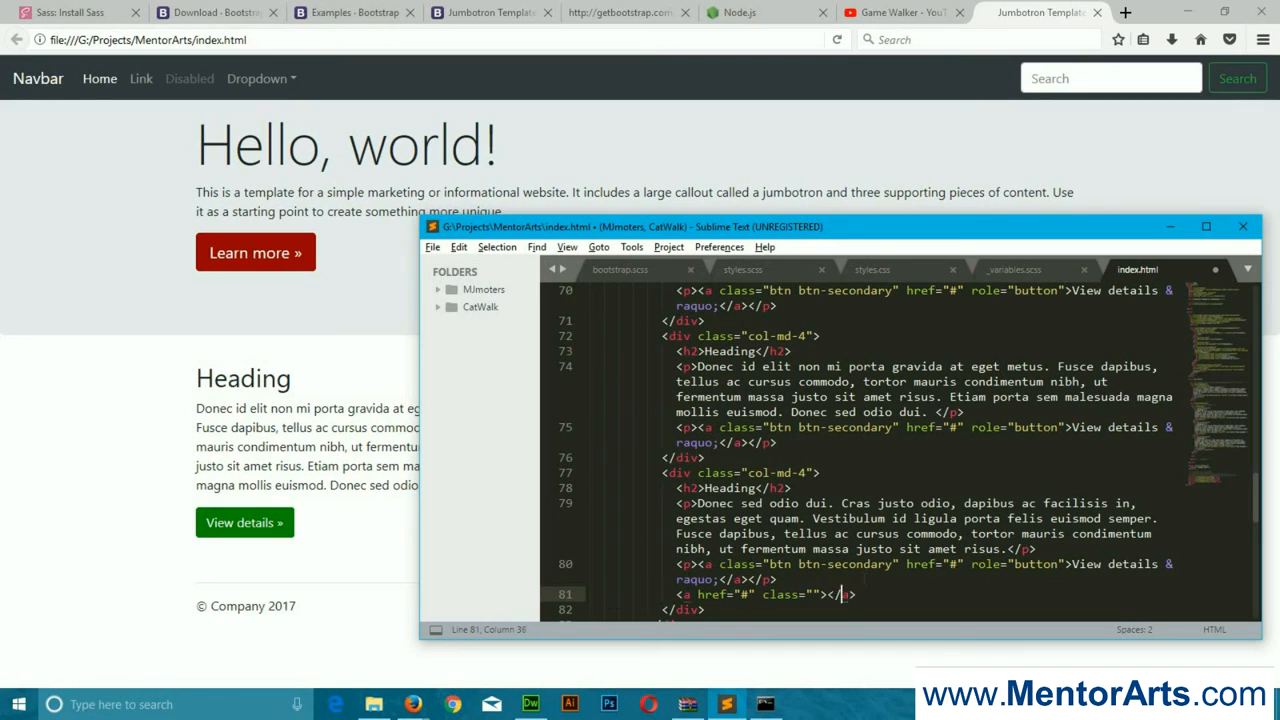
pyautogui.write('Link 8')
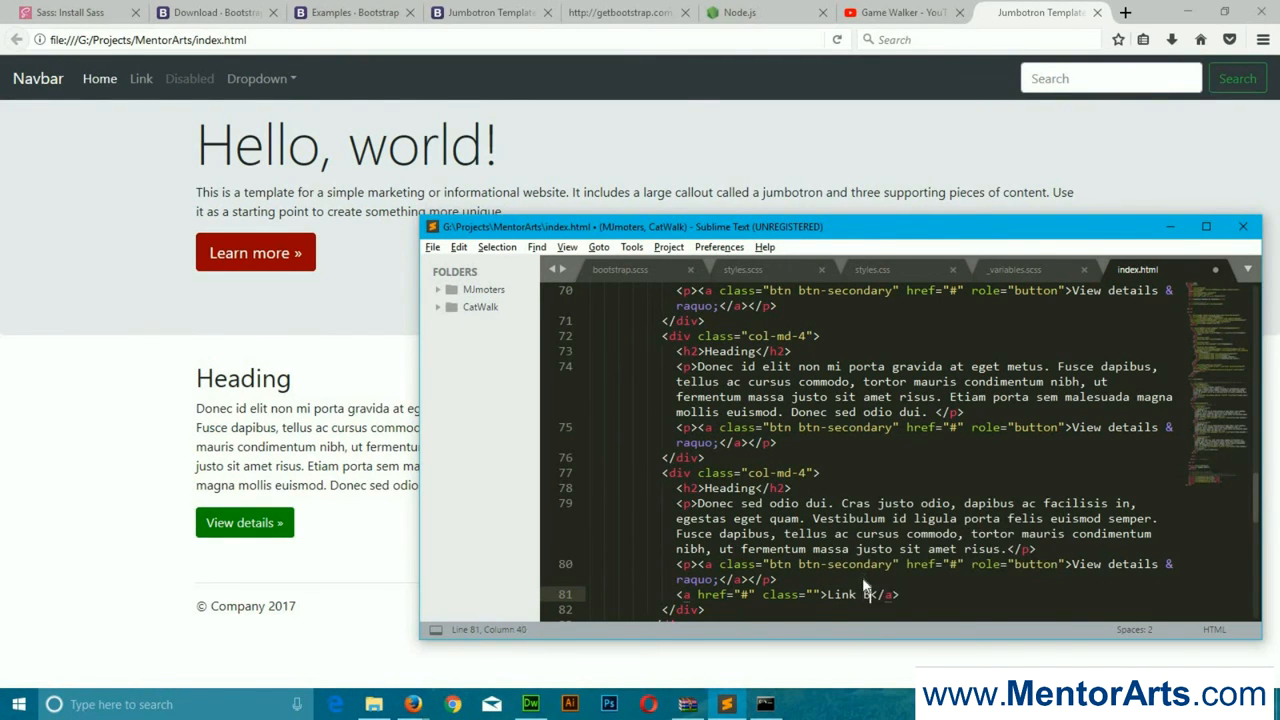
pyautogui.write('Button')
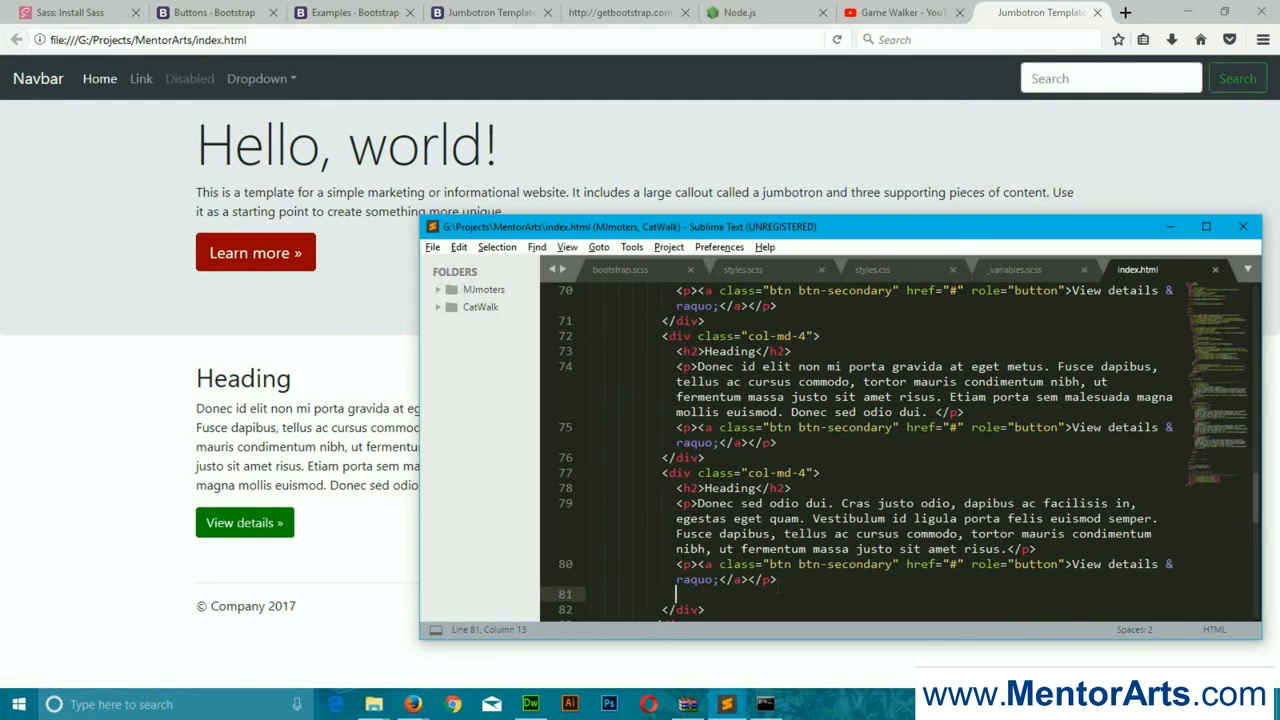
pyautogui.write('<button type="button" class="btn btn-link">Link</button>')
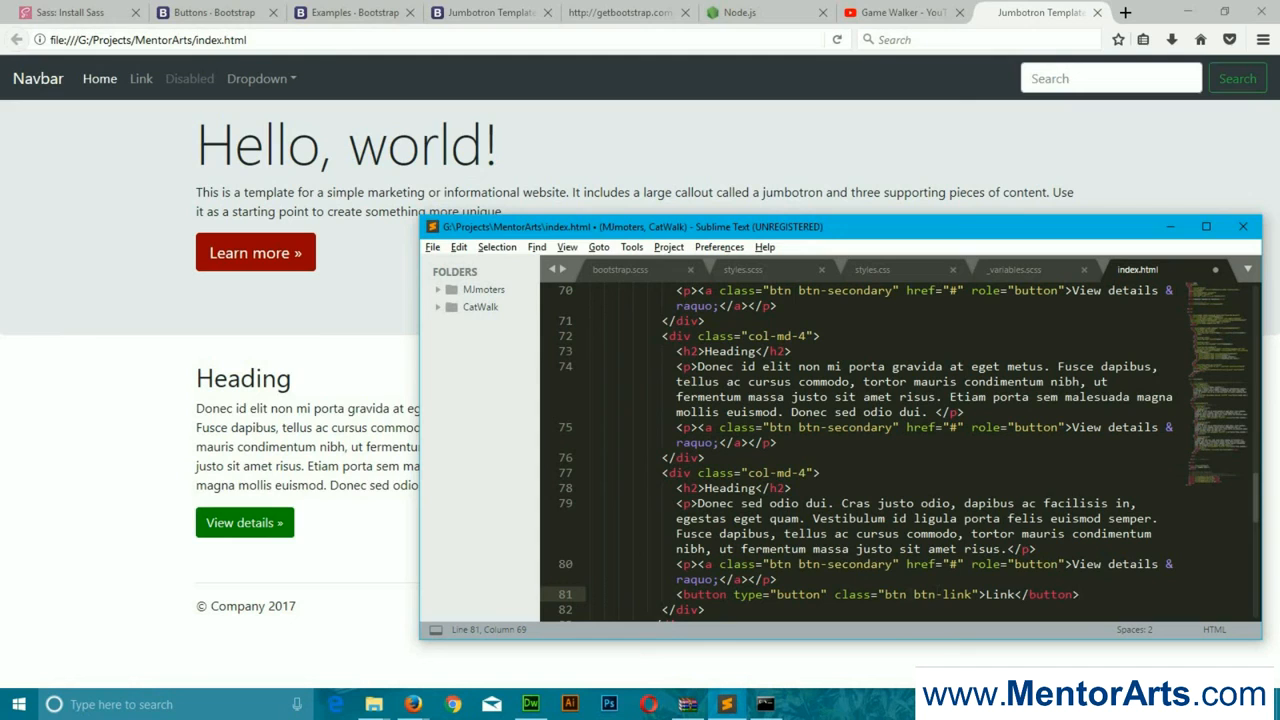
pyautogui.doubleClick(940, 594)
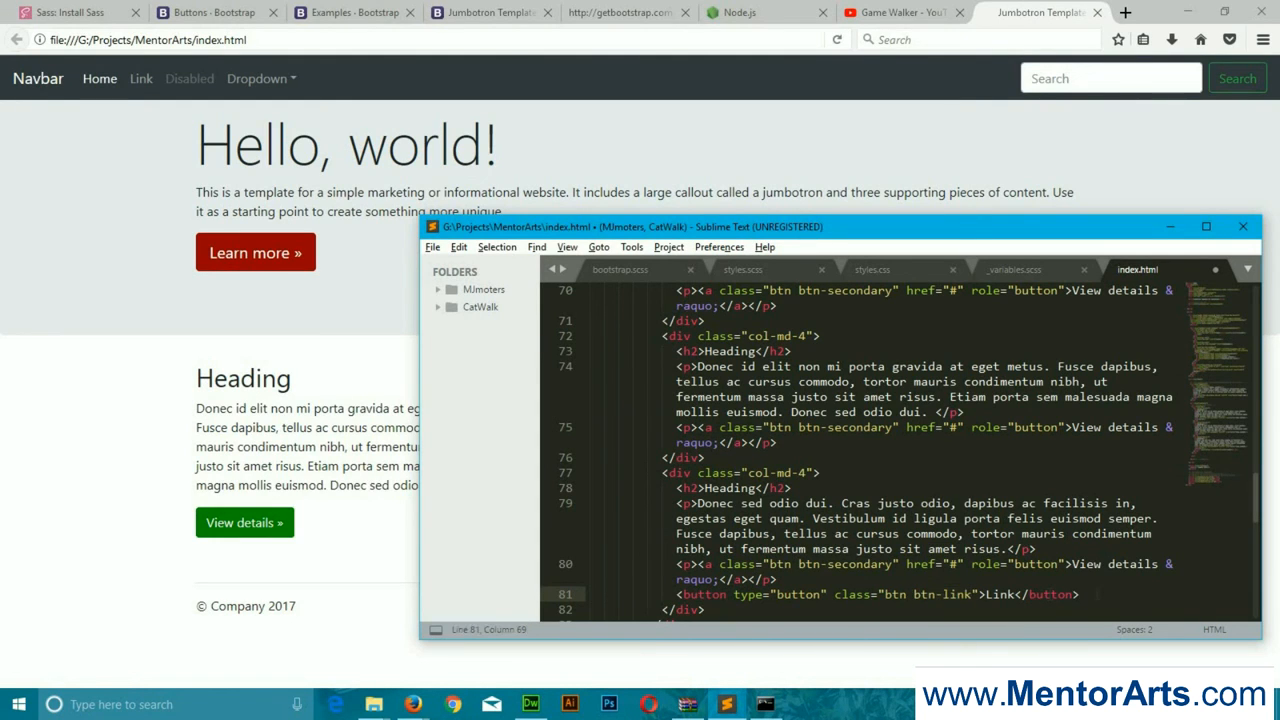
pyautogui.press('ctrl+s')
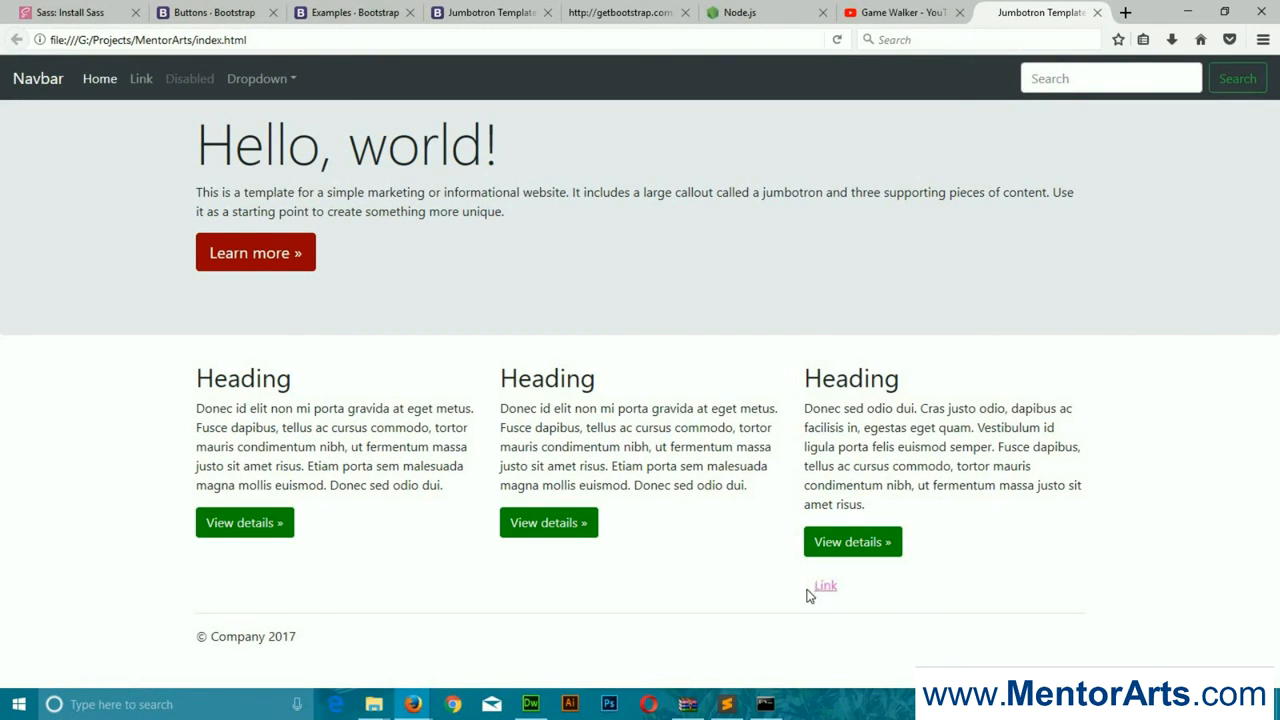
pyautogui.moveTo(880, 594)
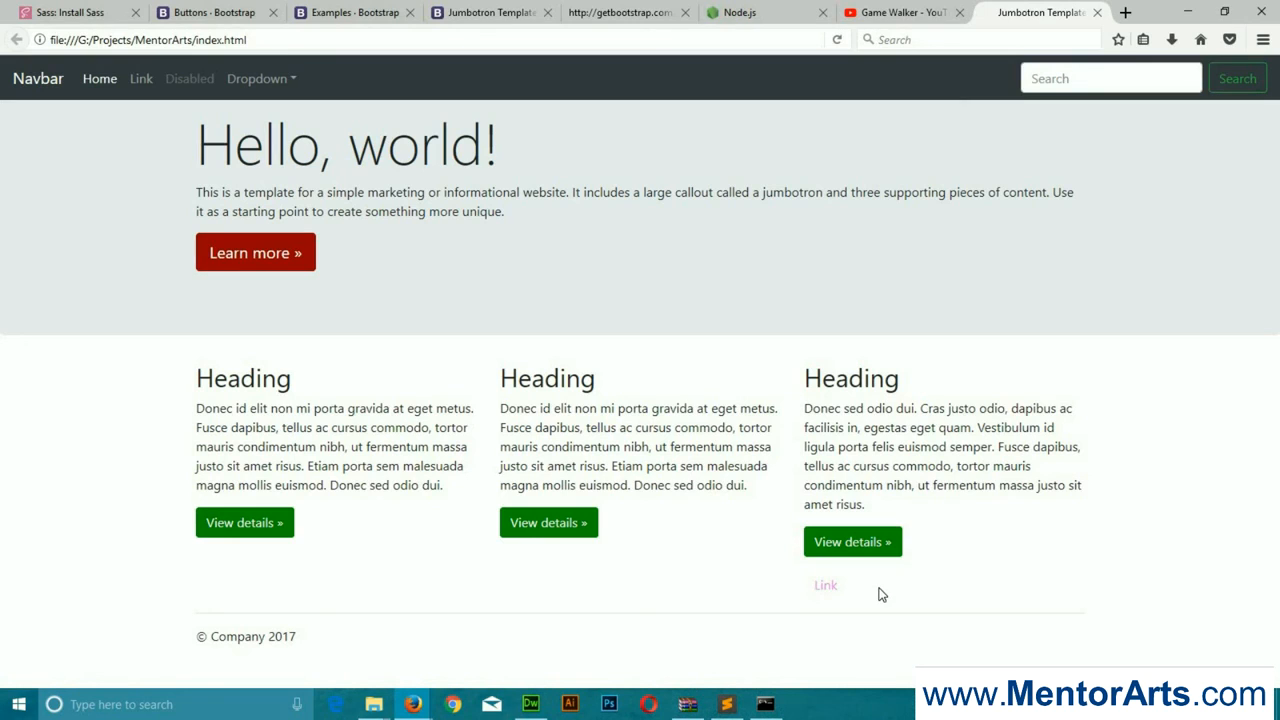
pyautogui.moveTo(890, 583)
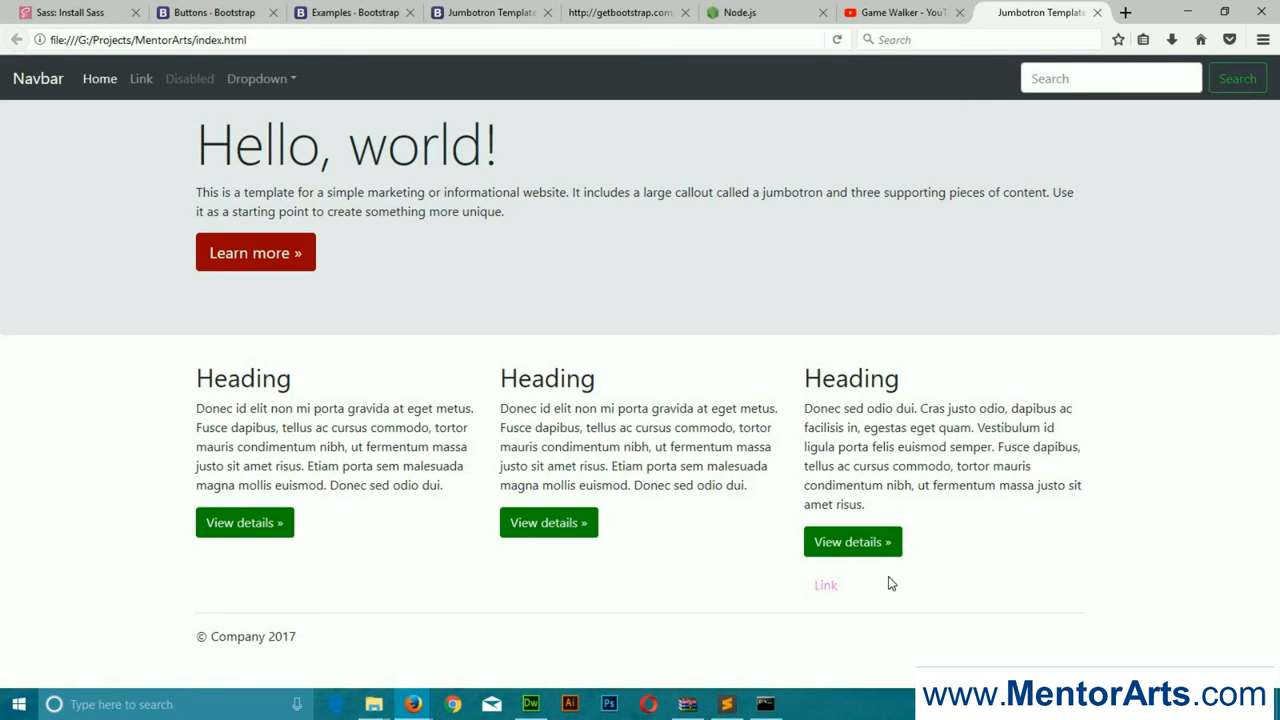
pyautogui.moveTo(914, 411)
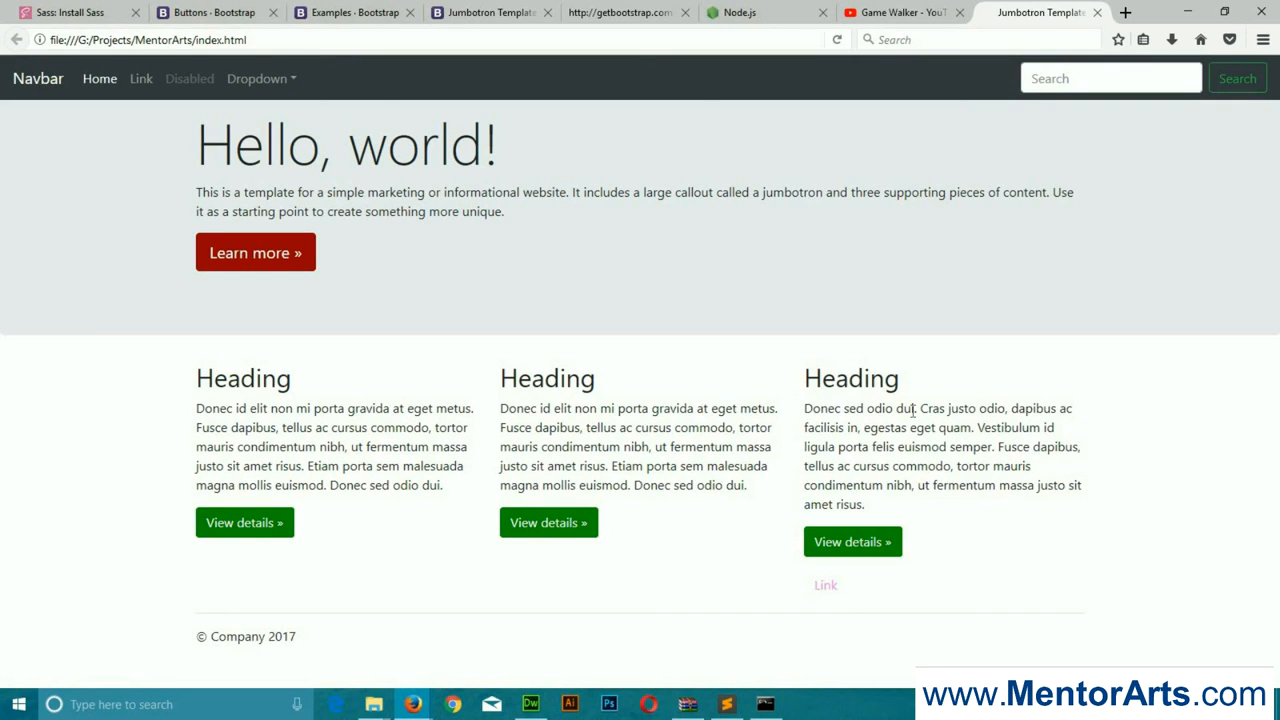
pyautogui.moveTo(906, 25)
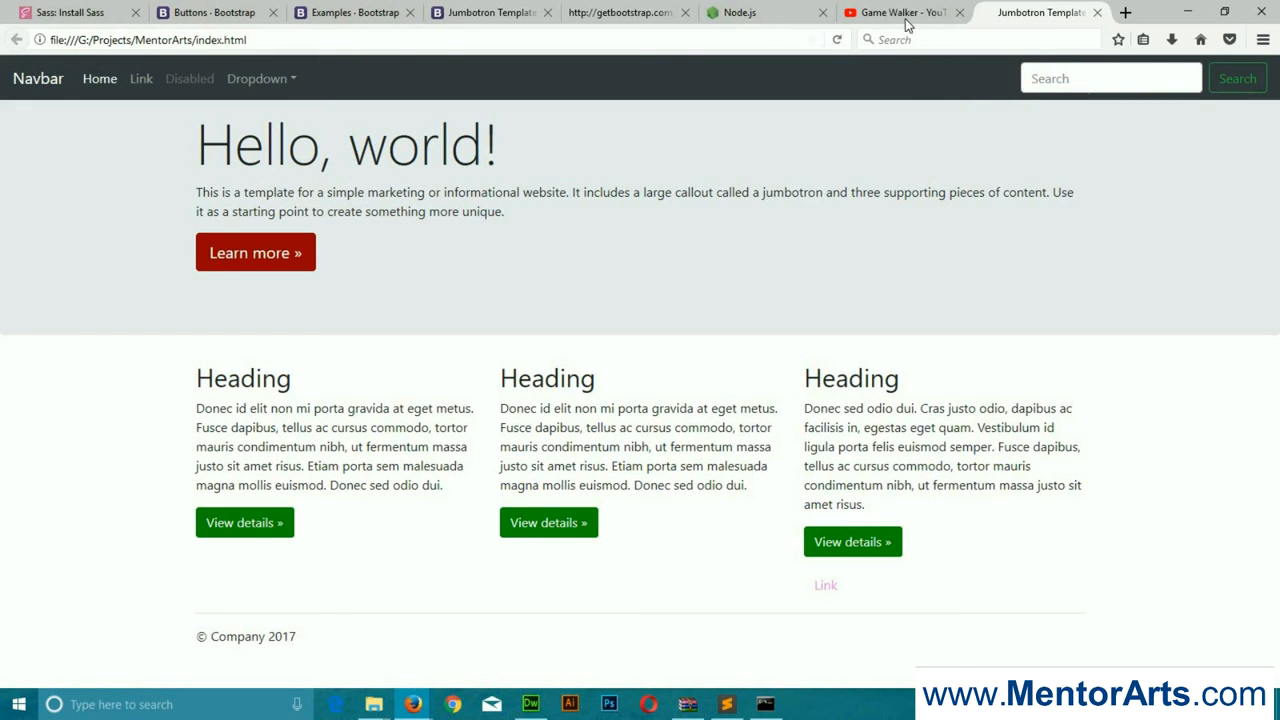
pyautogui.moveTo(900, 12)
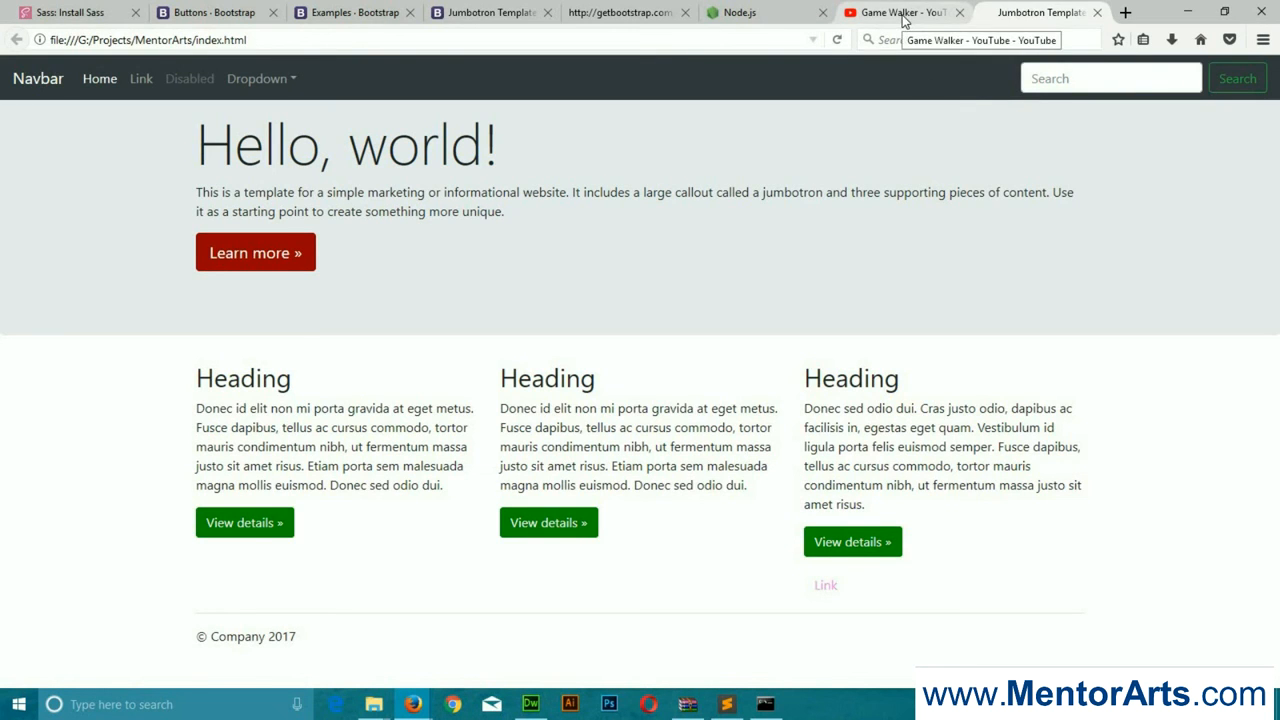
# Switch Firefox to the Game Walker - YouTube tab.
pyautogui.click(900, 12)
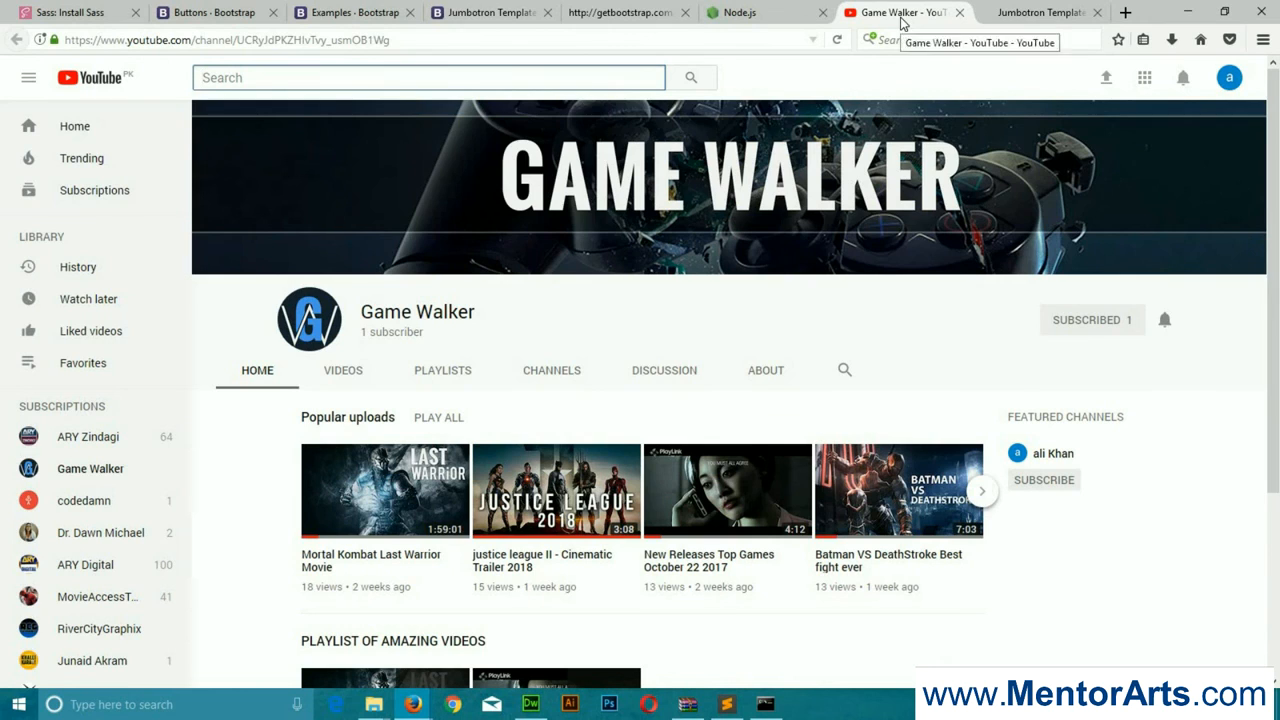